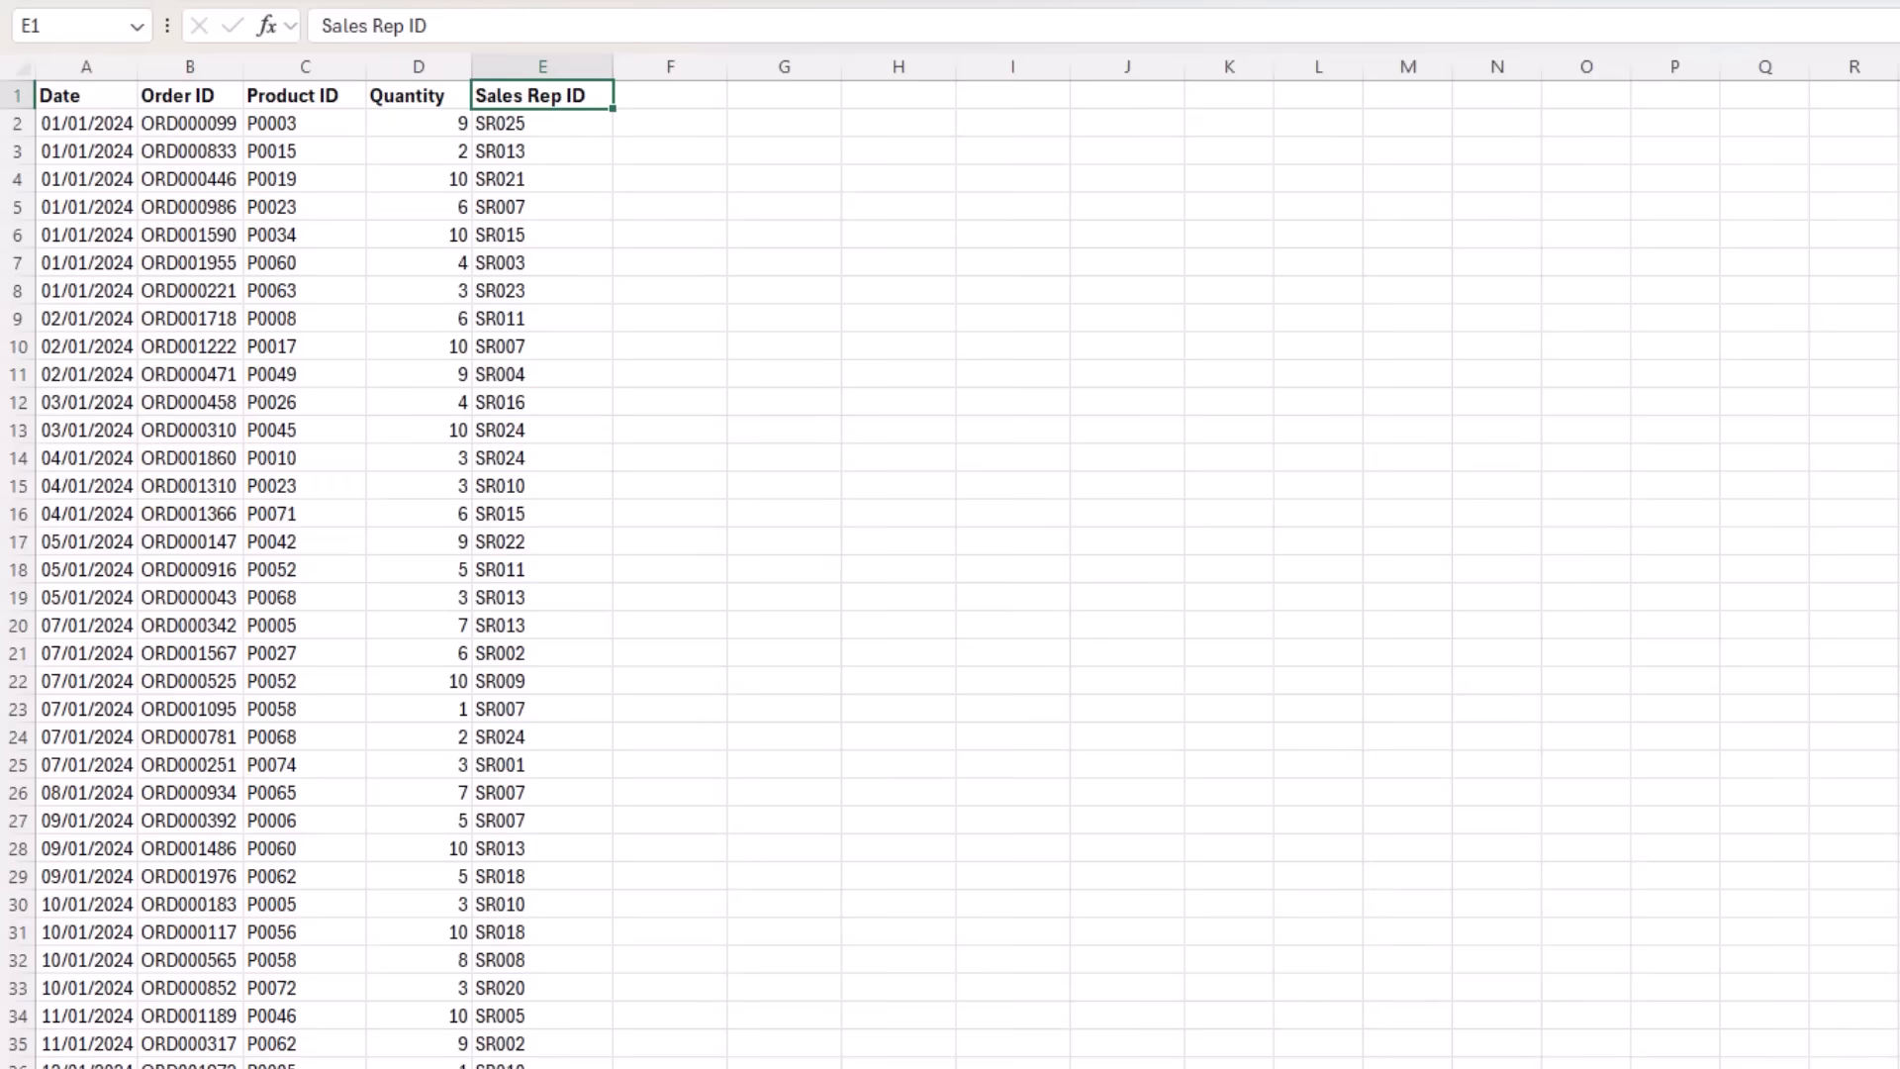
mouse_move(174, 400)
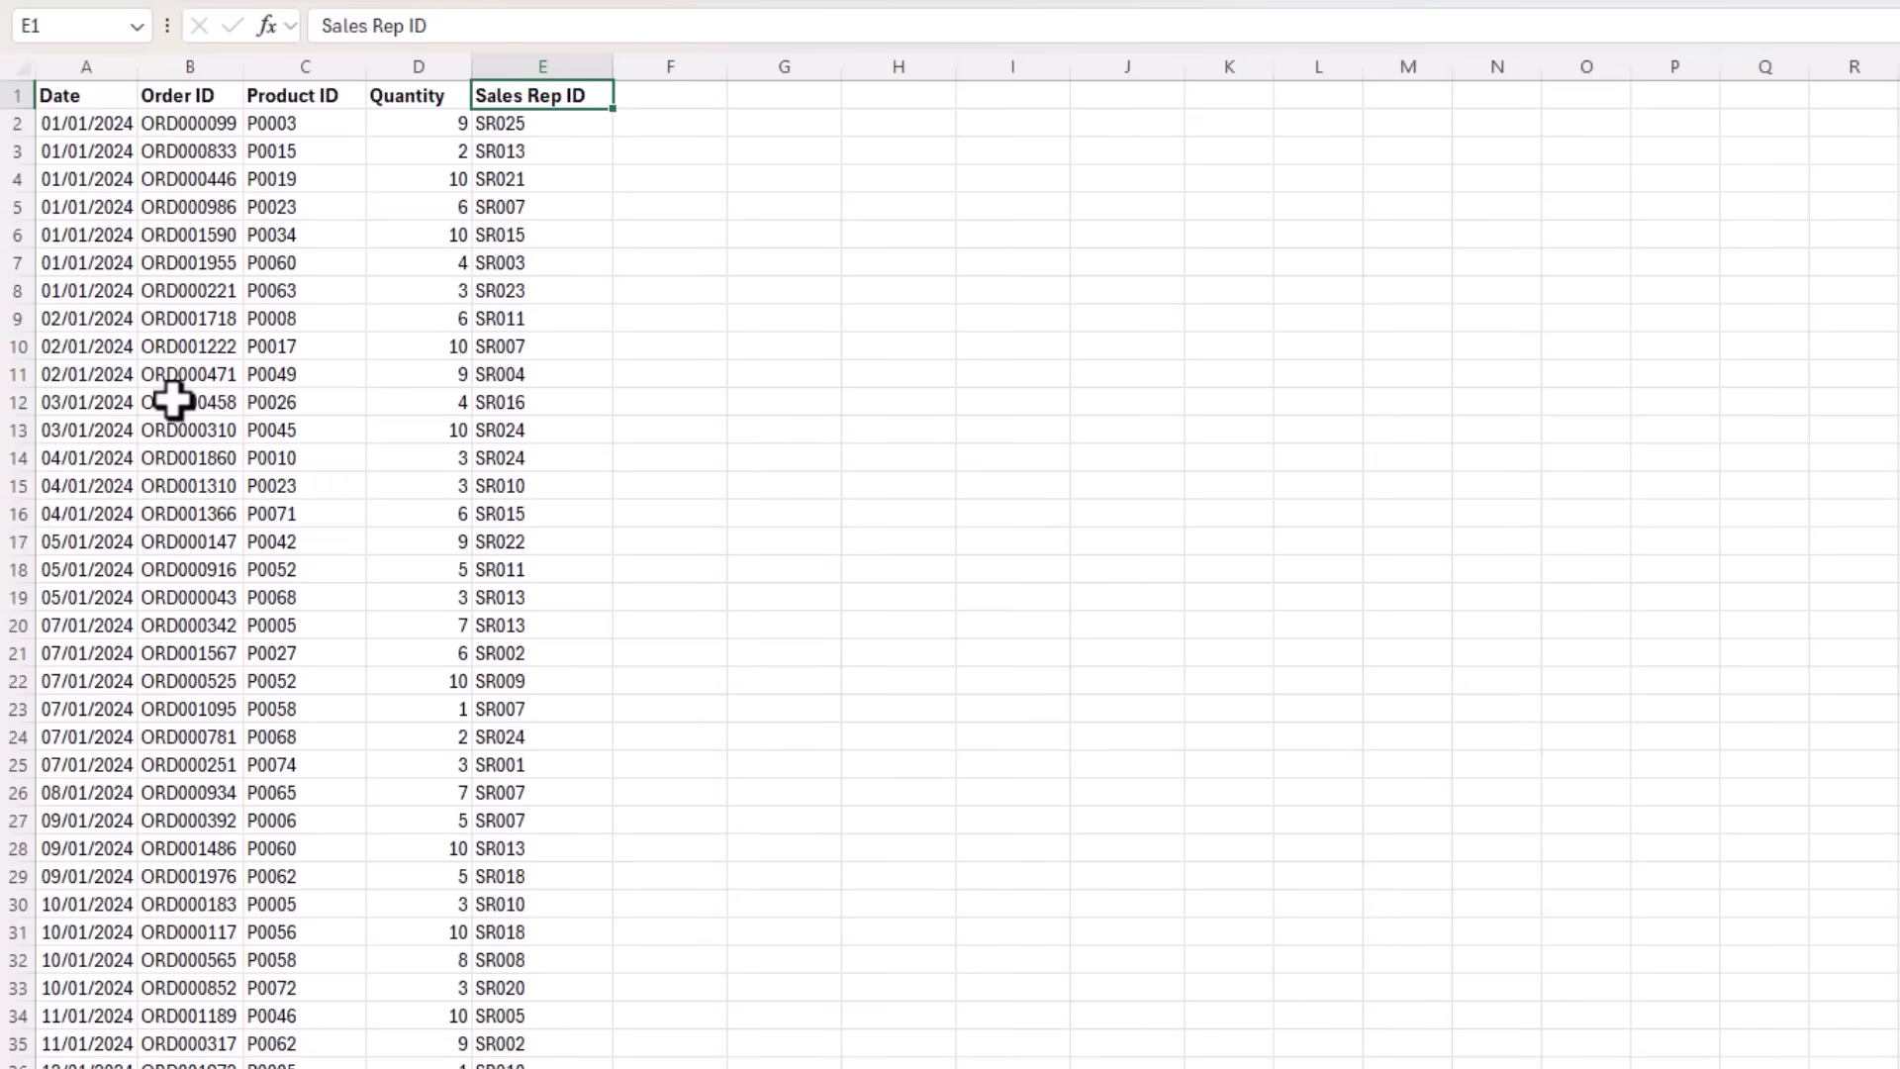
Copy the Product Name, Category and Unit Price headers from Products into SalesData F1
scroll(down, 3)
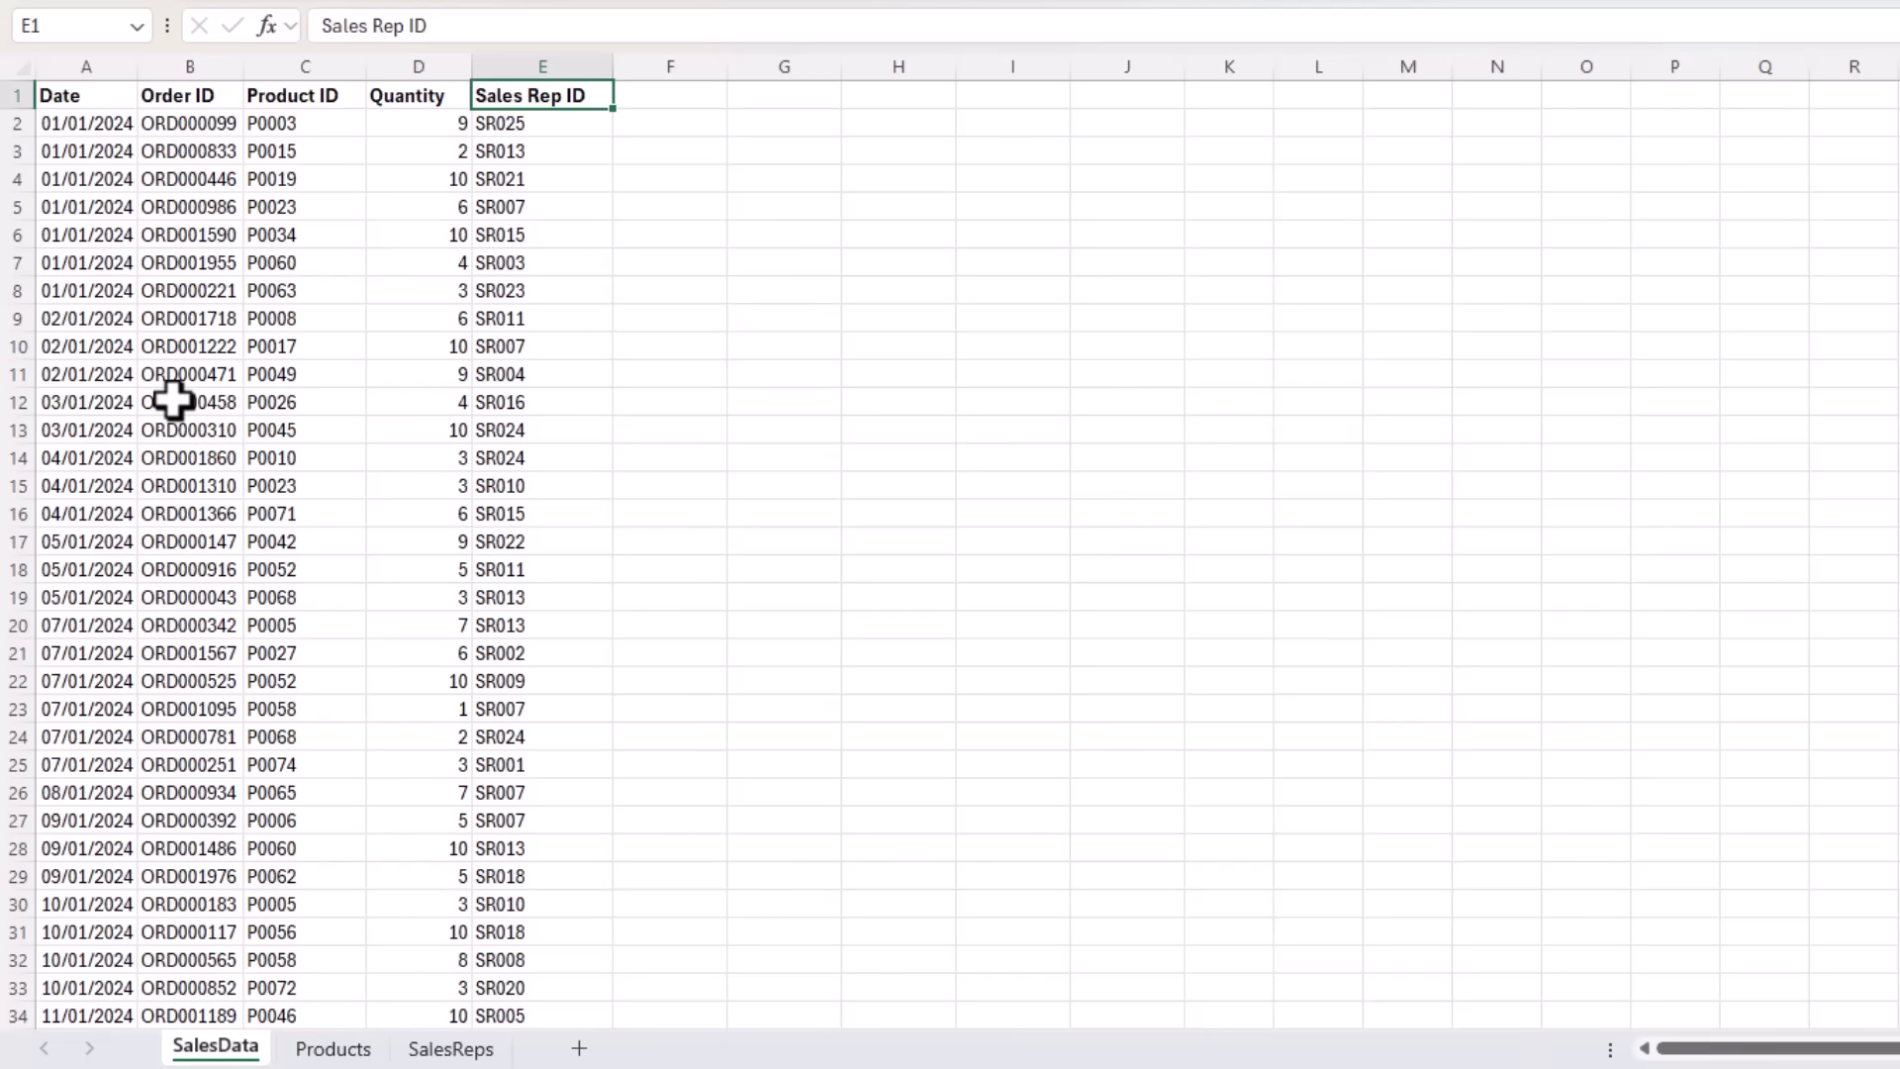
click(331, 1049)
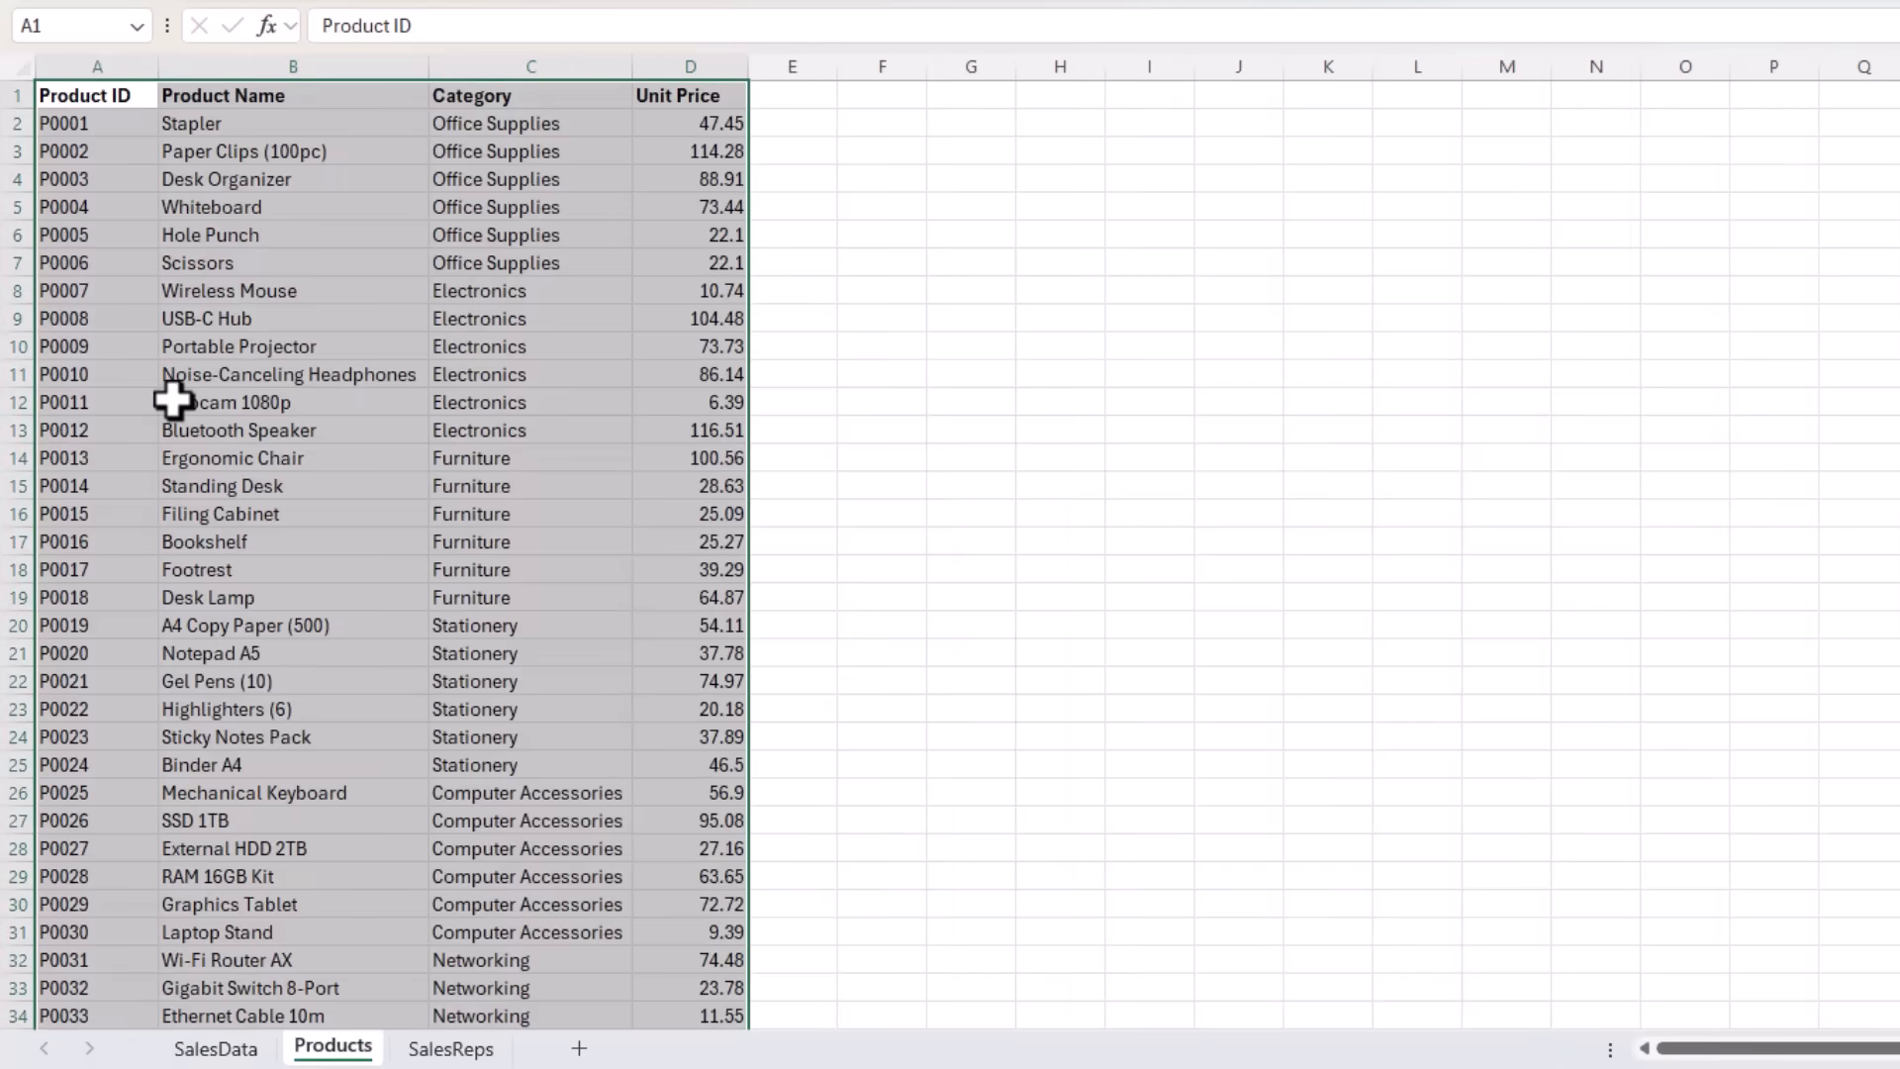
click(214, 1049)
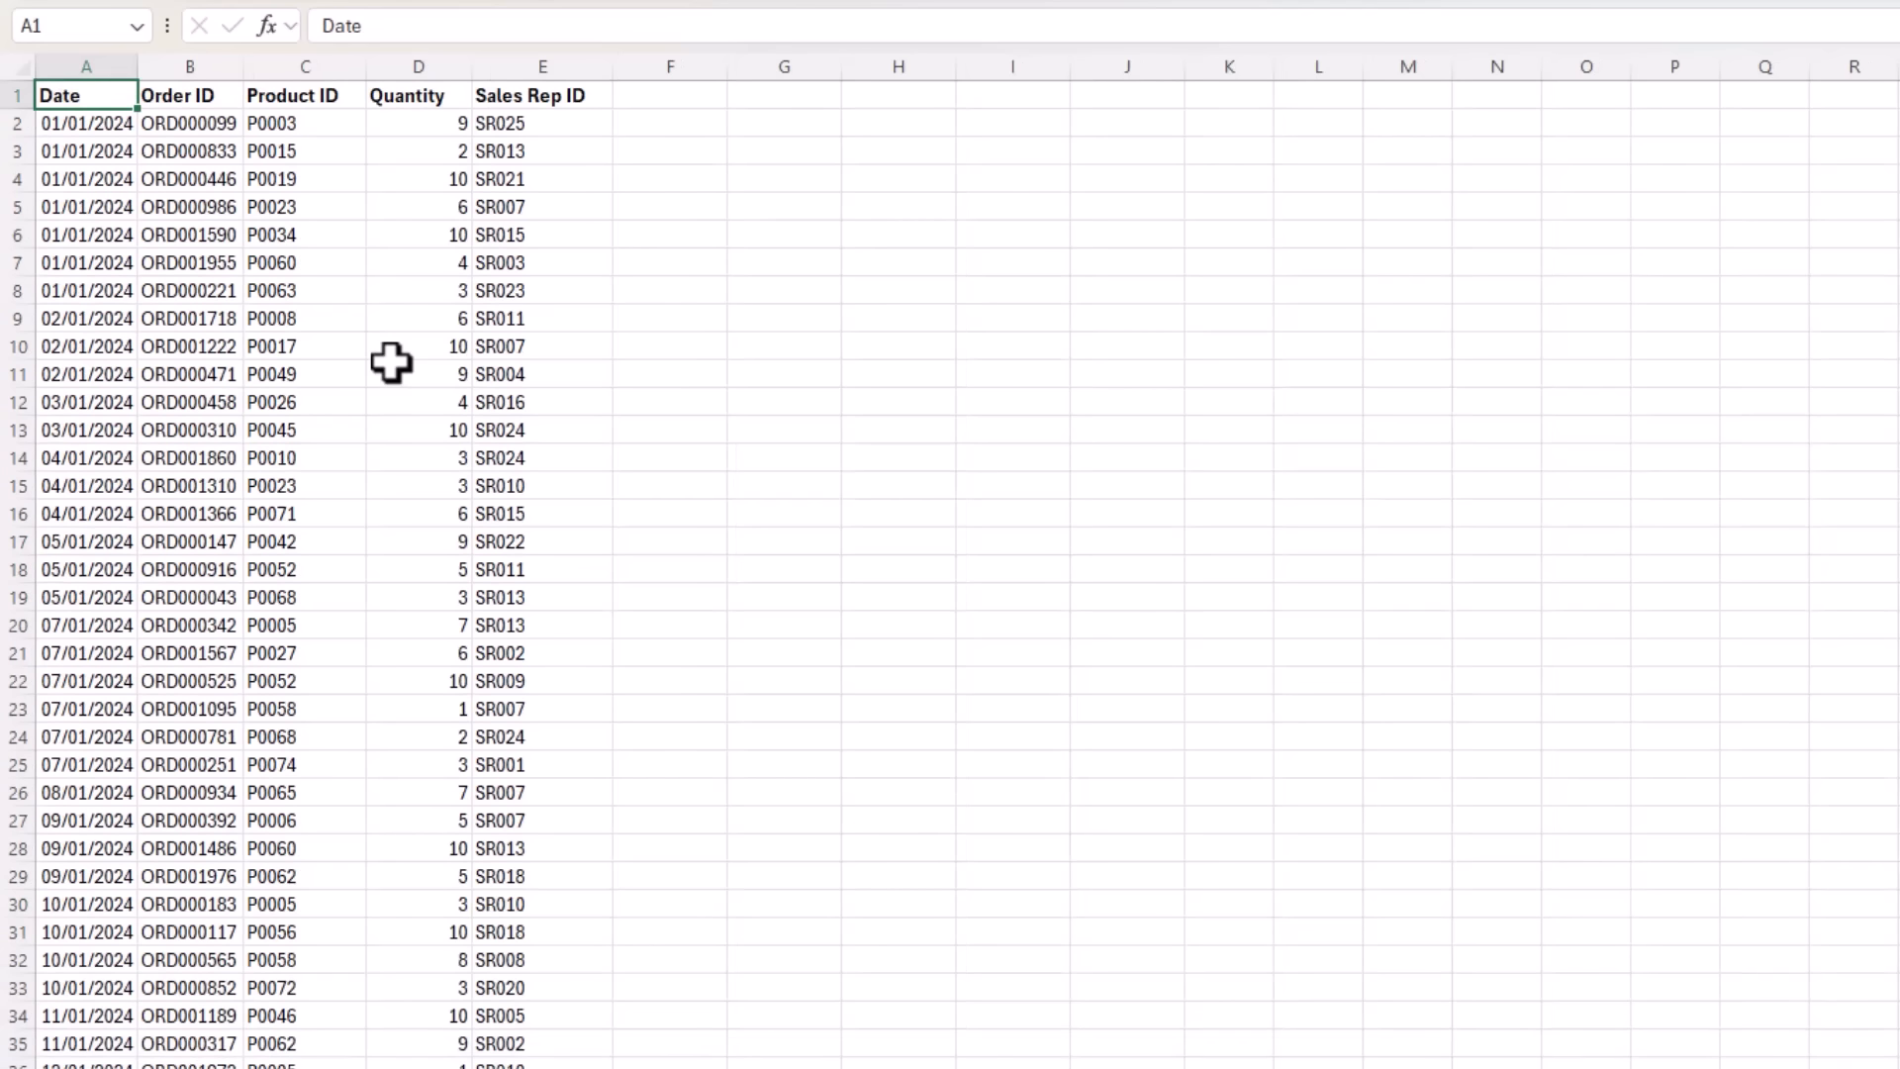
click(305, 68)
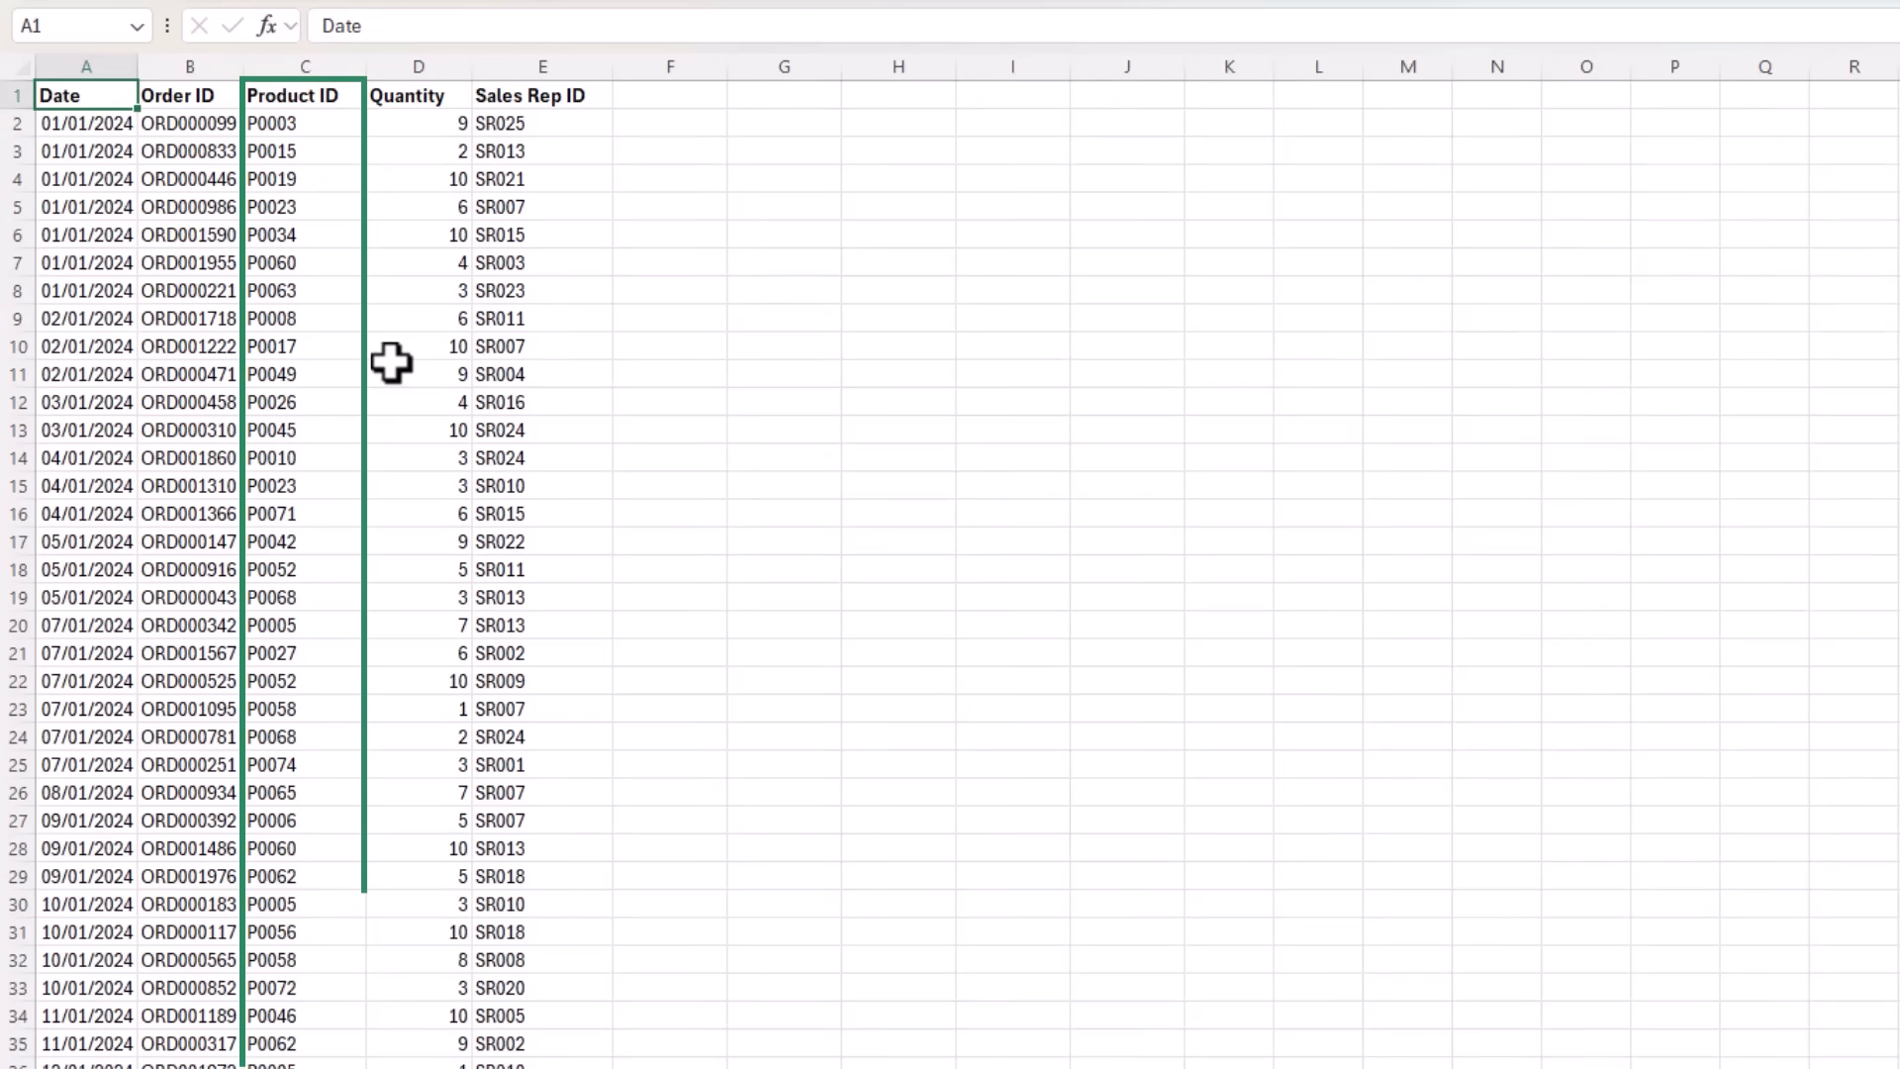
click(332, 1043)
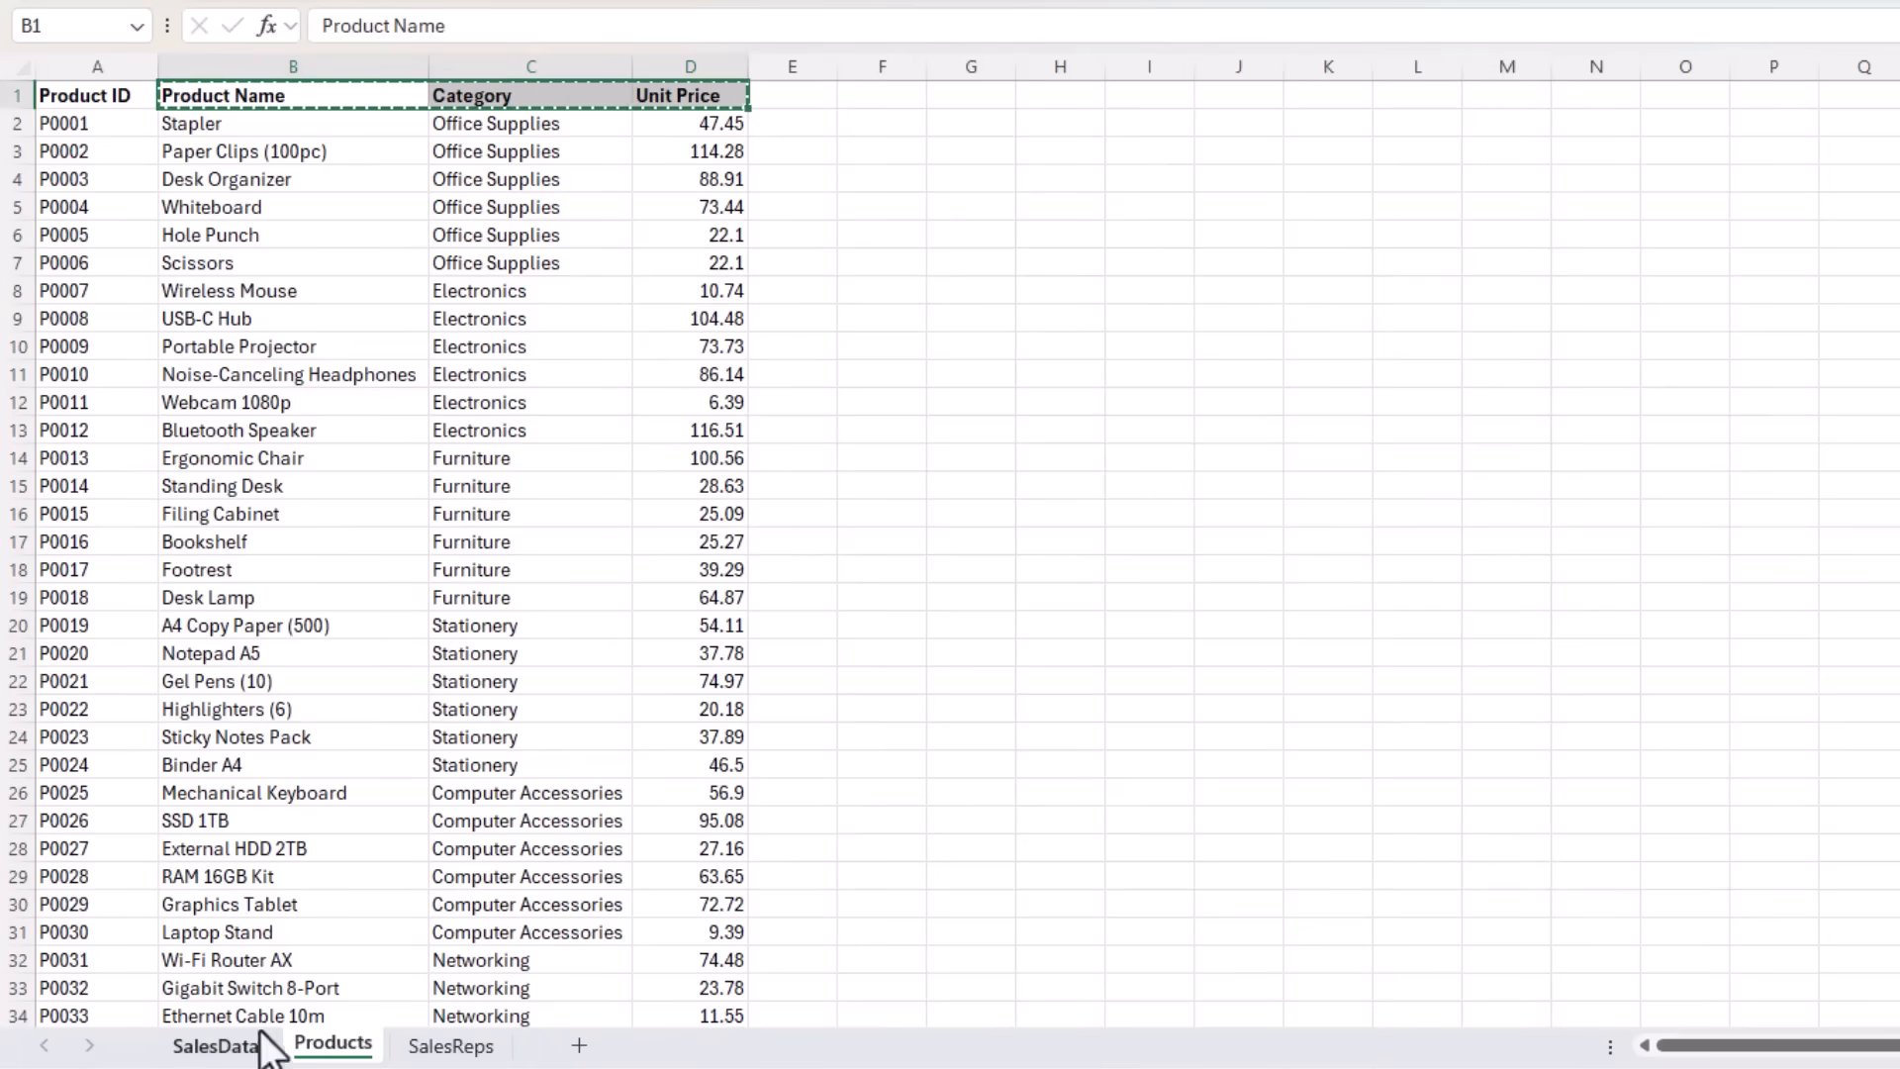
click(214, 1045)
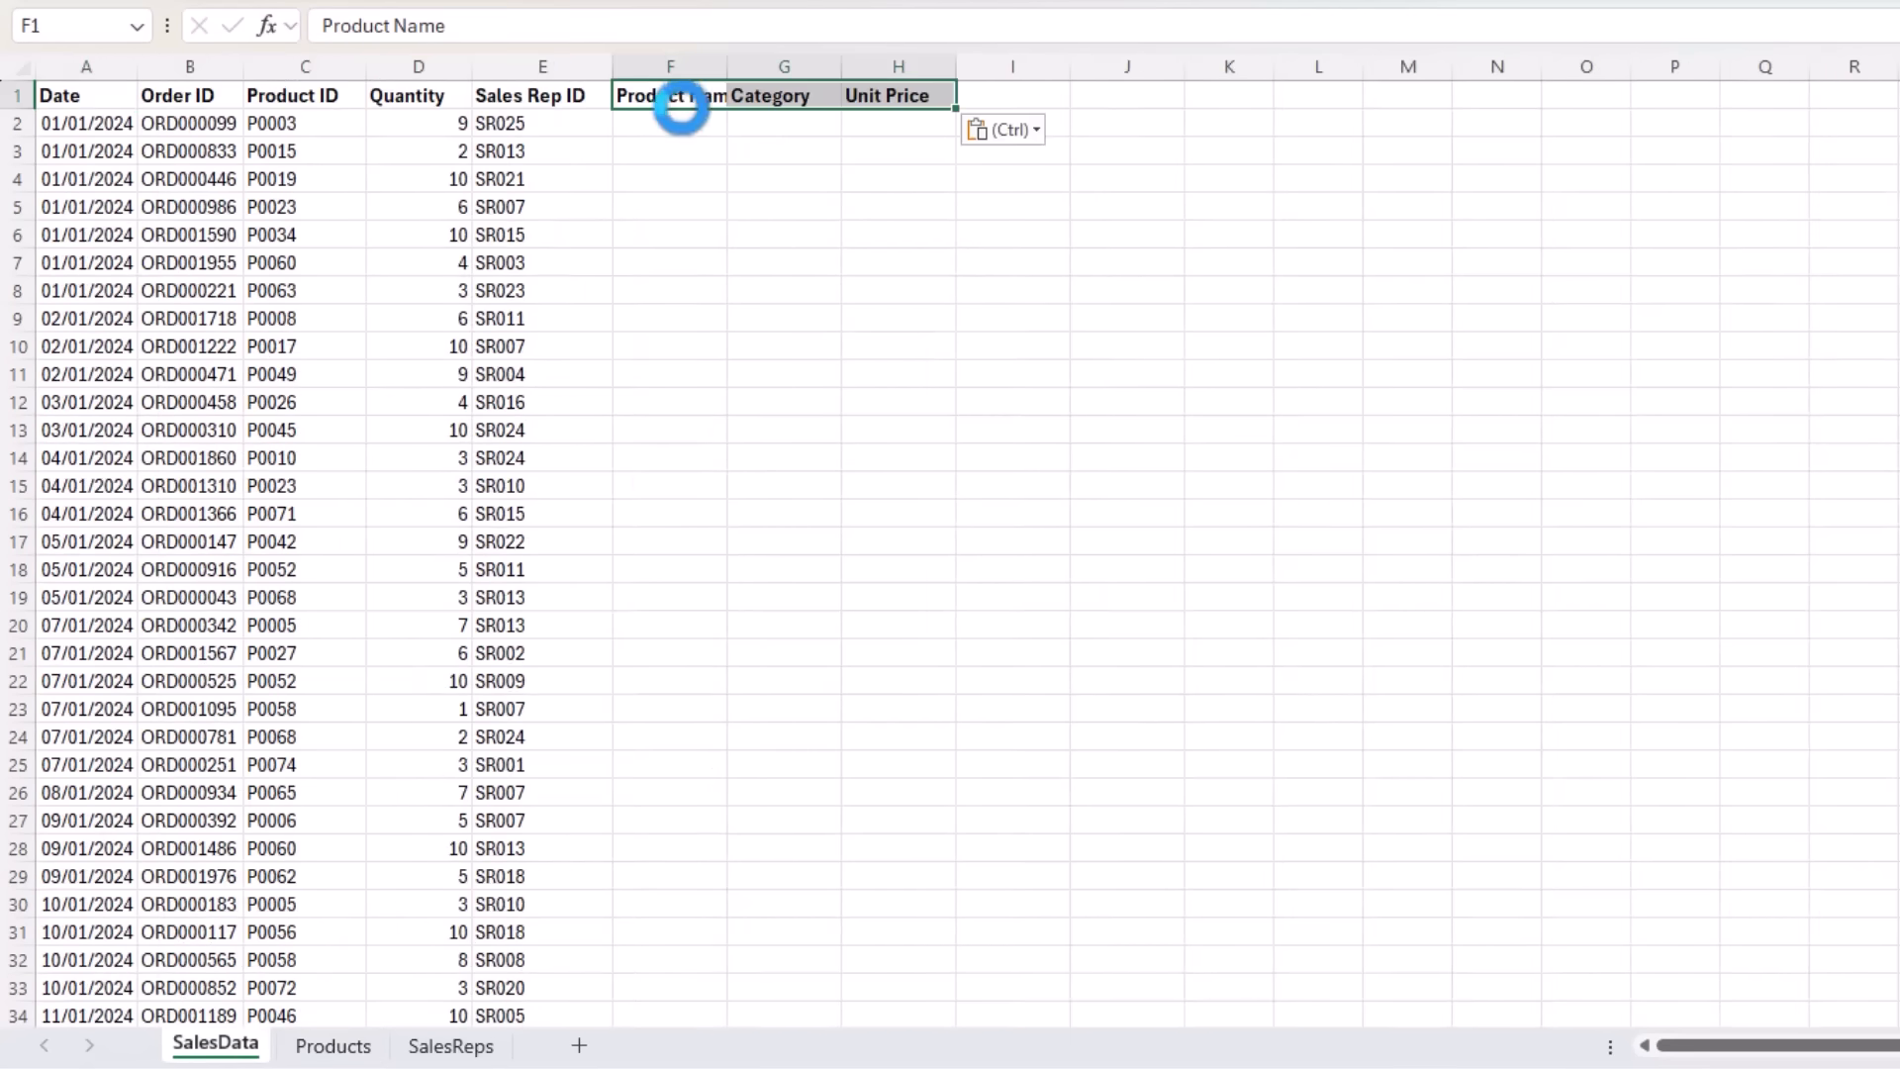
Start =XLOOKUP(SalesData!C2,Products!A:A,Products!B:D,"") in F2 using the row's Product ID
text(=xl)
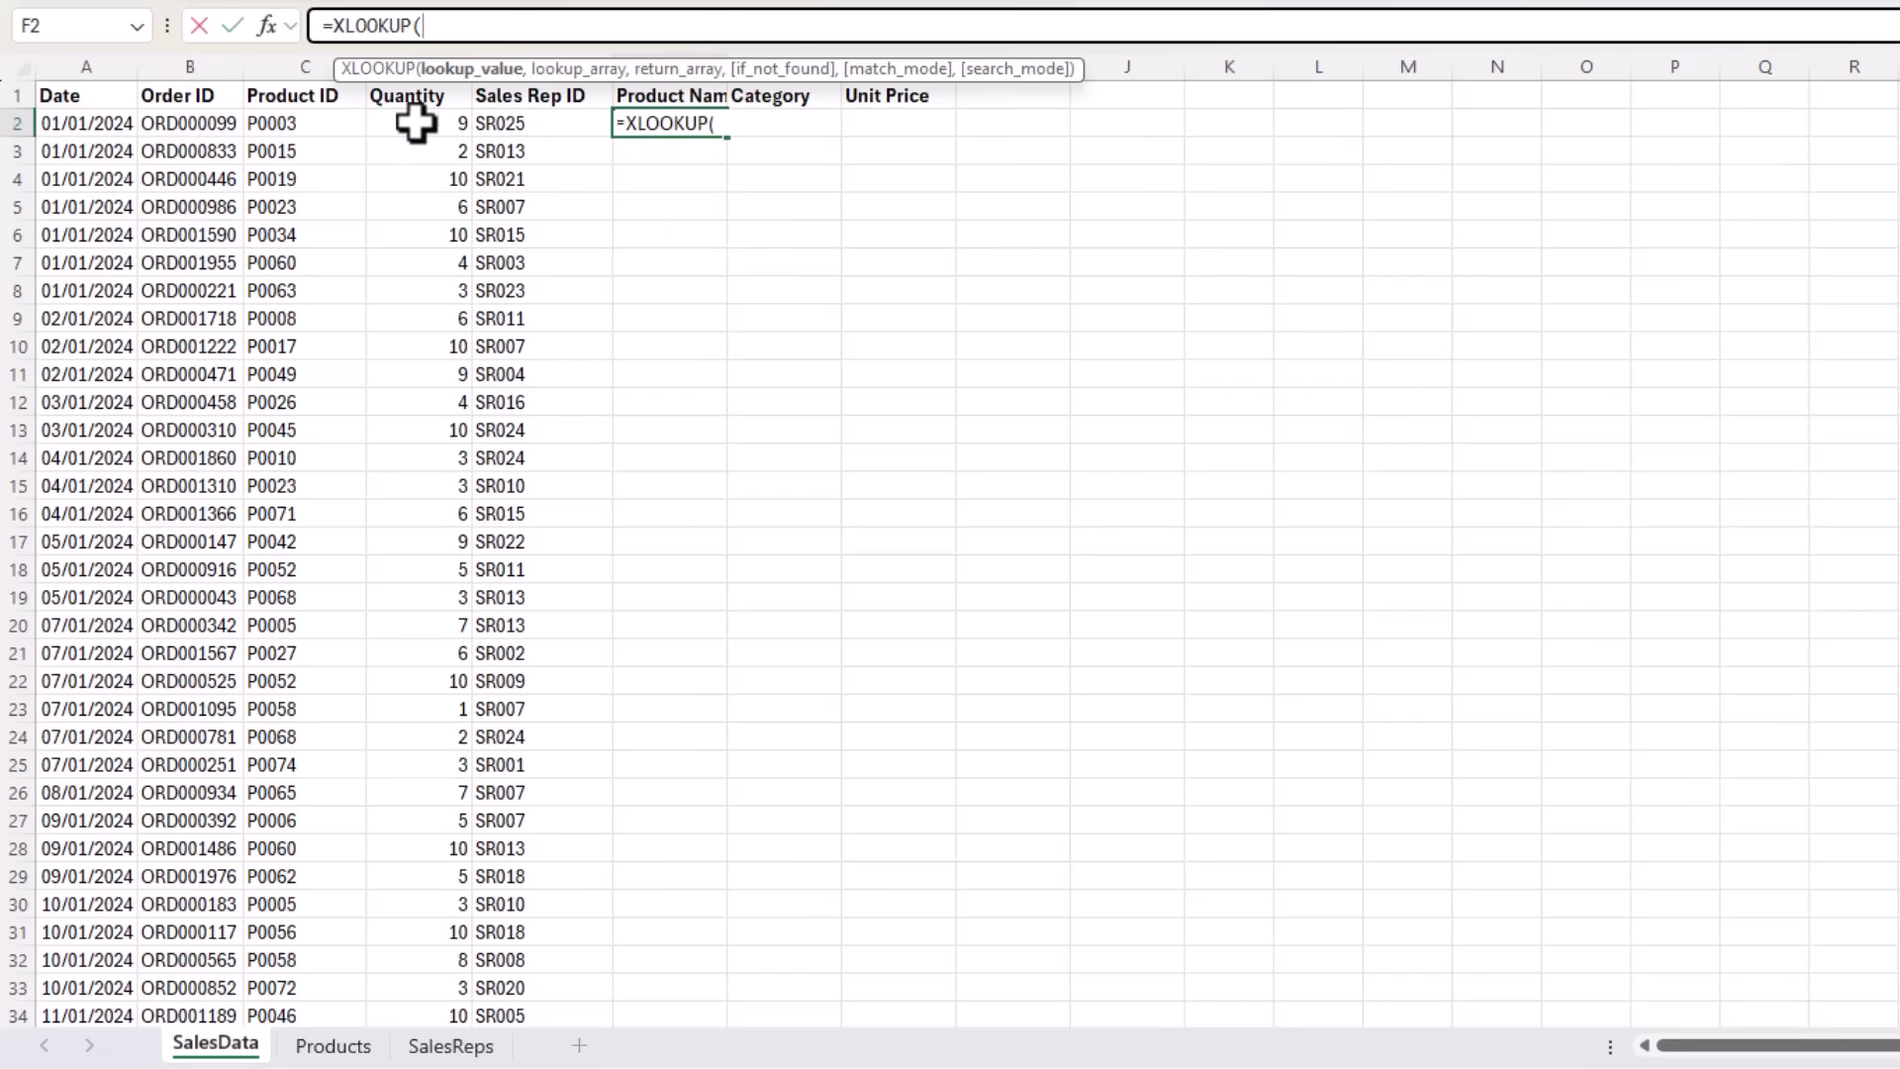
click(305, 123)
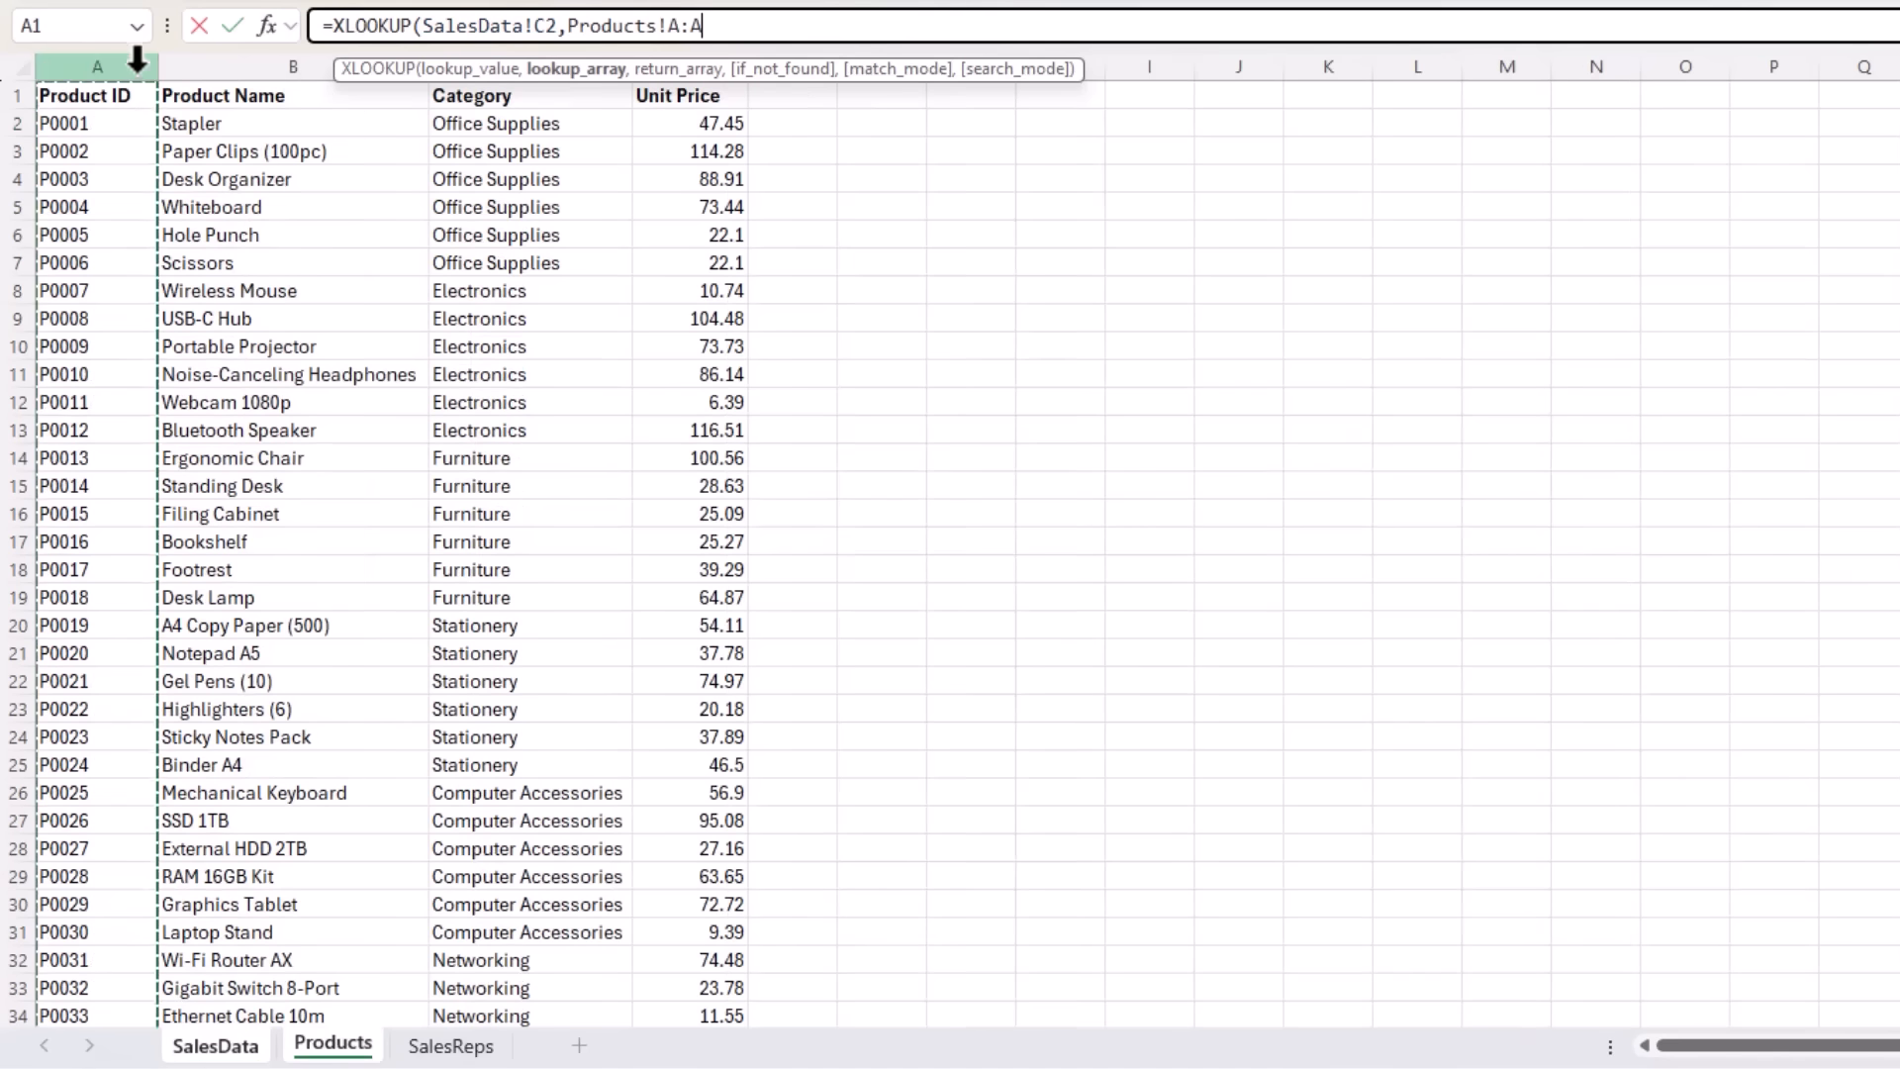
text(,Products!B:D)
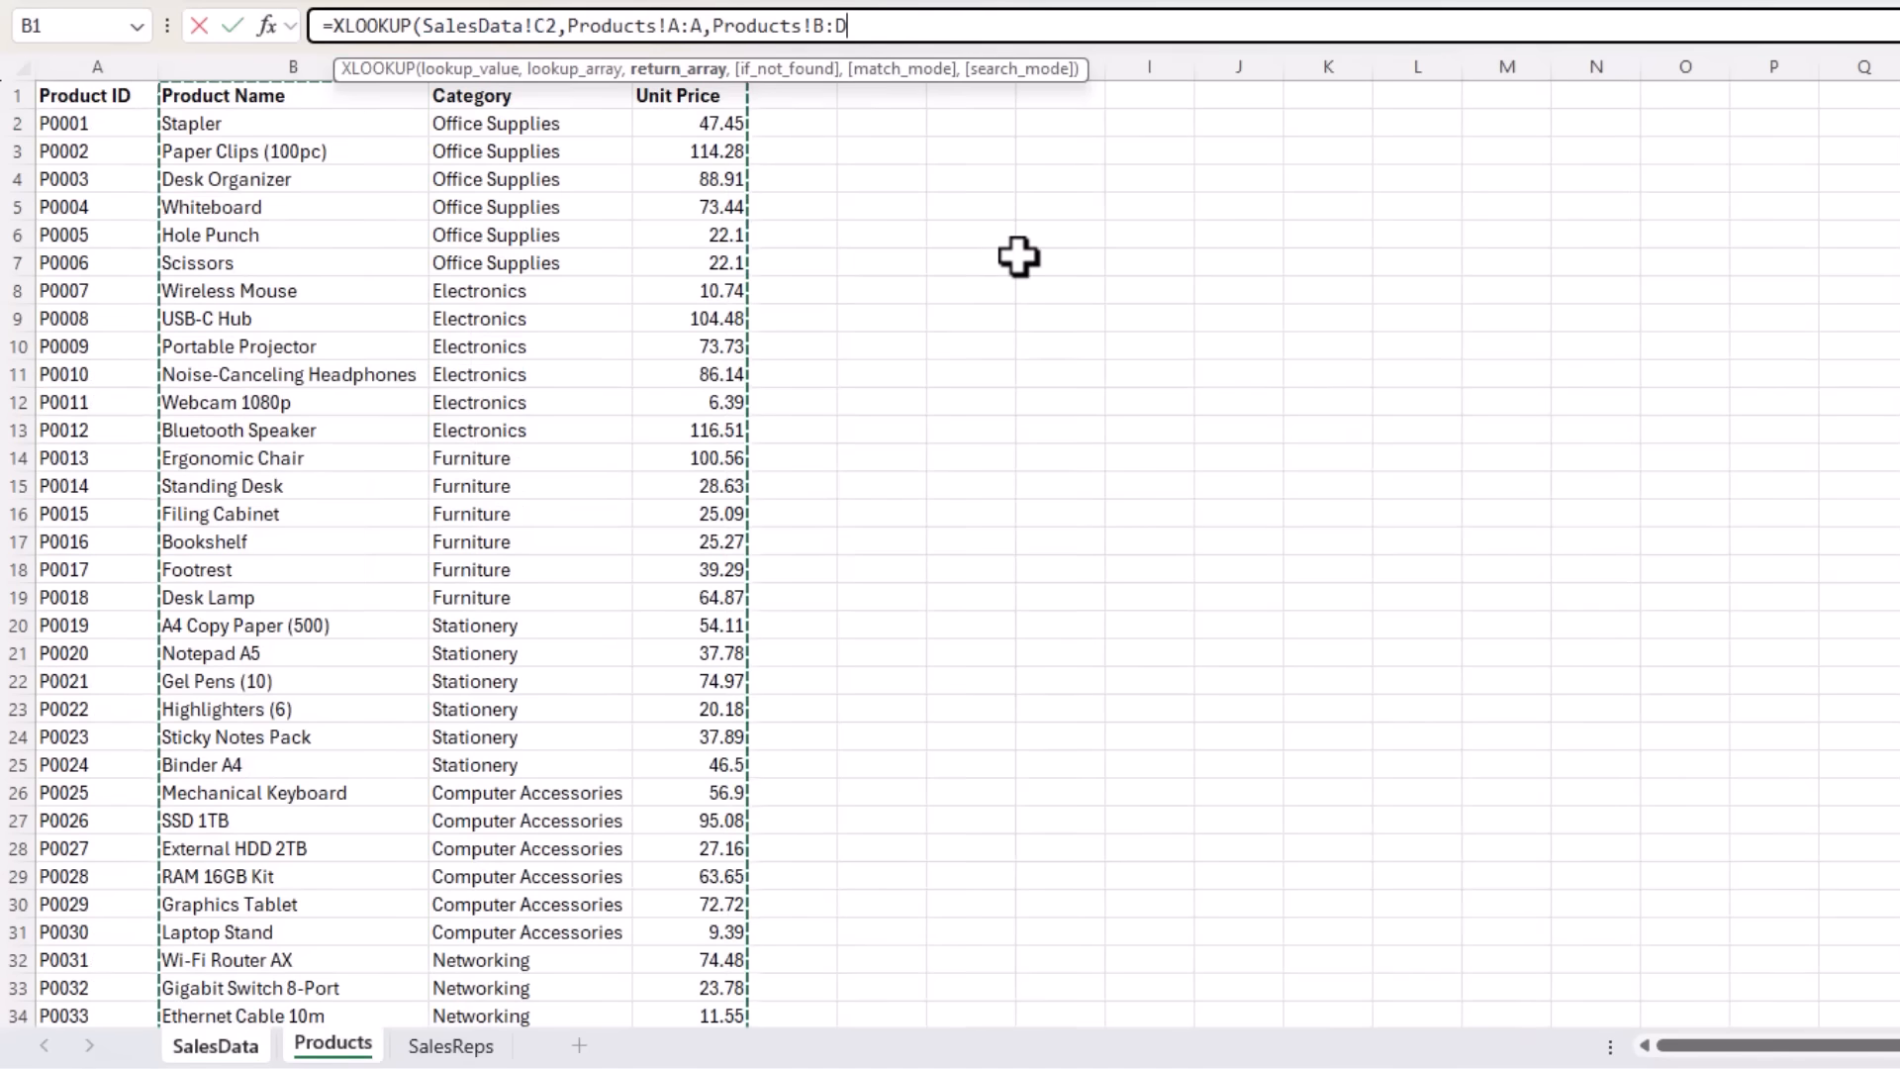
text(,""))
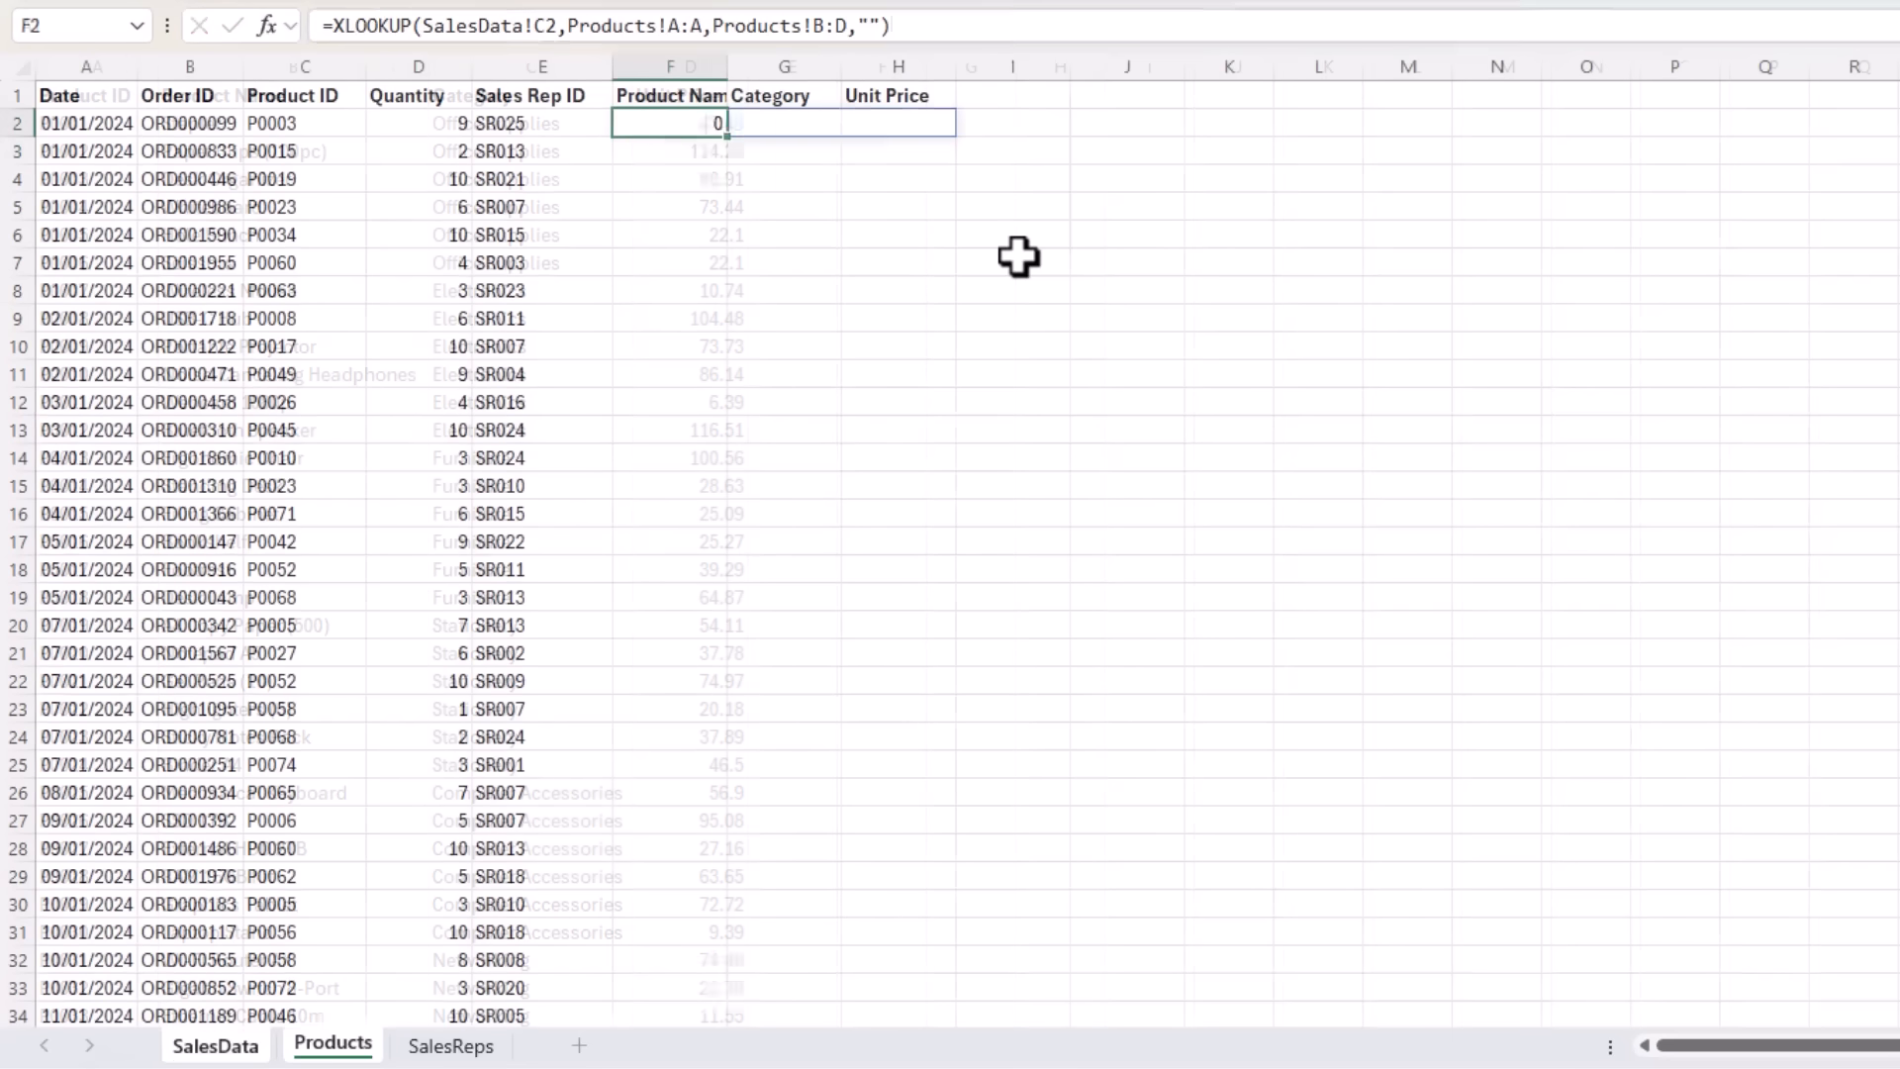
Fill the XLOOKUP down and add a Sale Value column with =D2*H2 filled down
click(215, 1045)
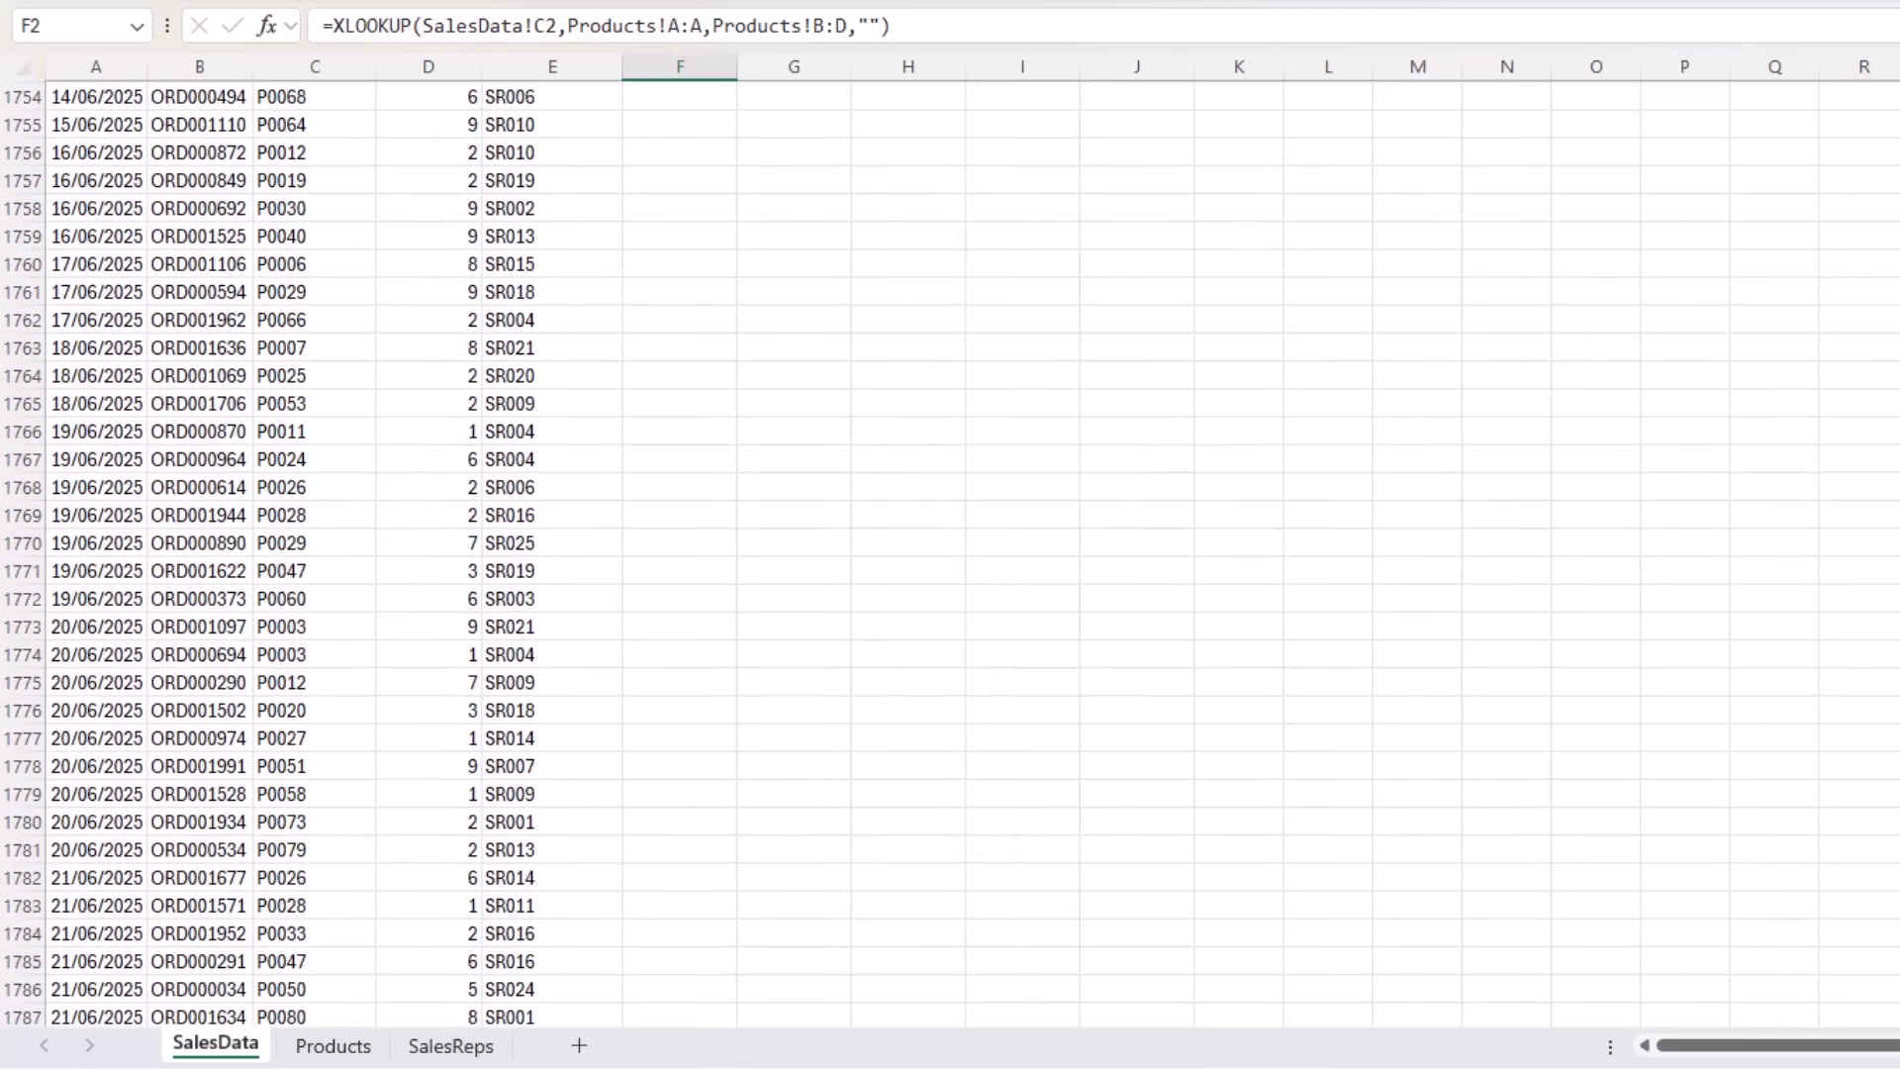
scroll(down, 3)
text(=)
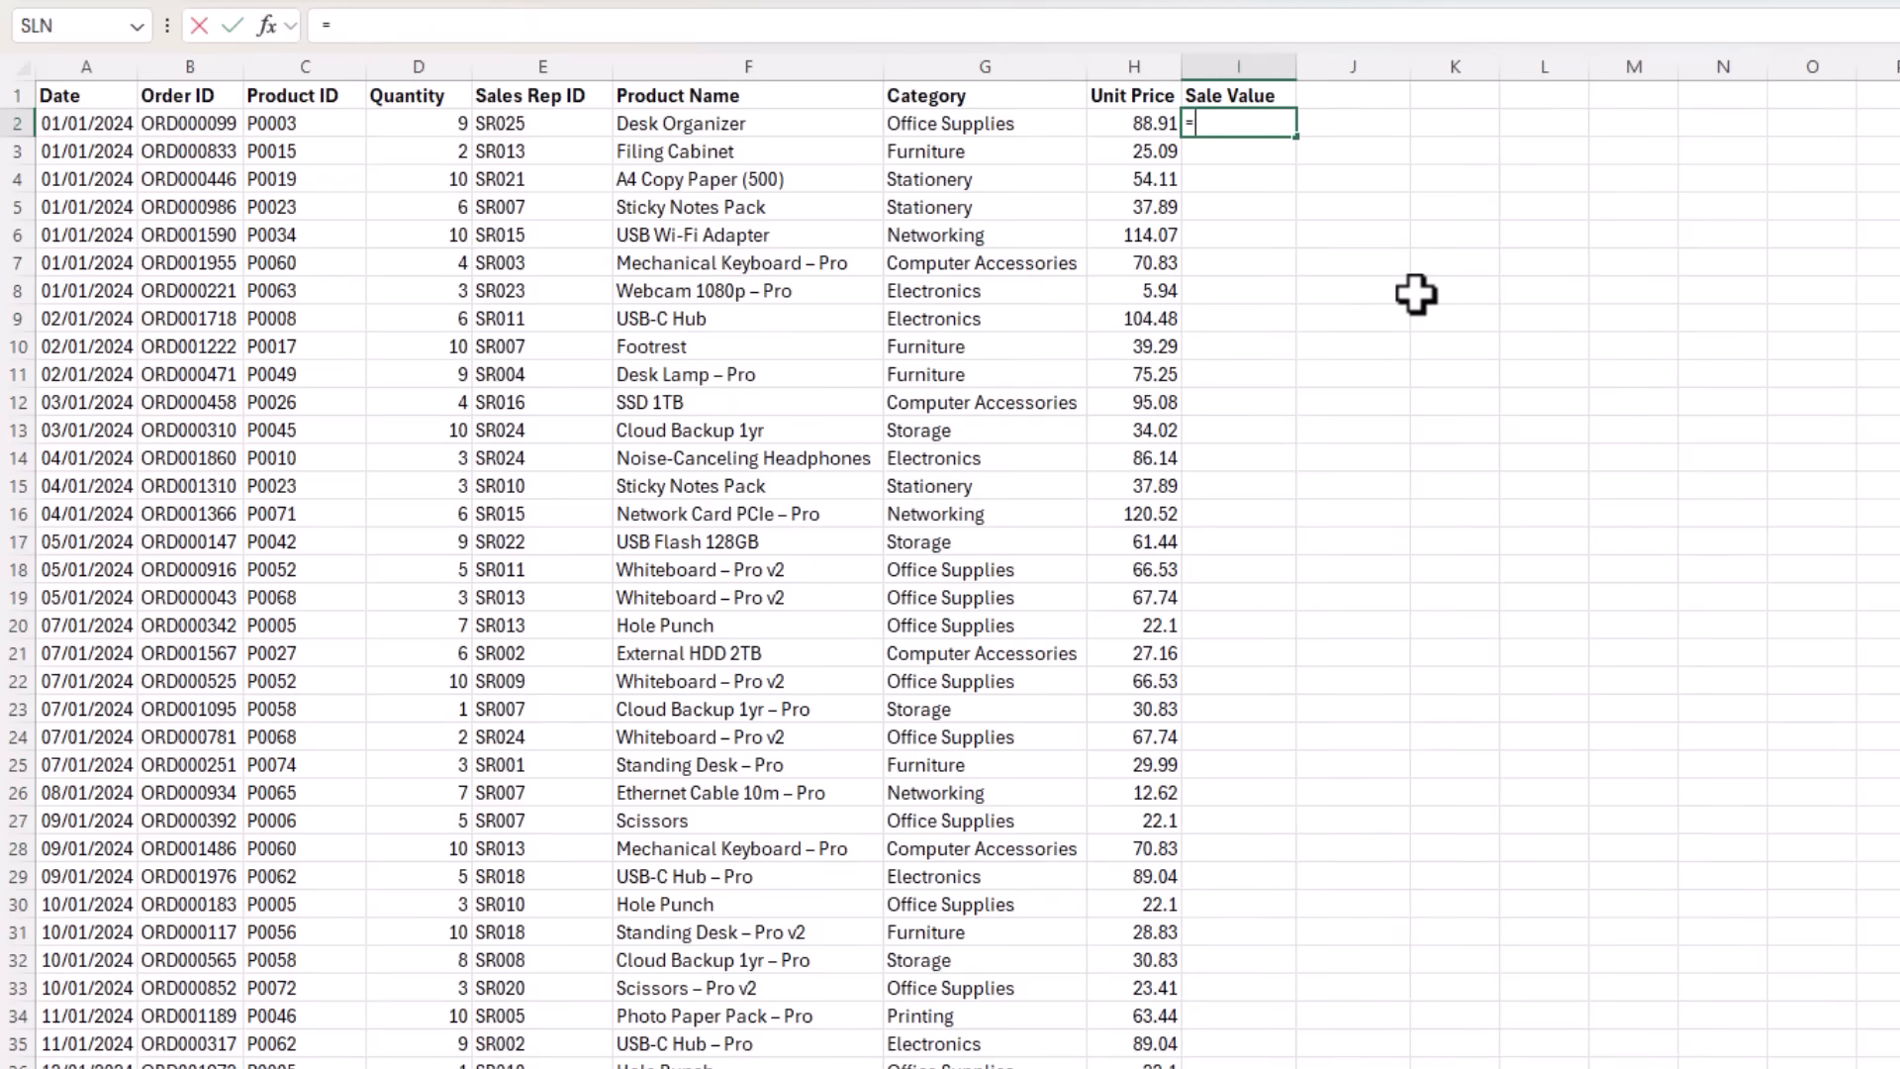
key(enter)
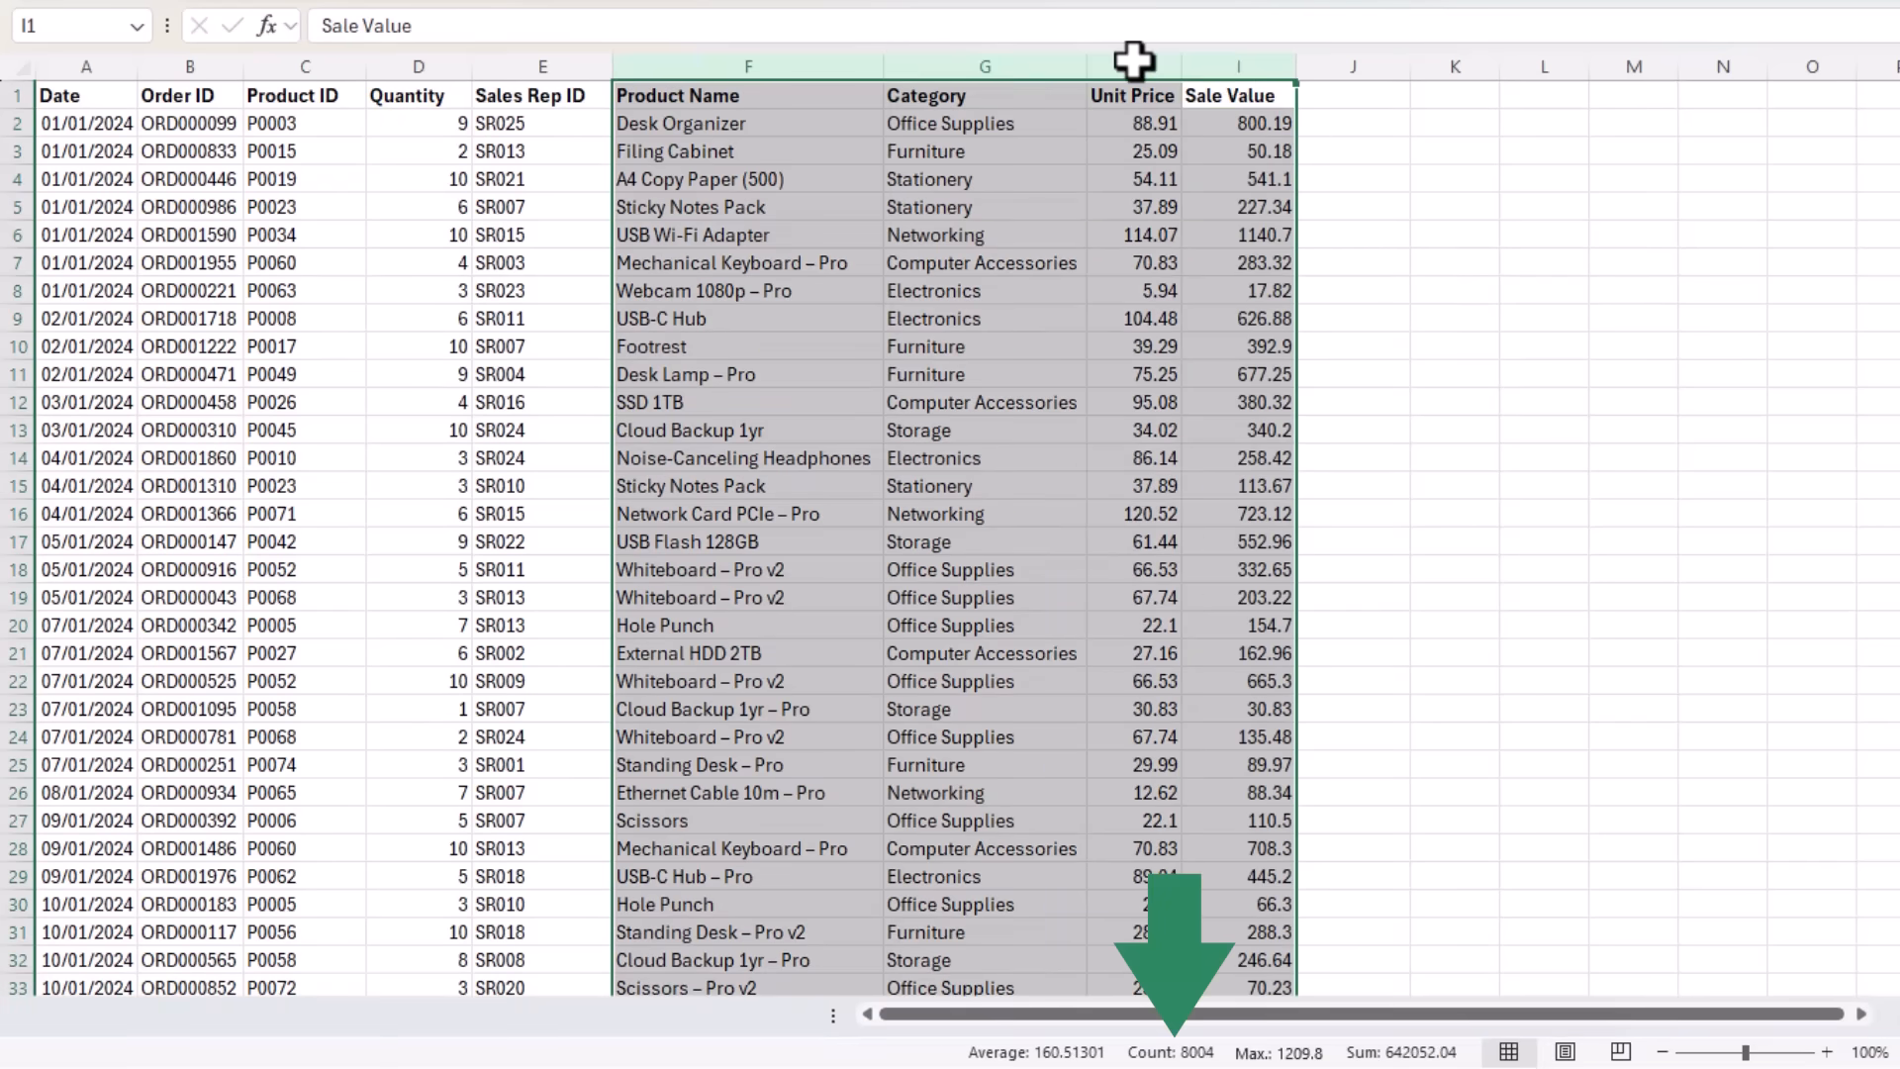
Check columns F:H down to row 2001, then return to the top of the data
click(1132, 65)
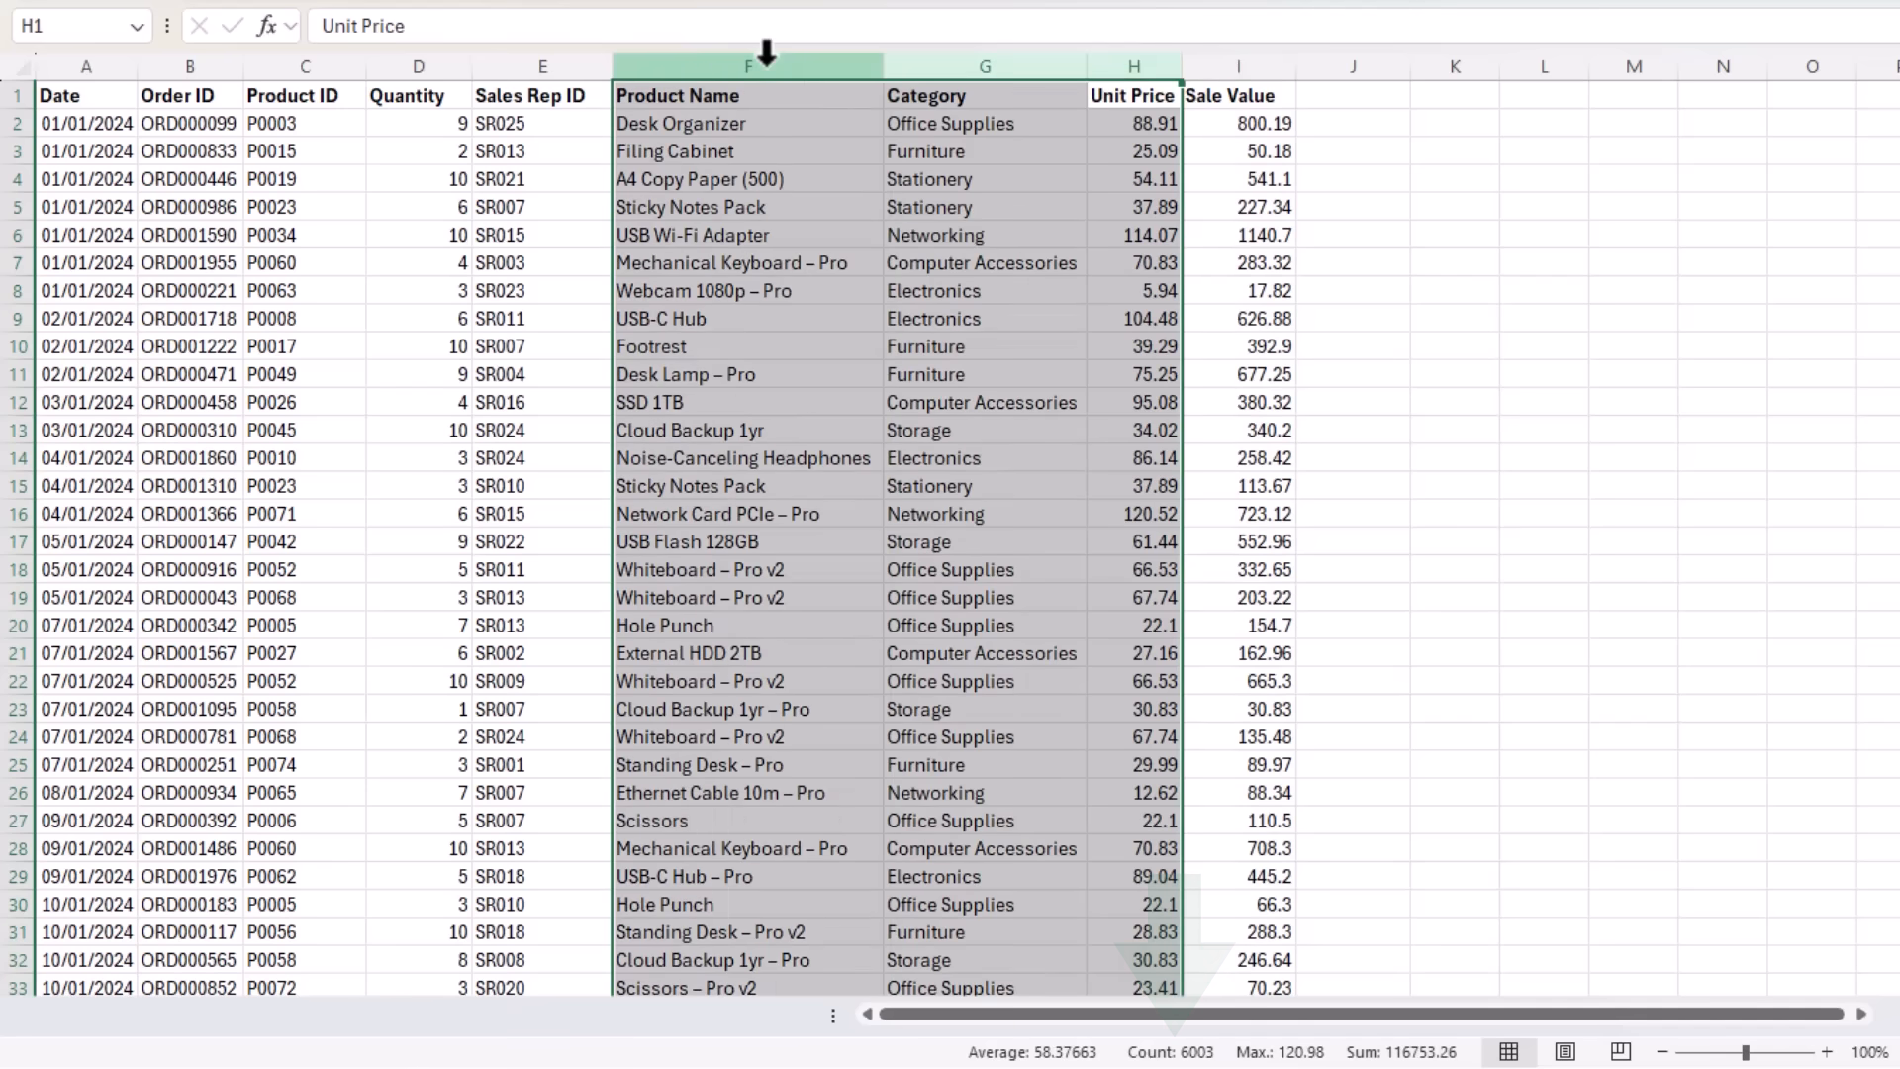
click(449, 1045)
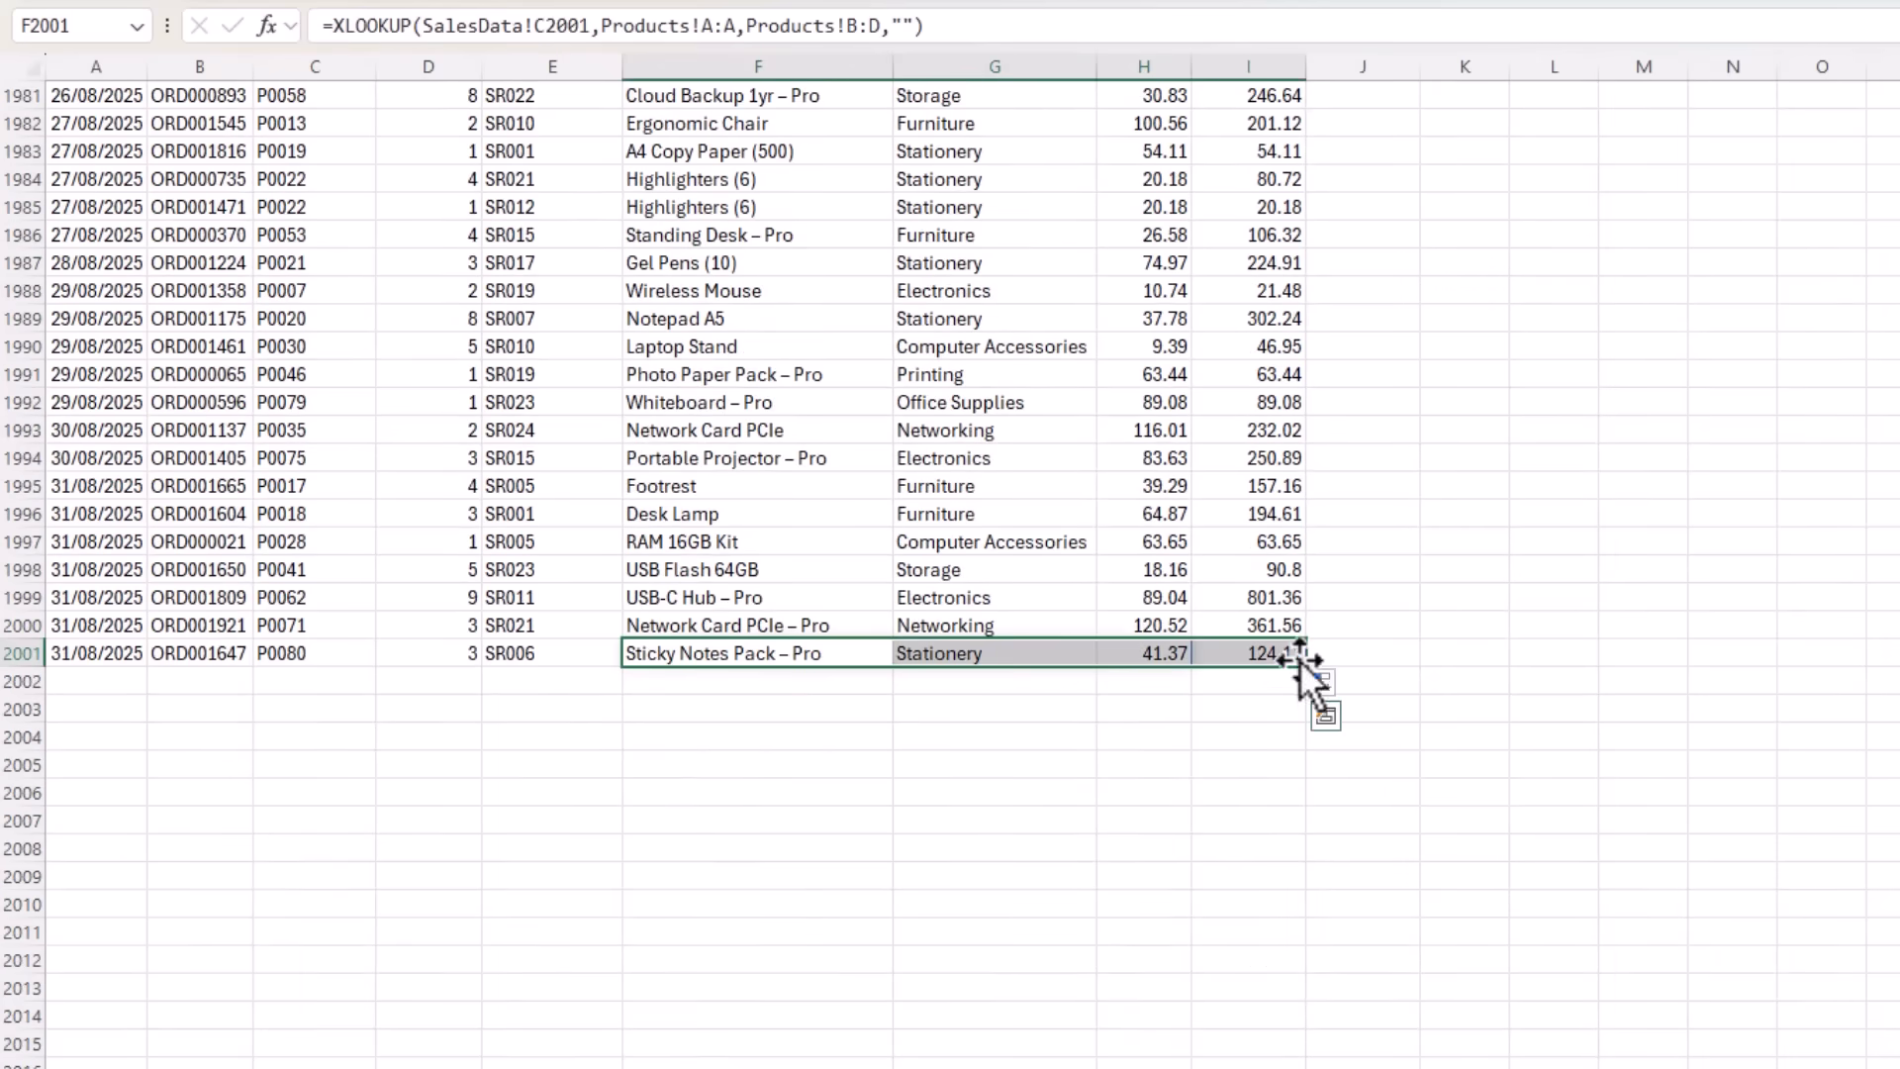
drag(1294, 652, 1295, 910)
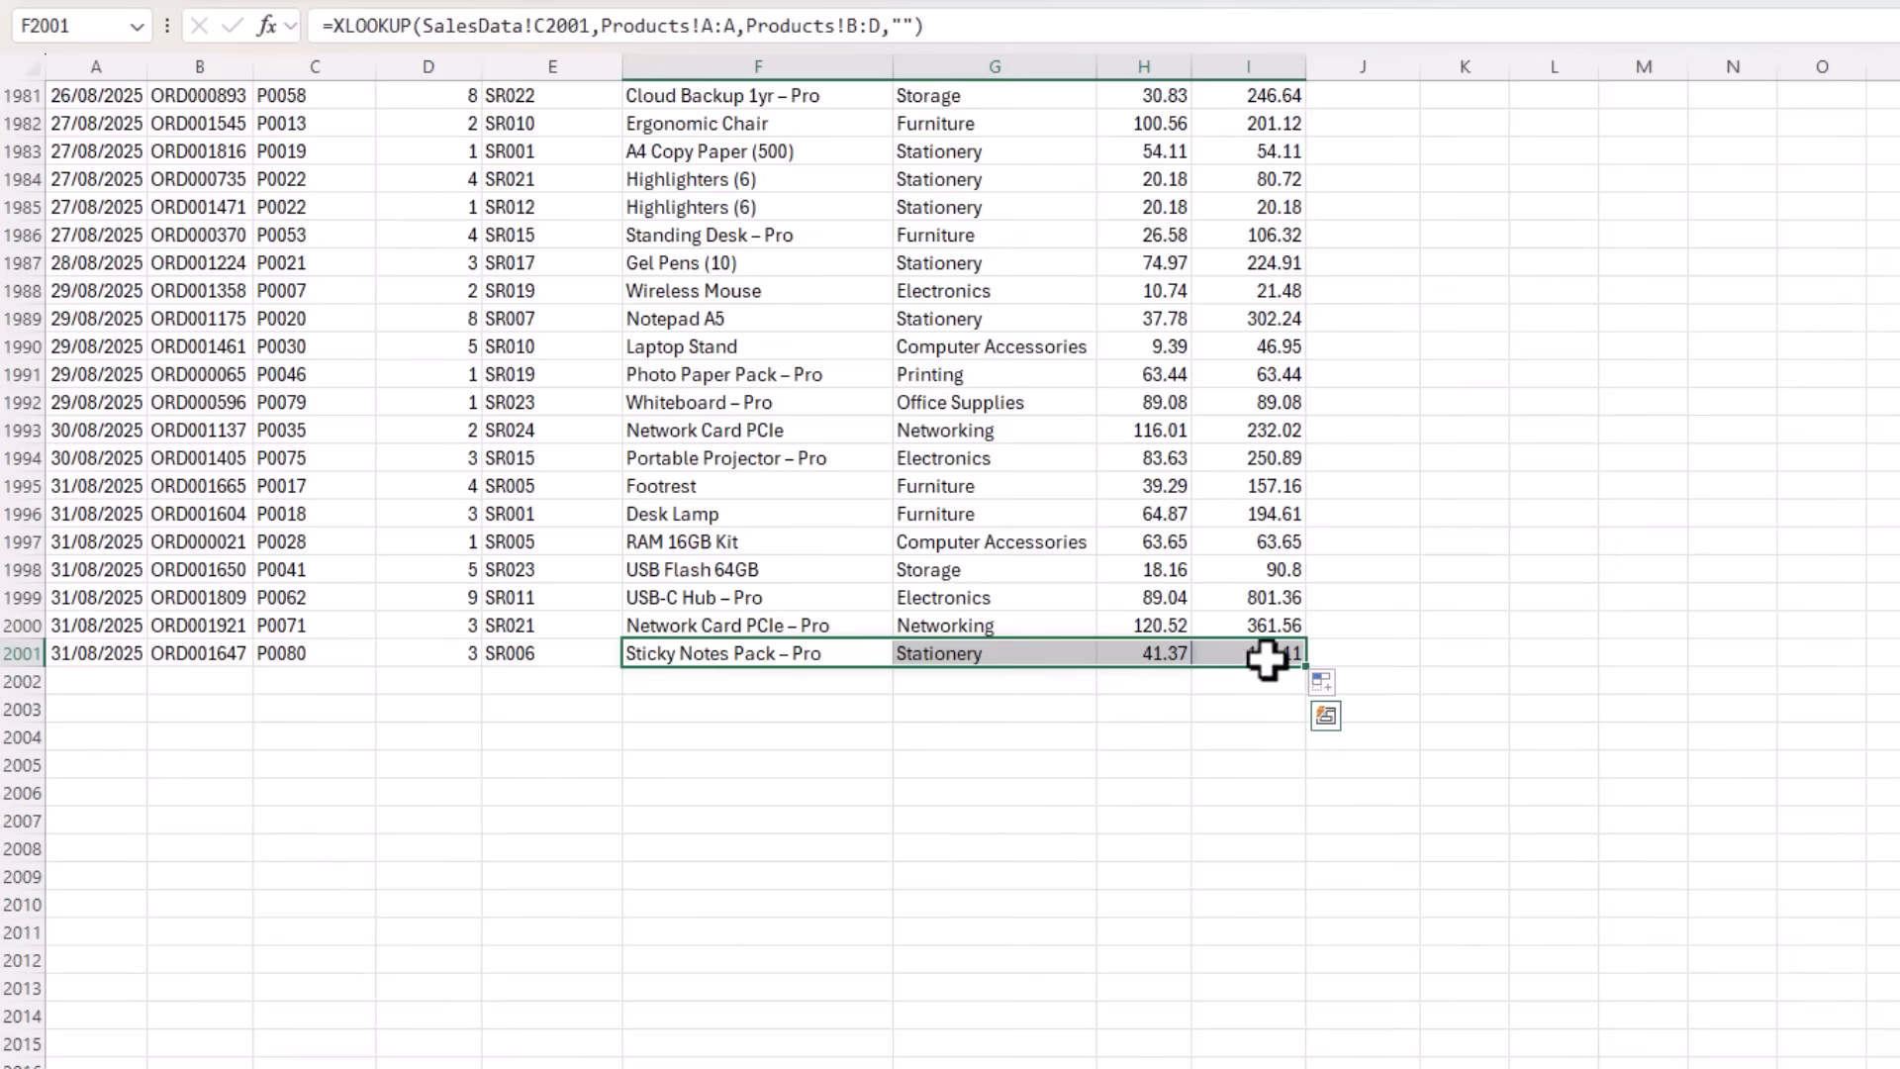
key(ctrl+Home)
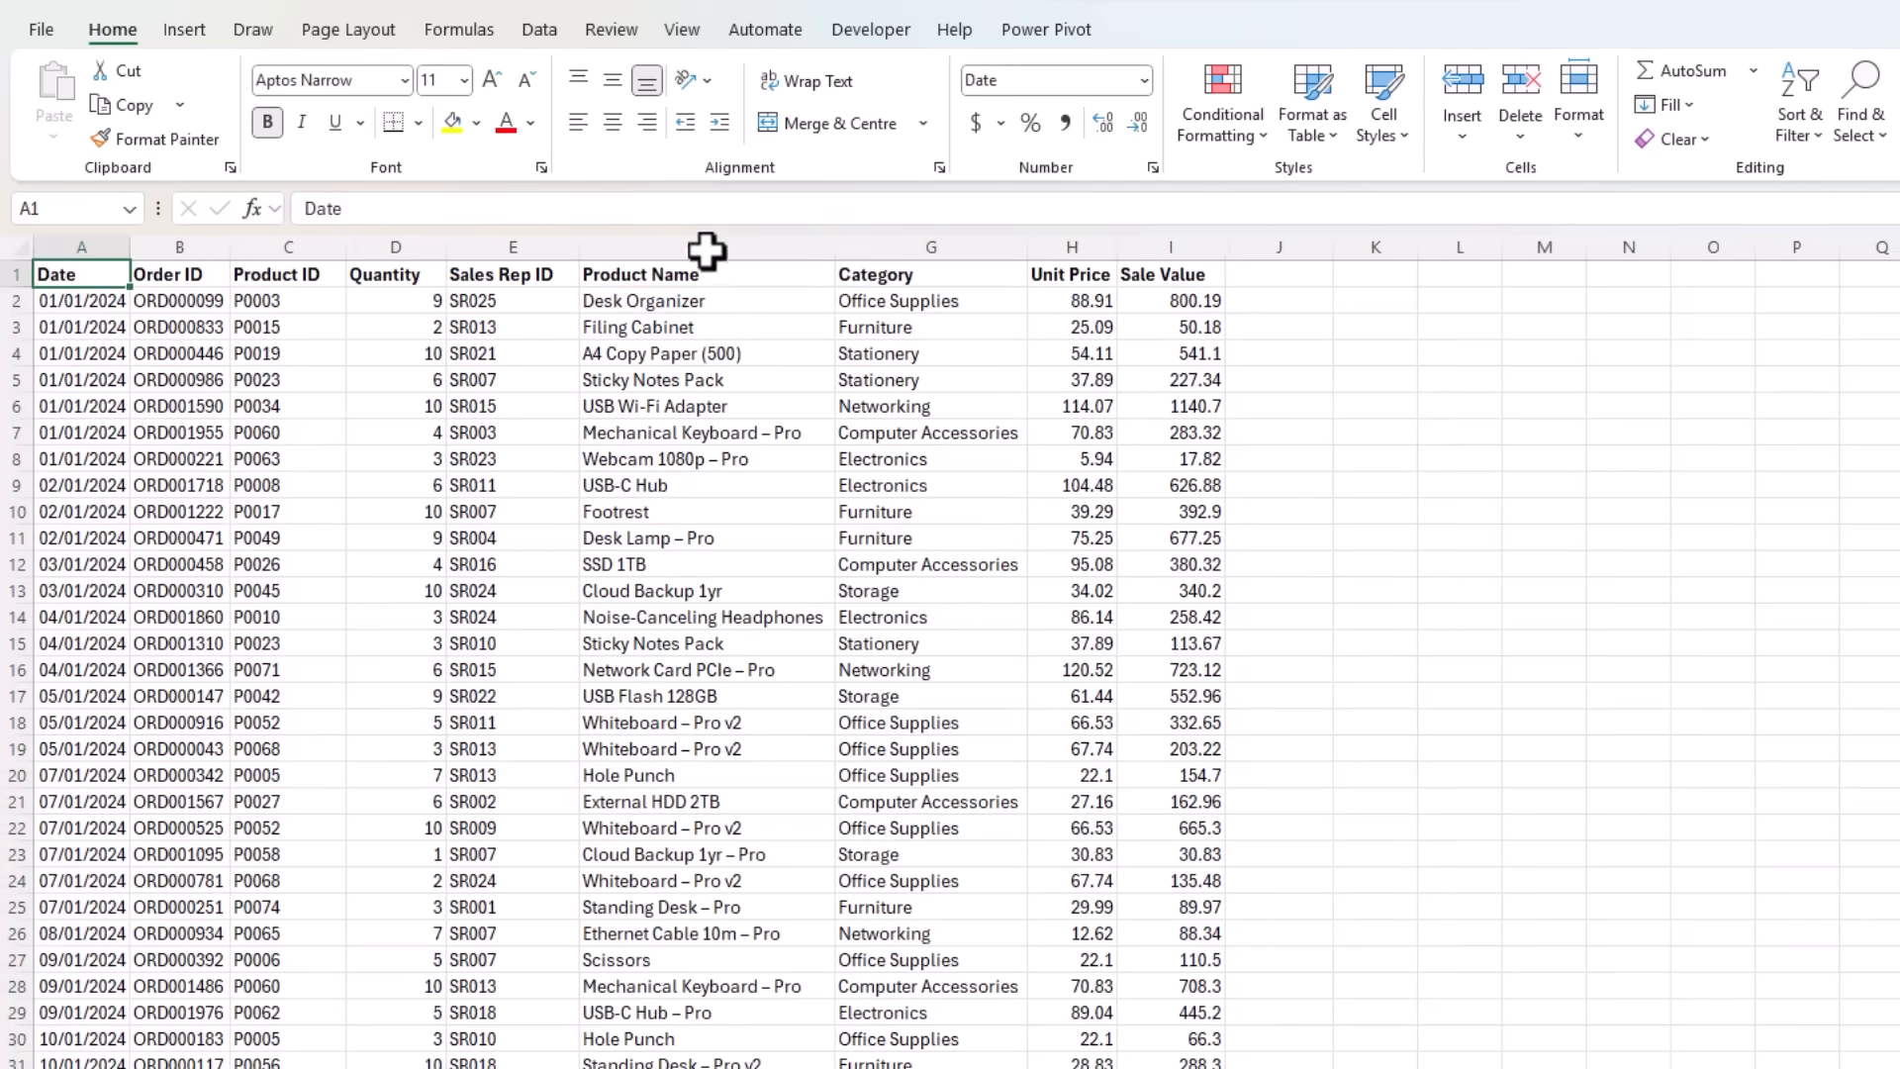
Delete columns F:I and convert SalesData to a table named Sales via Ctrl+T
click(706, 274)
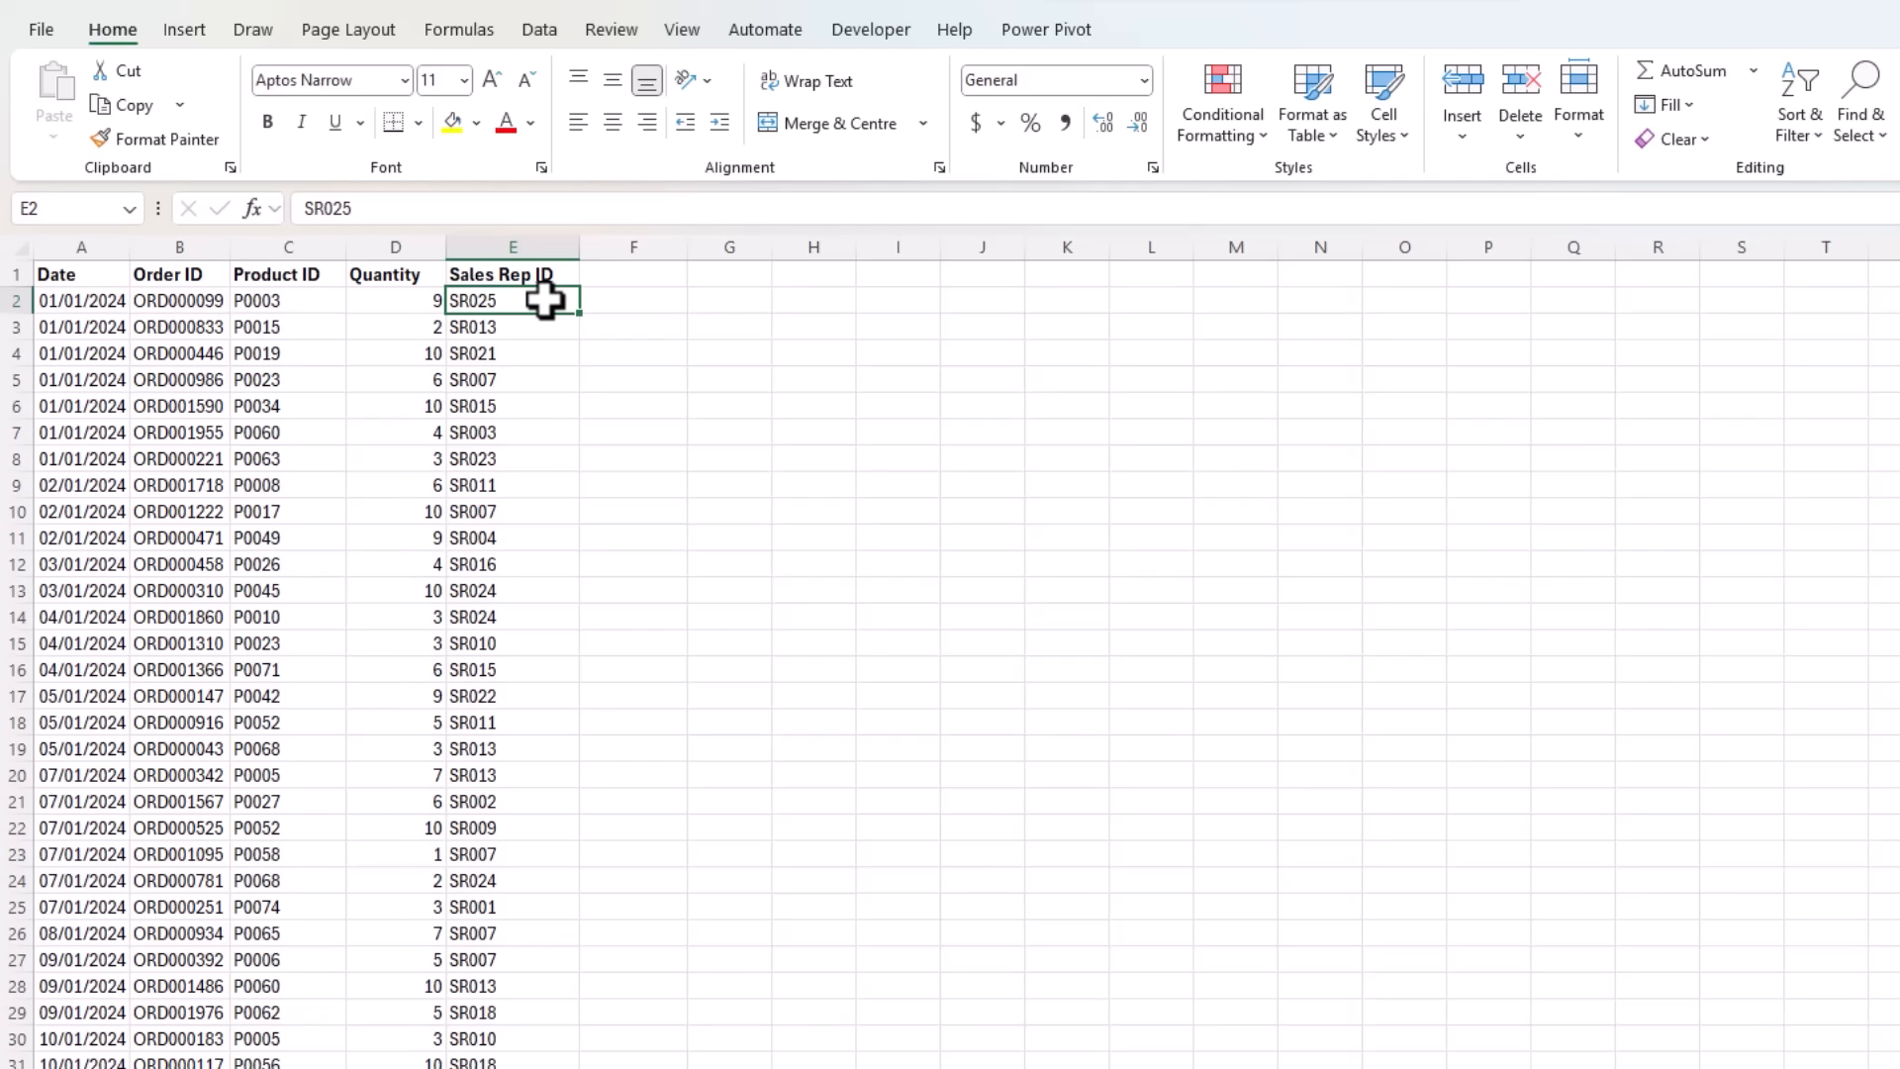
key(ctrl+t)
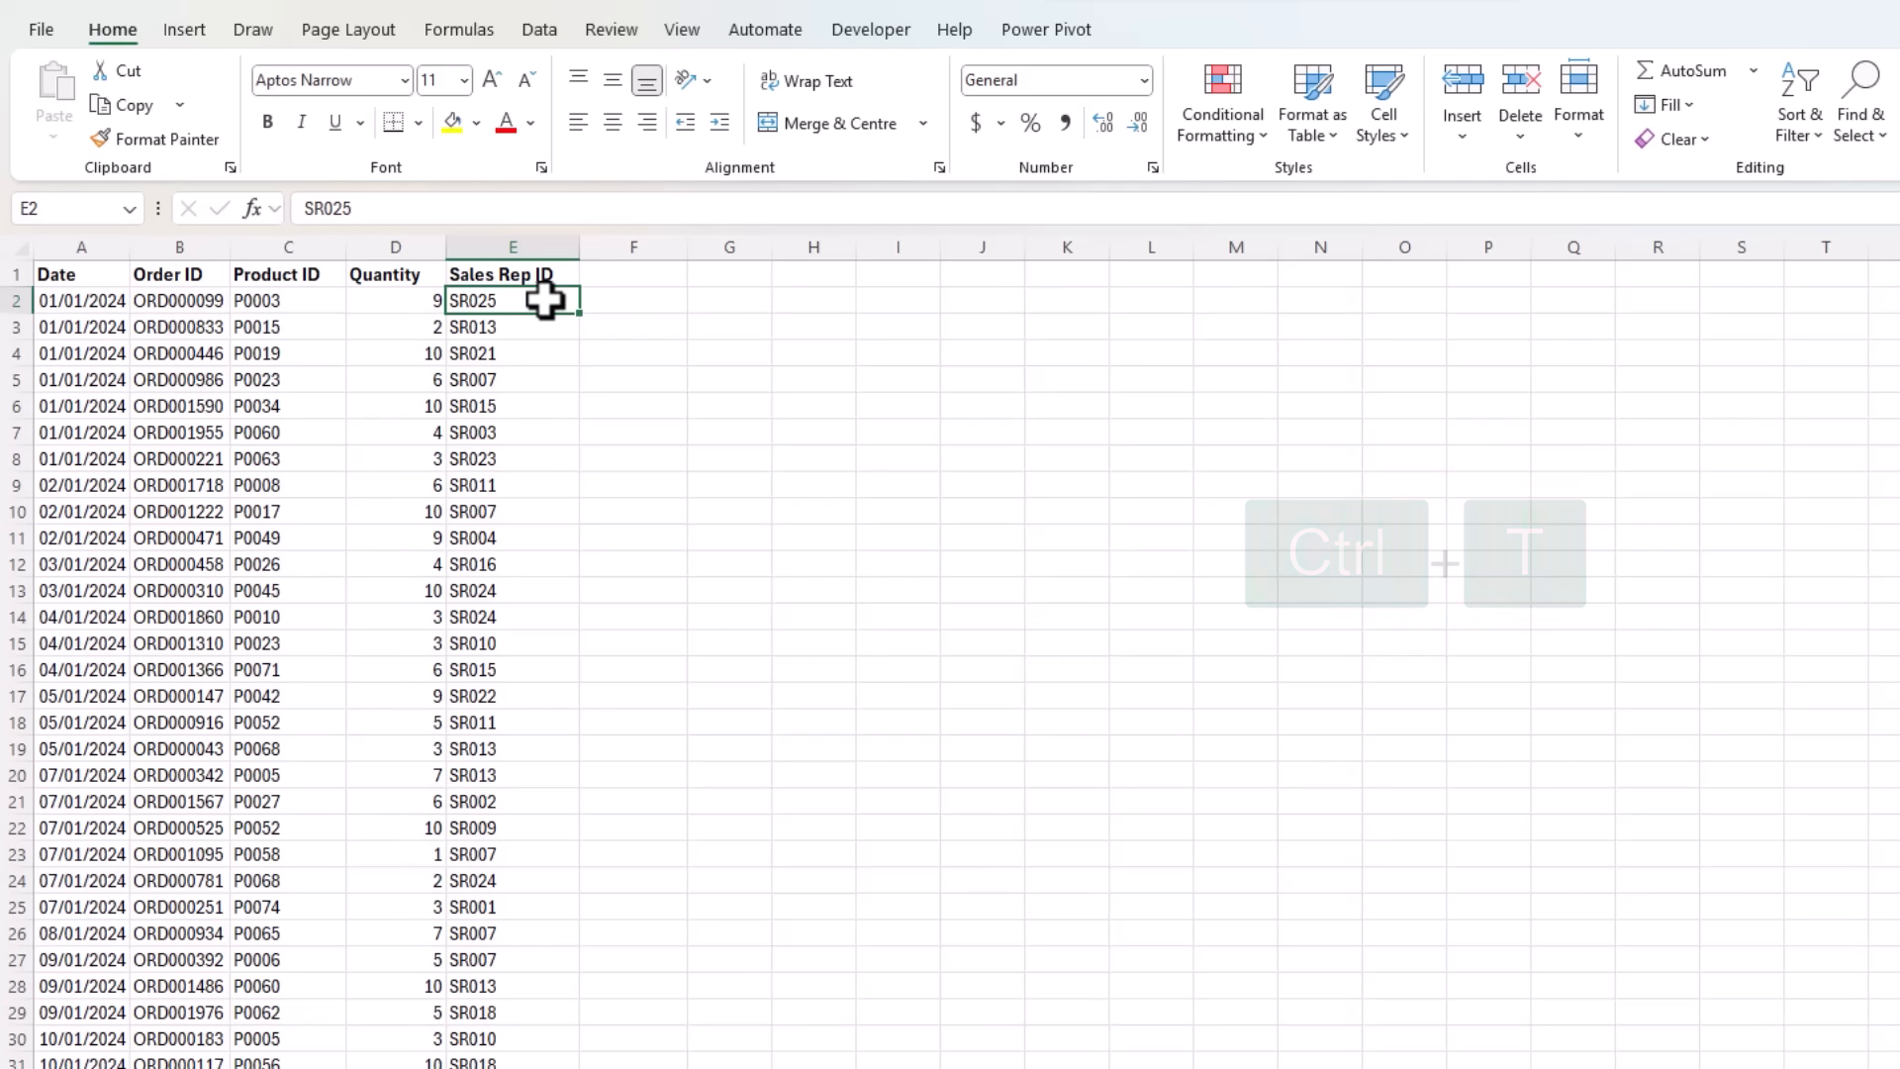
key(Ctrl+T)
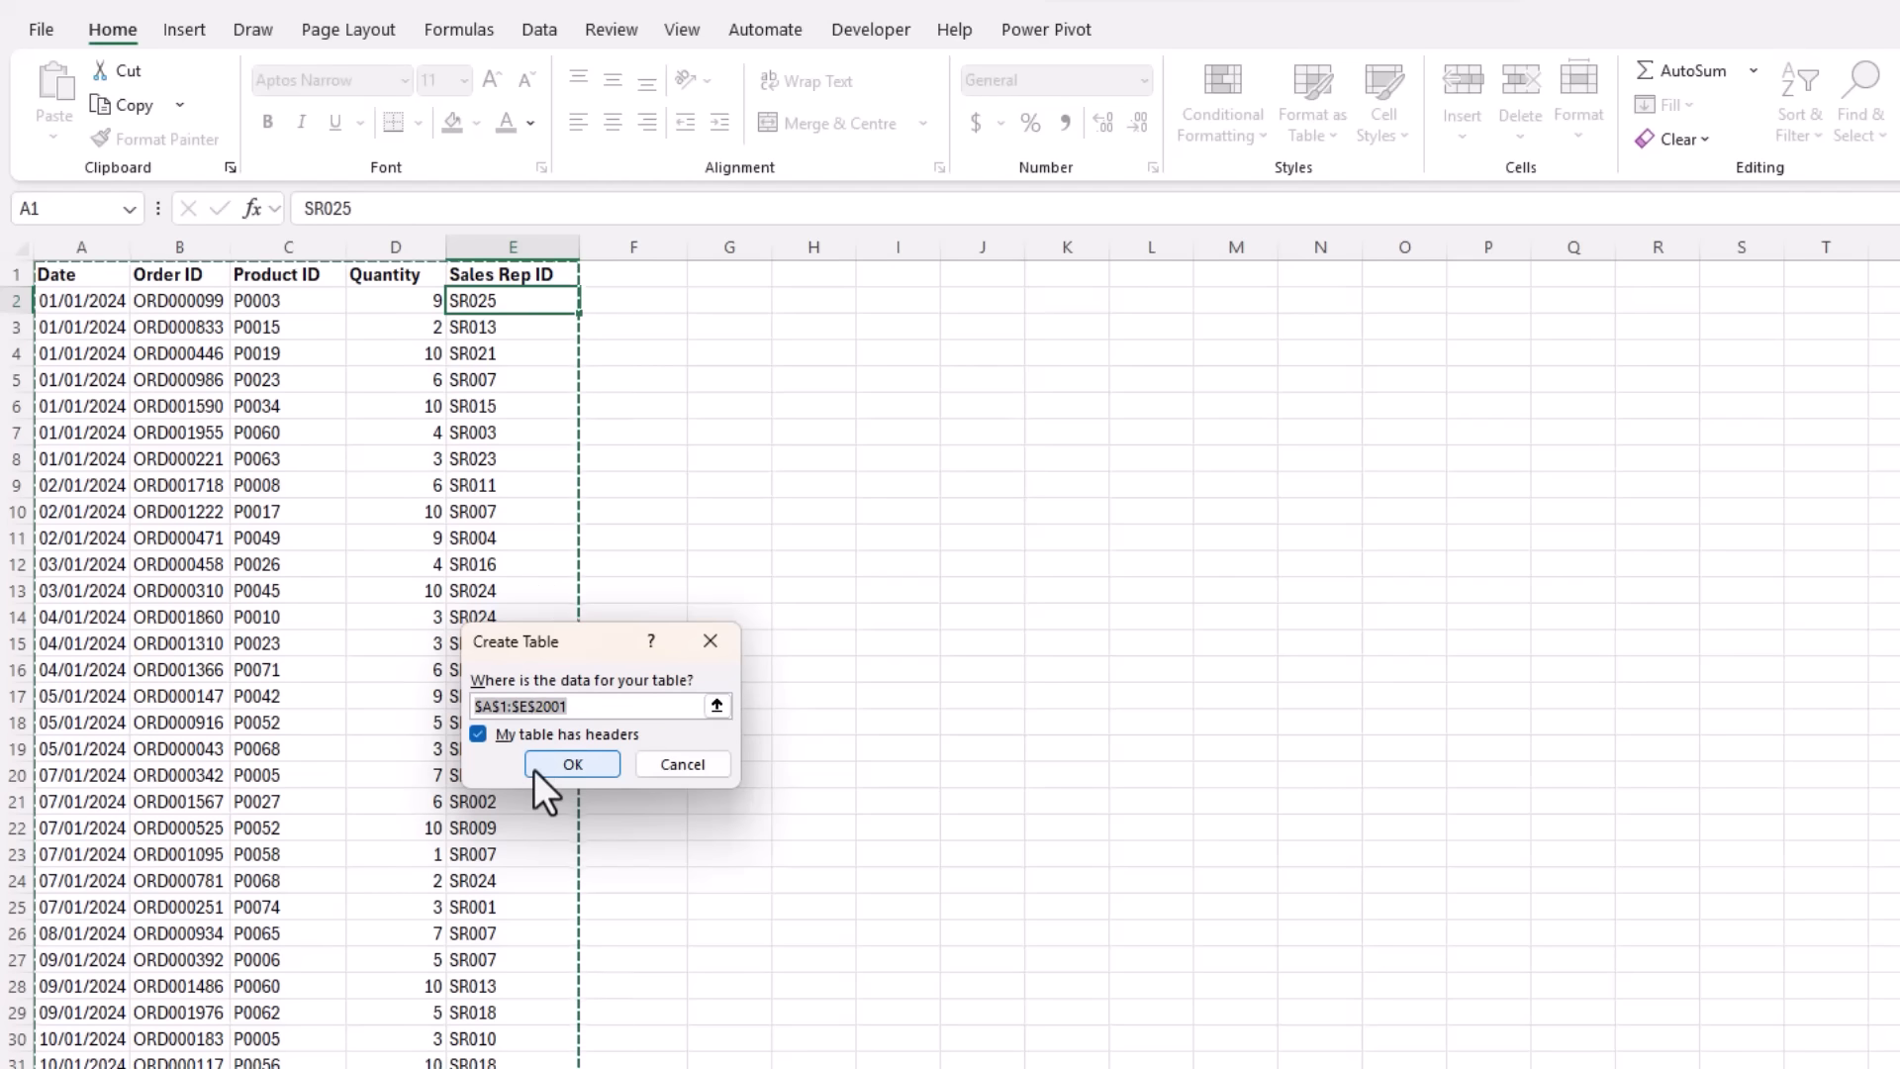
click(572, 764)
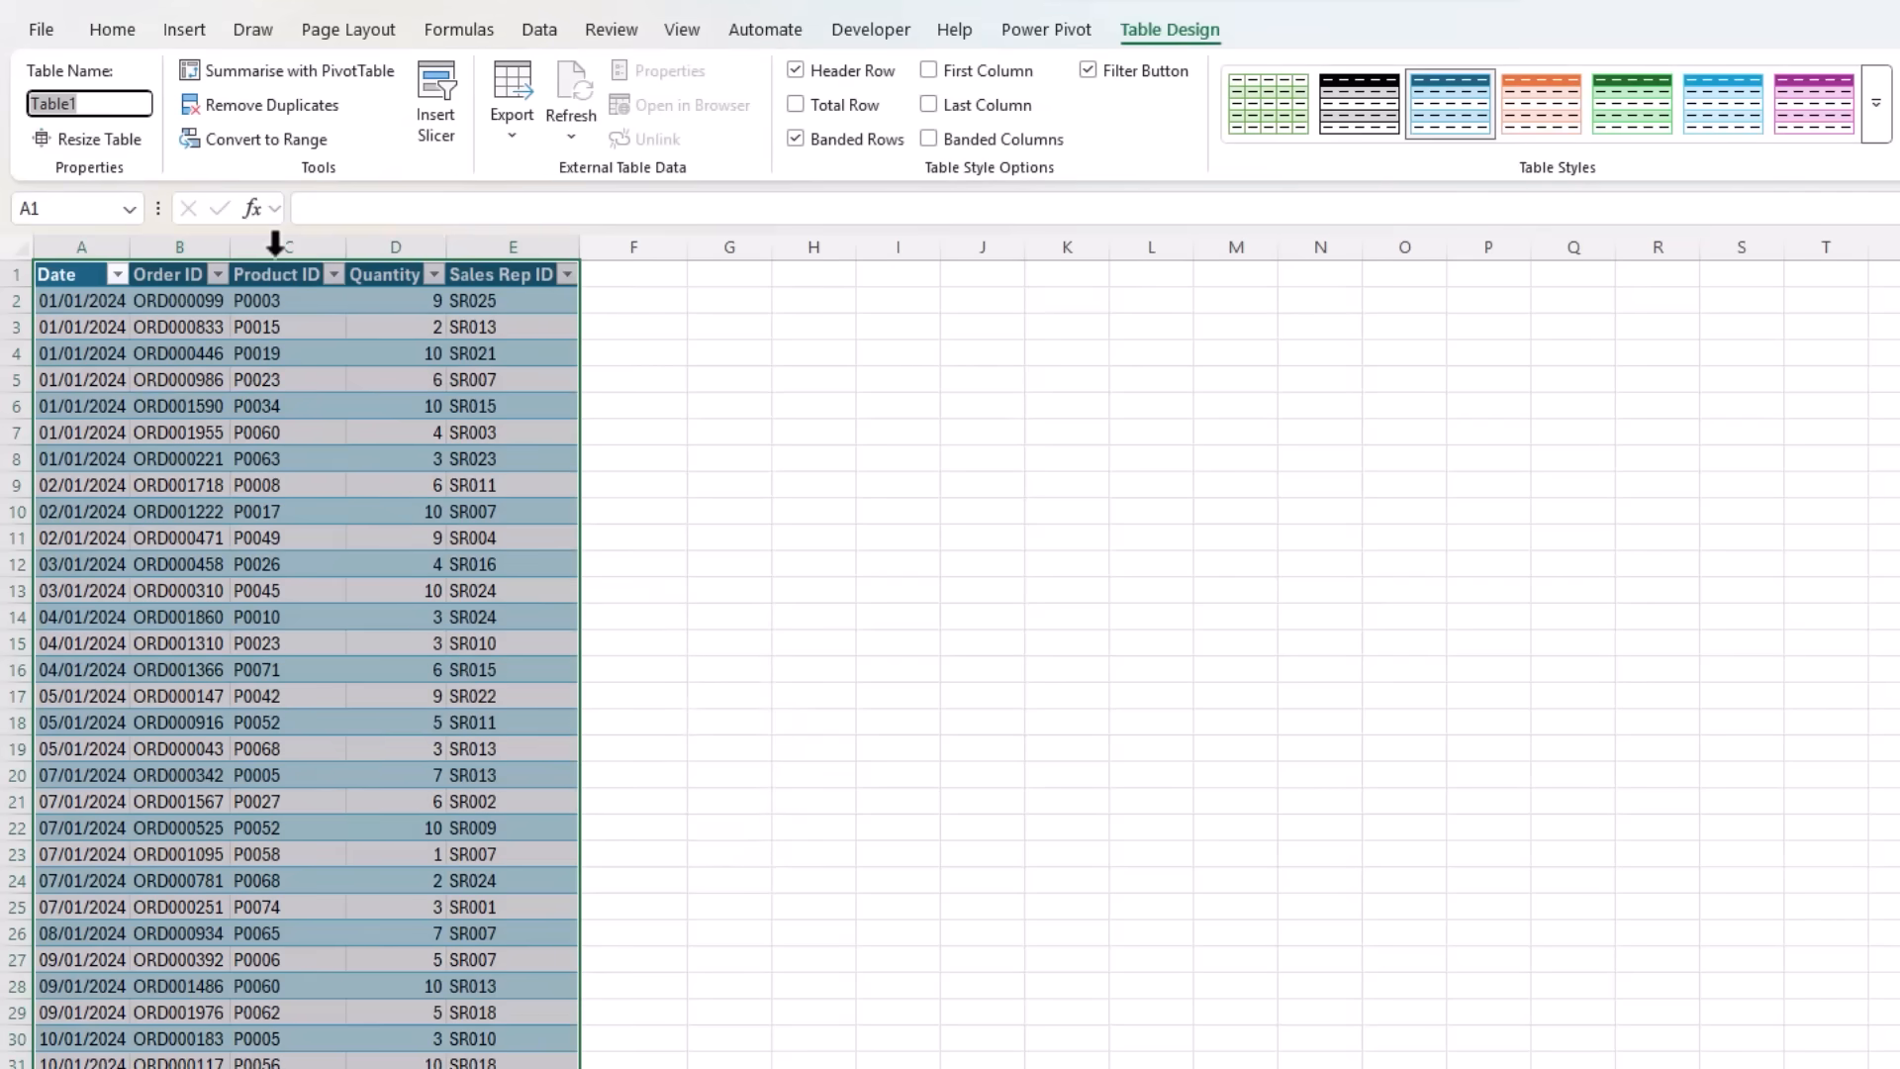
text(Sales)
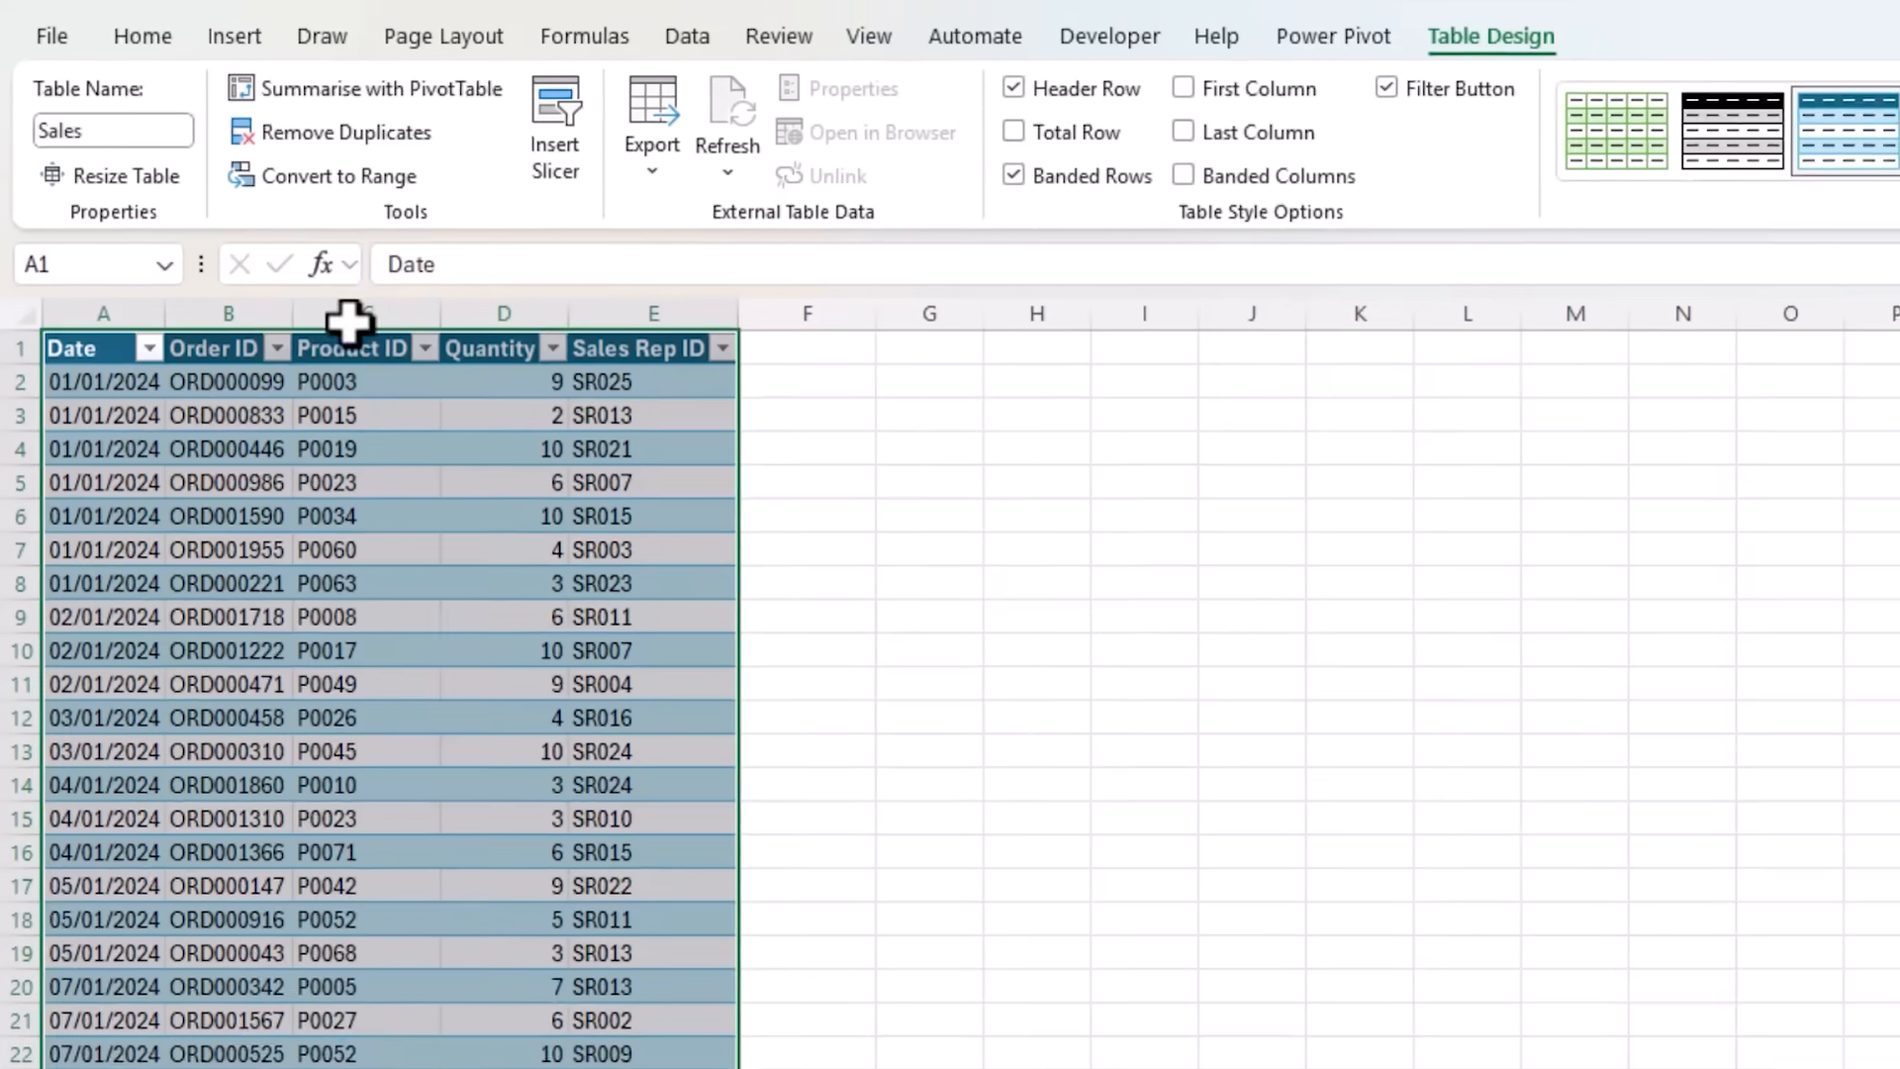
Convert the Products range to a table named Products
click(315, 1043)
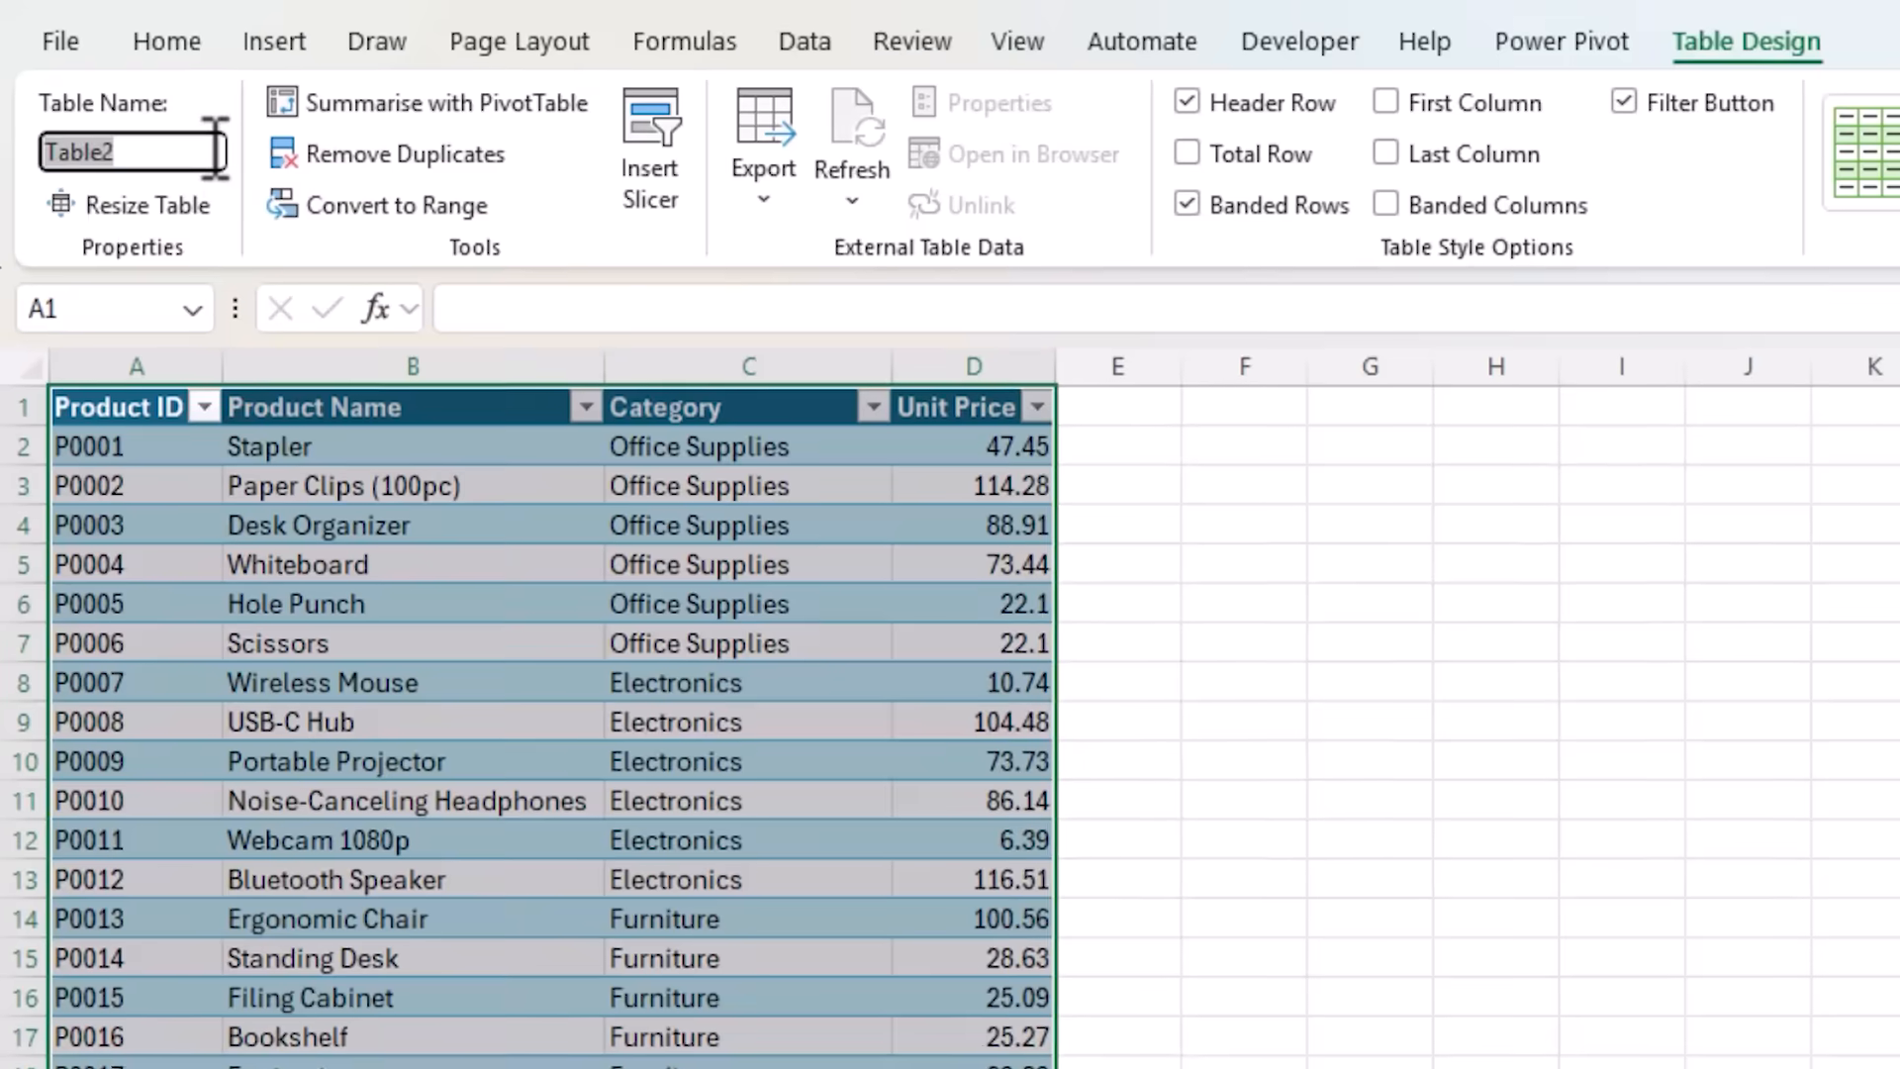
text(Products)
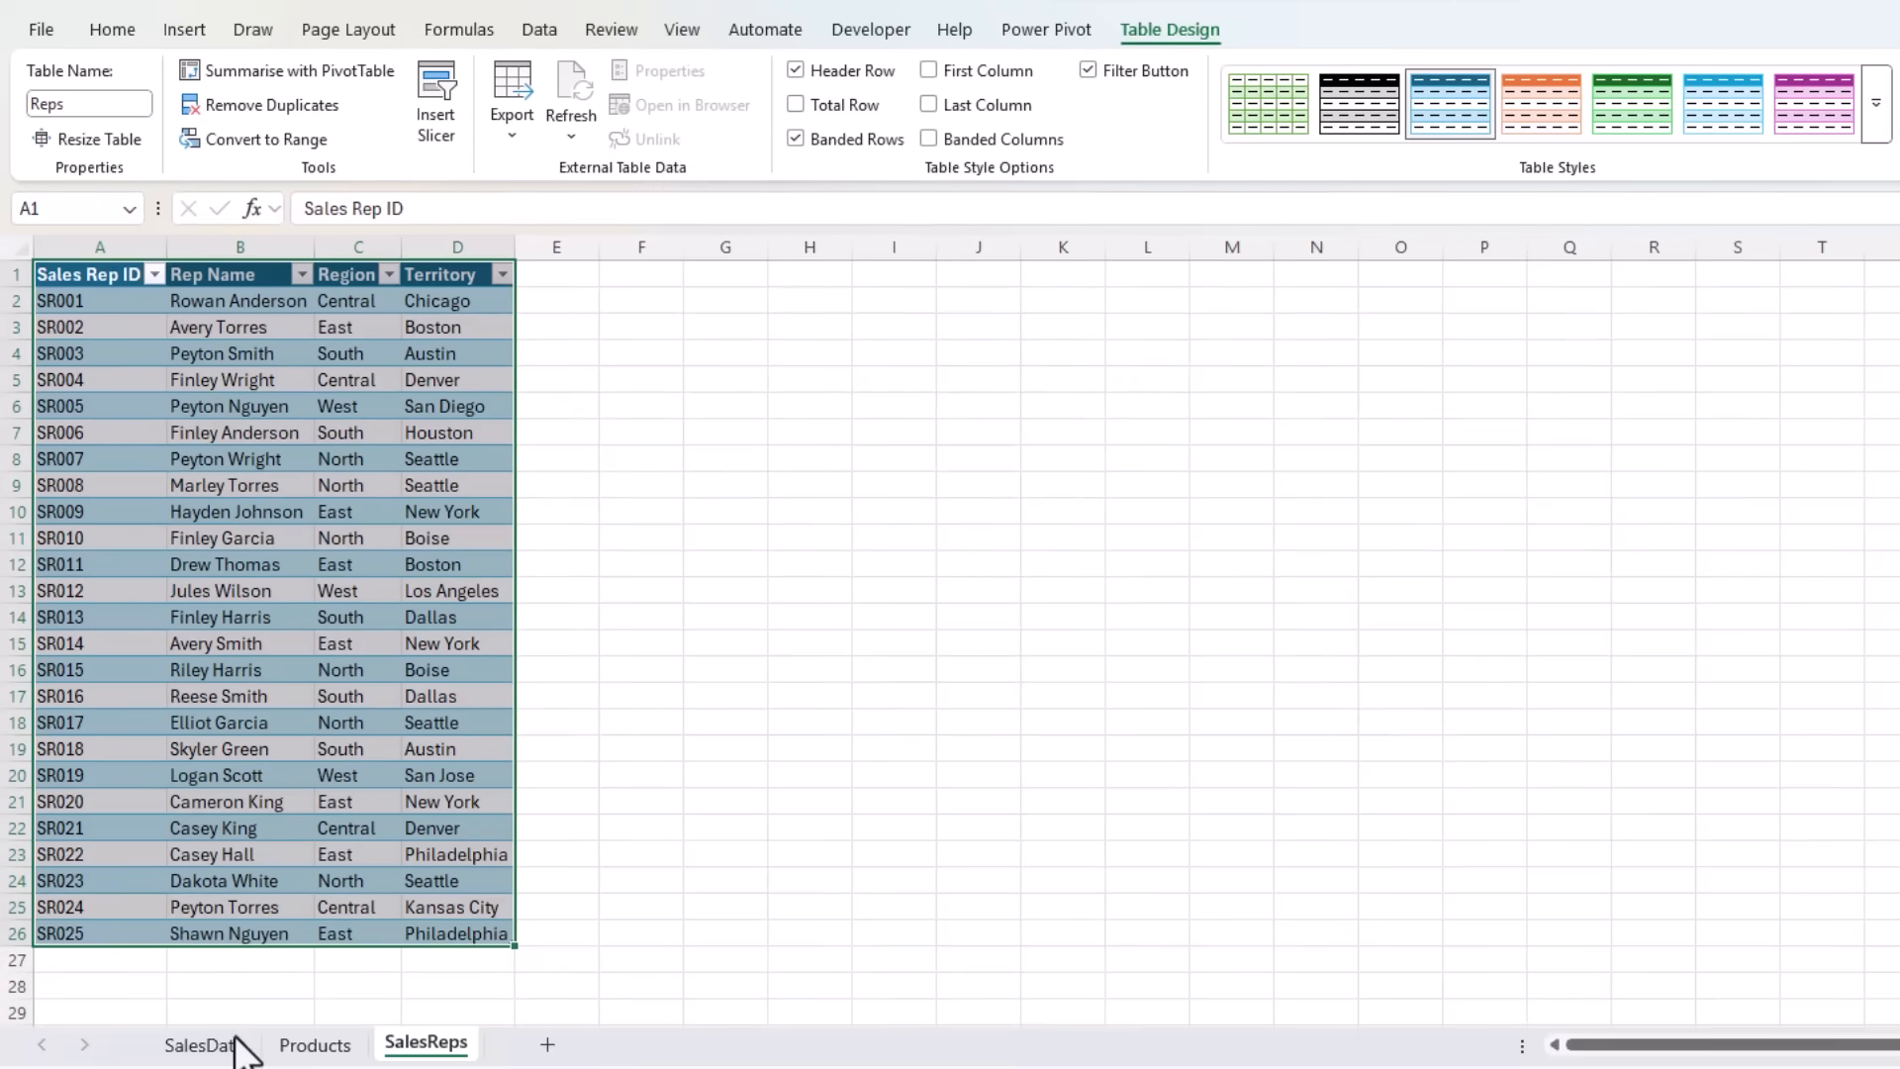
Summarise the Sales table with a PivotTable on a new worksheet, added to the Data Model
click(200, 1043)
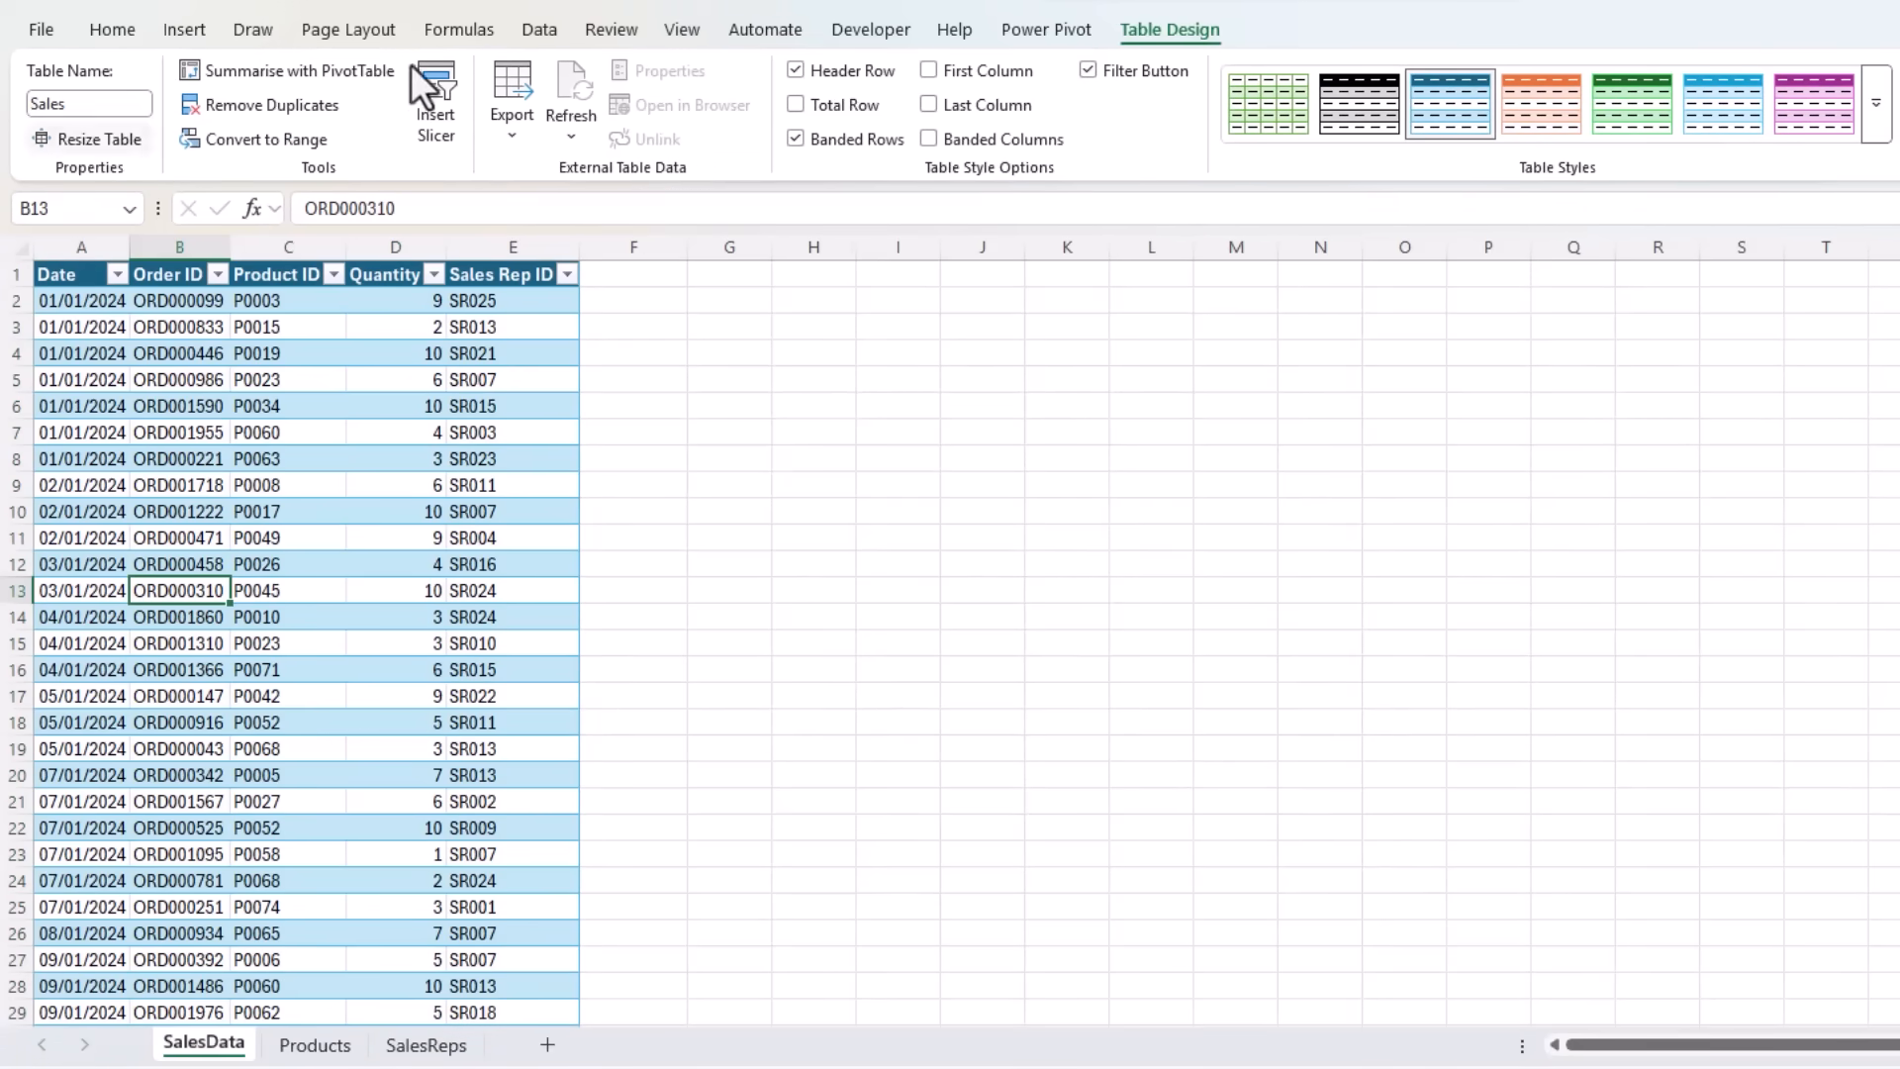
click(287, 71)
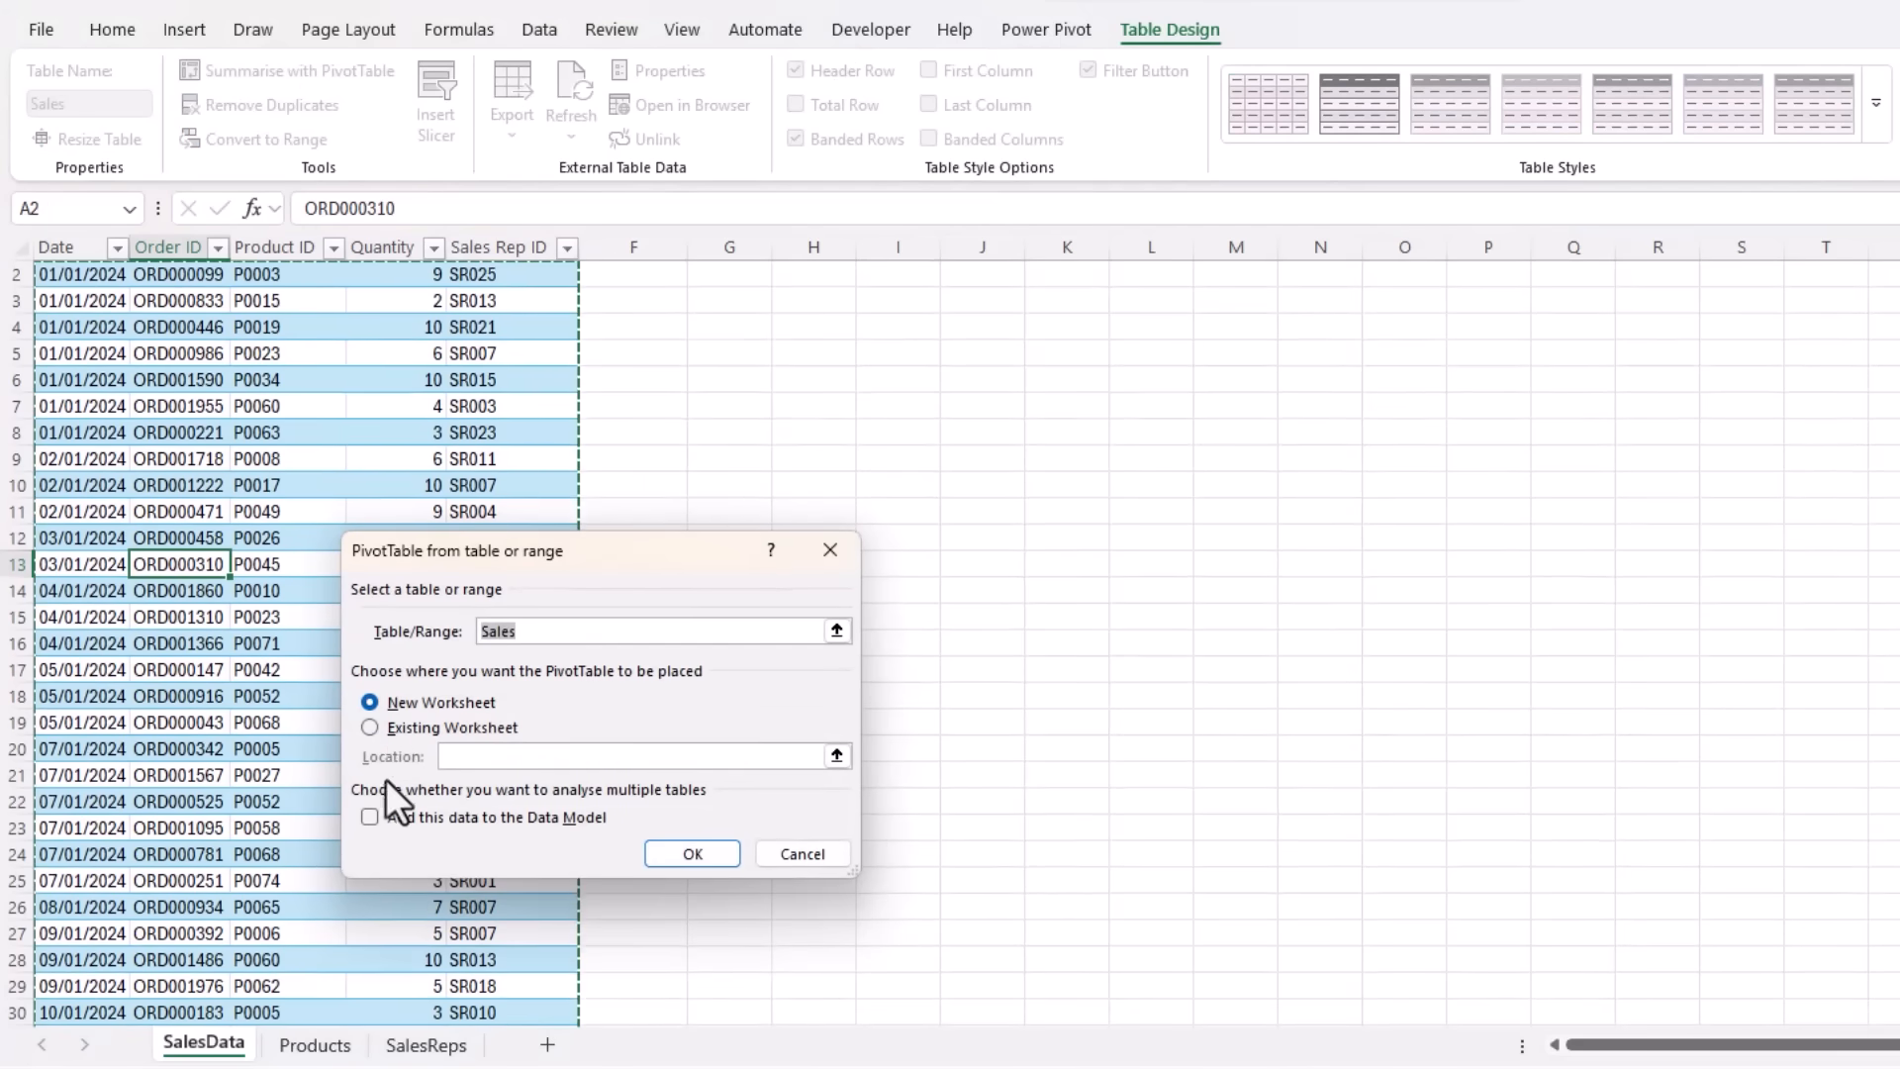
click(370, 817)
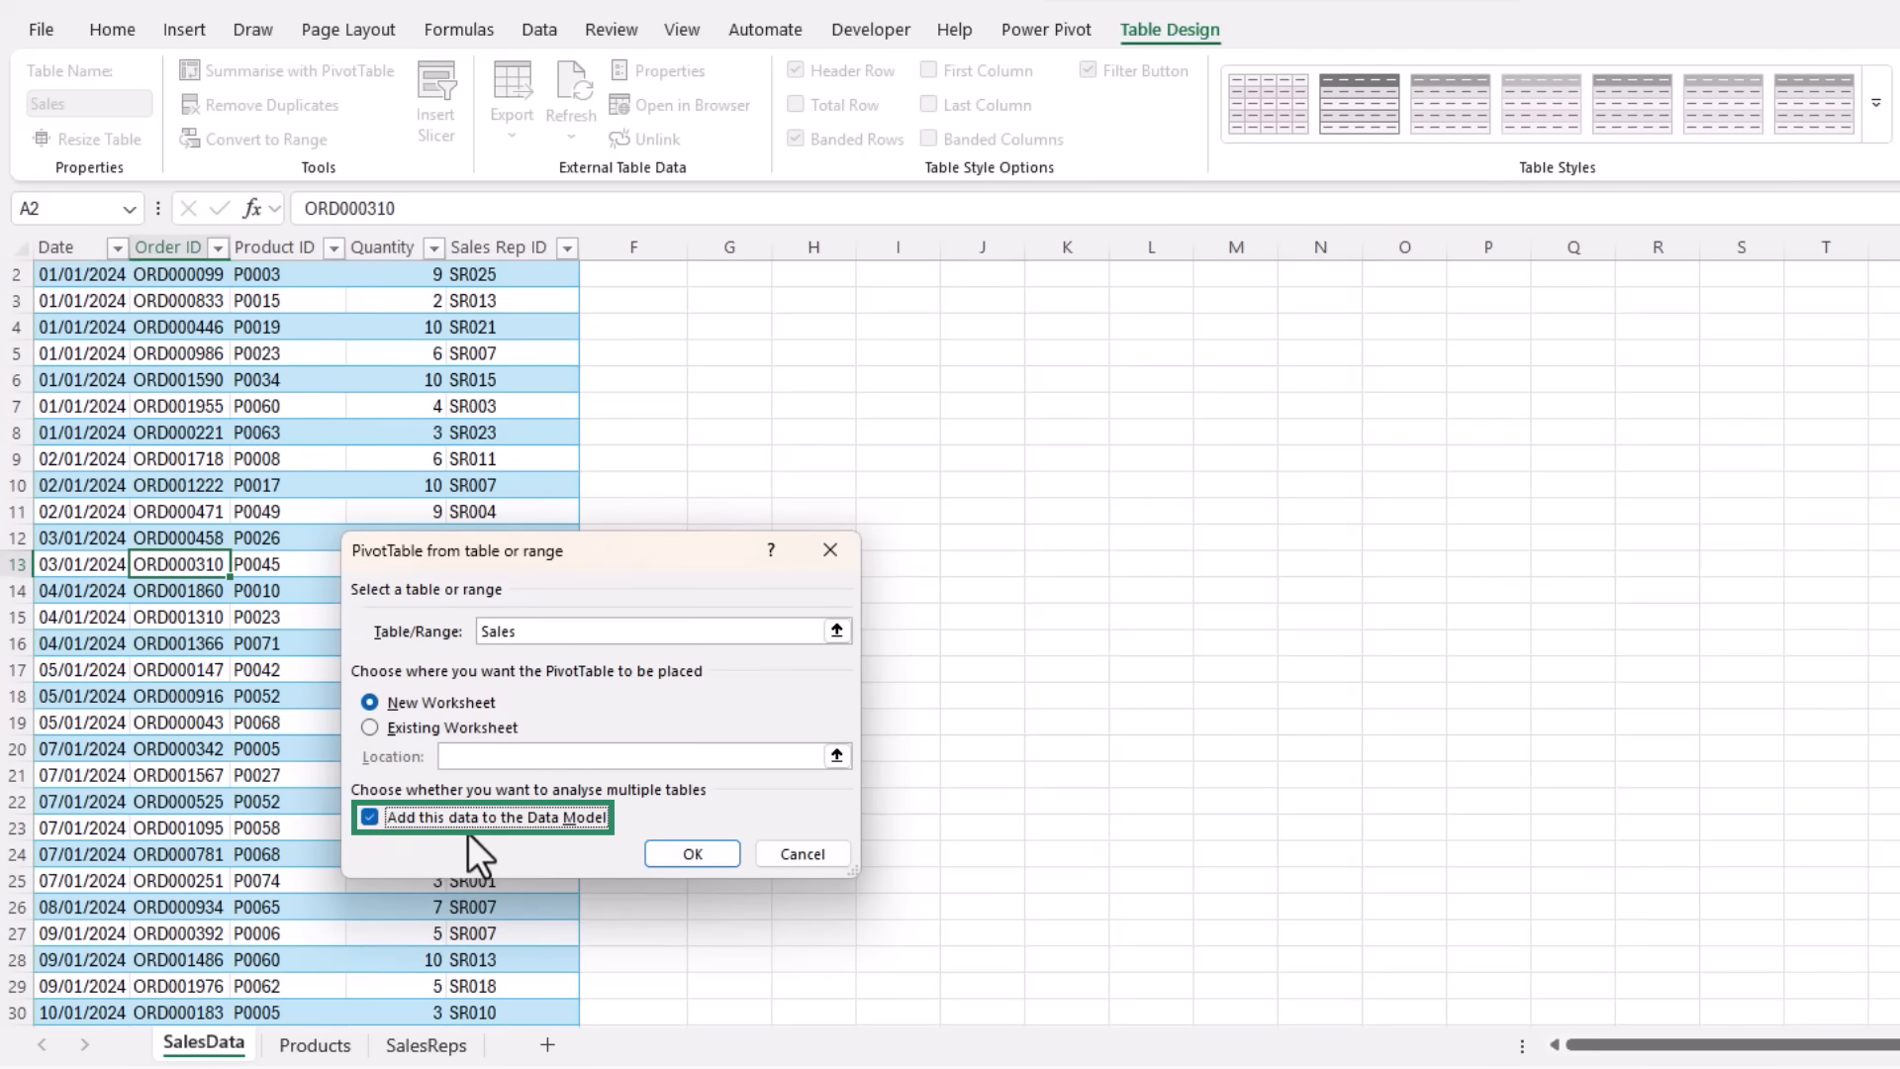
mouse_move(691, 853)
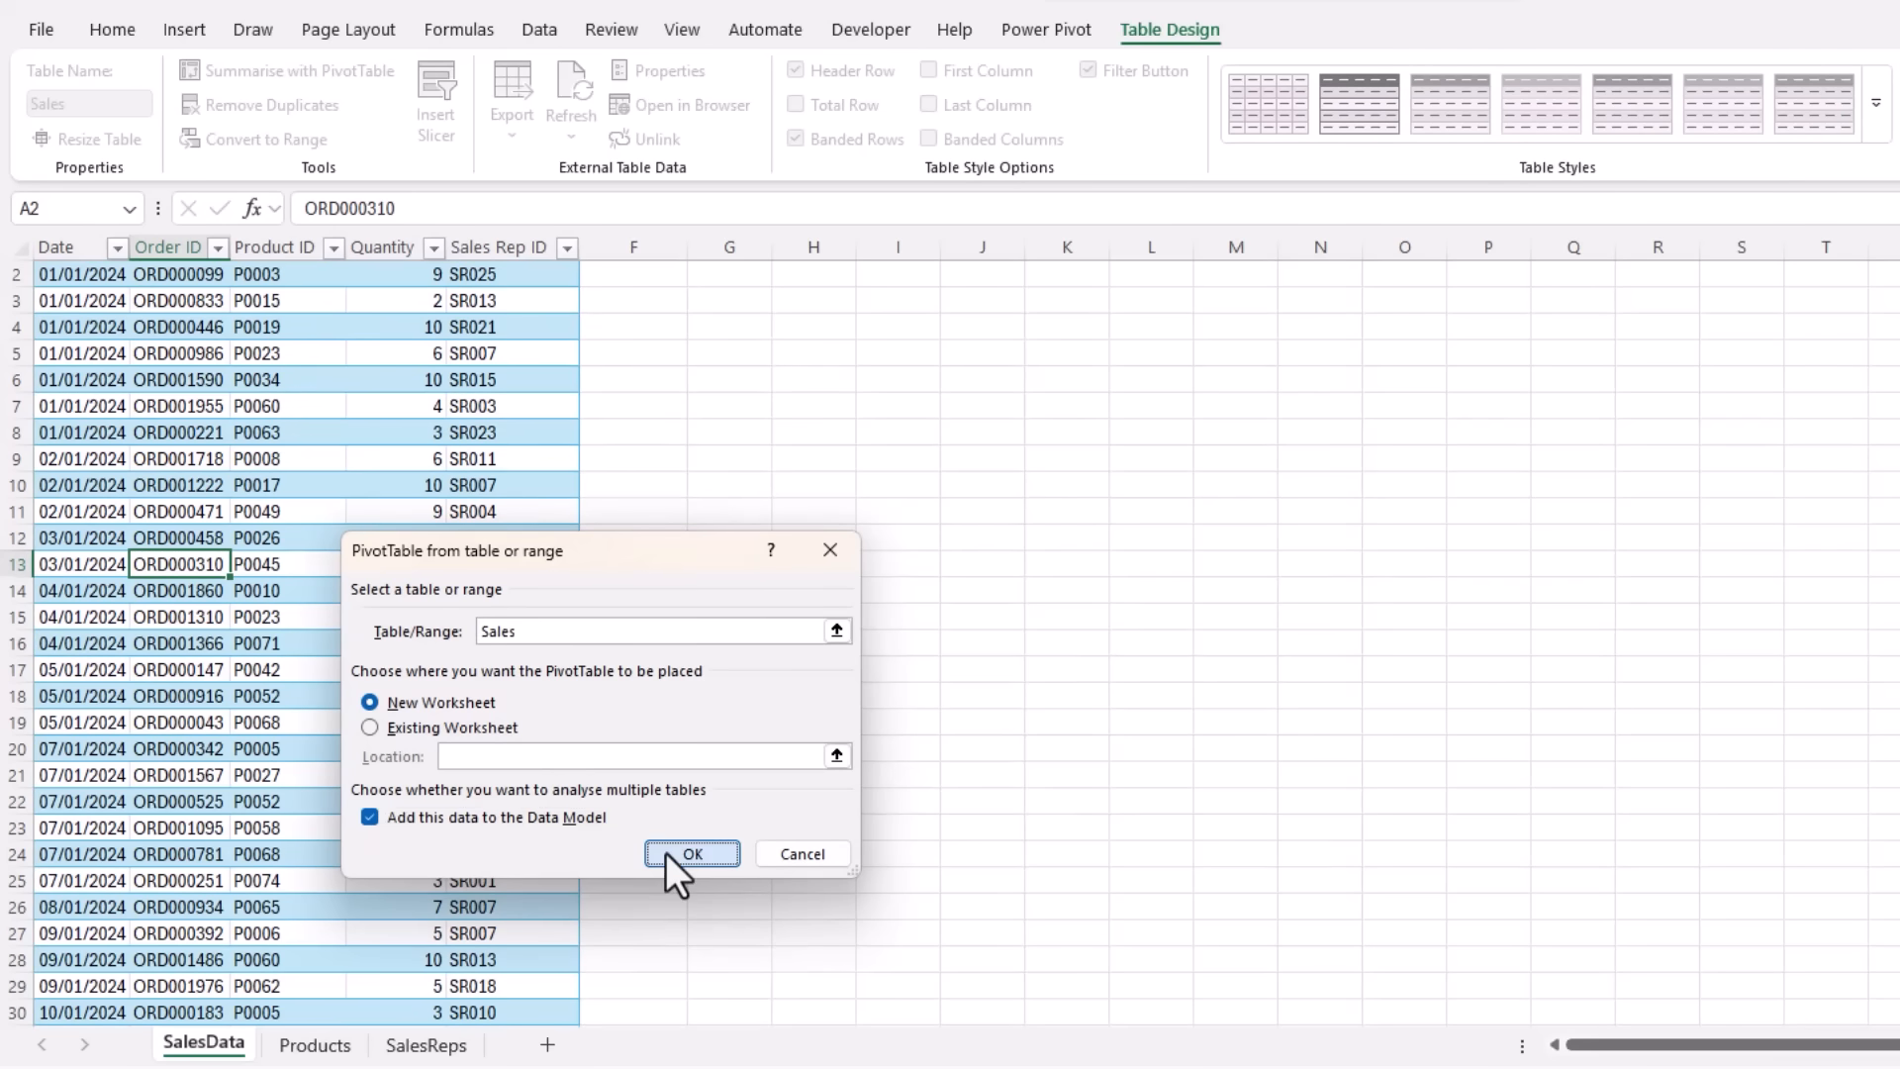
click(691, 853)
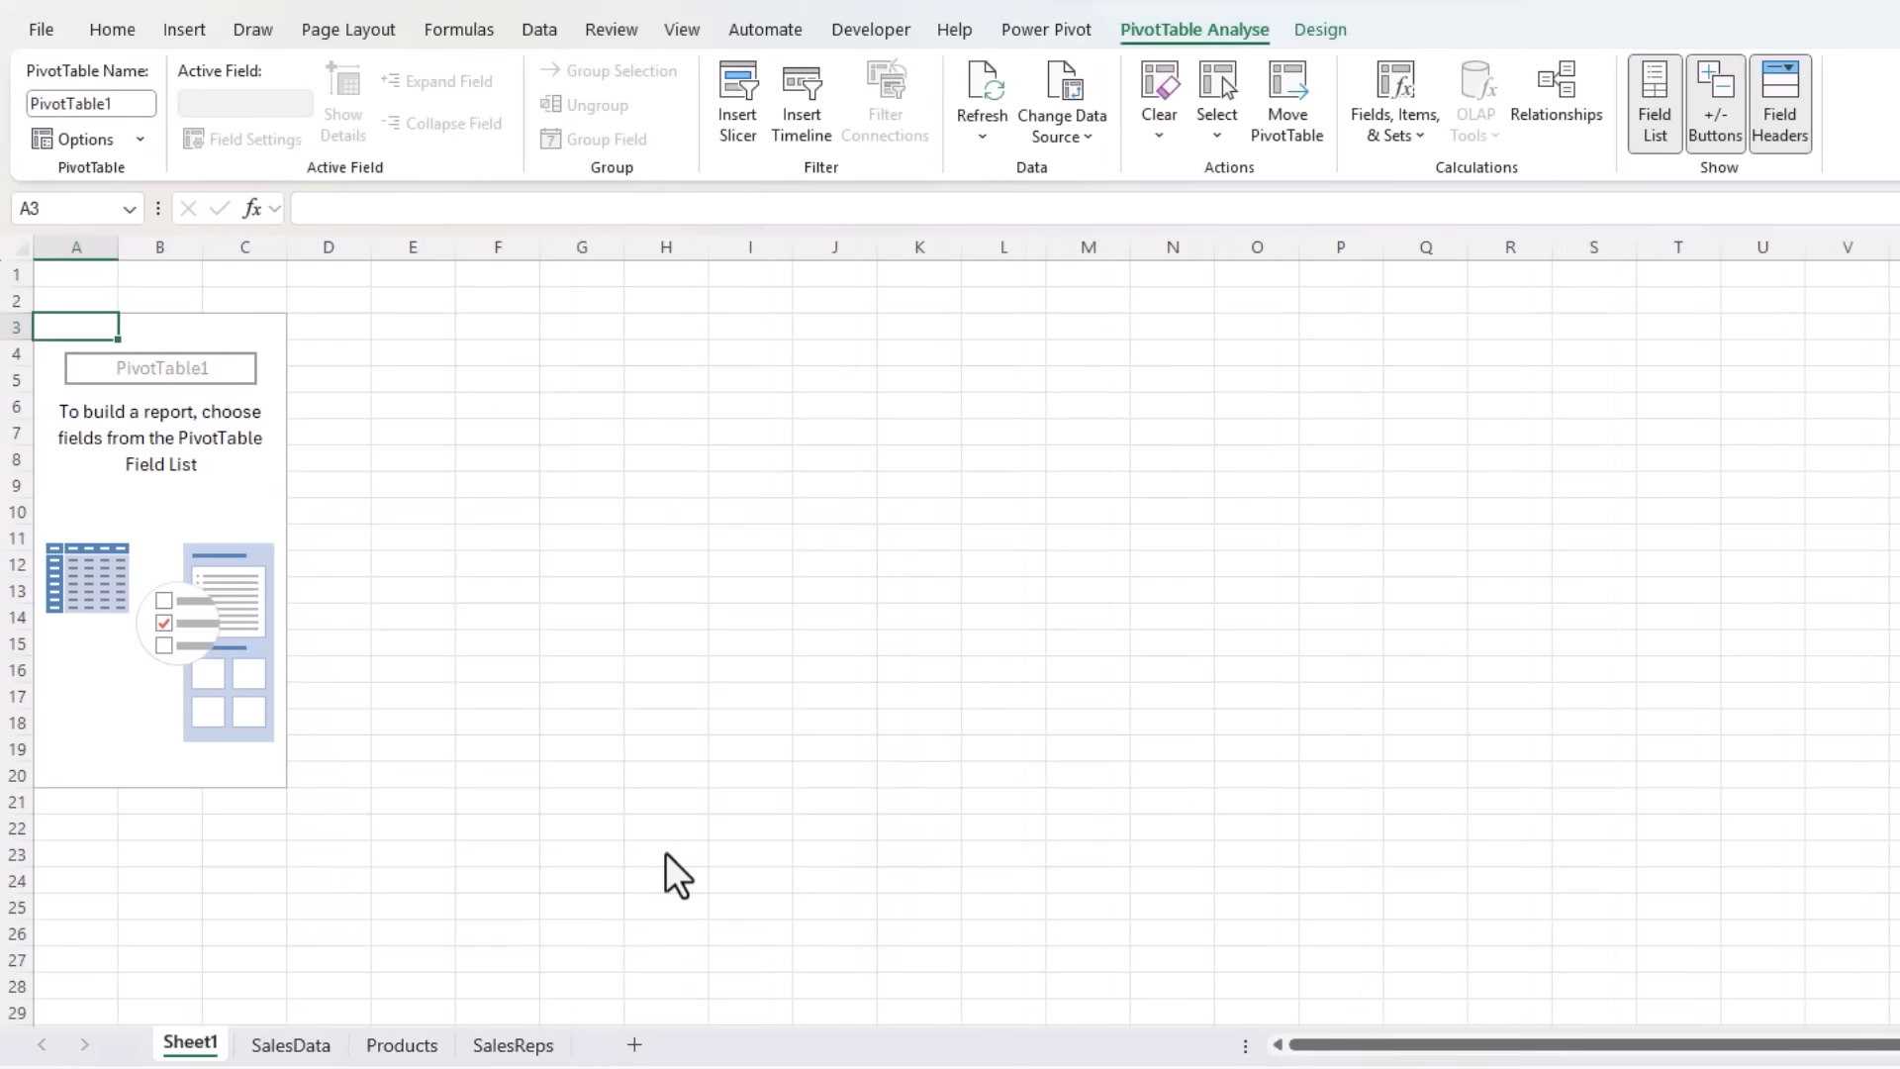
mouse_move(273, 445)
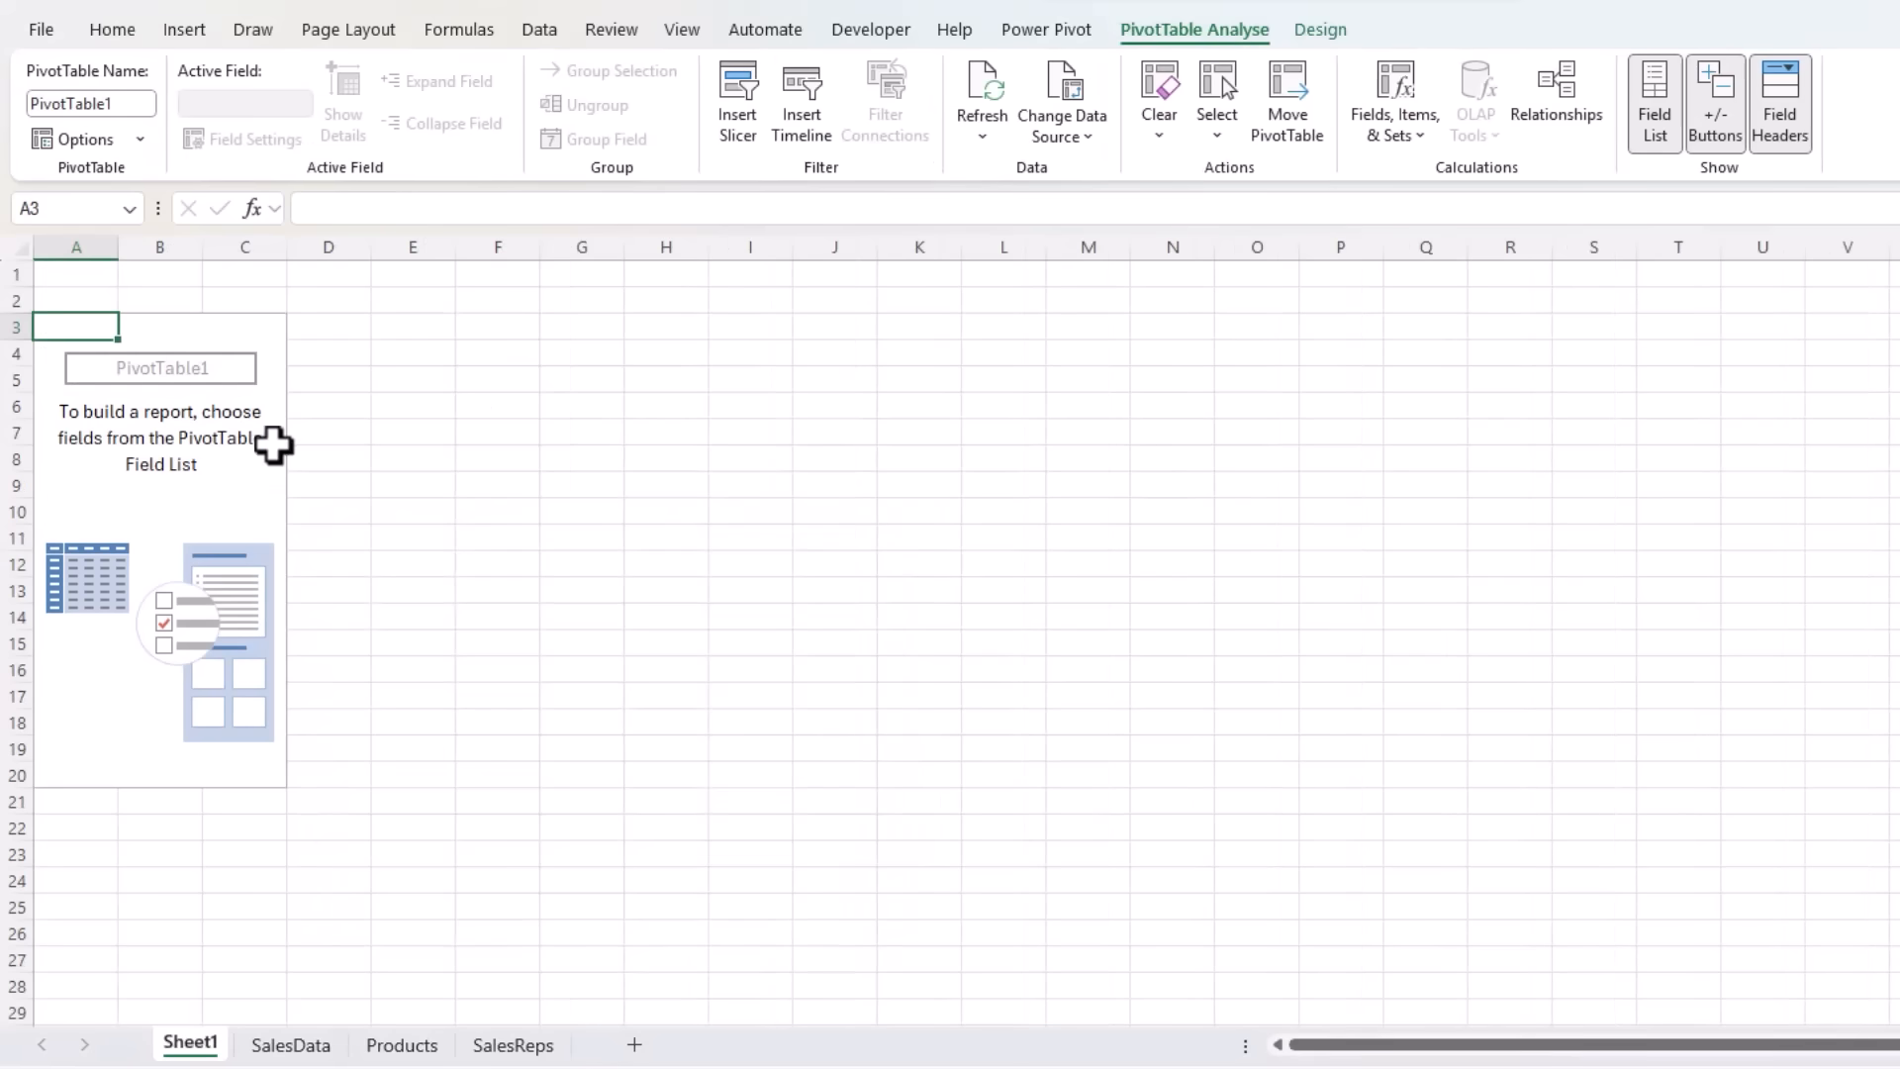
mouse_move(360, 758)
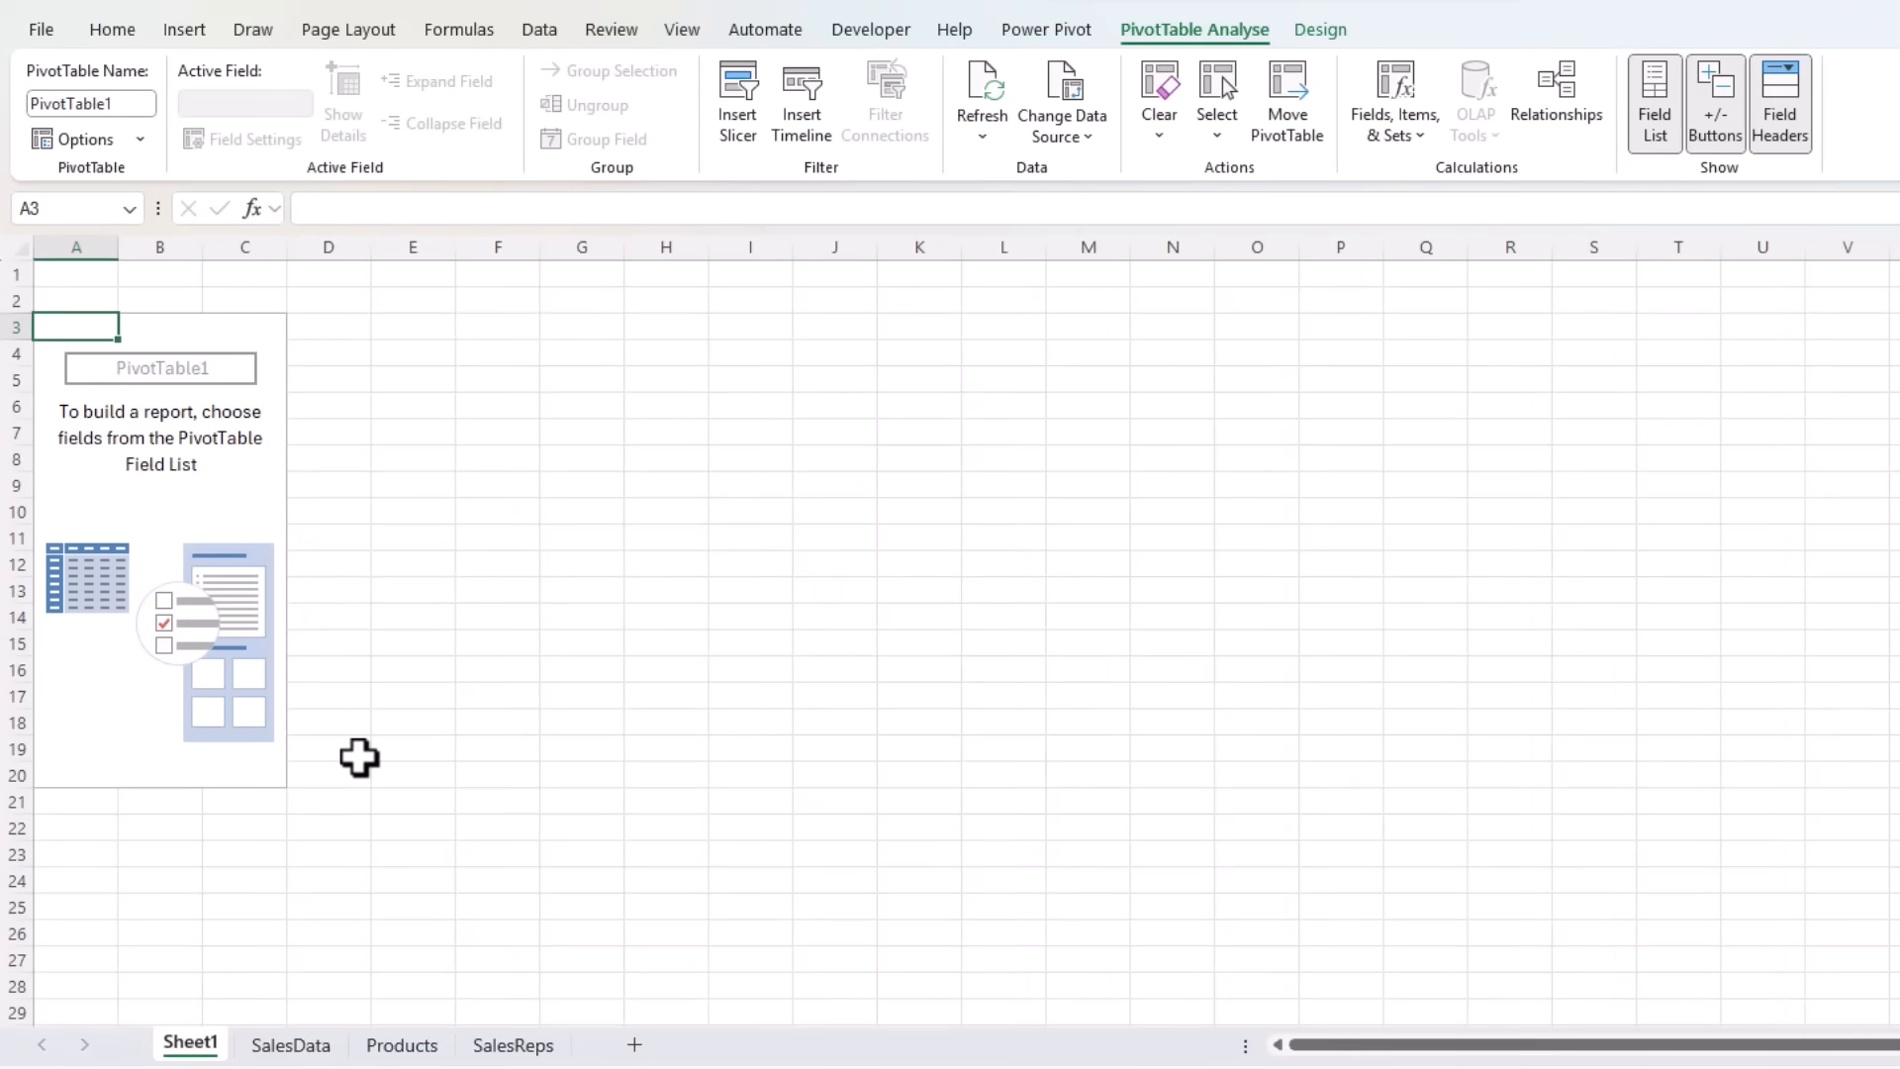
Add Products to the Data Model with its pivot at Sheet1 F3, then set Reps for an existing sheet at K3
click(402, 1043)
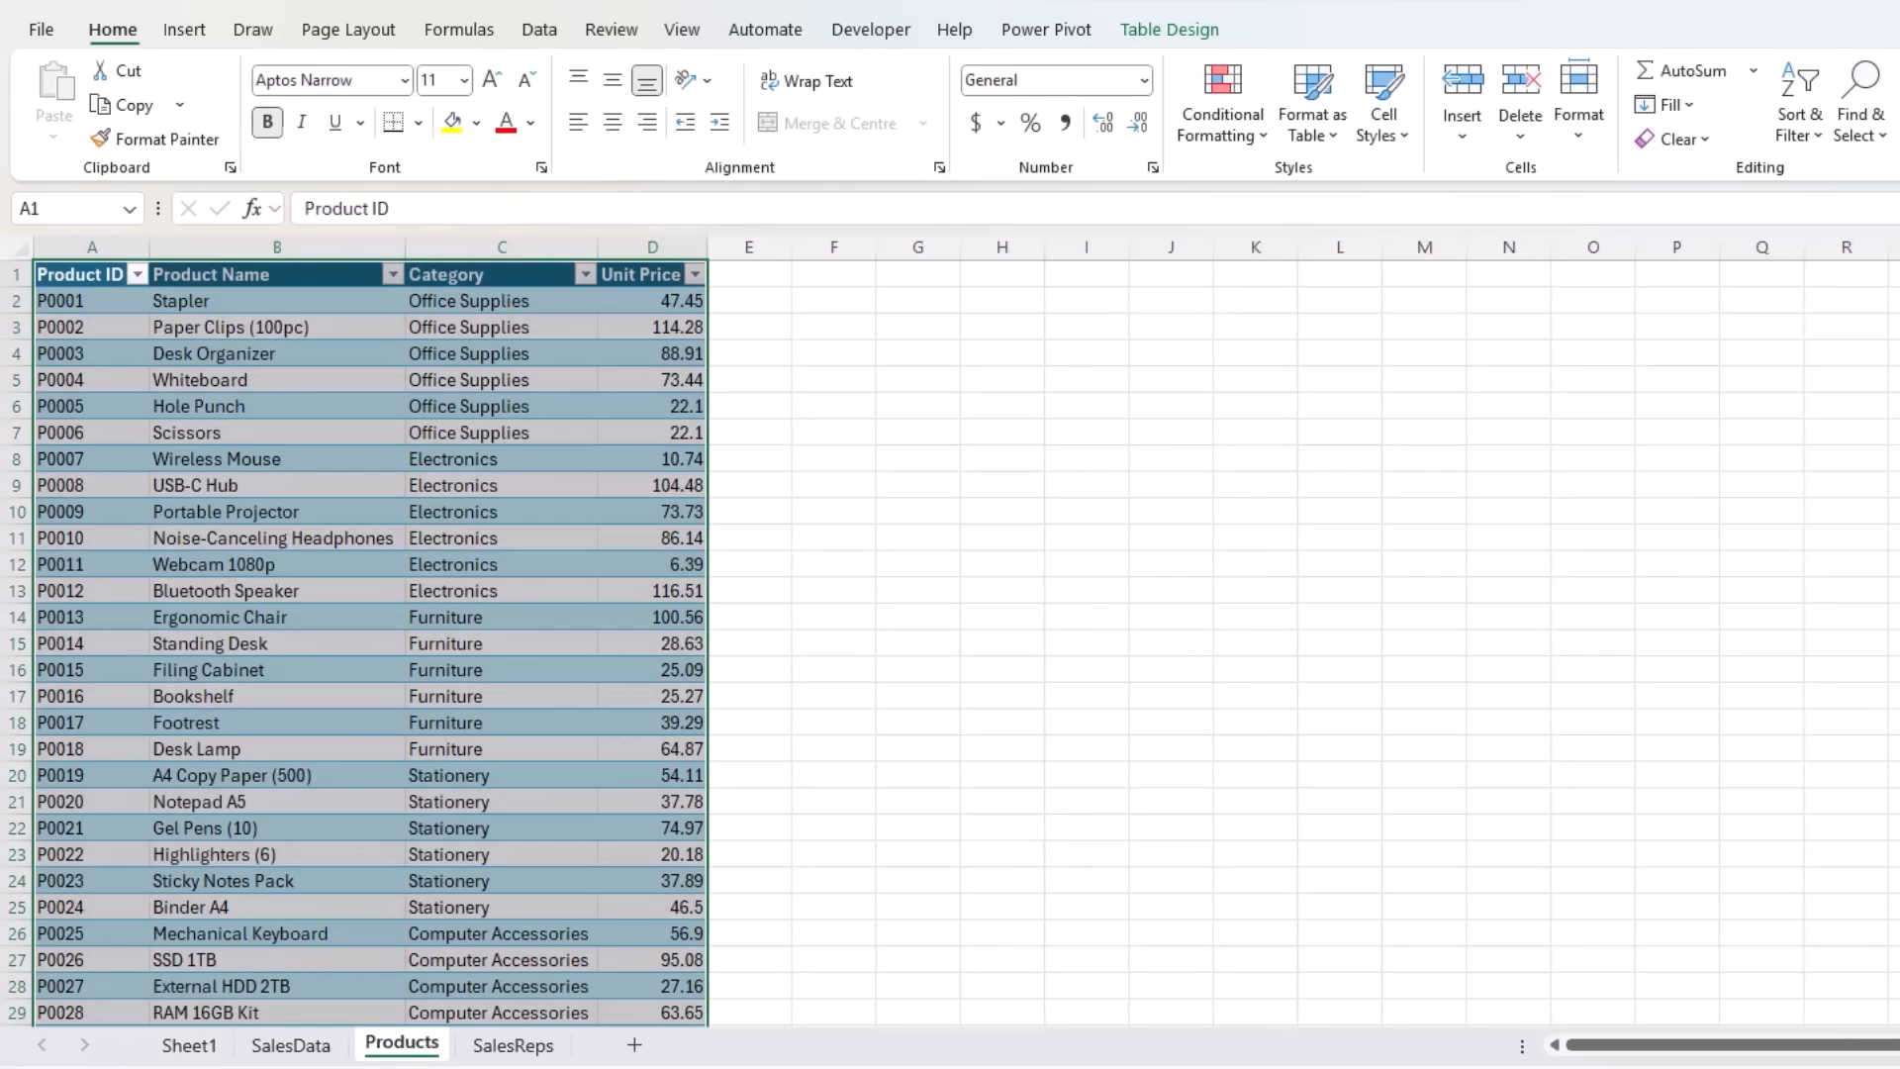
click(1167, 30)
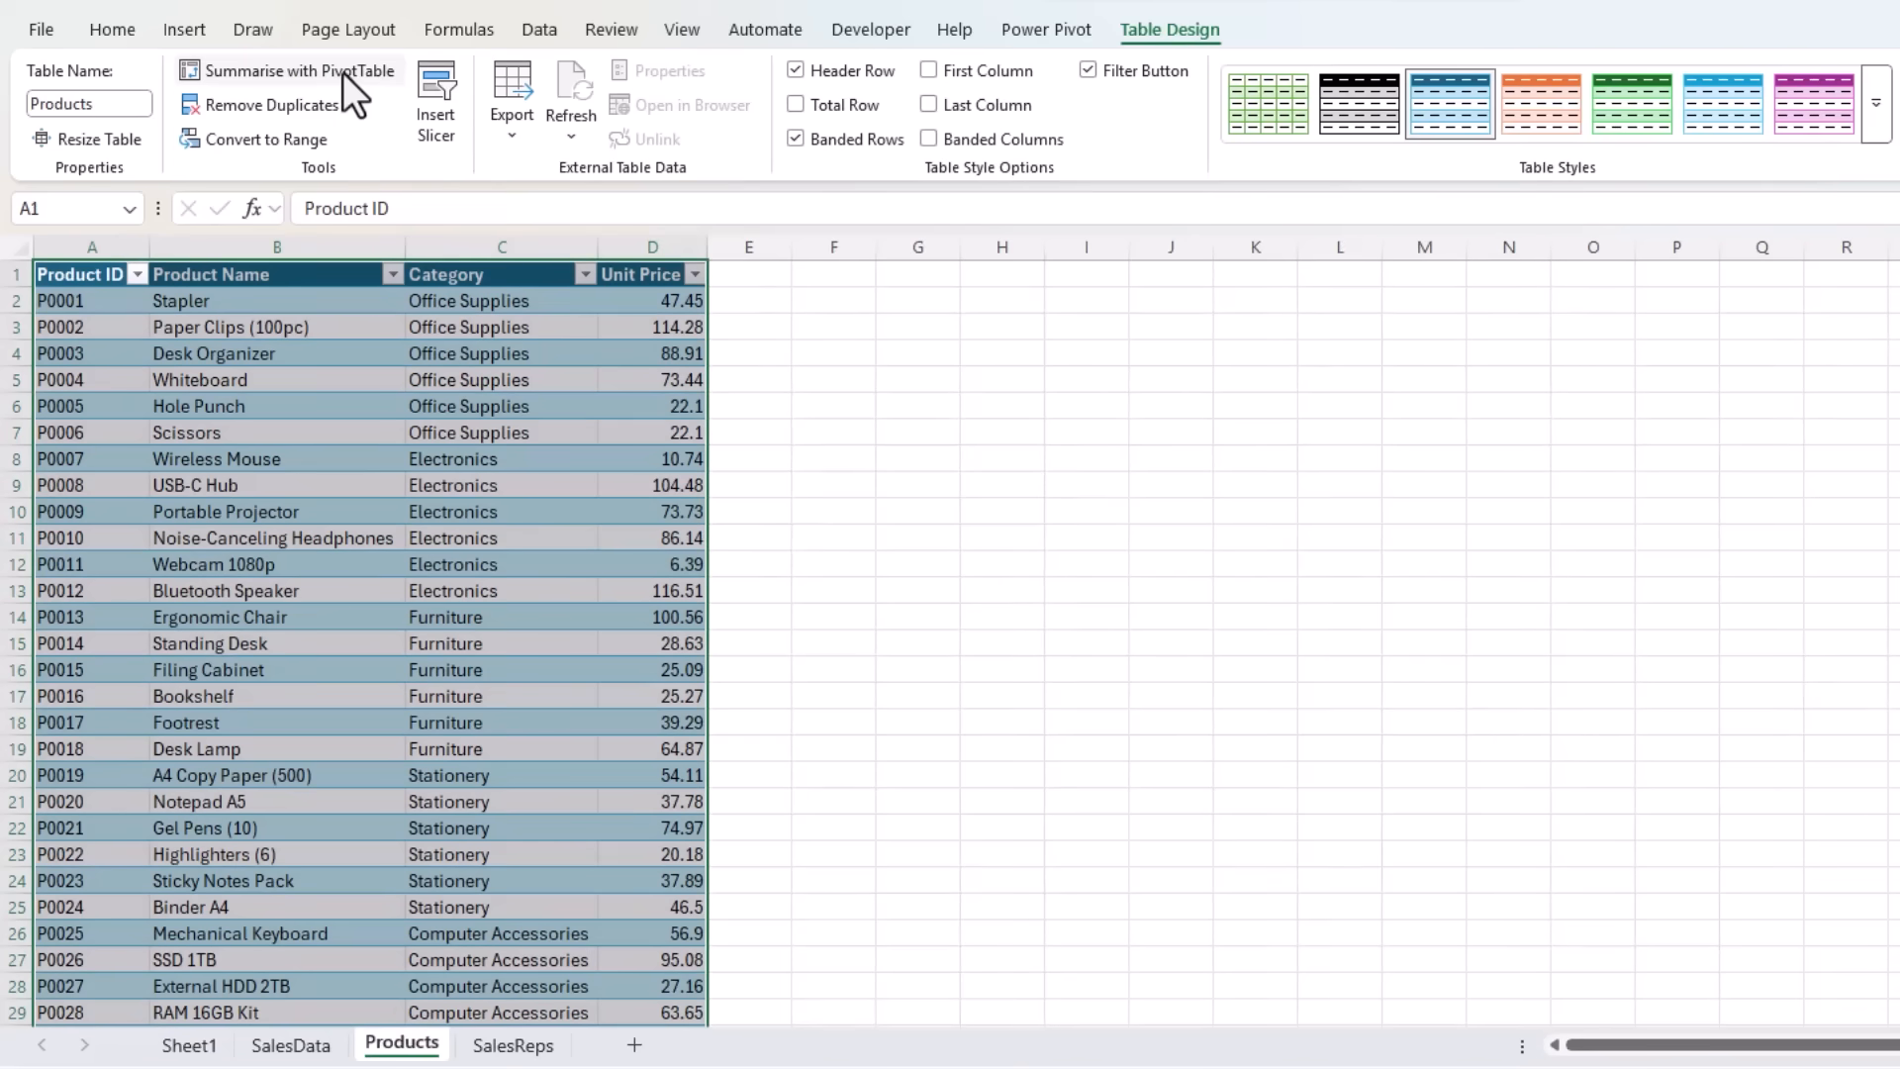
click(297, 72)
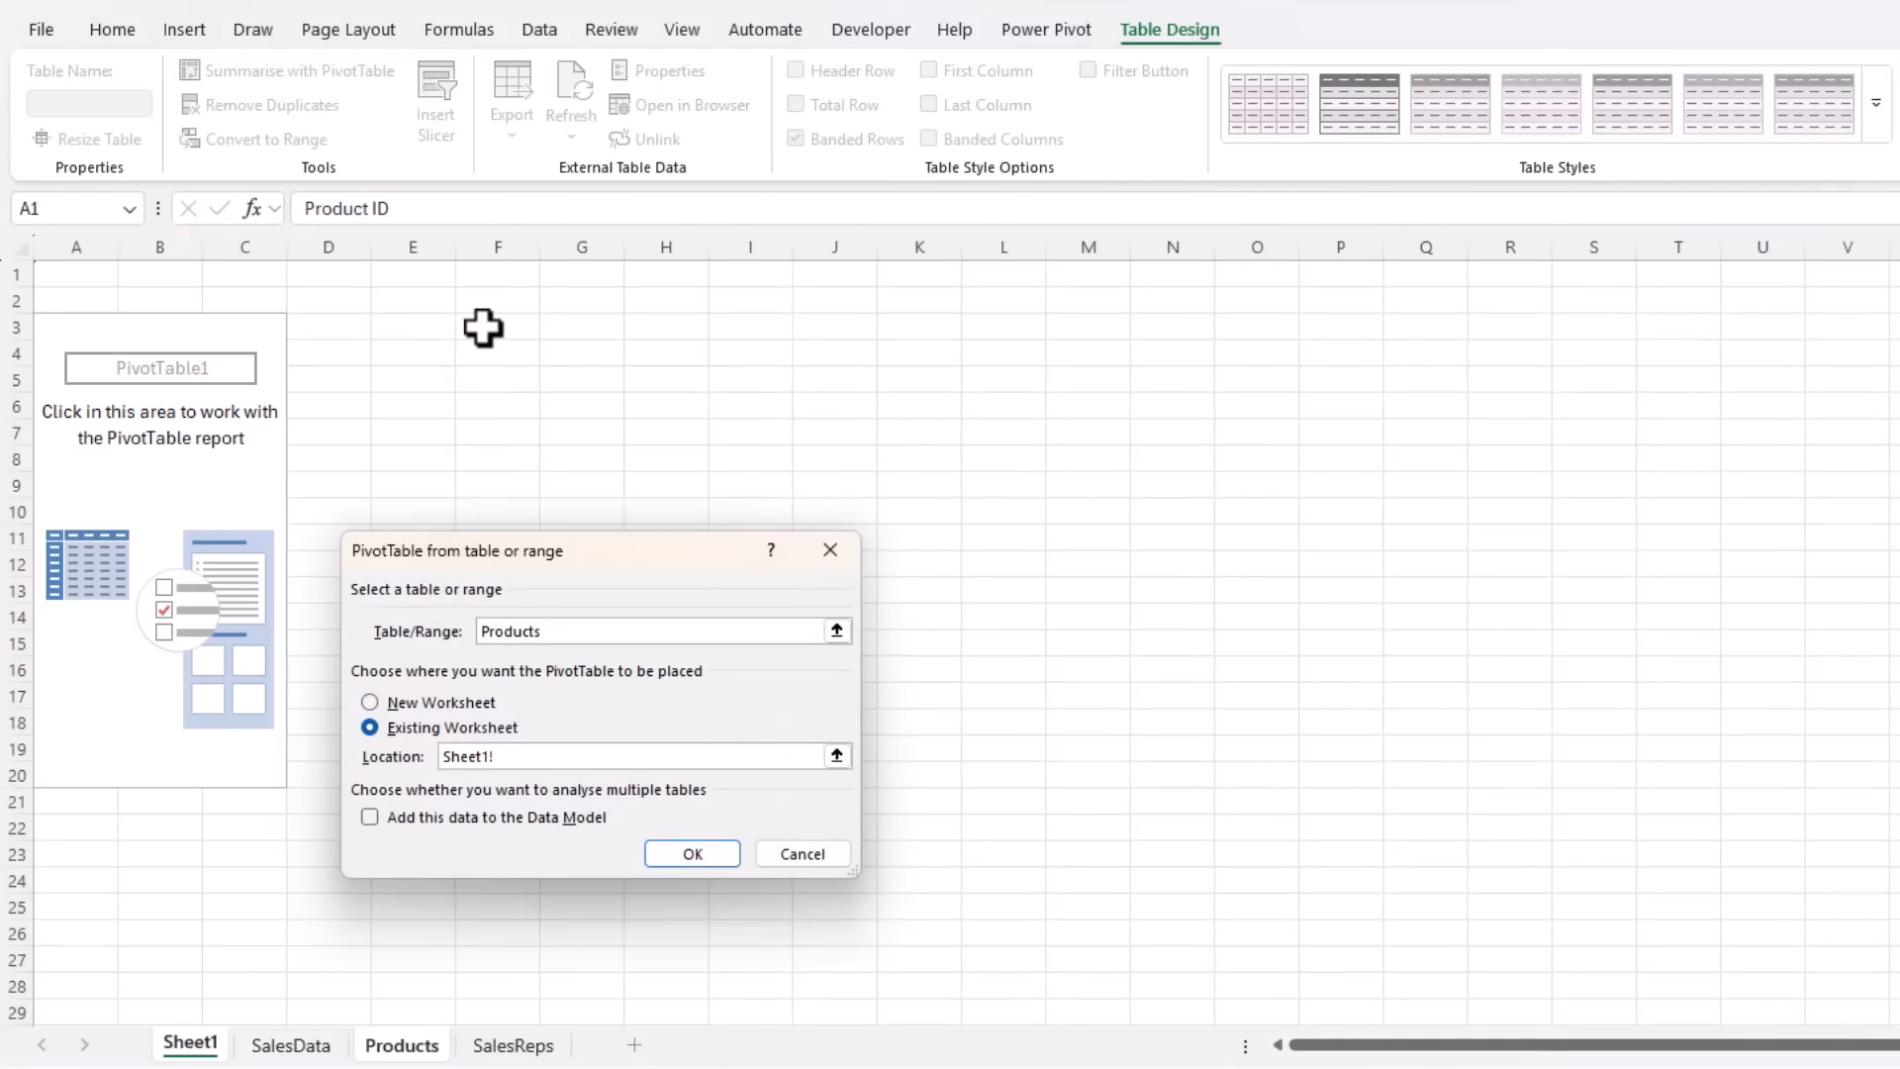
click(370, 818)
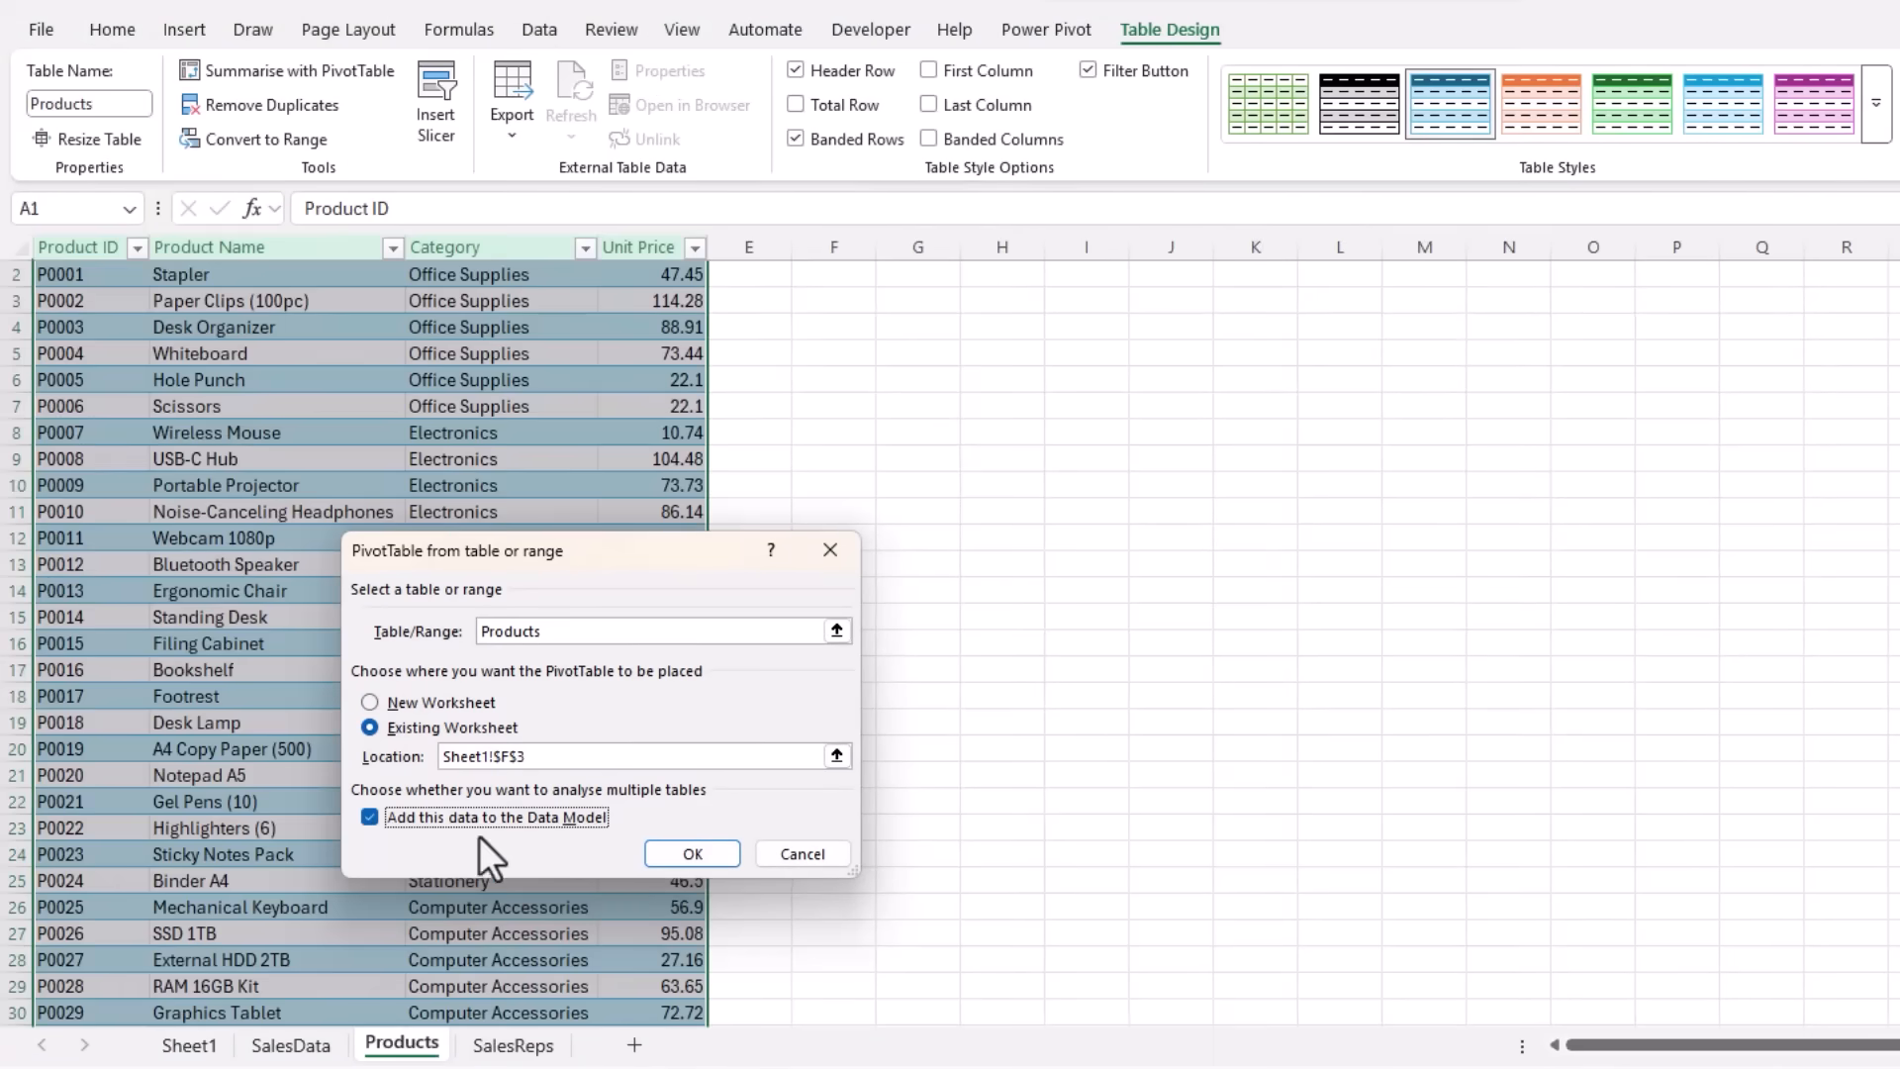
mouse_move(691, 853)
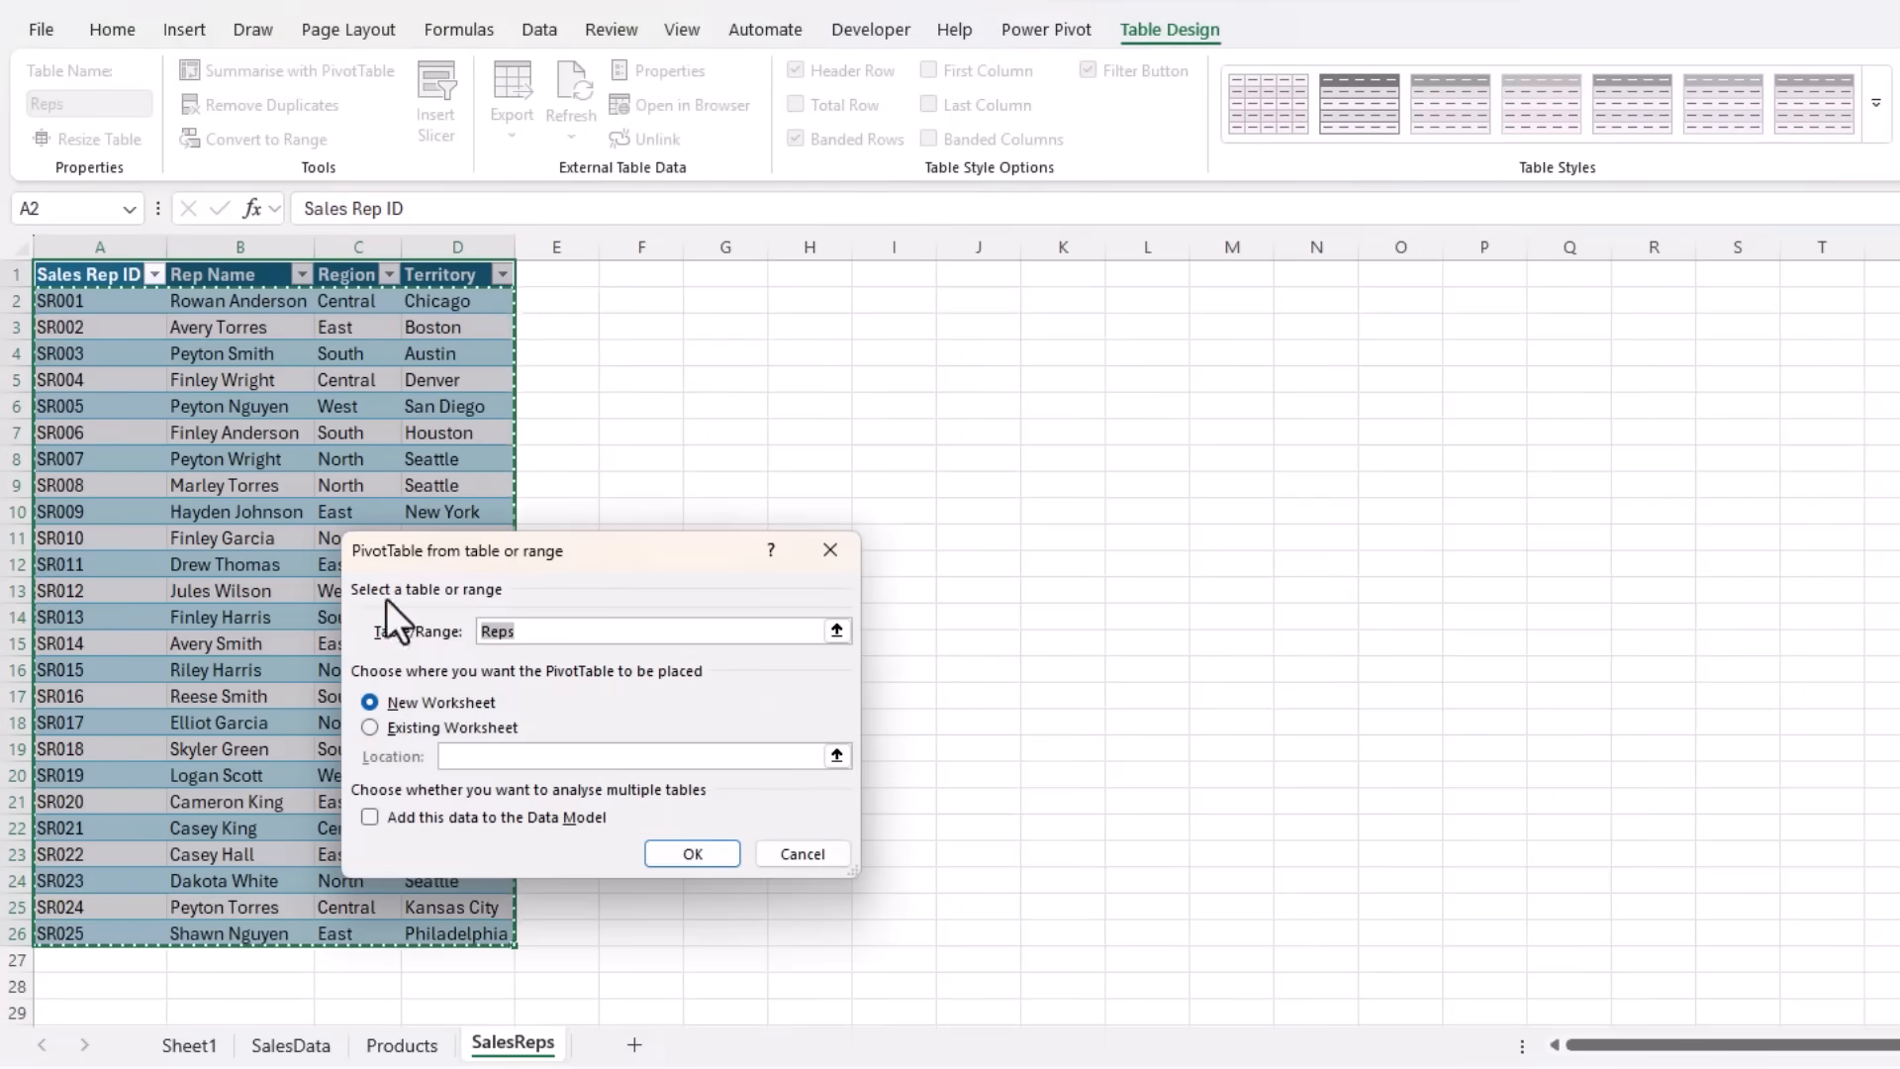
click(370, 726)
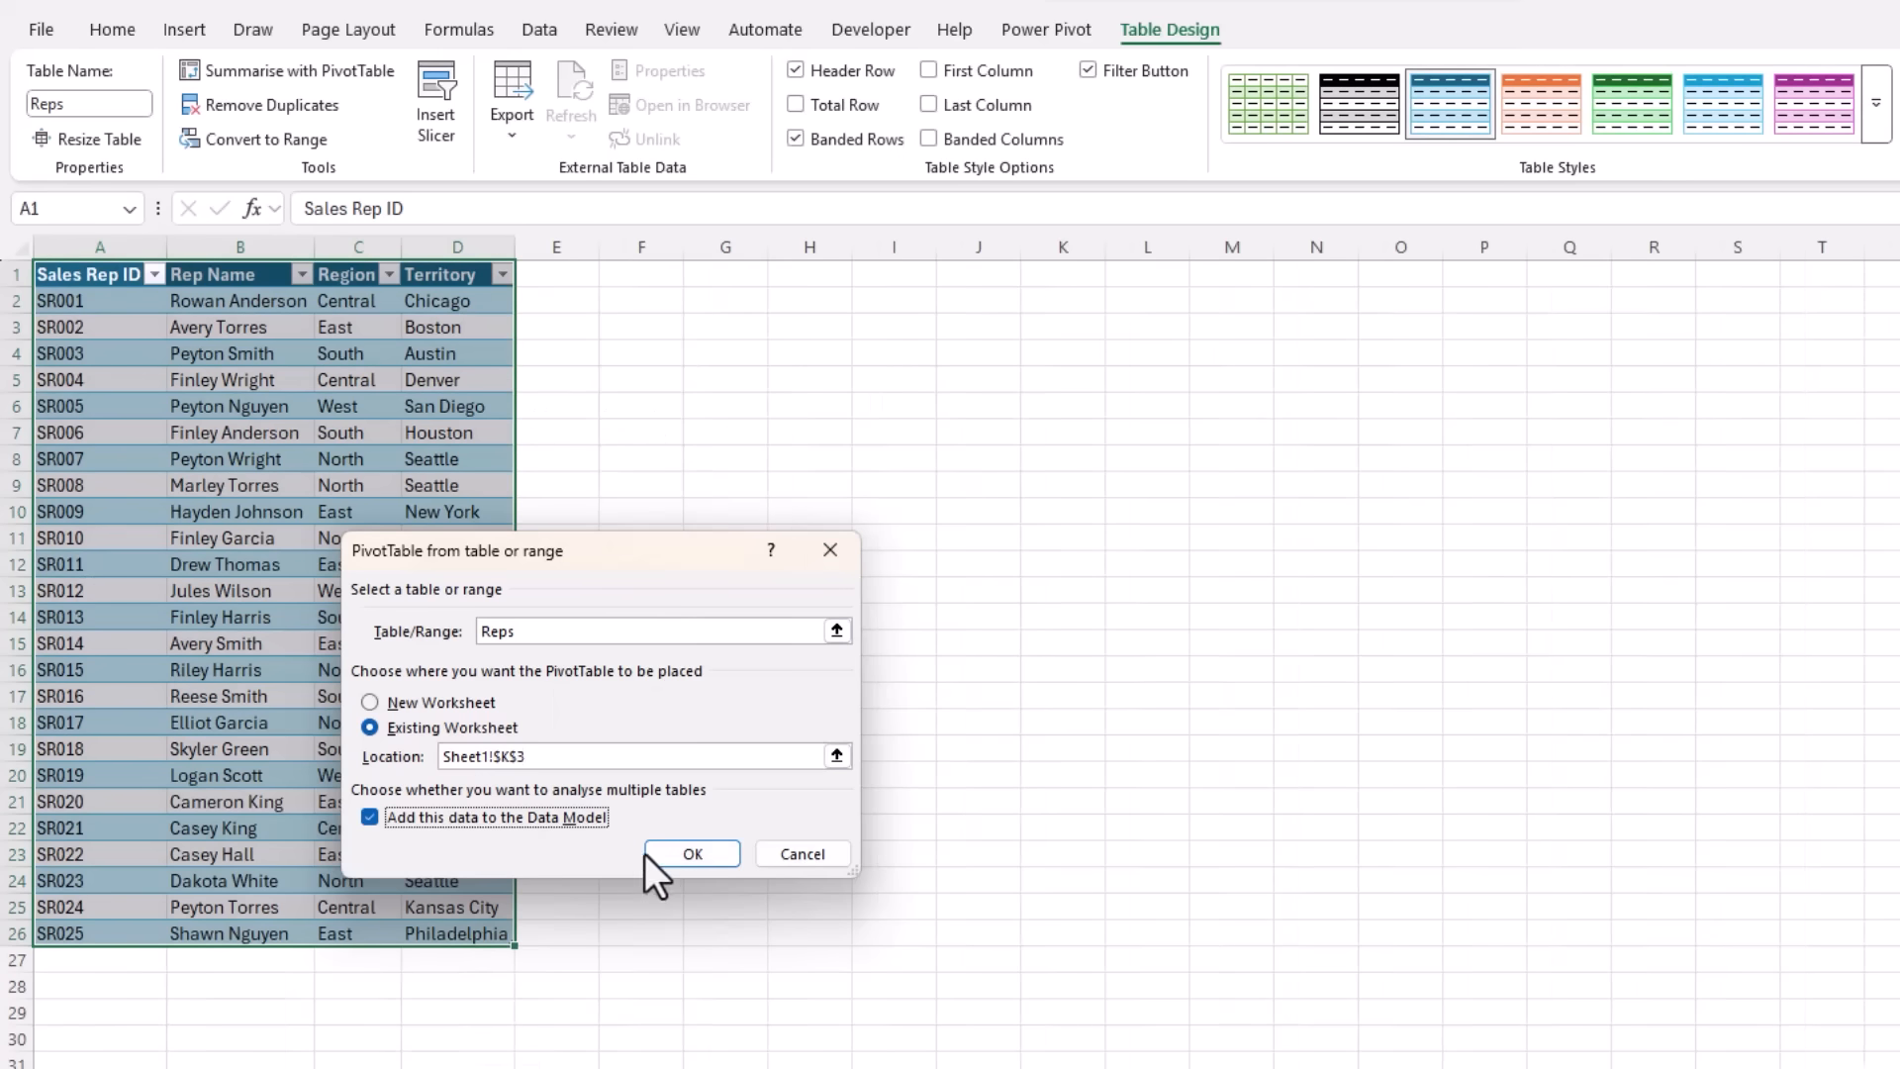
Create the Reps pivot at K3 and go to the Power Pivot window showing the Sales table
click(691, 853)
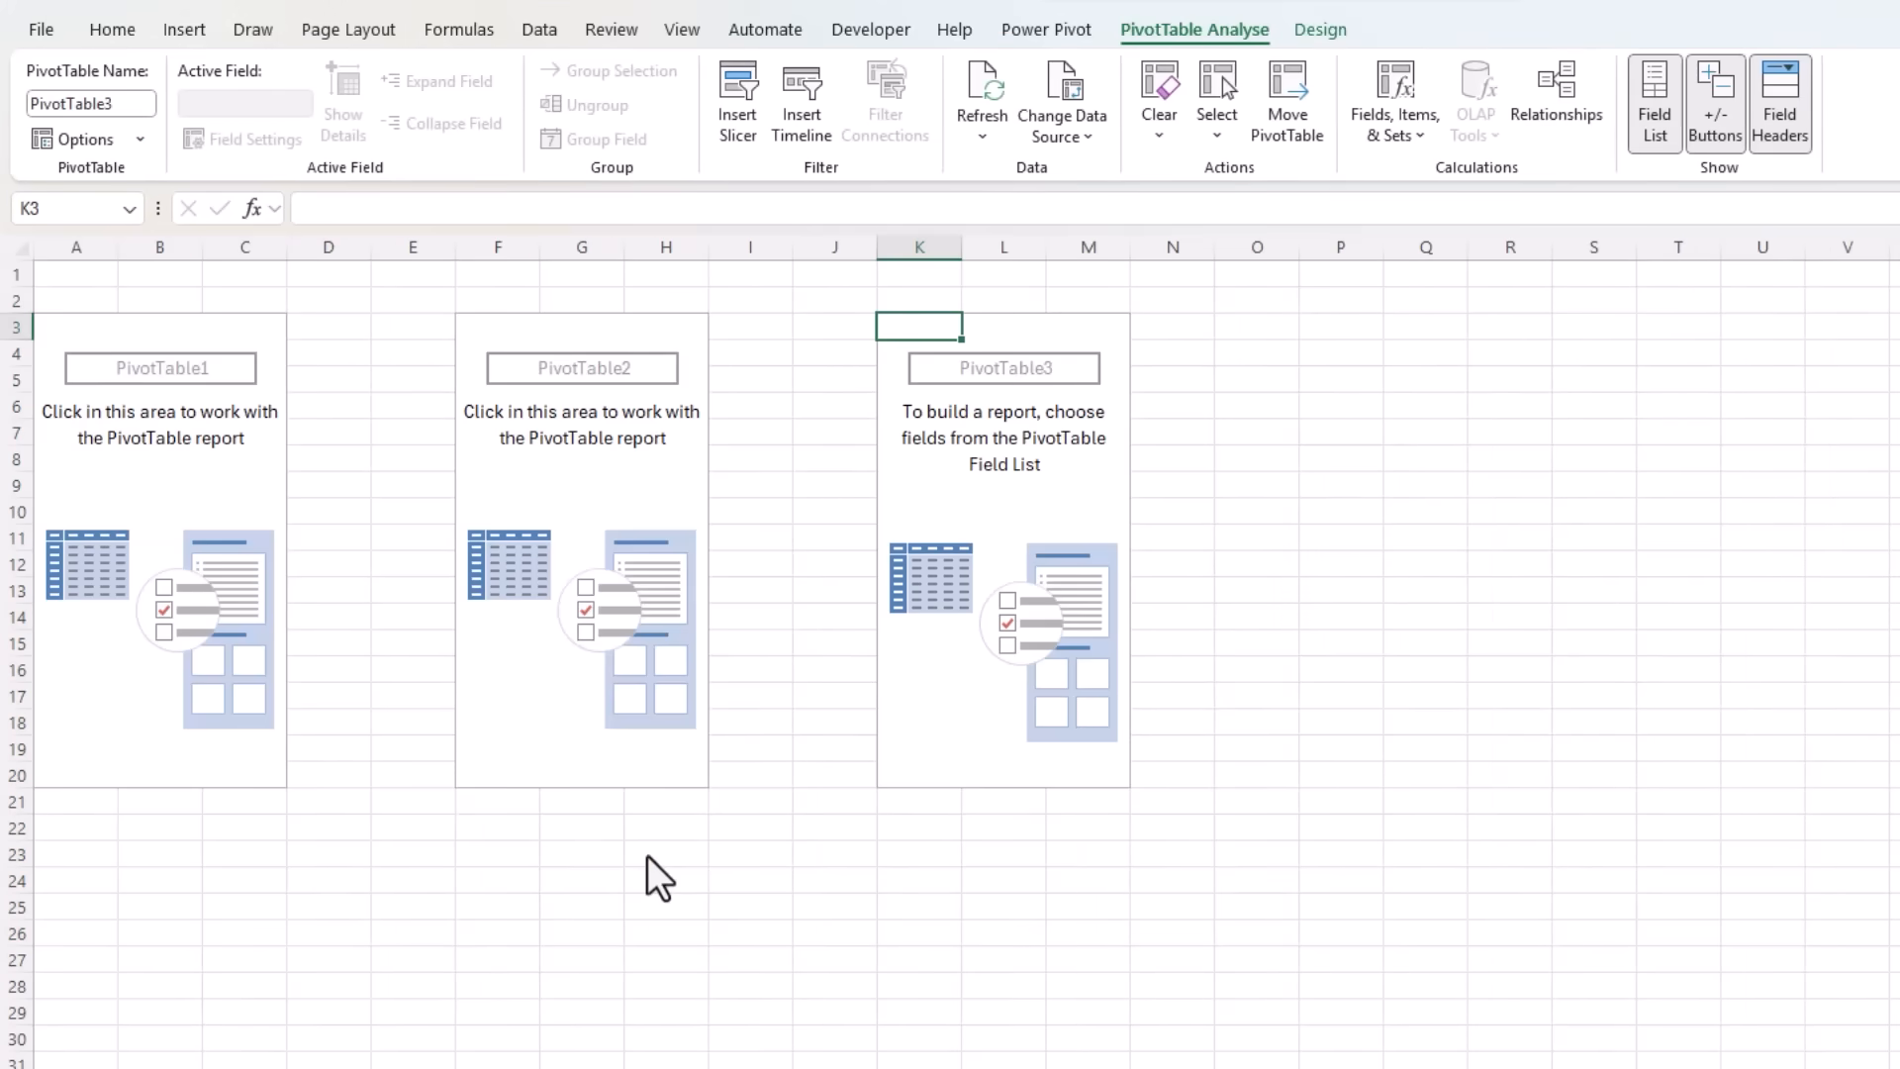
mouse_move(552, 56)
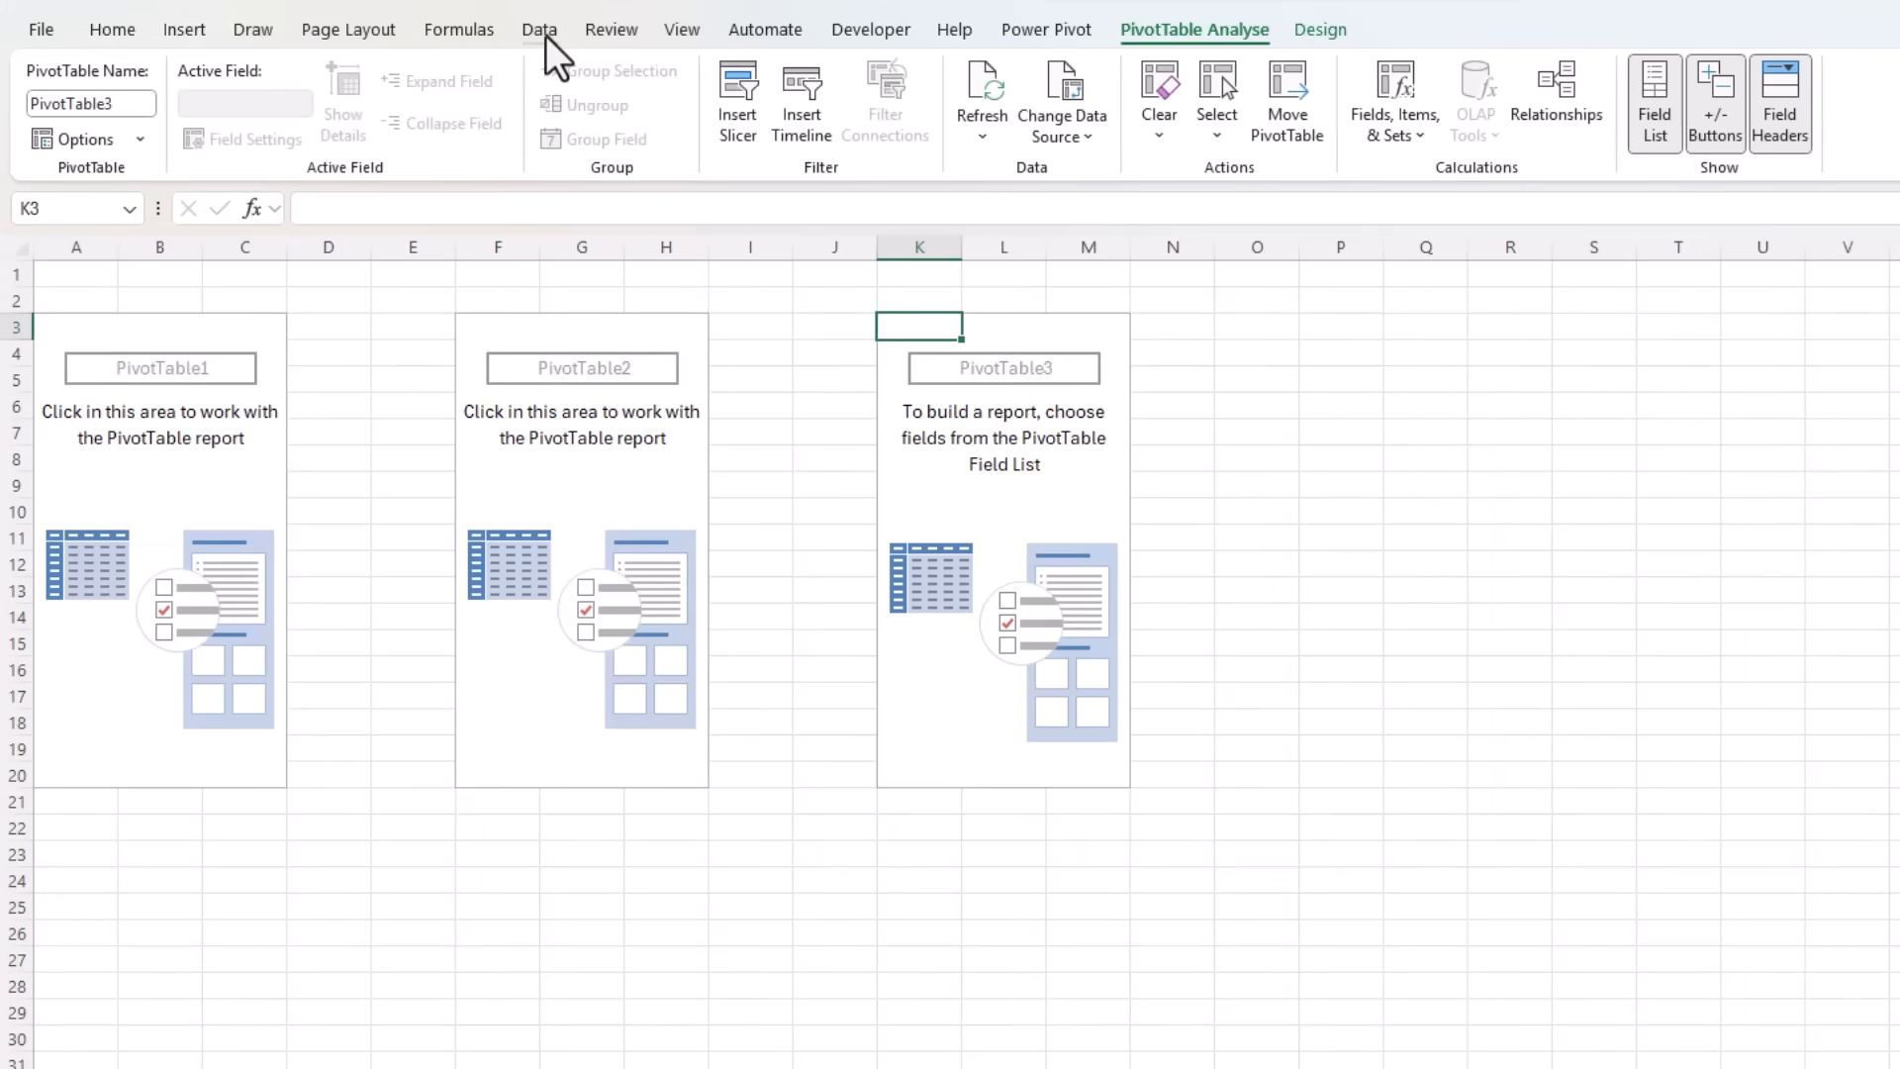
click(538, 29)
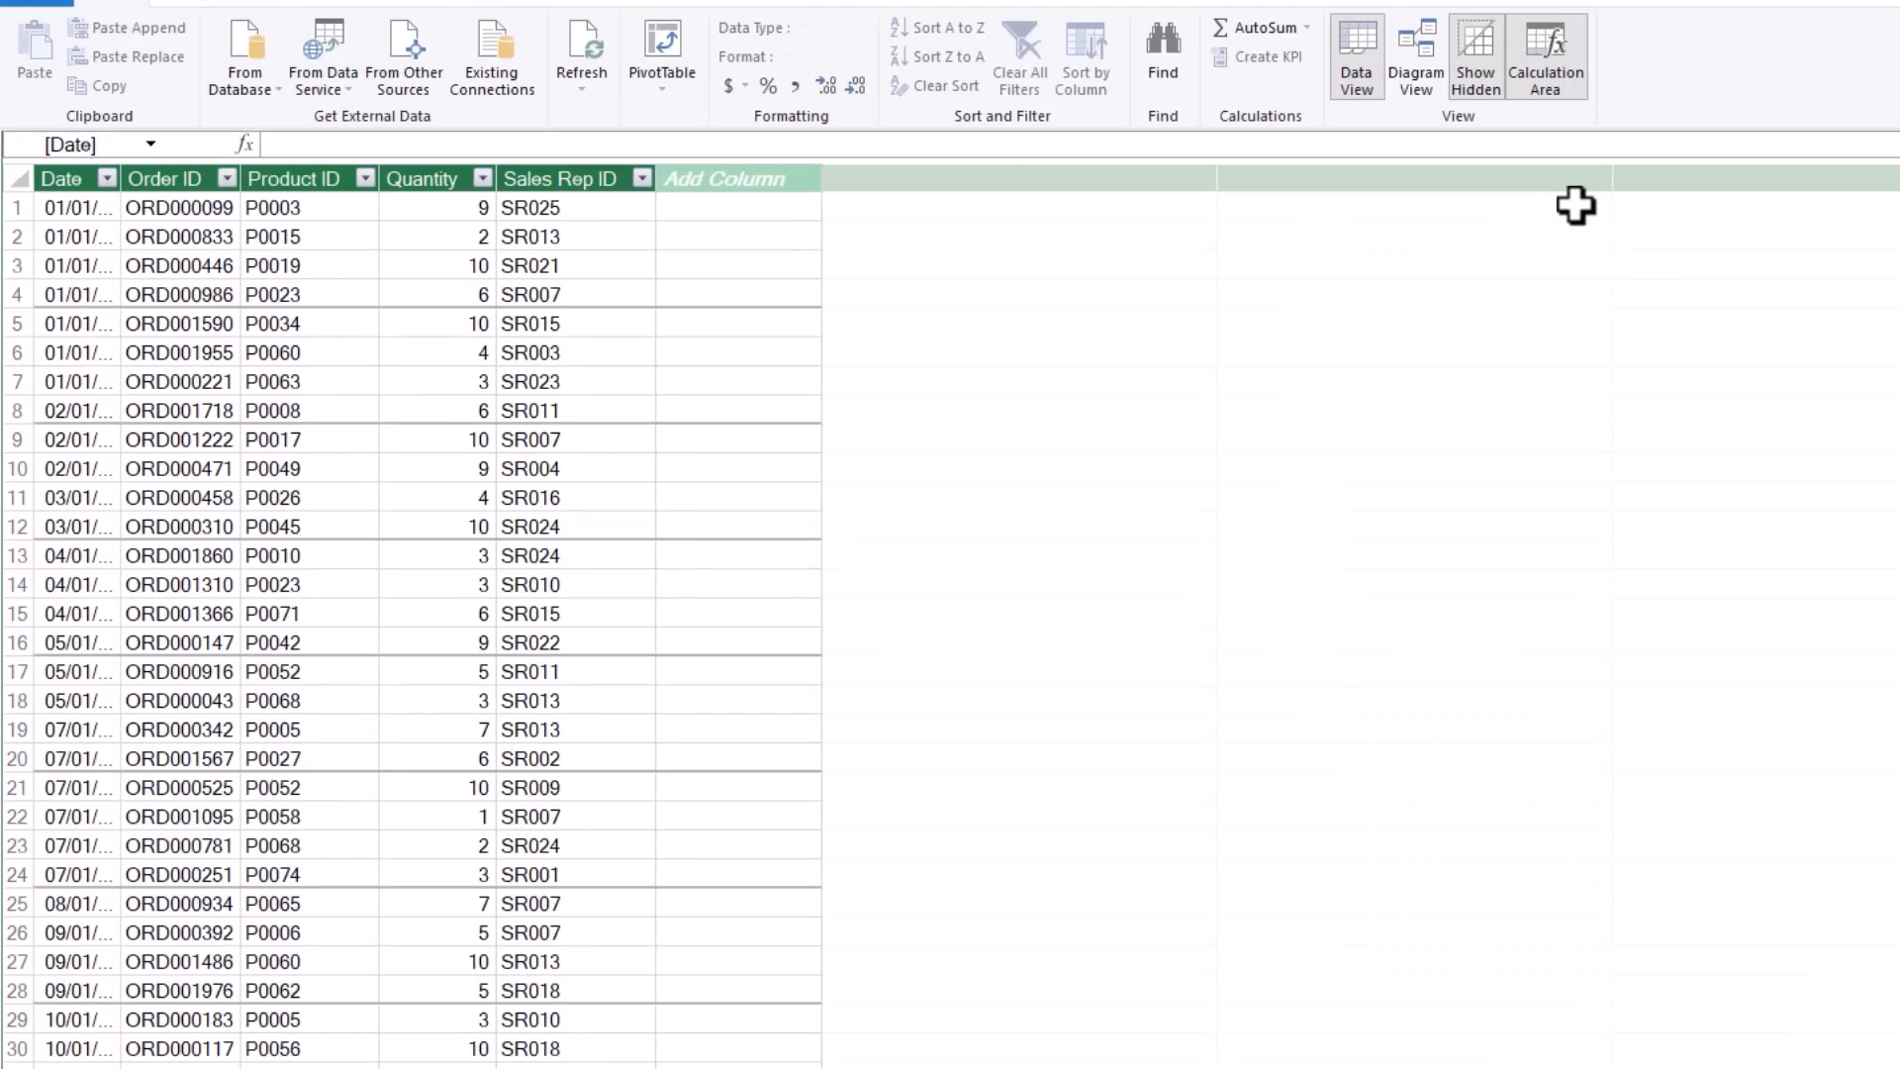
mouse_move(872, 323)
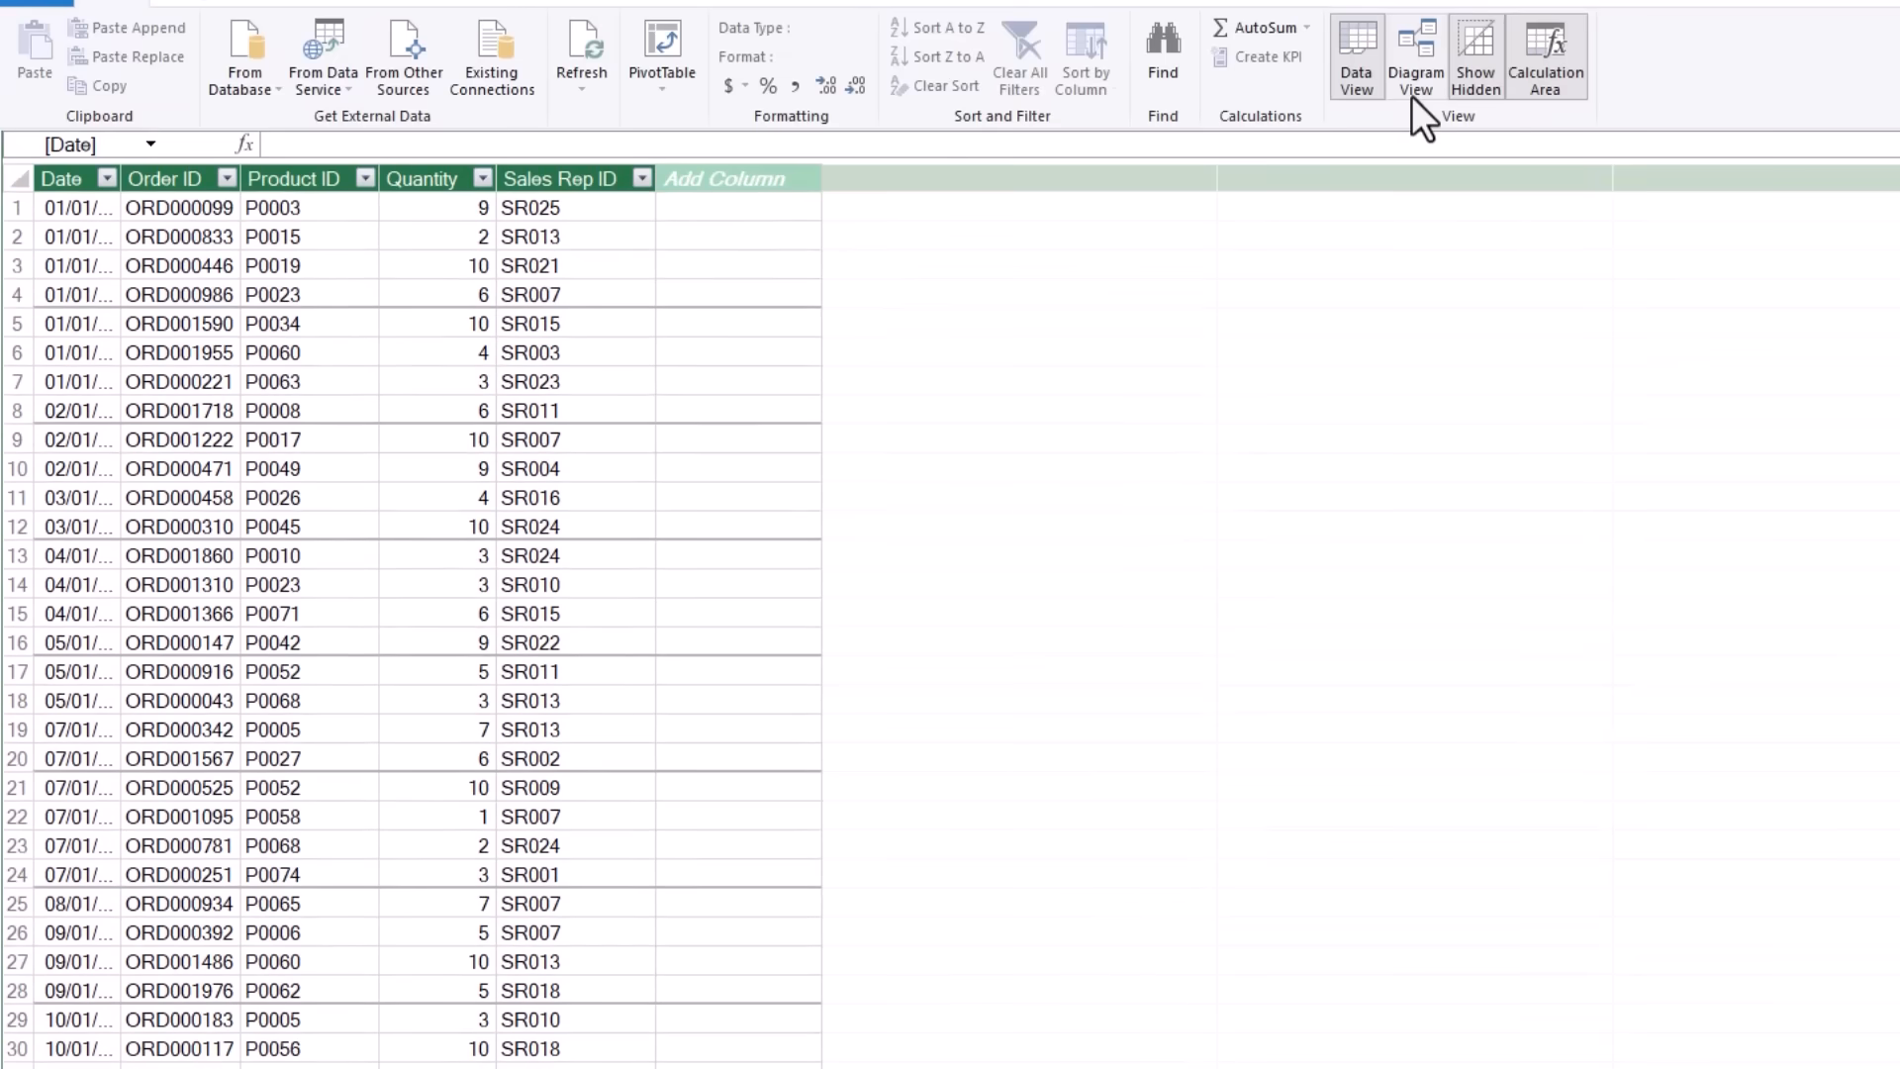
In Diagram View link Sales[Product ID] to Products and Sales[Sales Rep ID] to Reps
click(1413, 56)
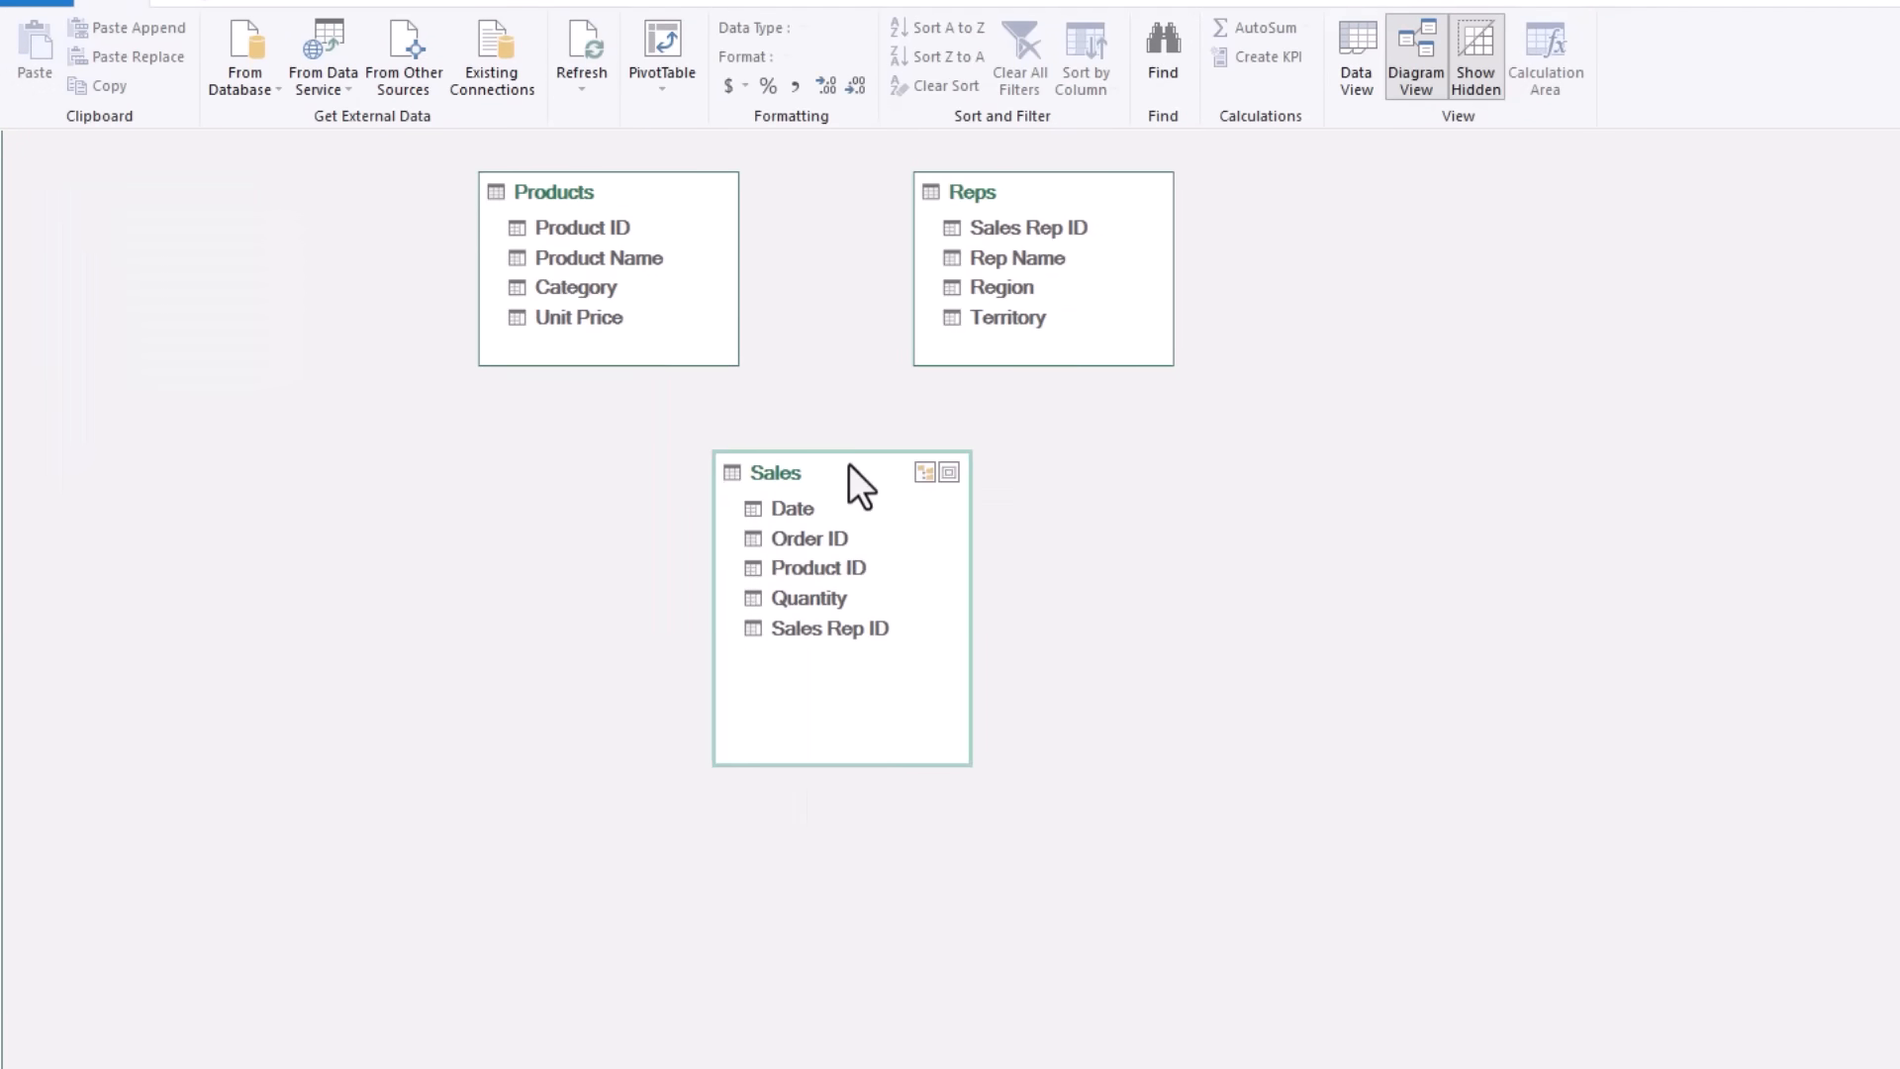
mouse_move(829, 579)
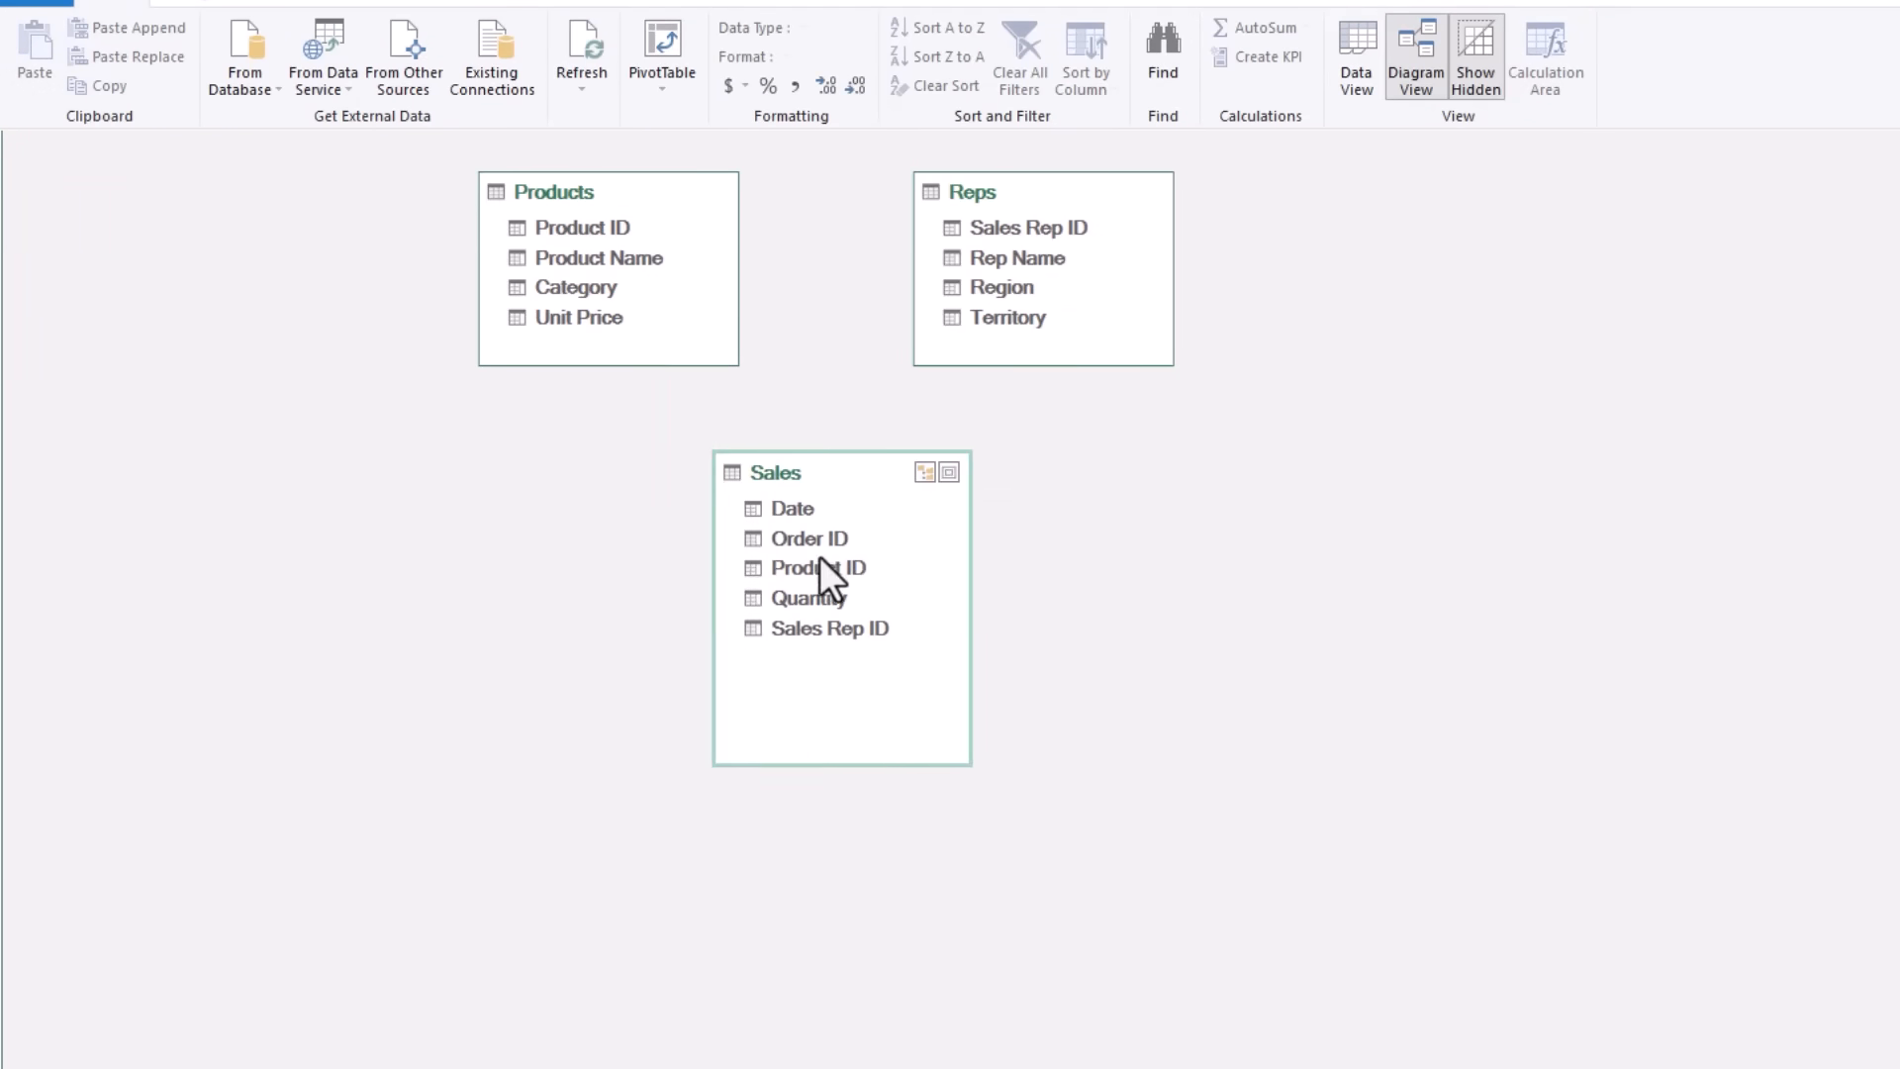
click(817, 566)
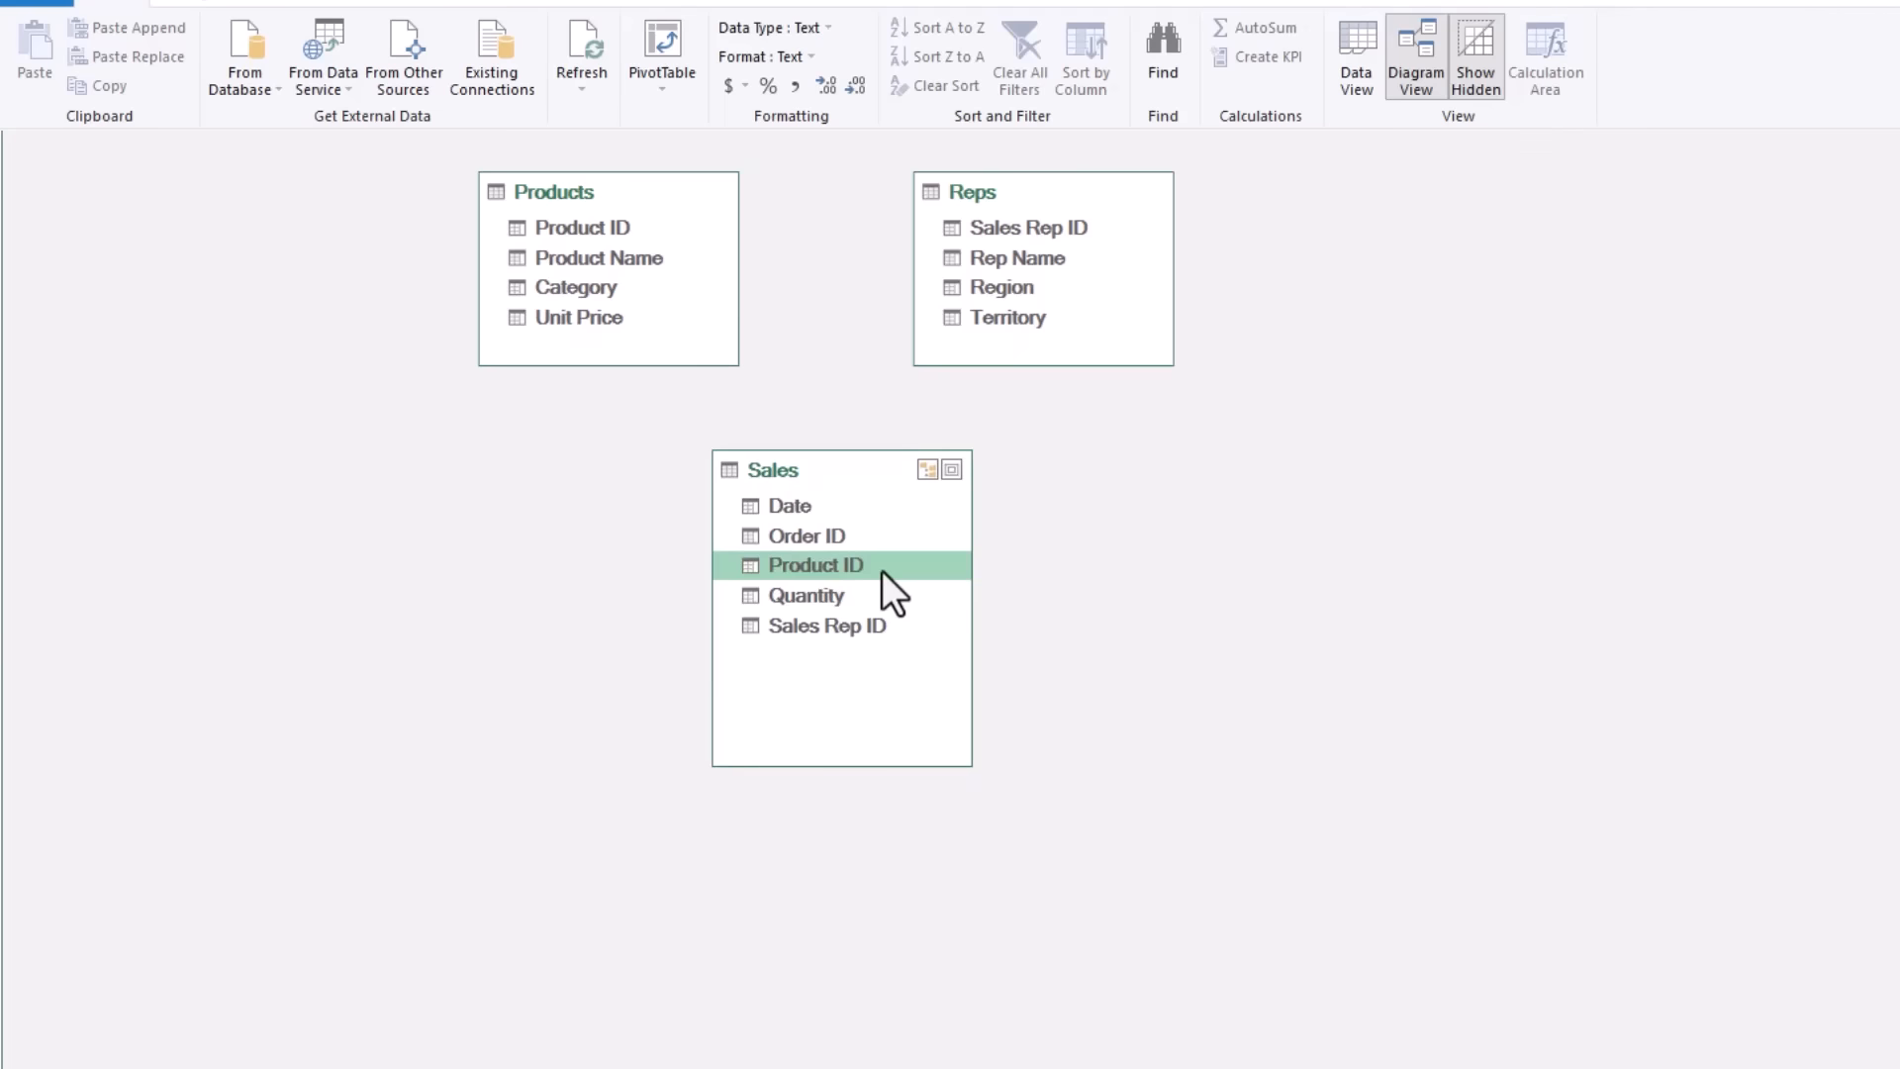
drag(817, 564, 582, 227)
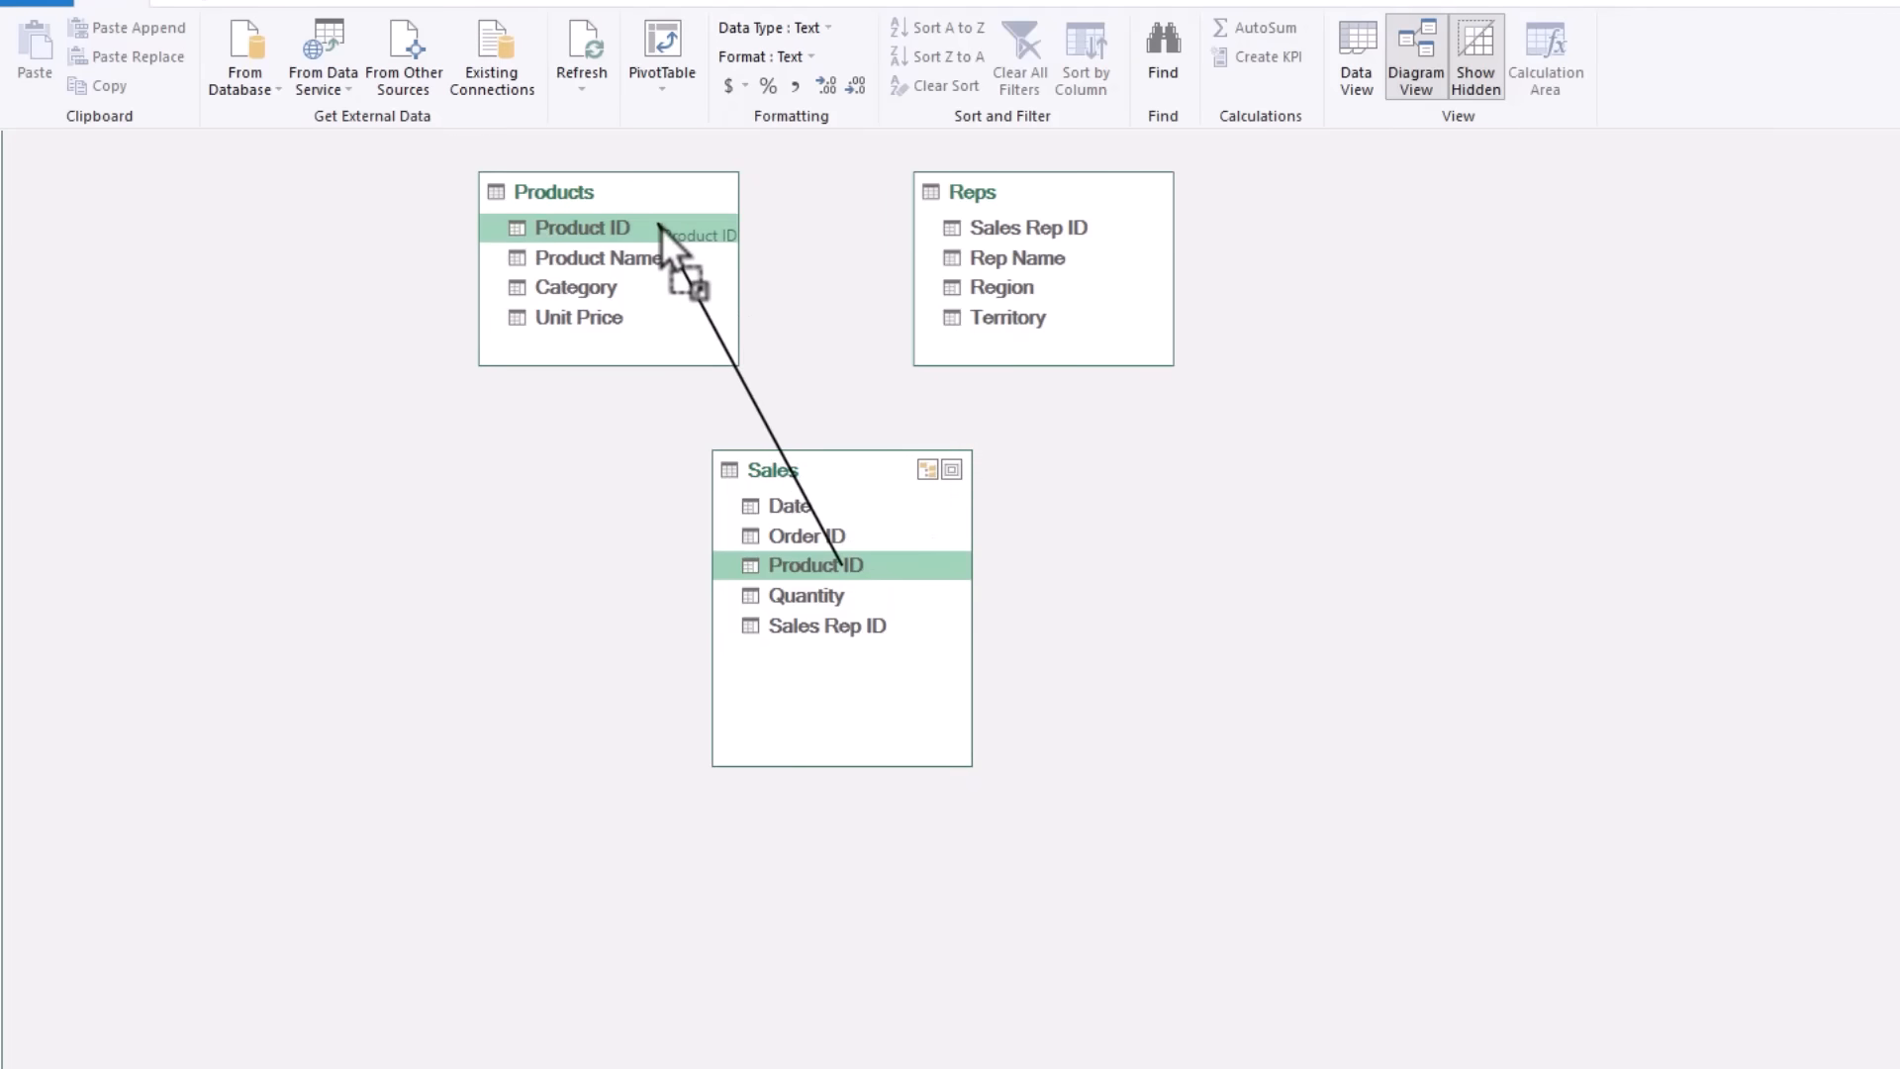
drag(584, 226, 811, 564)
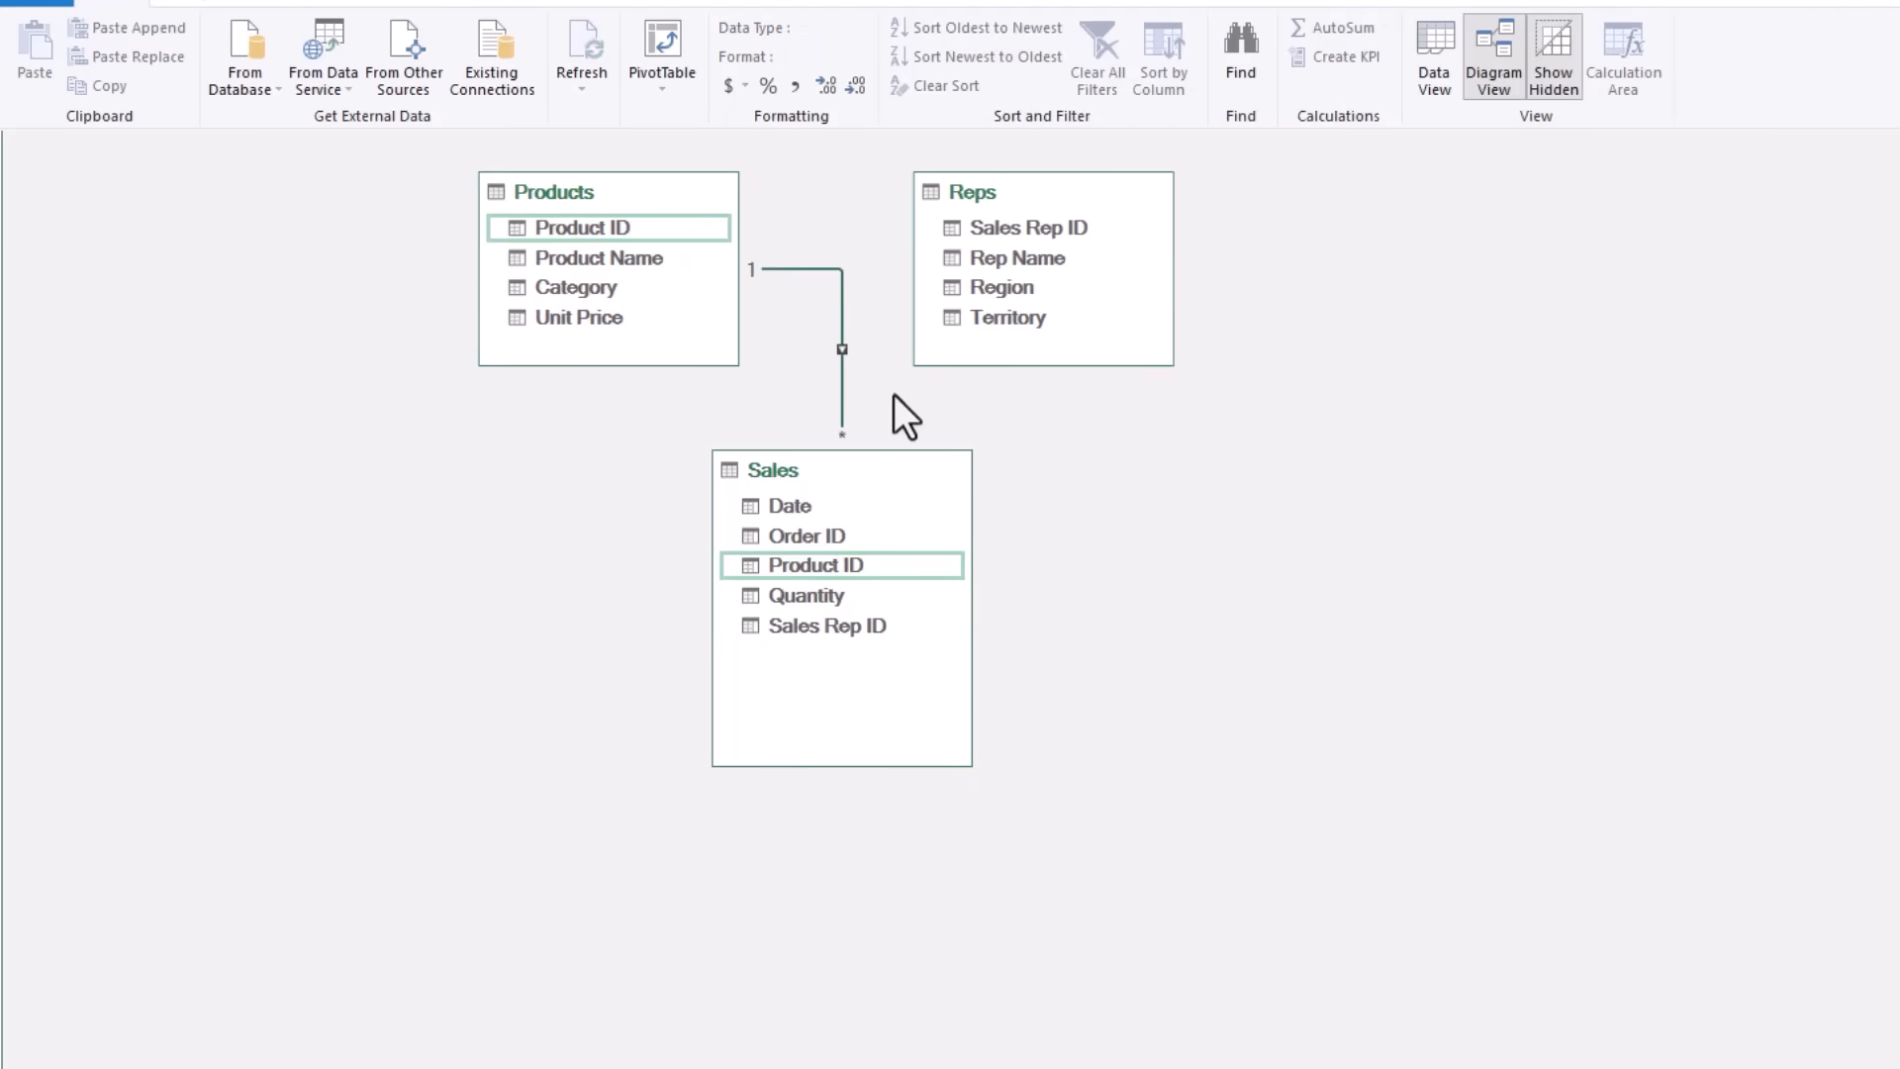
click(828, 624)
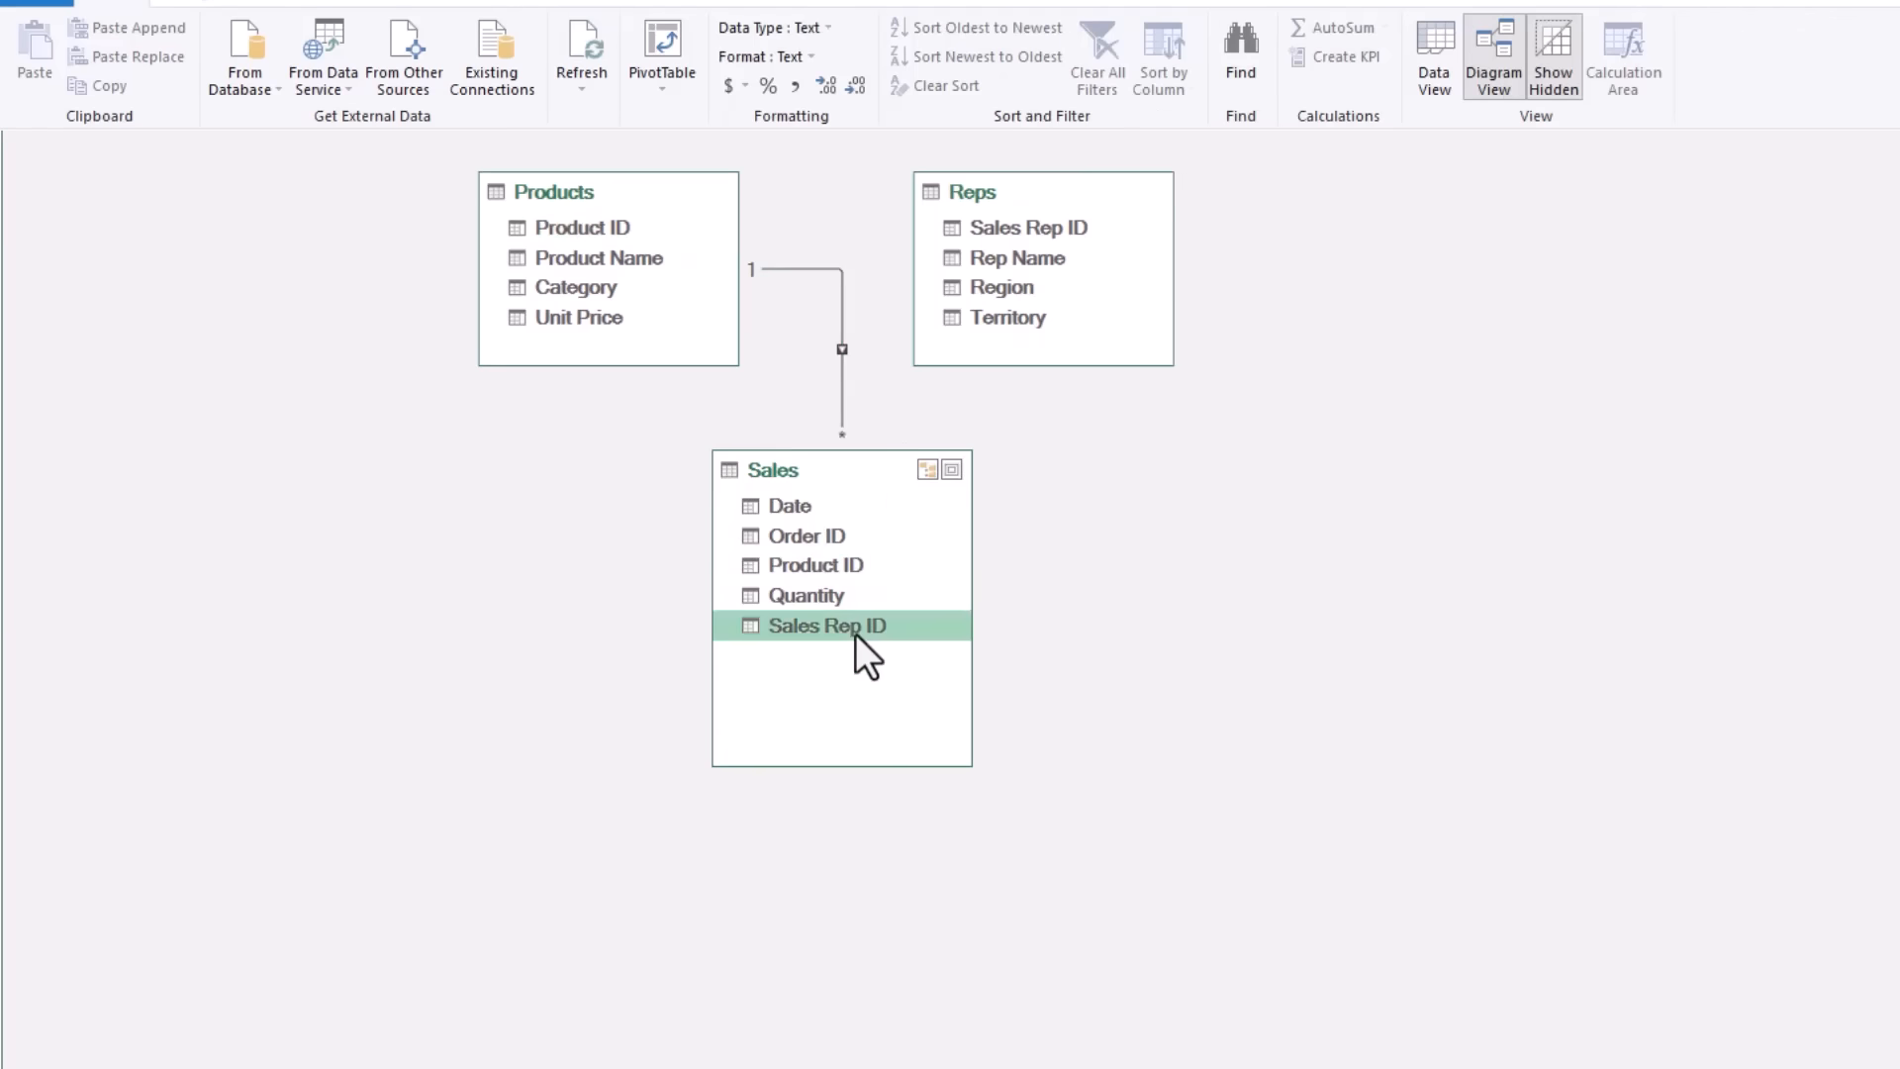
drag(827, 625, 1027, 226)
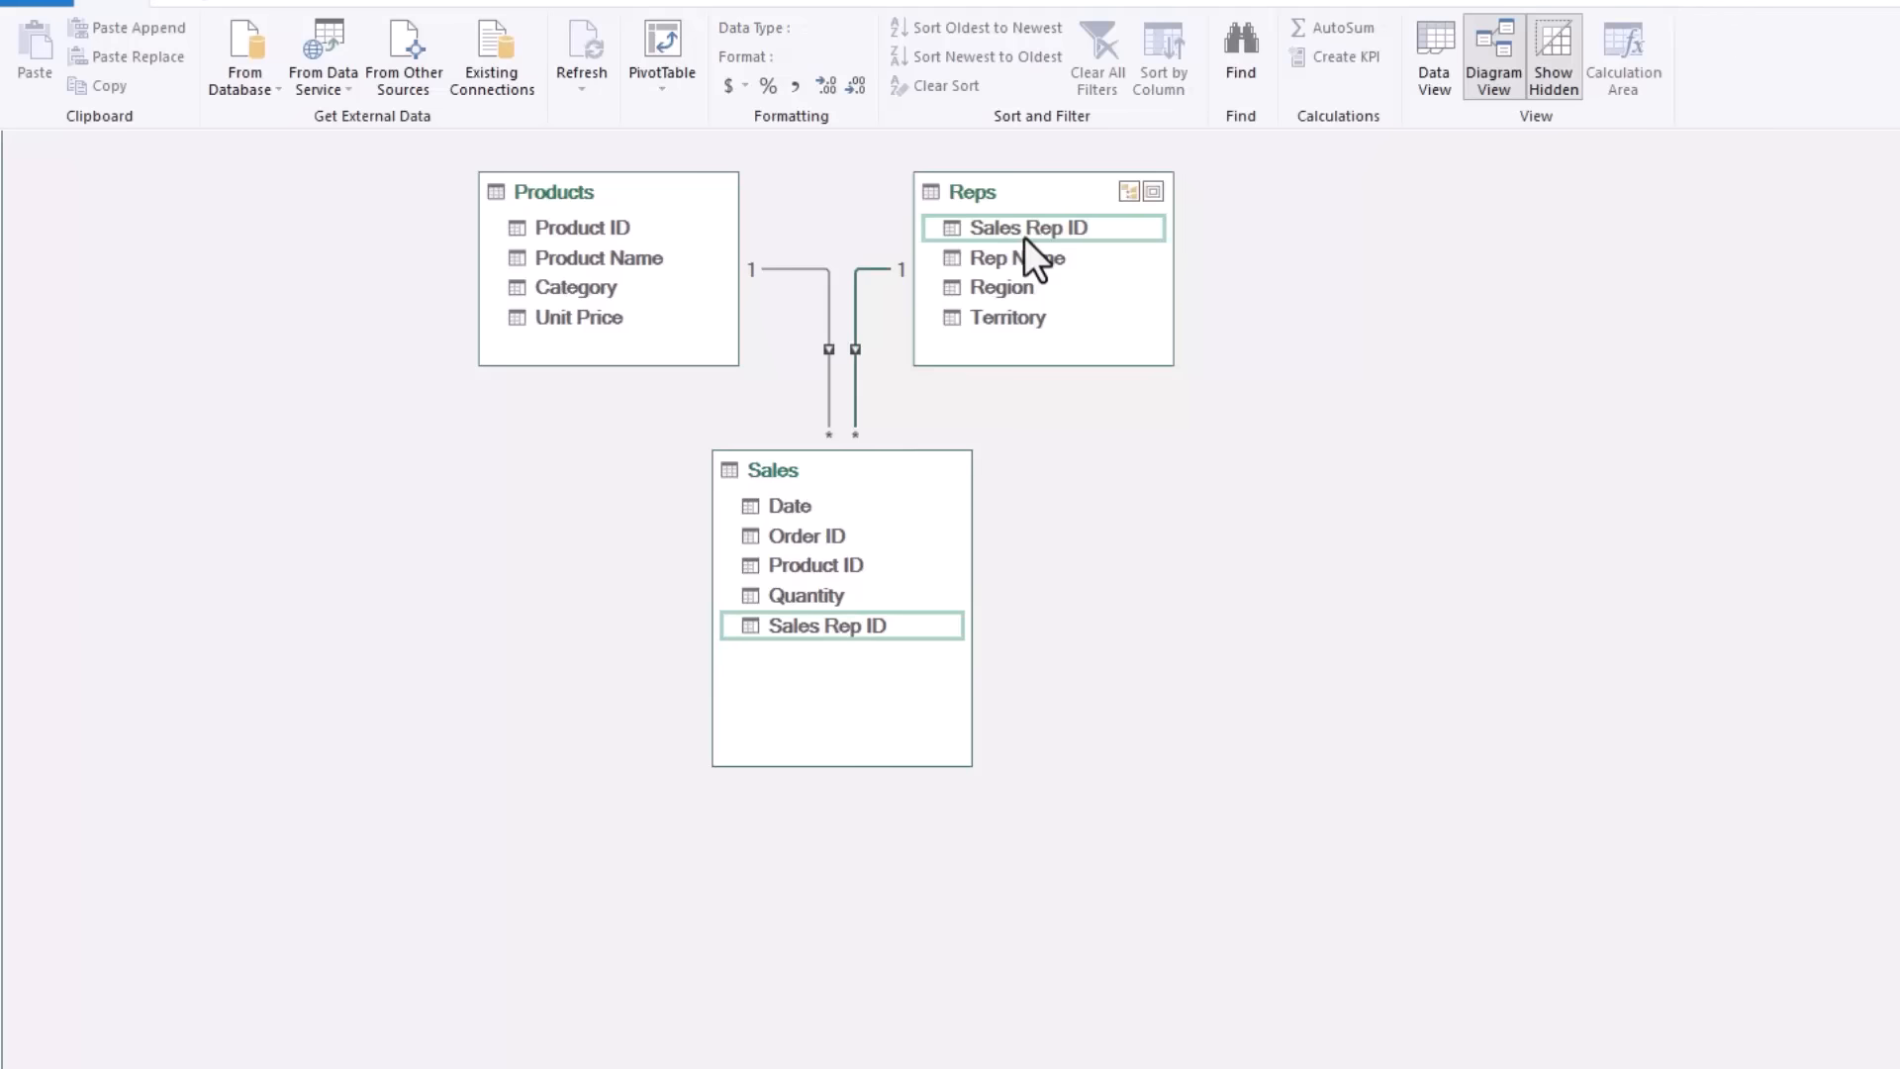
click(576, 499)
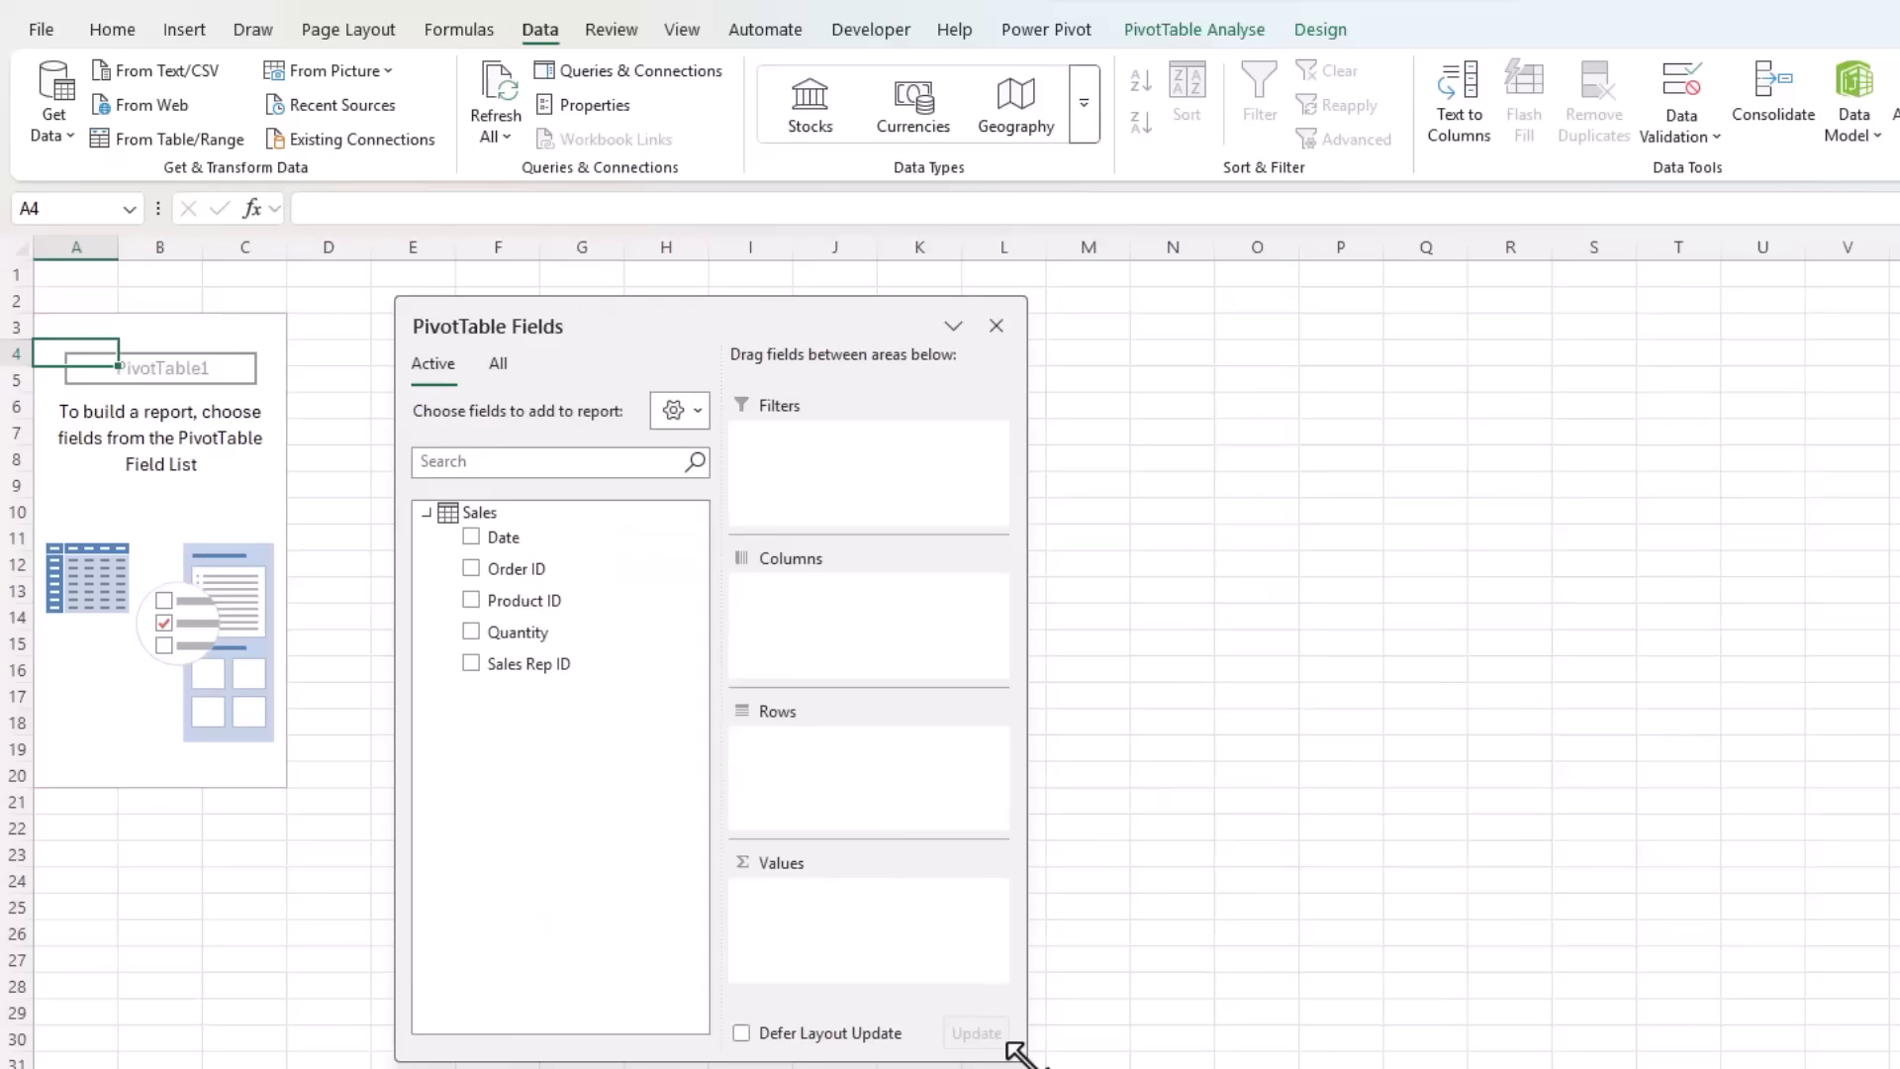
Show All tables' fields, put Product Name in rows and Region in columns
click(635, 364)
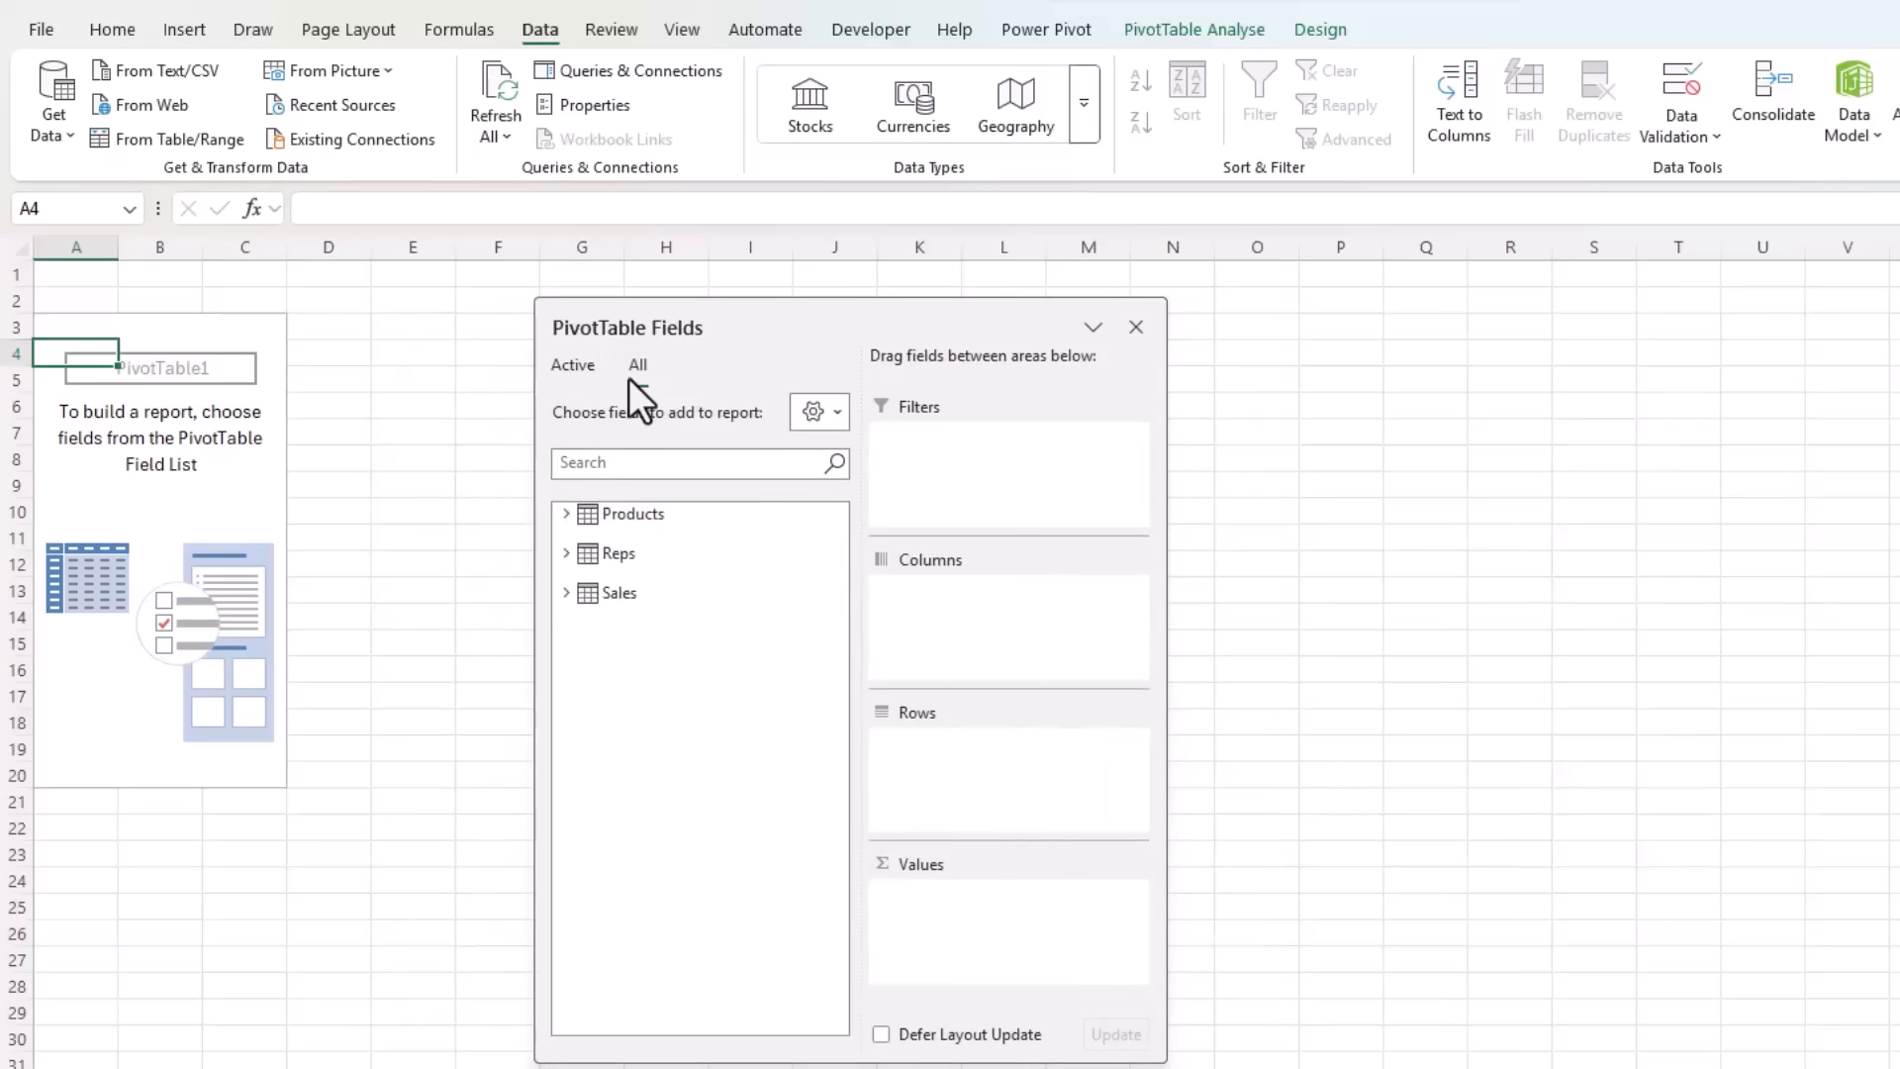
click(566, 592)
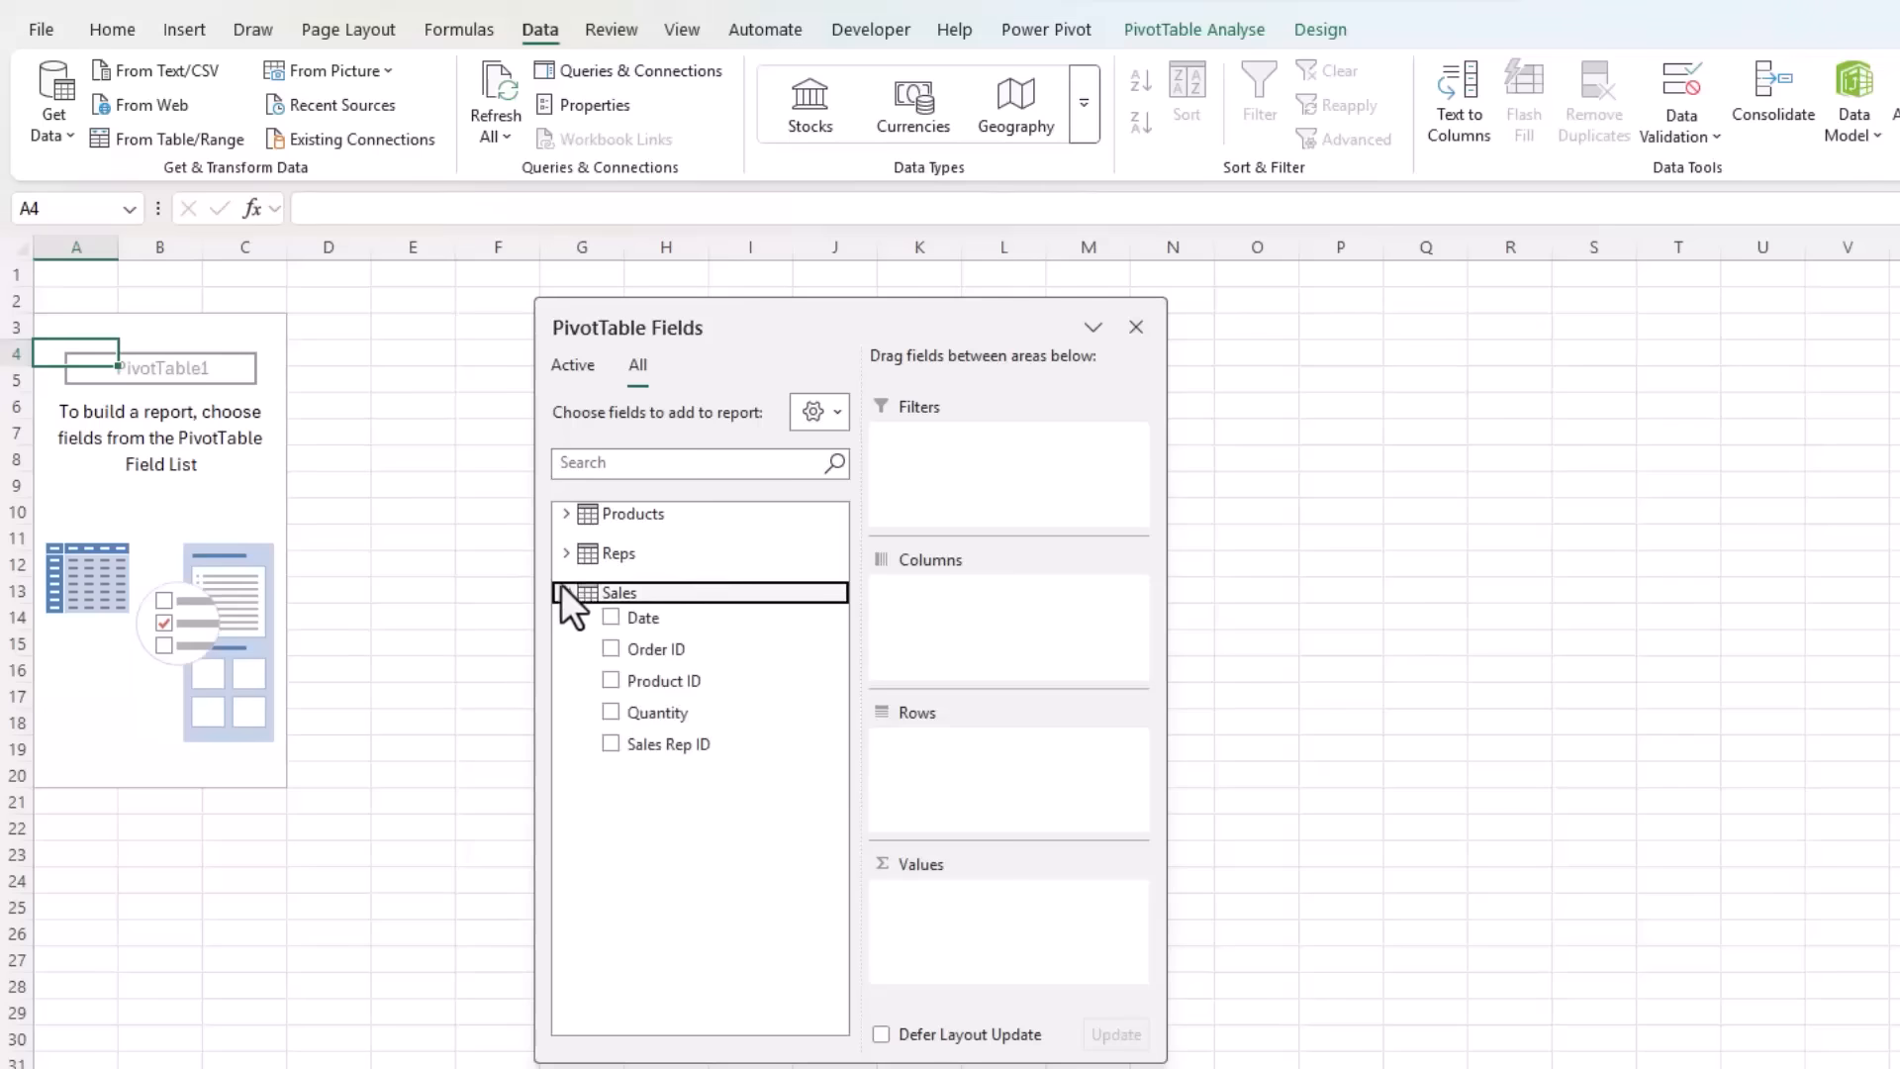
click(566, 513)
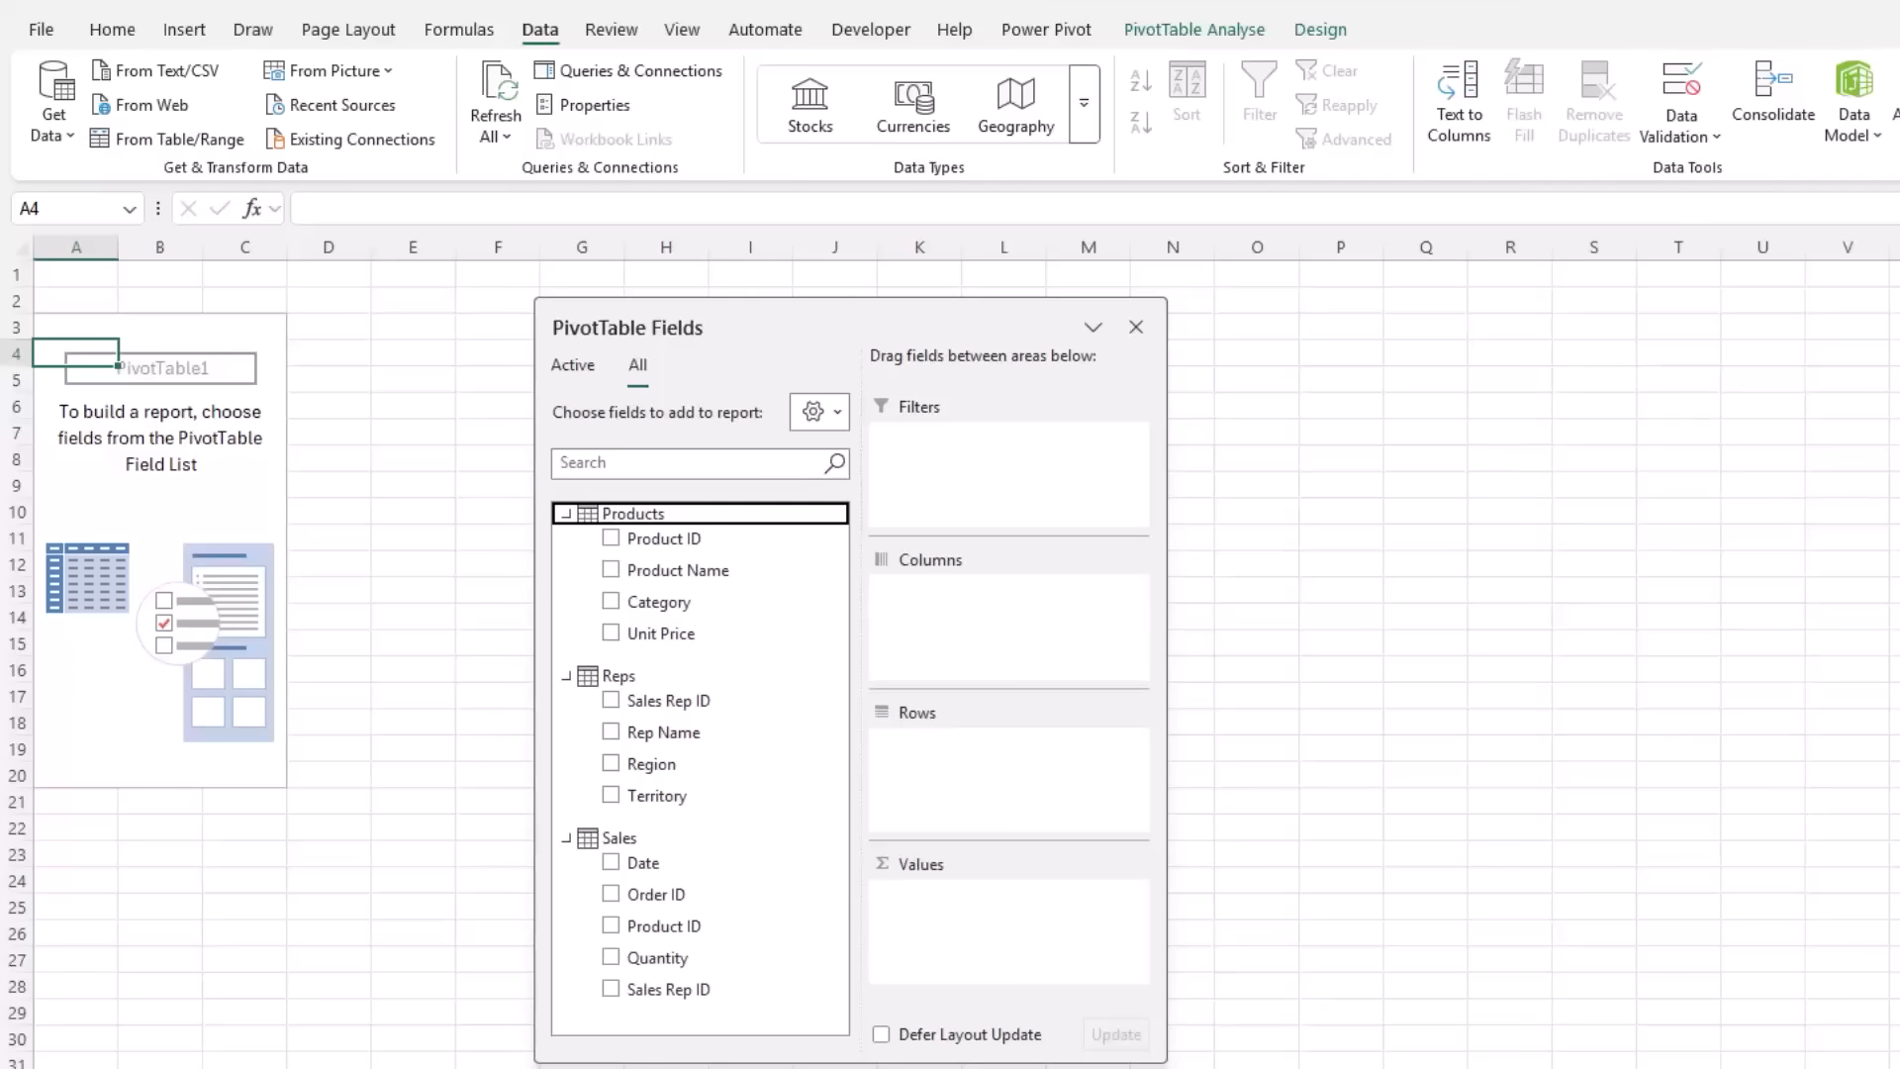
click(612, 570)
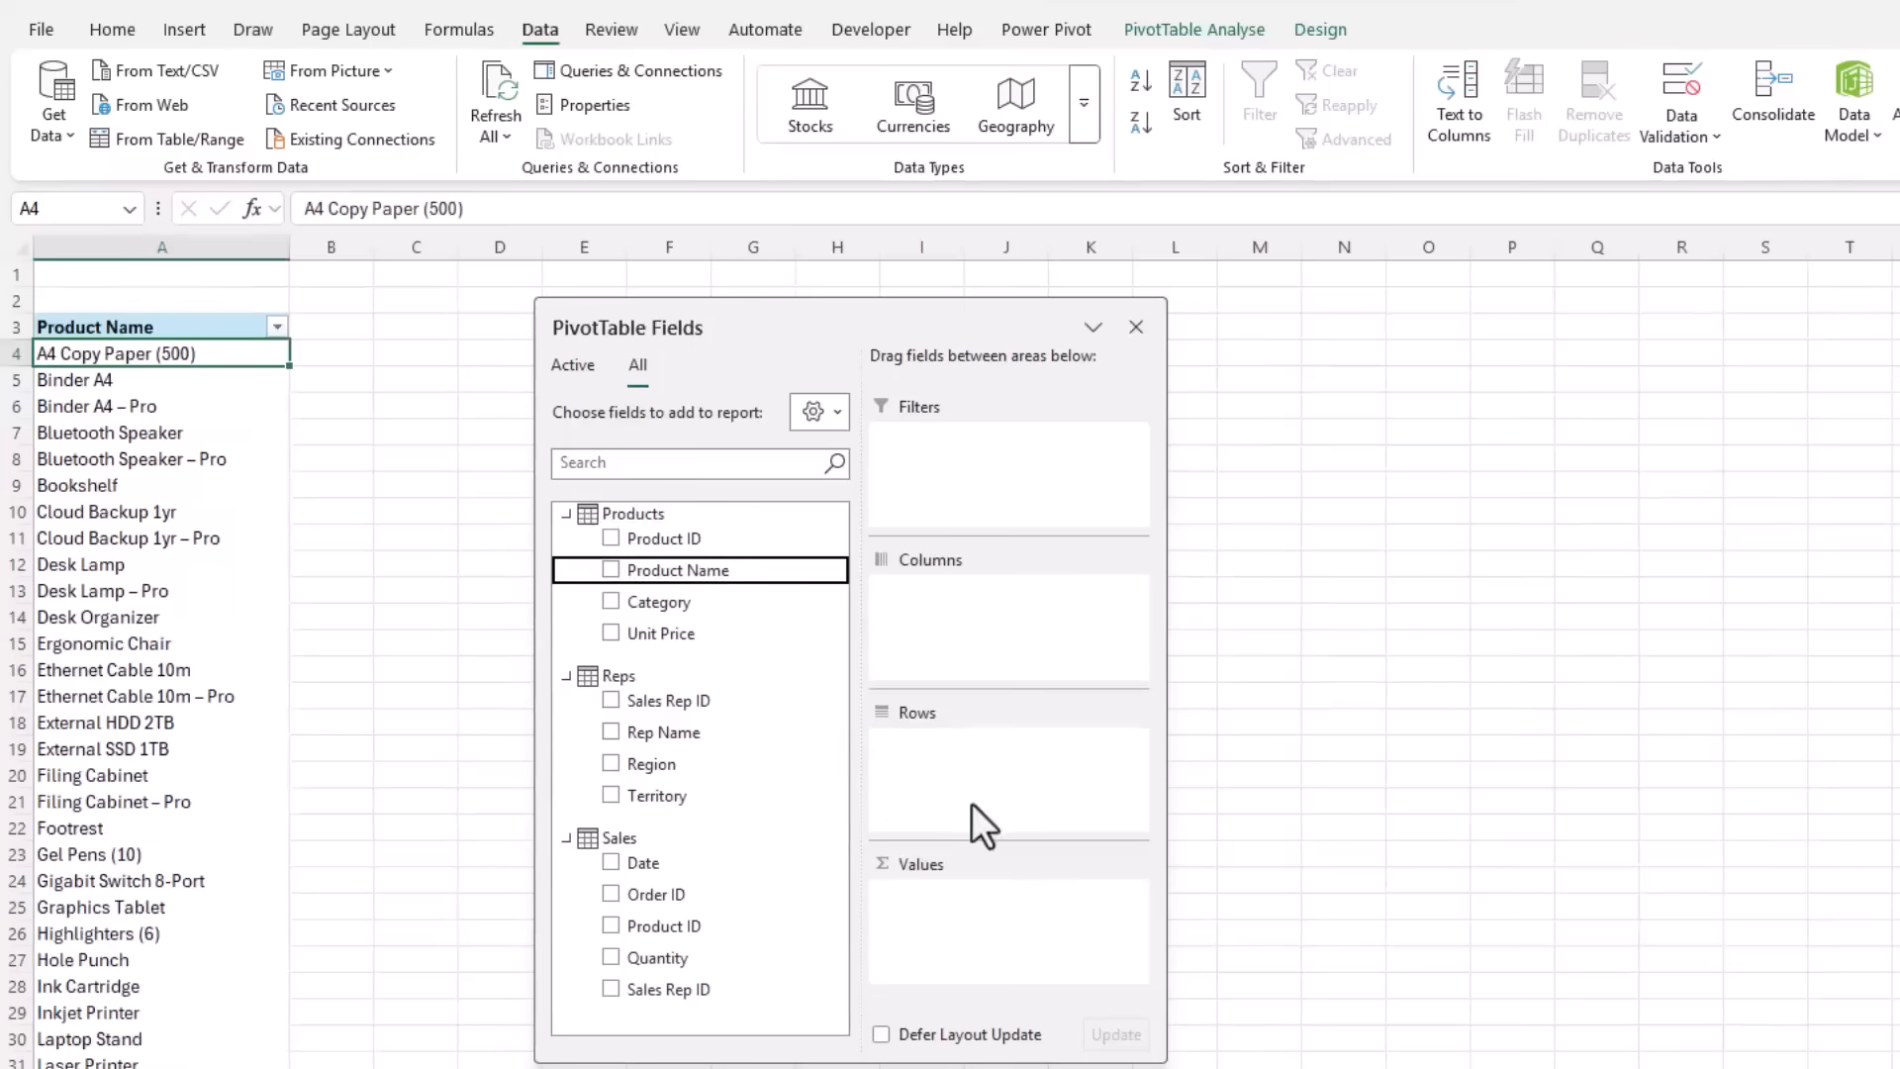
click(612, 570)
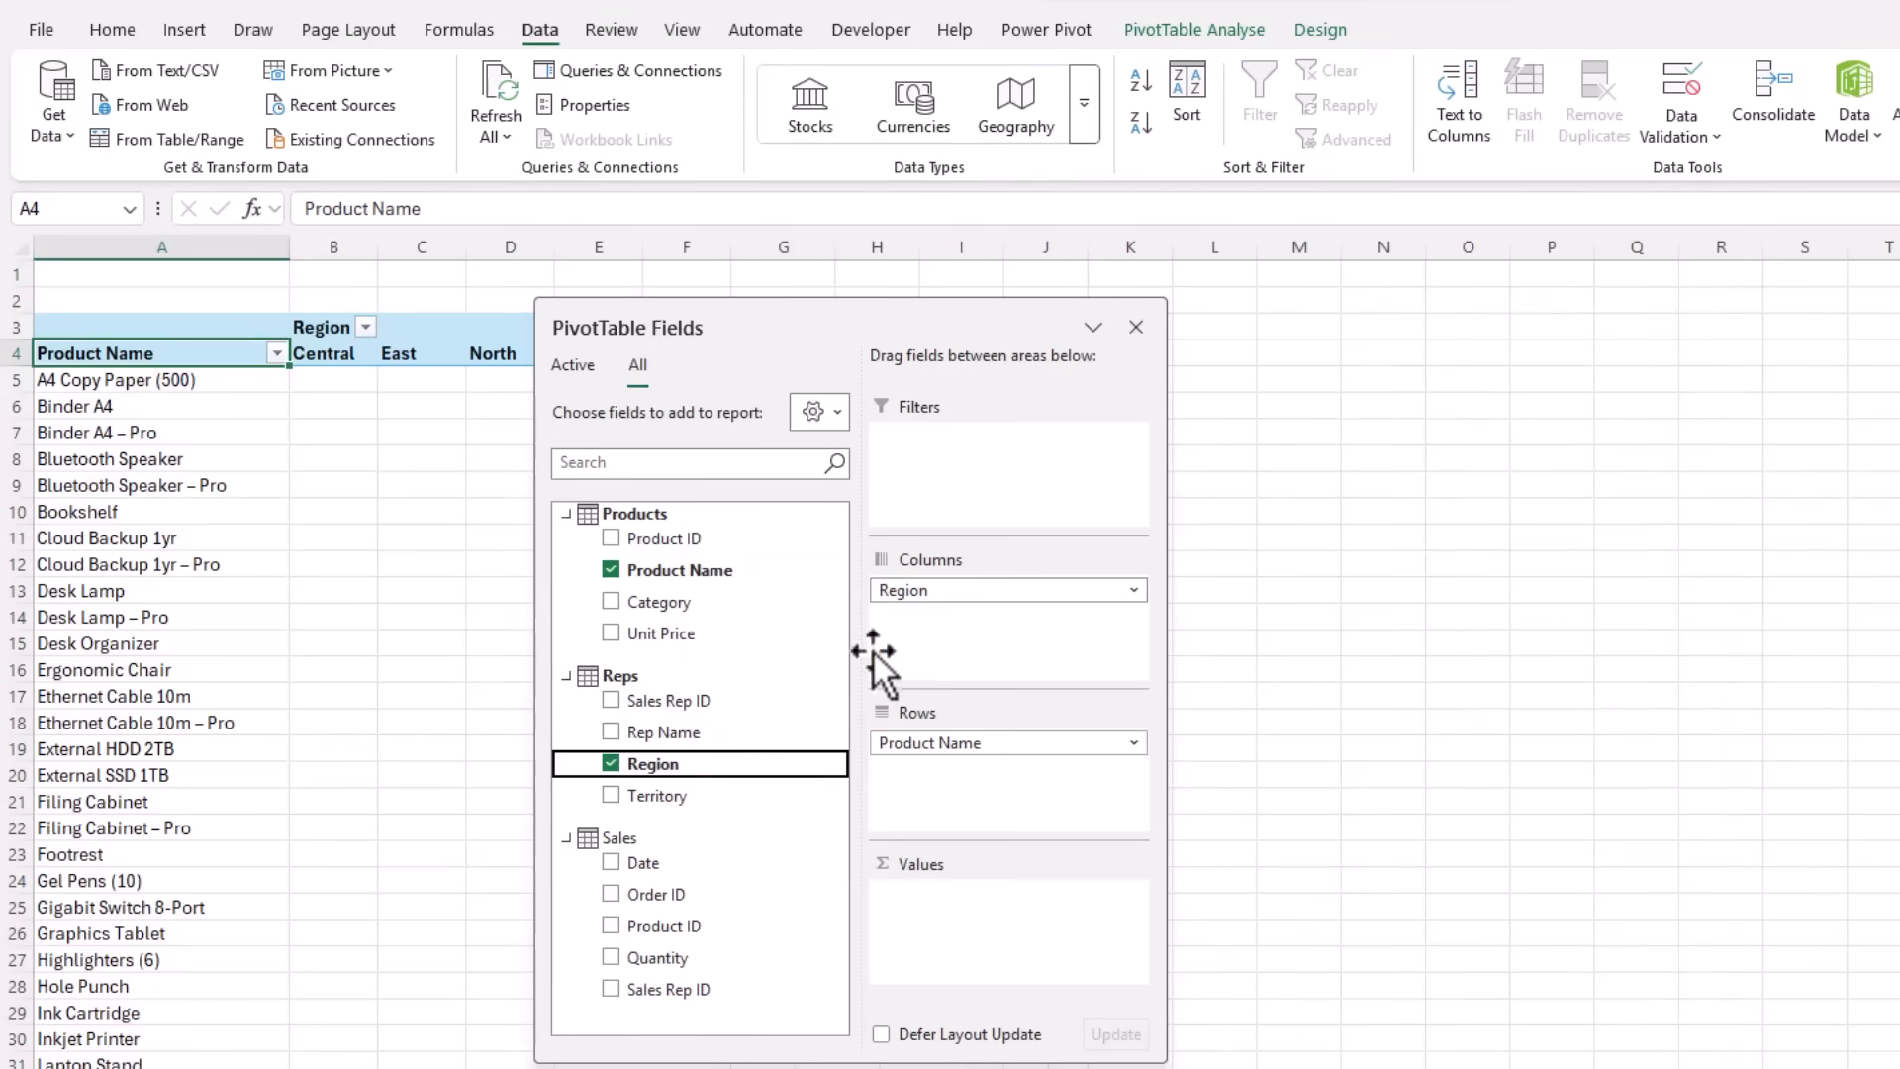
click(612, 958)
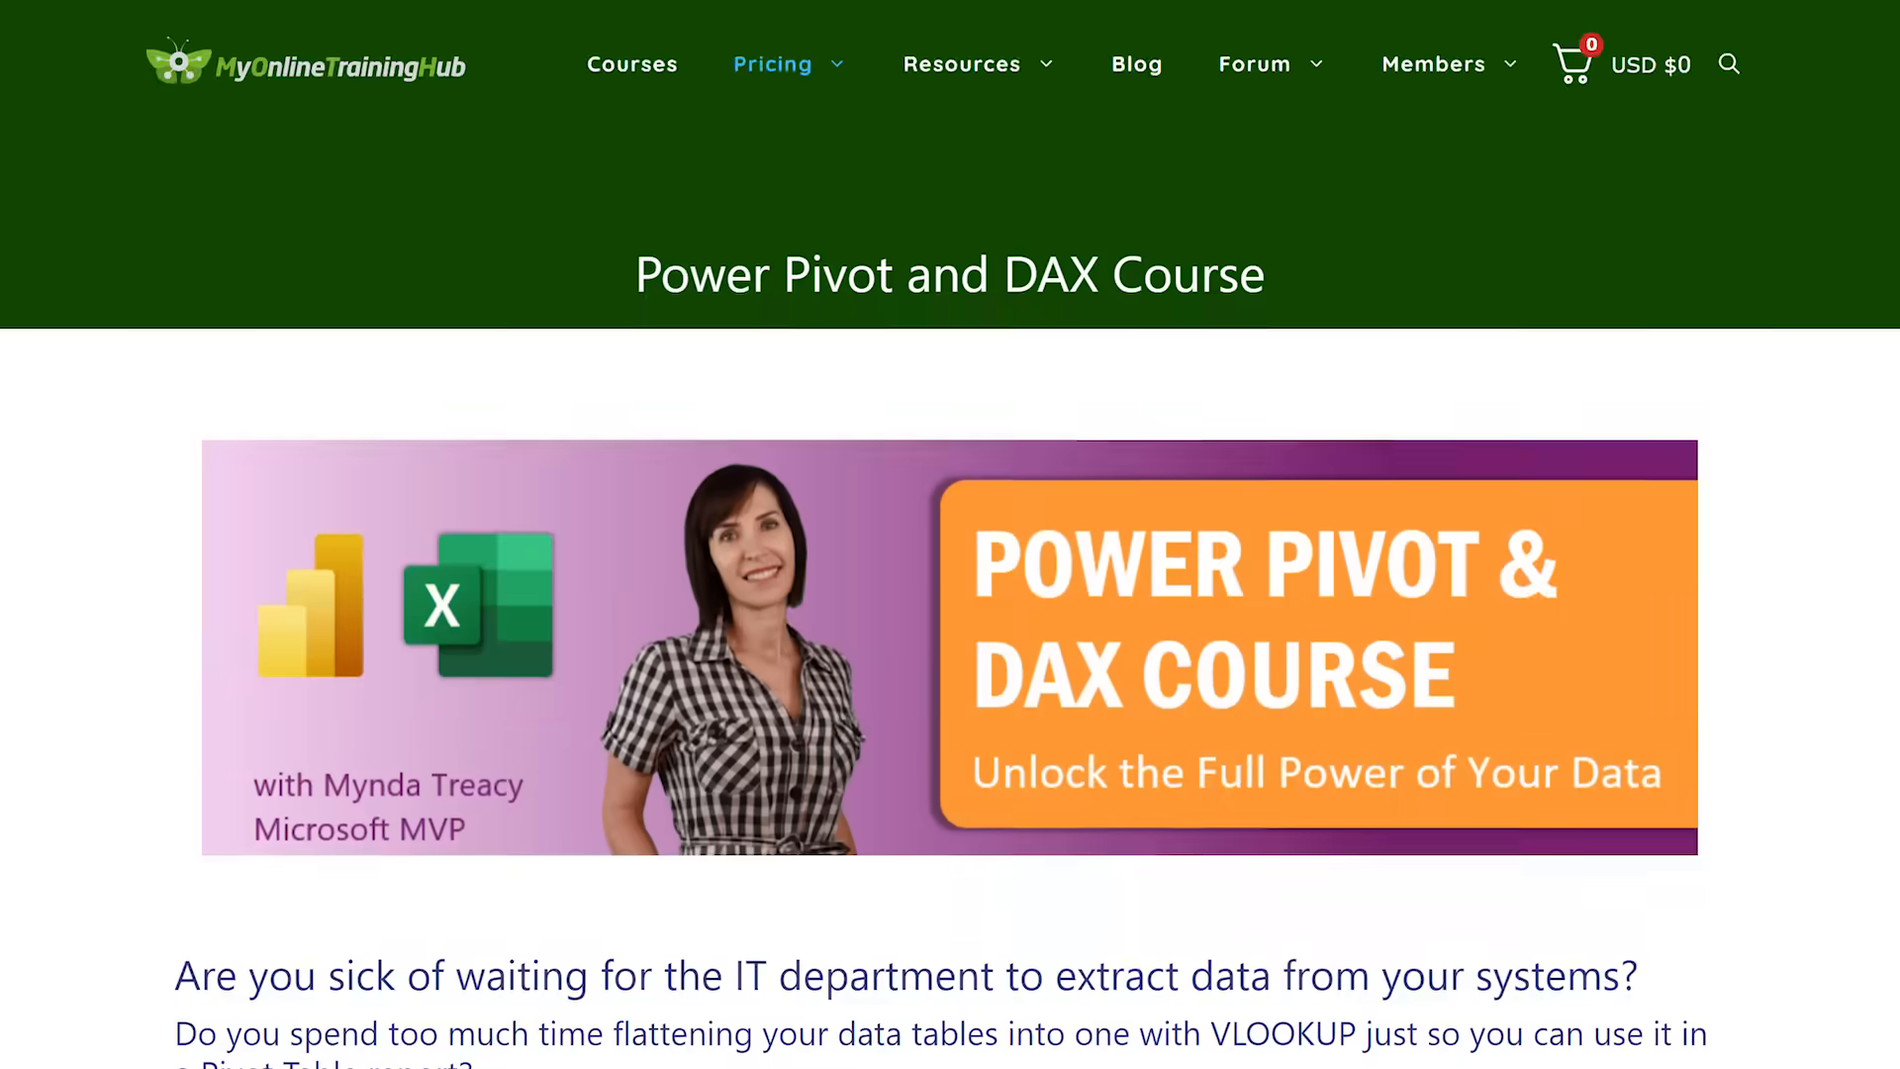
Scroll down the MyOnlineTrainingHub Power Pivot and DAX Course page
scroll(down, 3)
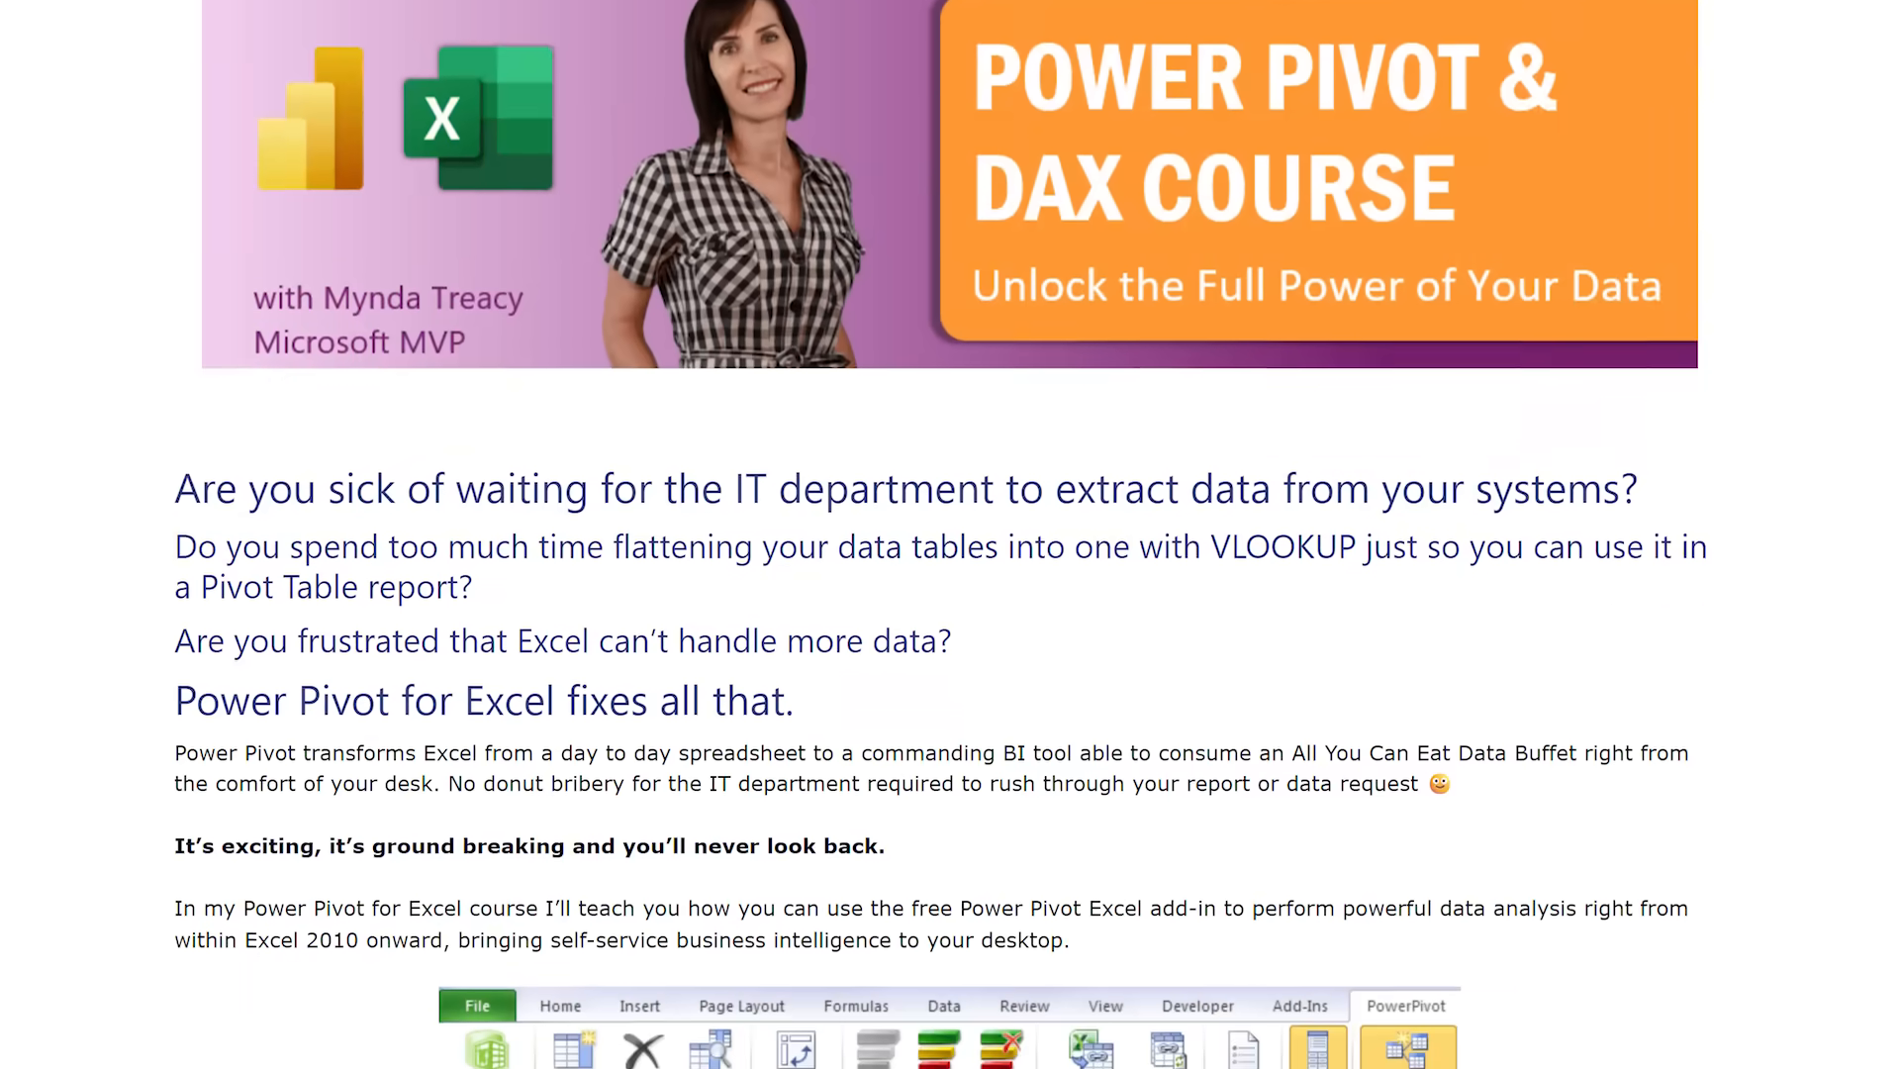
scroll(down, 3)
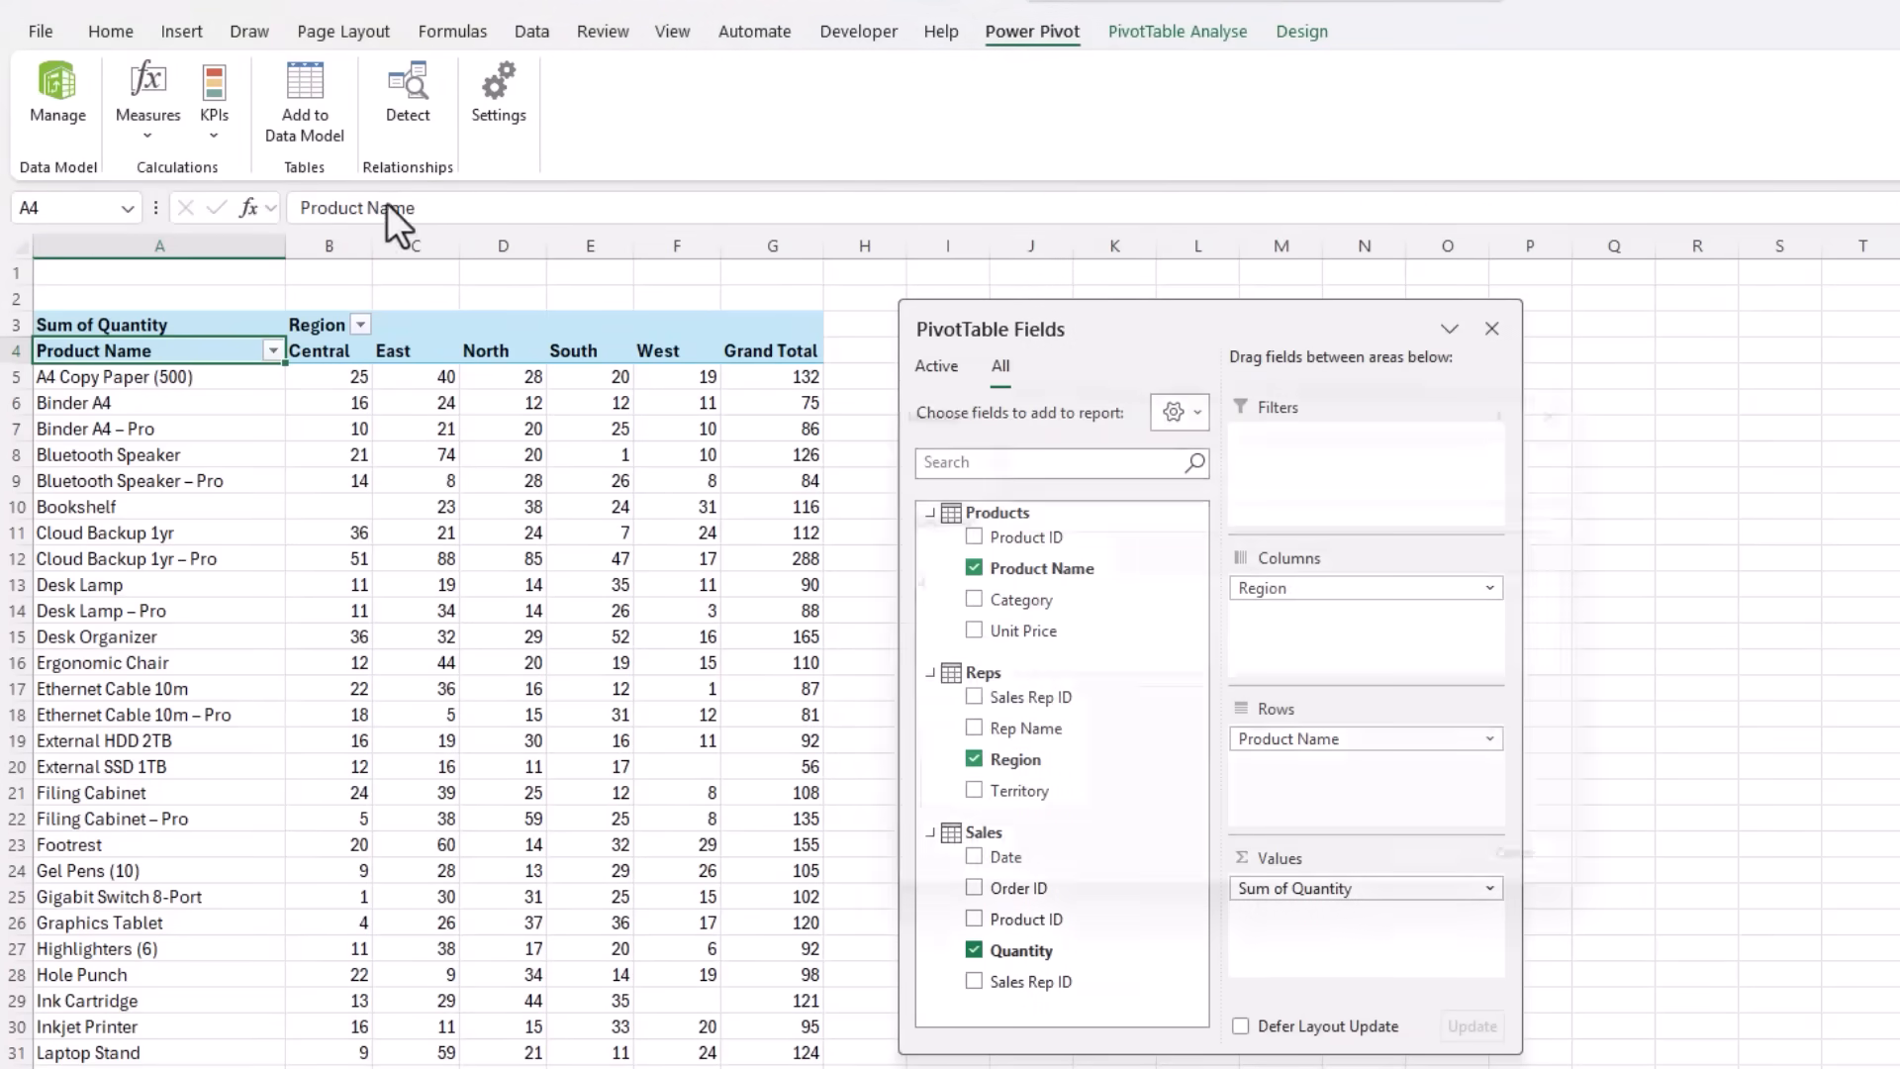
Start a new DAX measure on the Sales table from the Power Pivot Measures menu
click(146, 91)
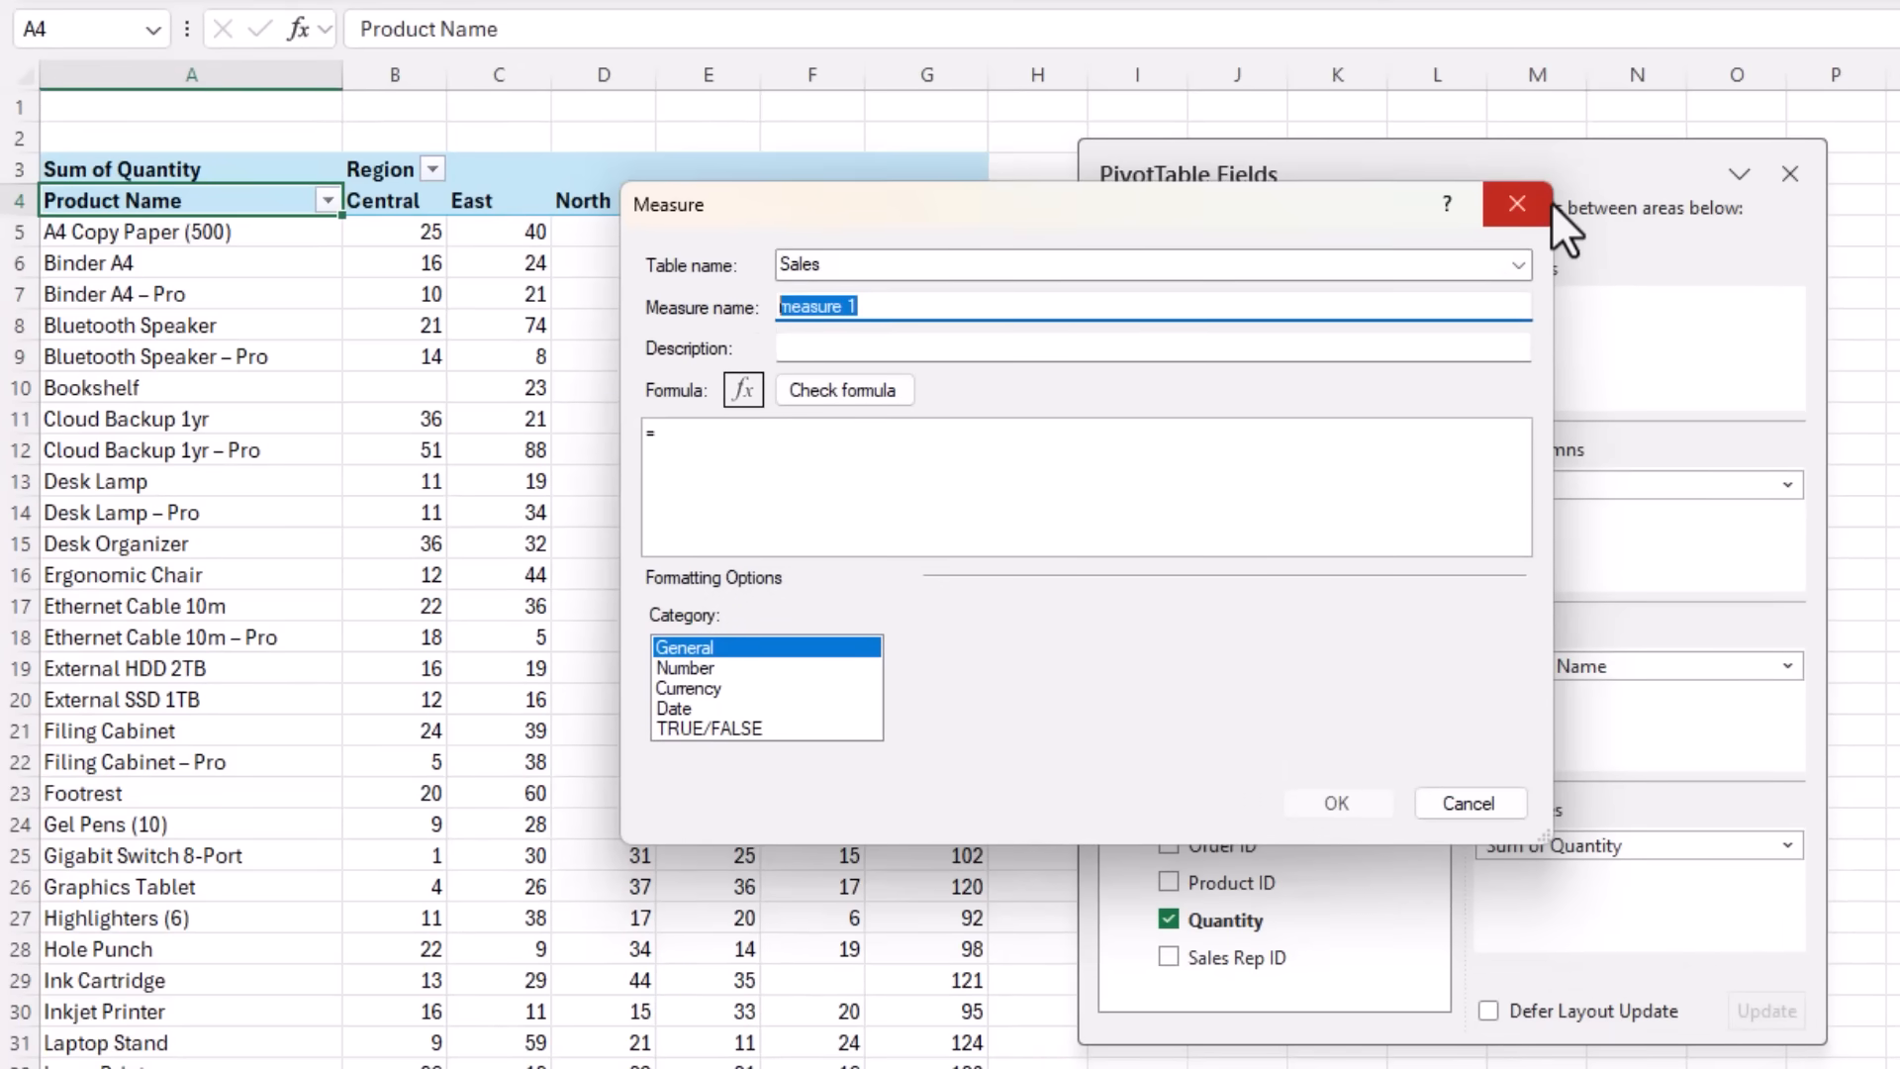
Name the measure Sales Value with formula =SUMX(Sales,Sales[Quantity]*RELATED(Products[Unit Price]))
text(Sales Value)
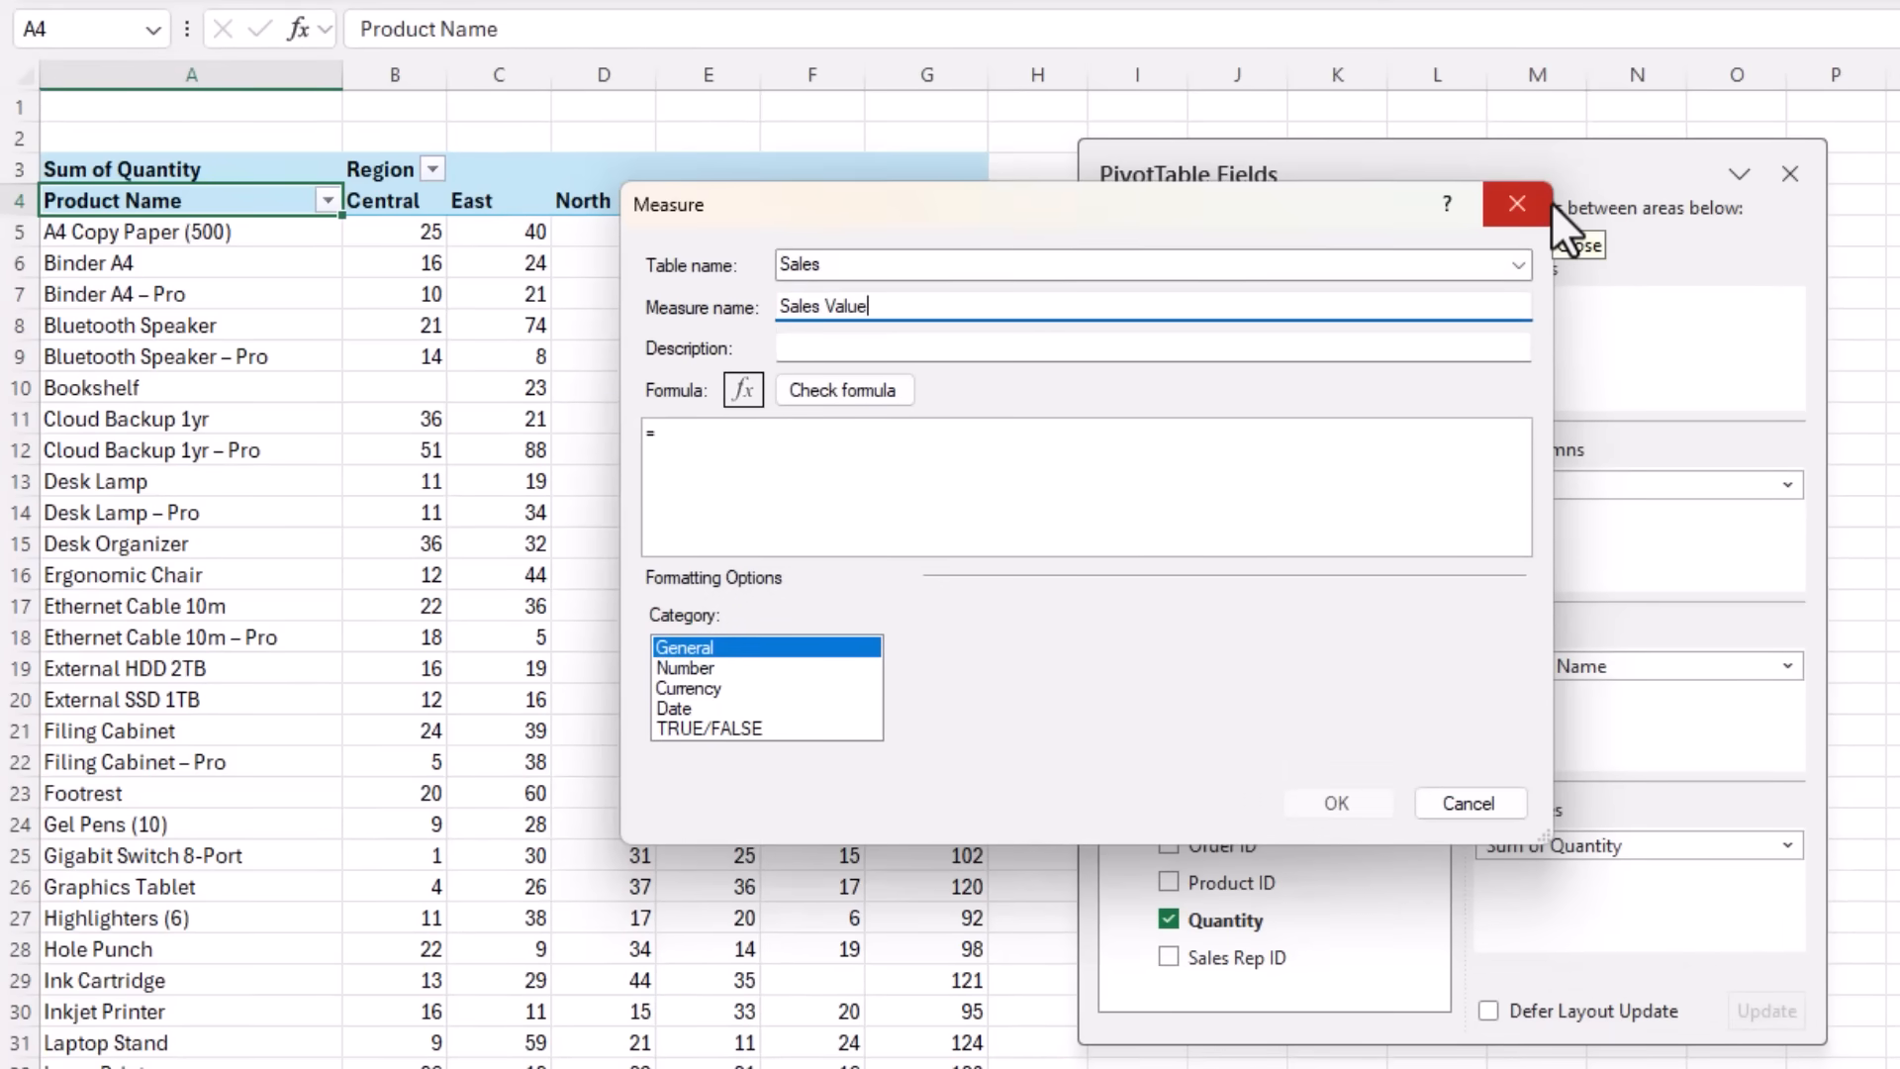
text(SUMX()
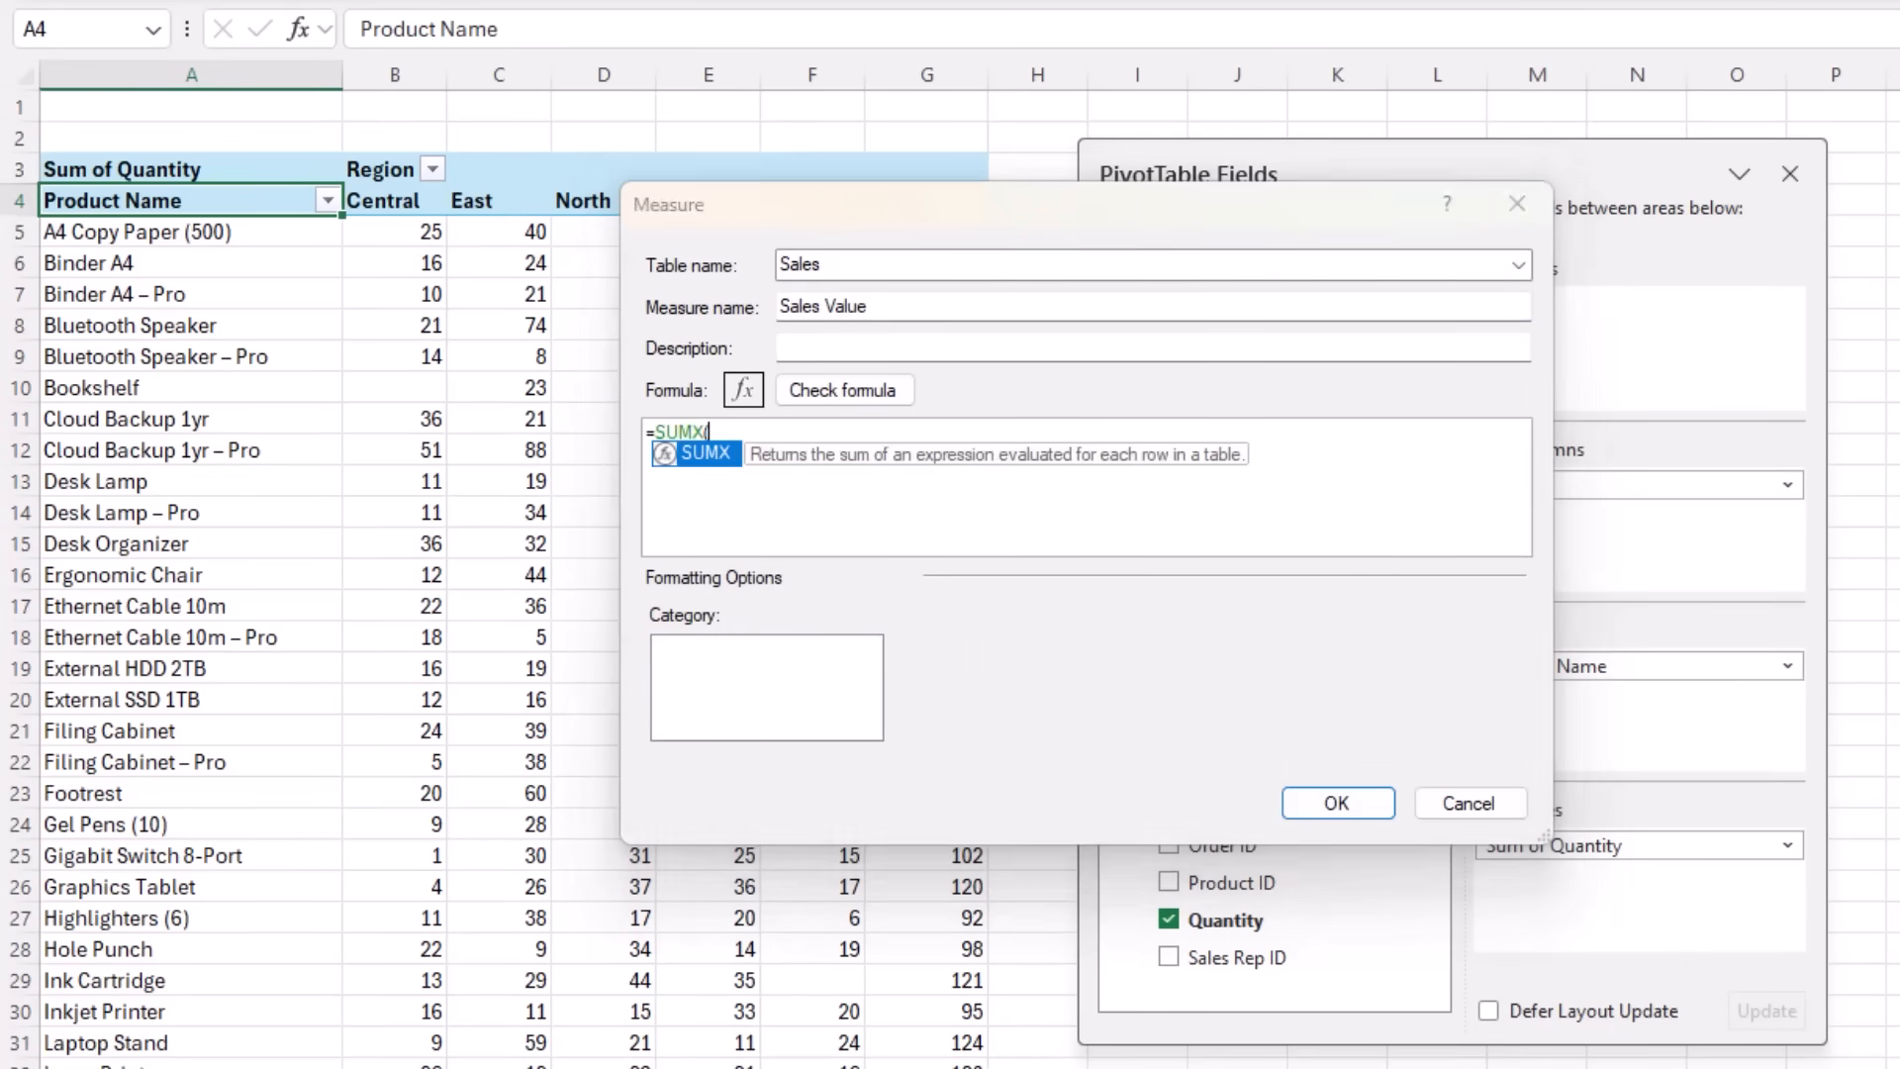
text((sa)
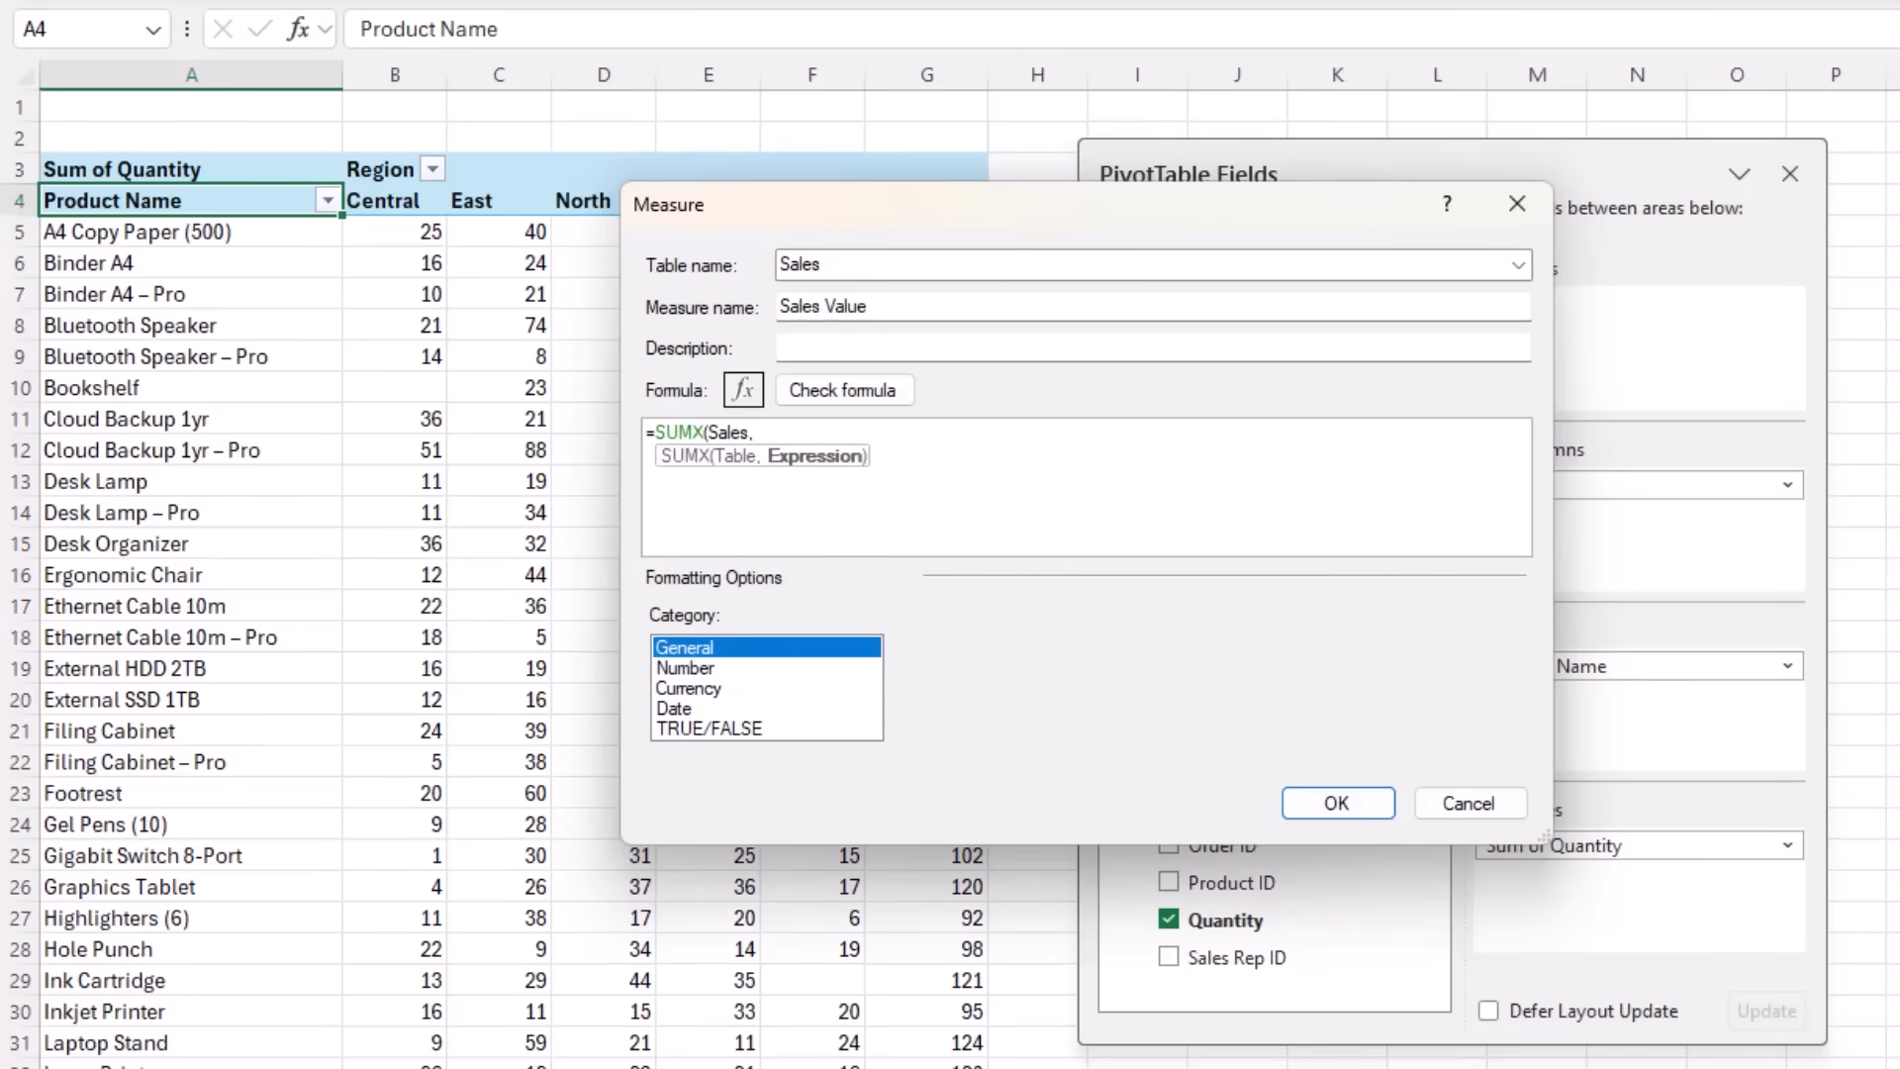
text(s)
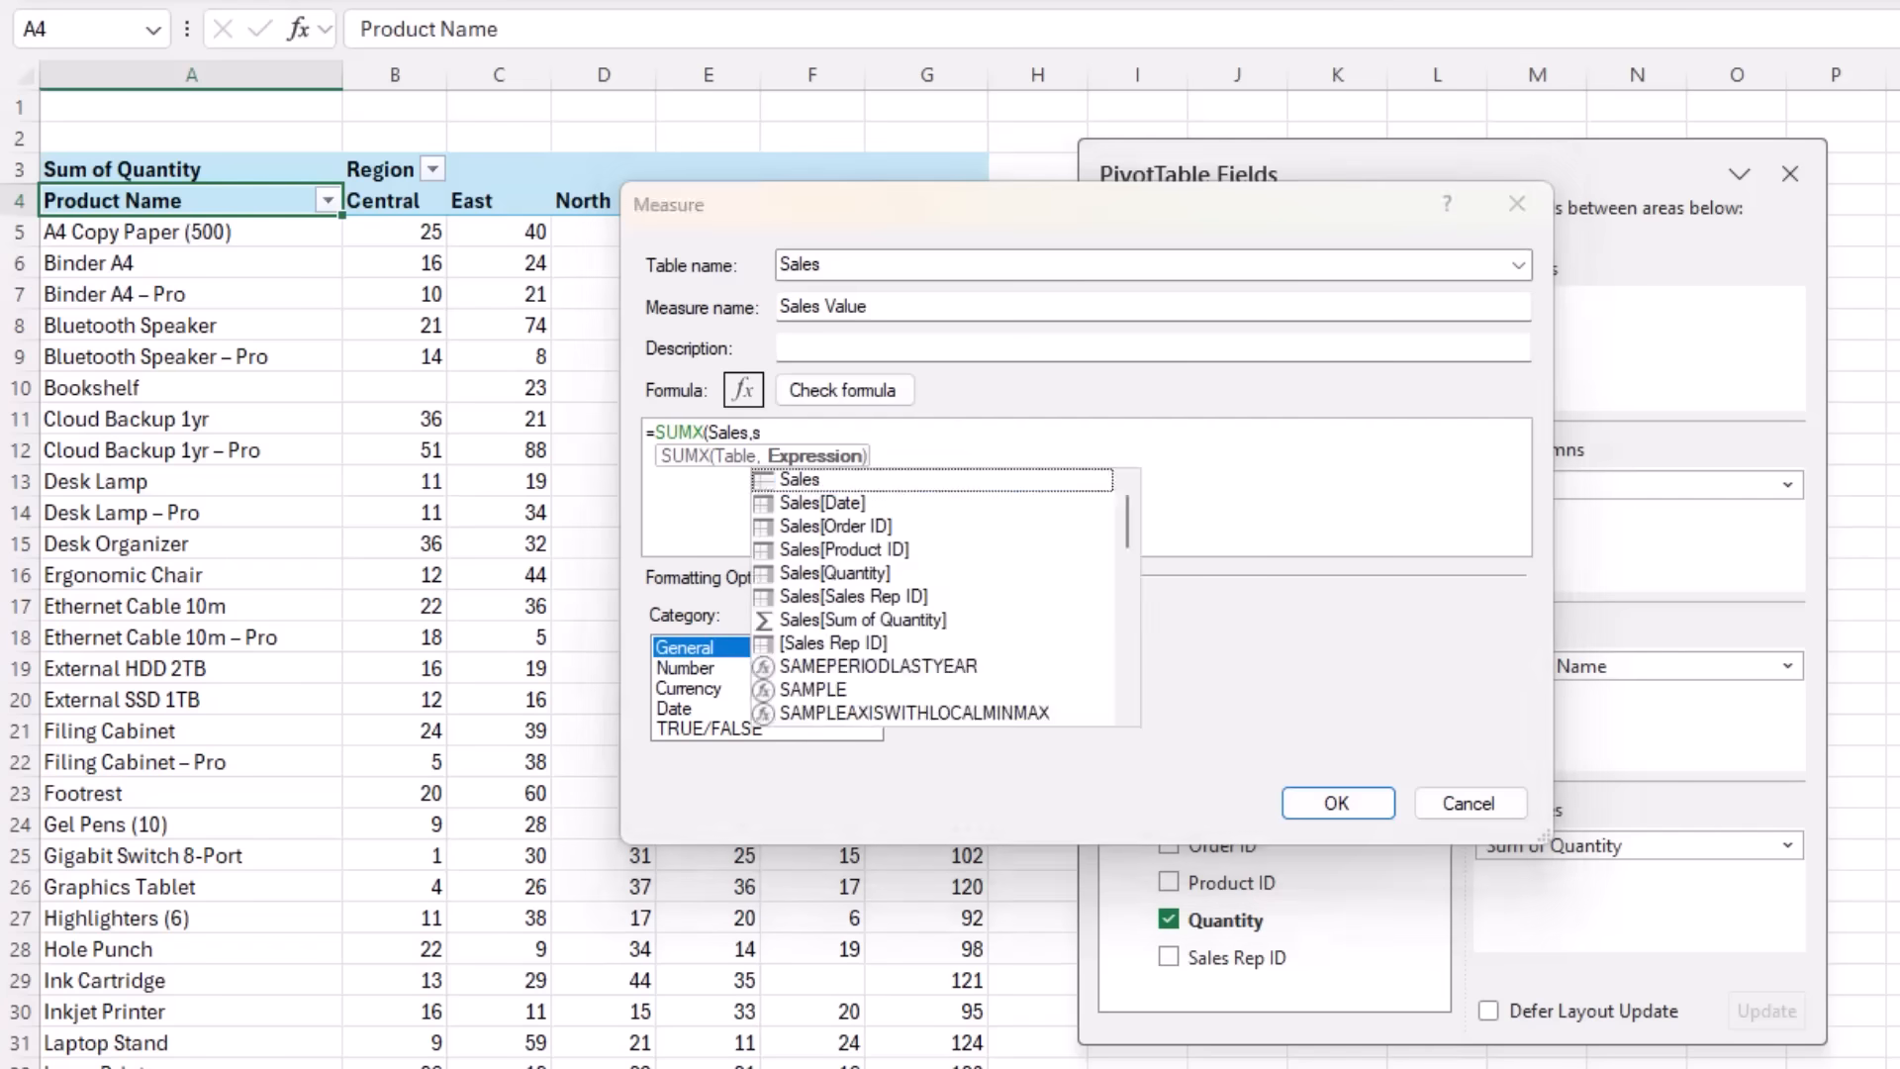
click(835, 572)
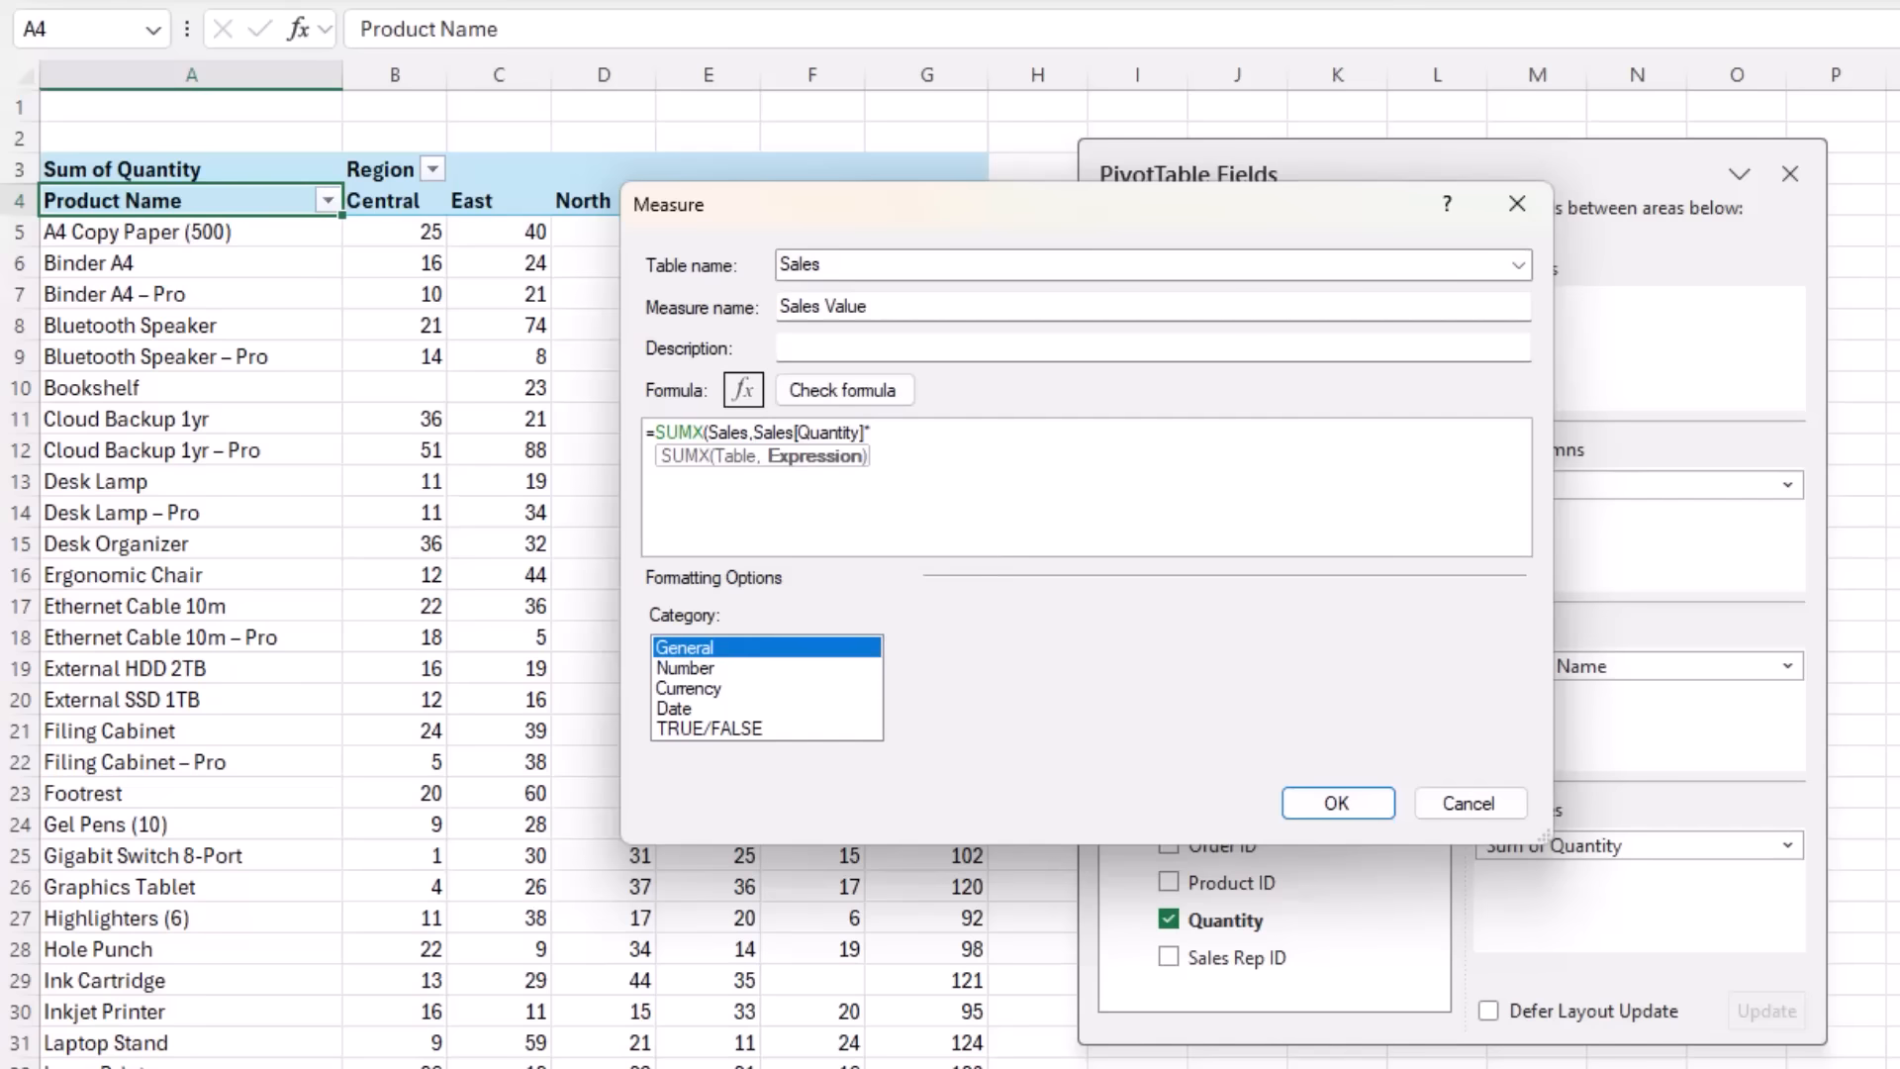
text(rela)
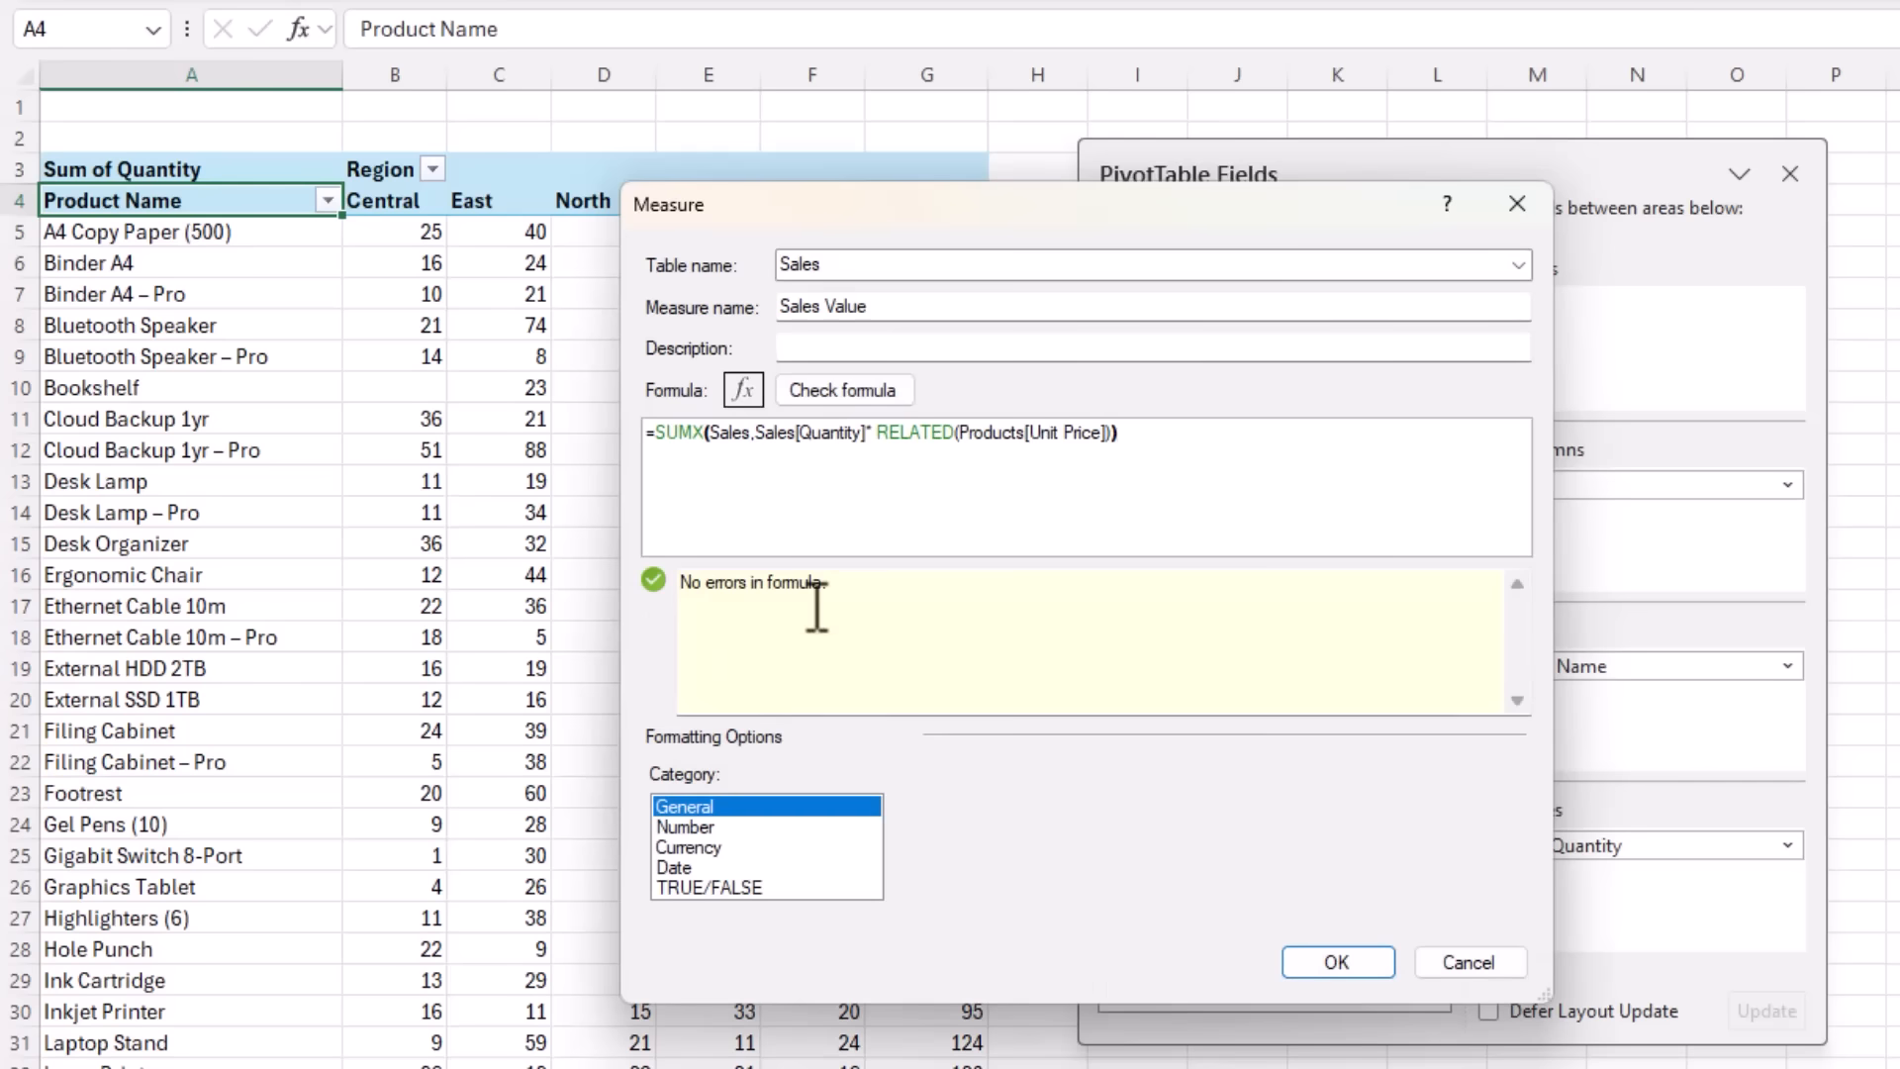
Format the measure as Number with 0 decimal places and a 1000 separator
click(687, 827)
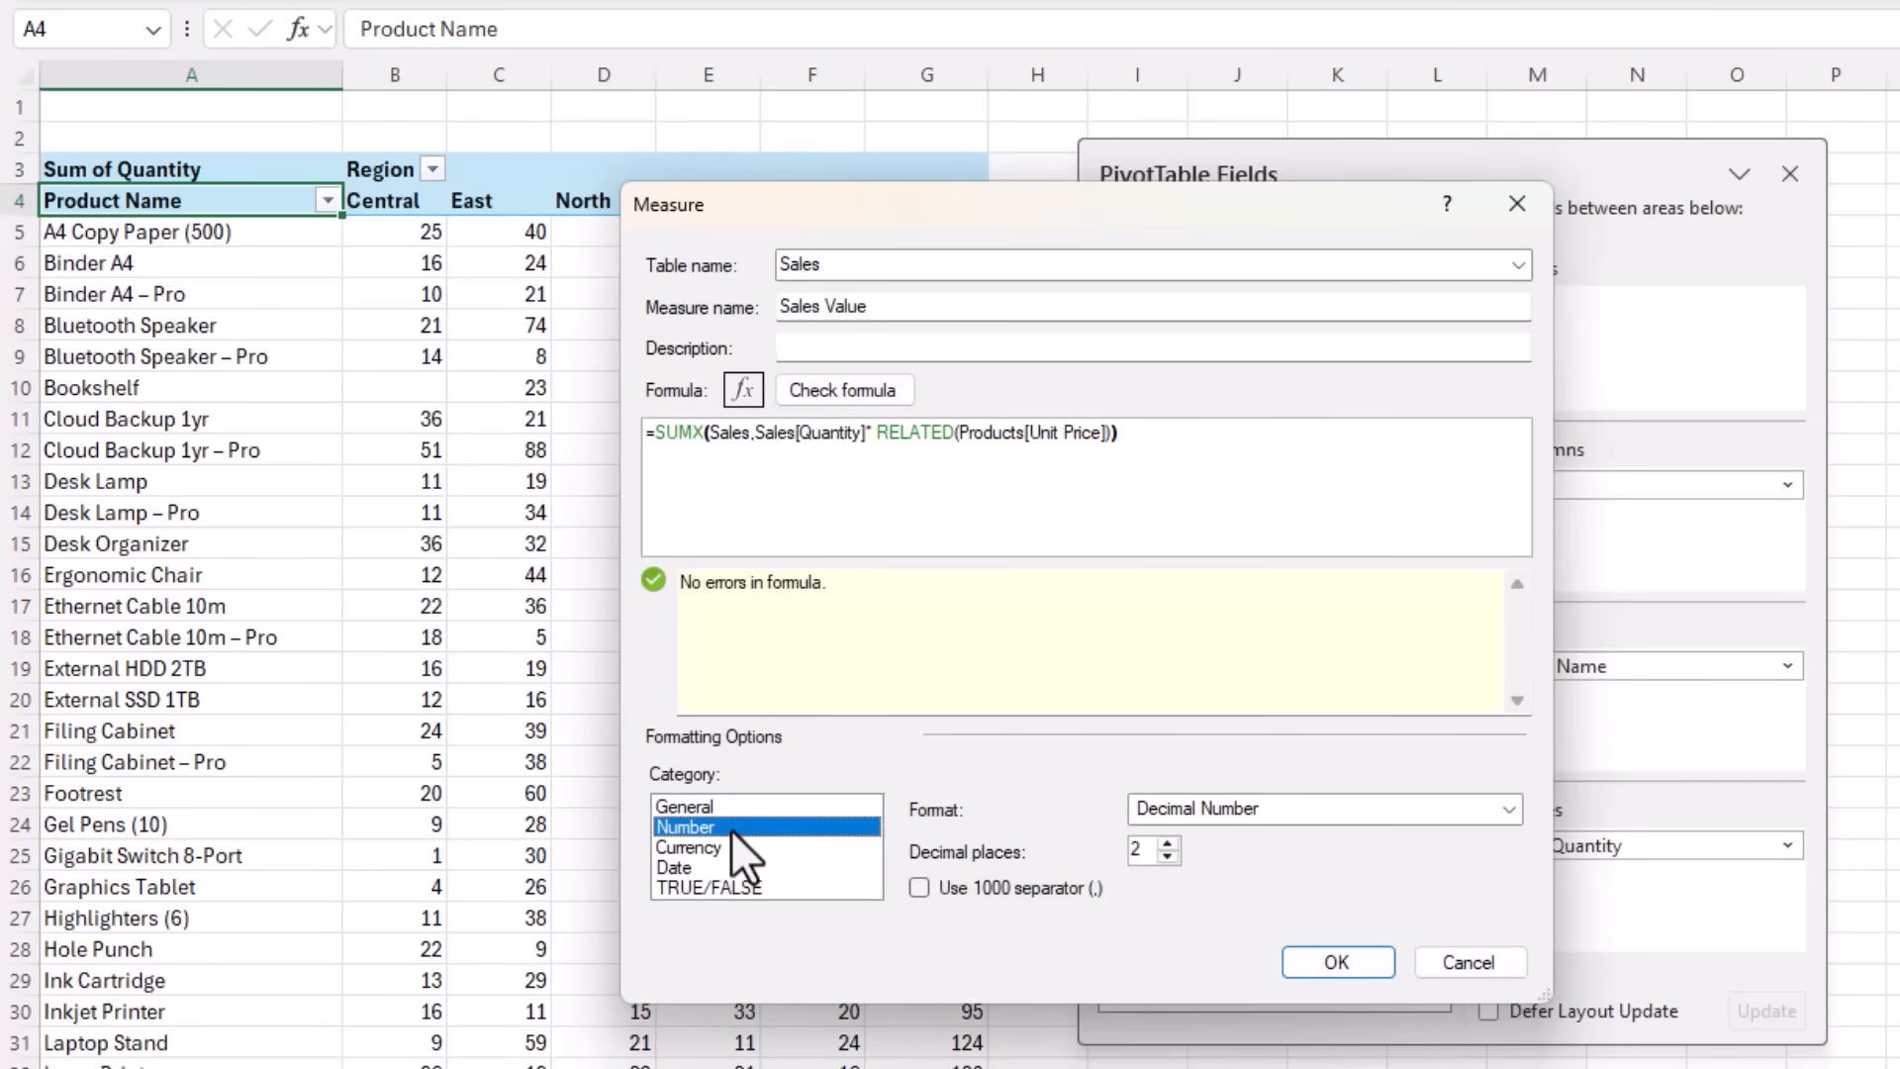
mouse_move(1211, 849)
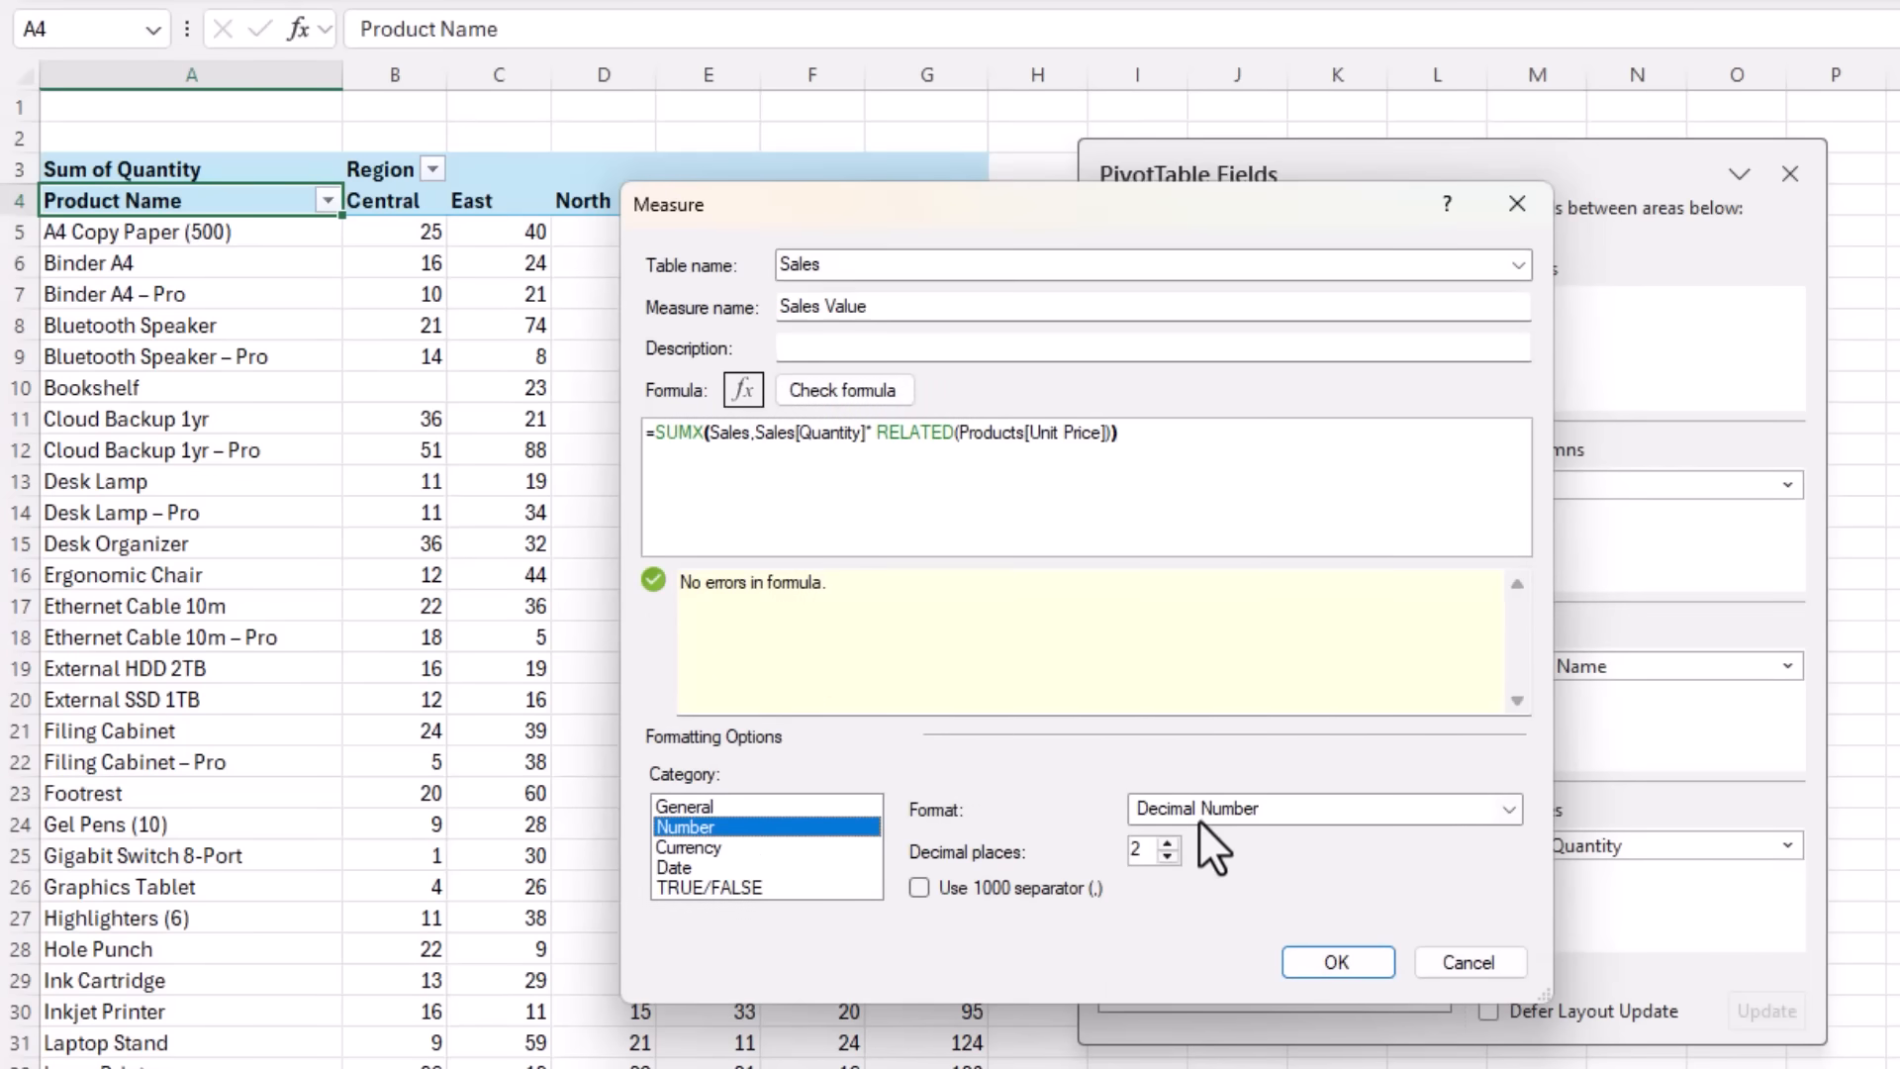
click(1170, 857)
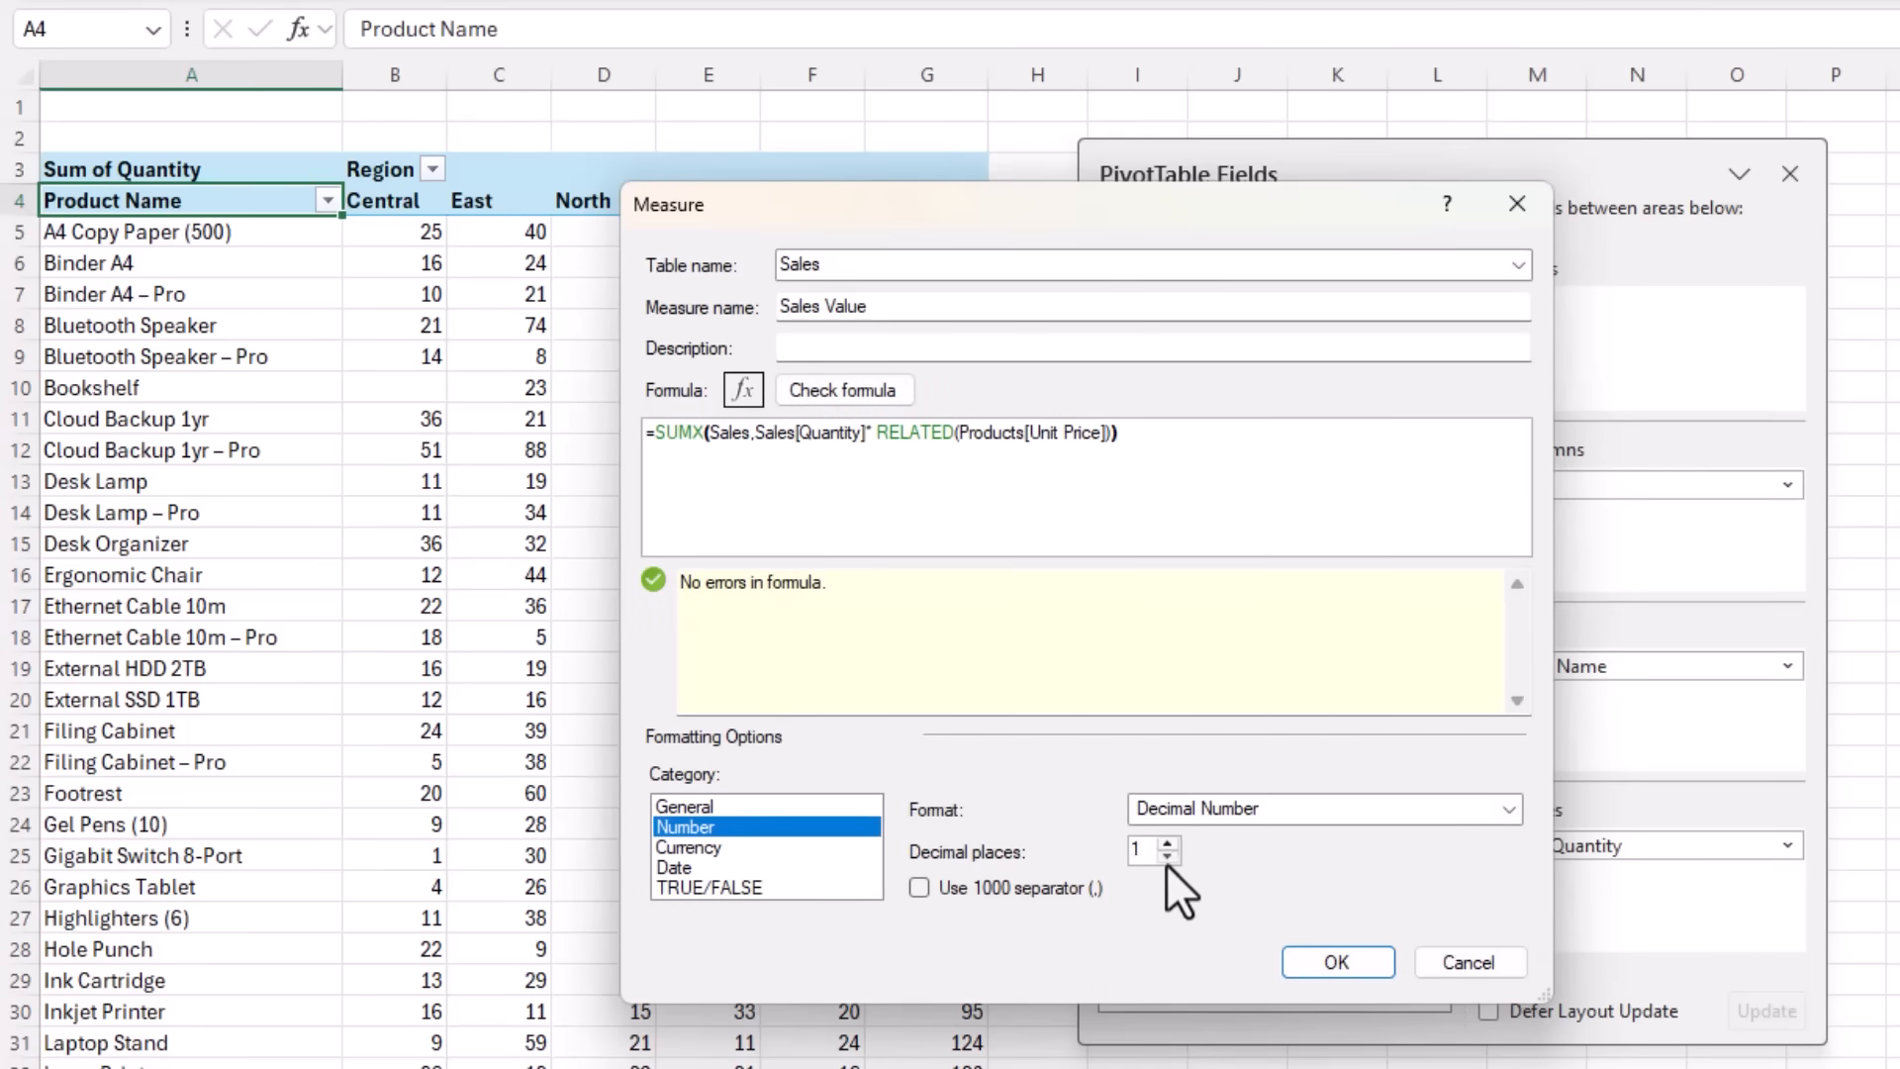
click(920, 886)
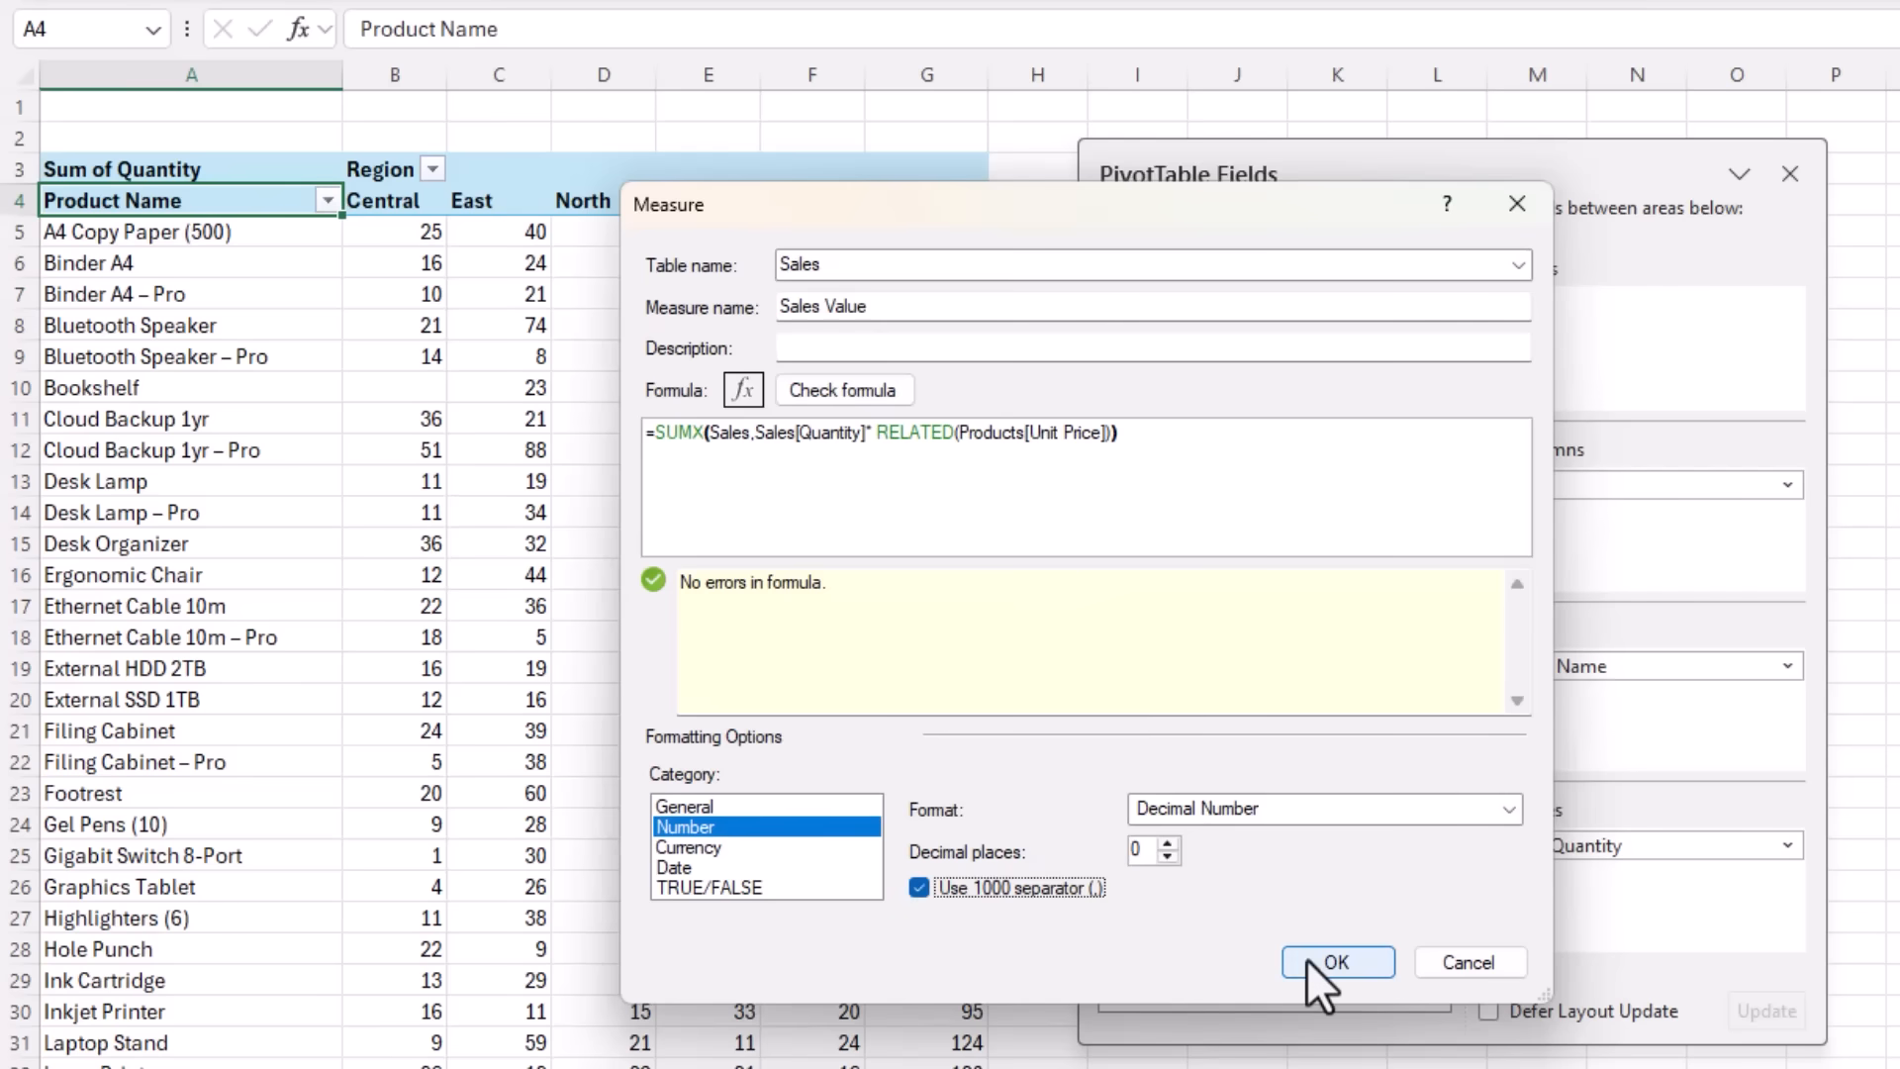
Confirm the Sales Value measure so it replaces Sum of Quantity, and inspect the pivot figures
click(1336, 961)
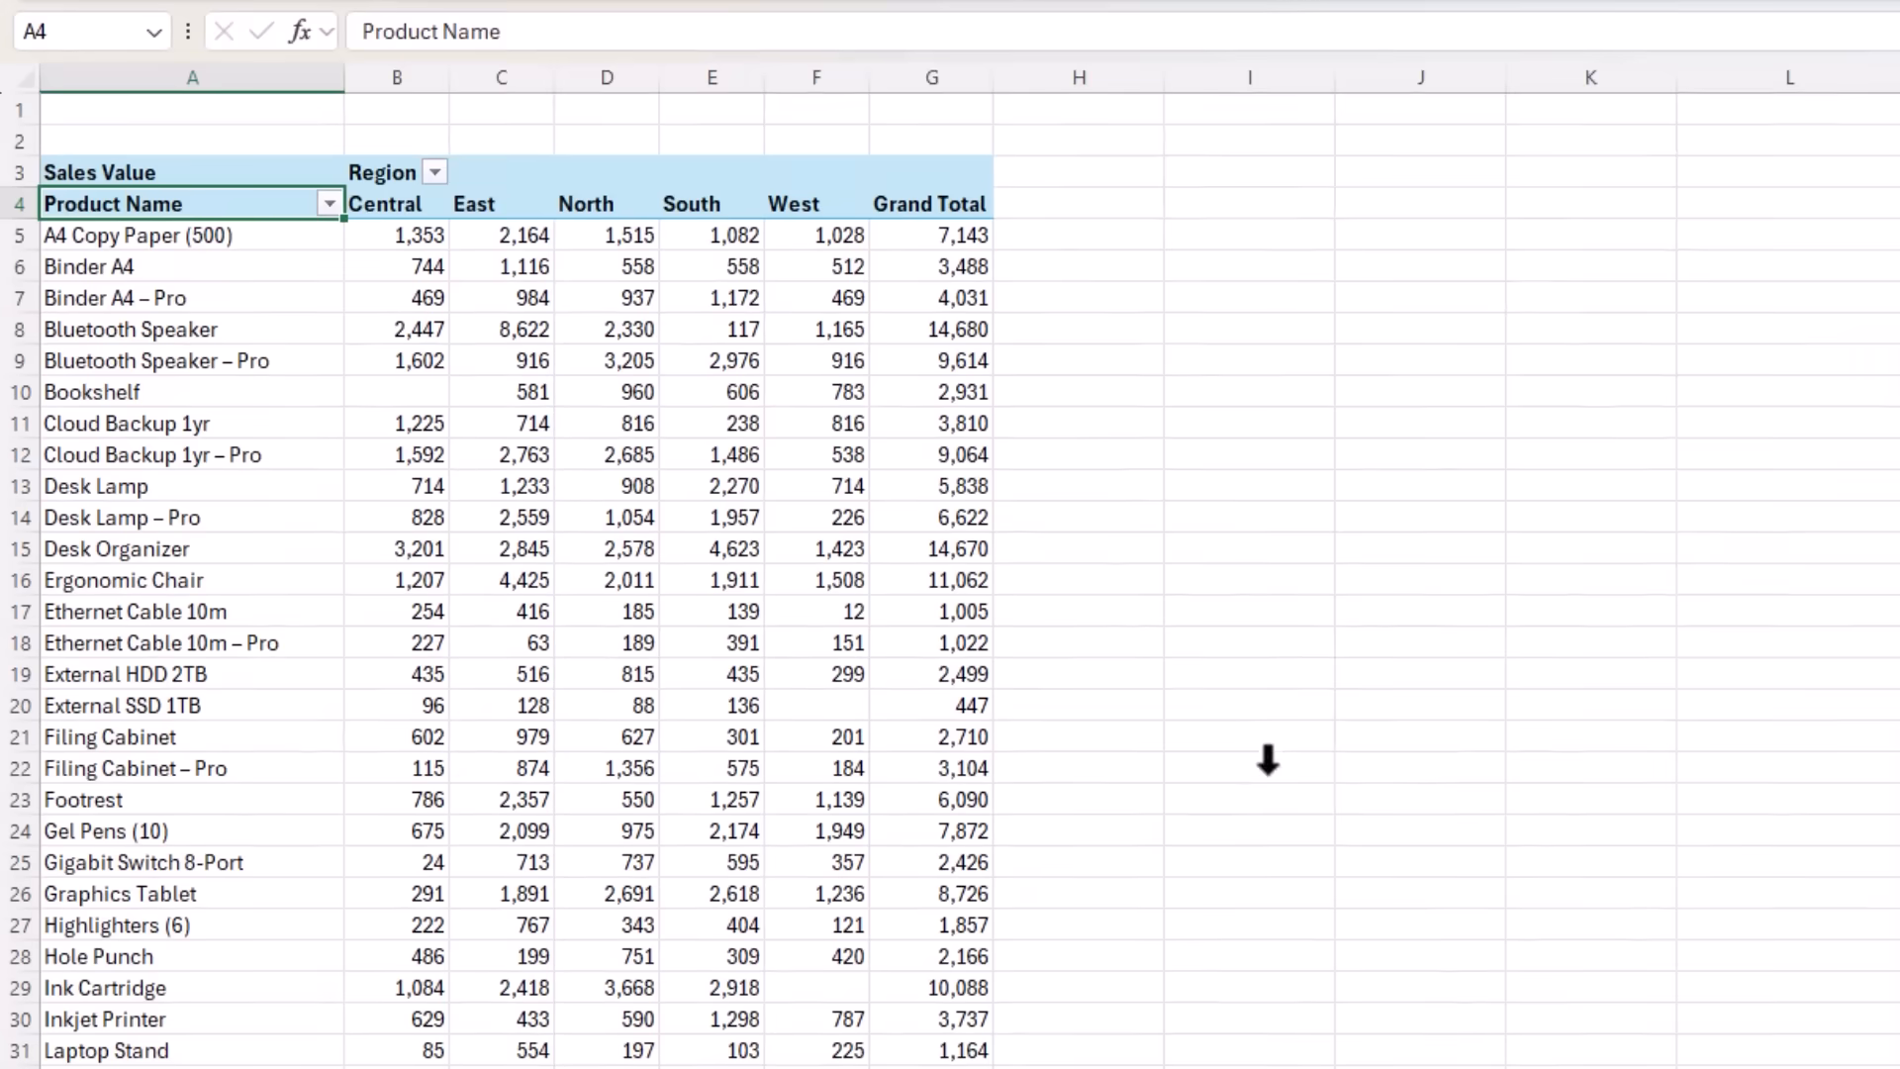
click(396, 236)
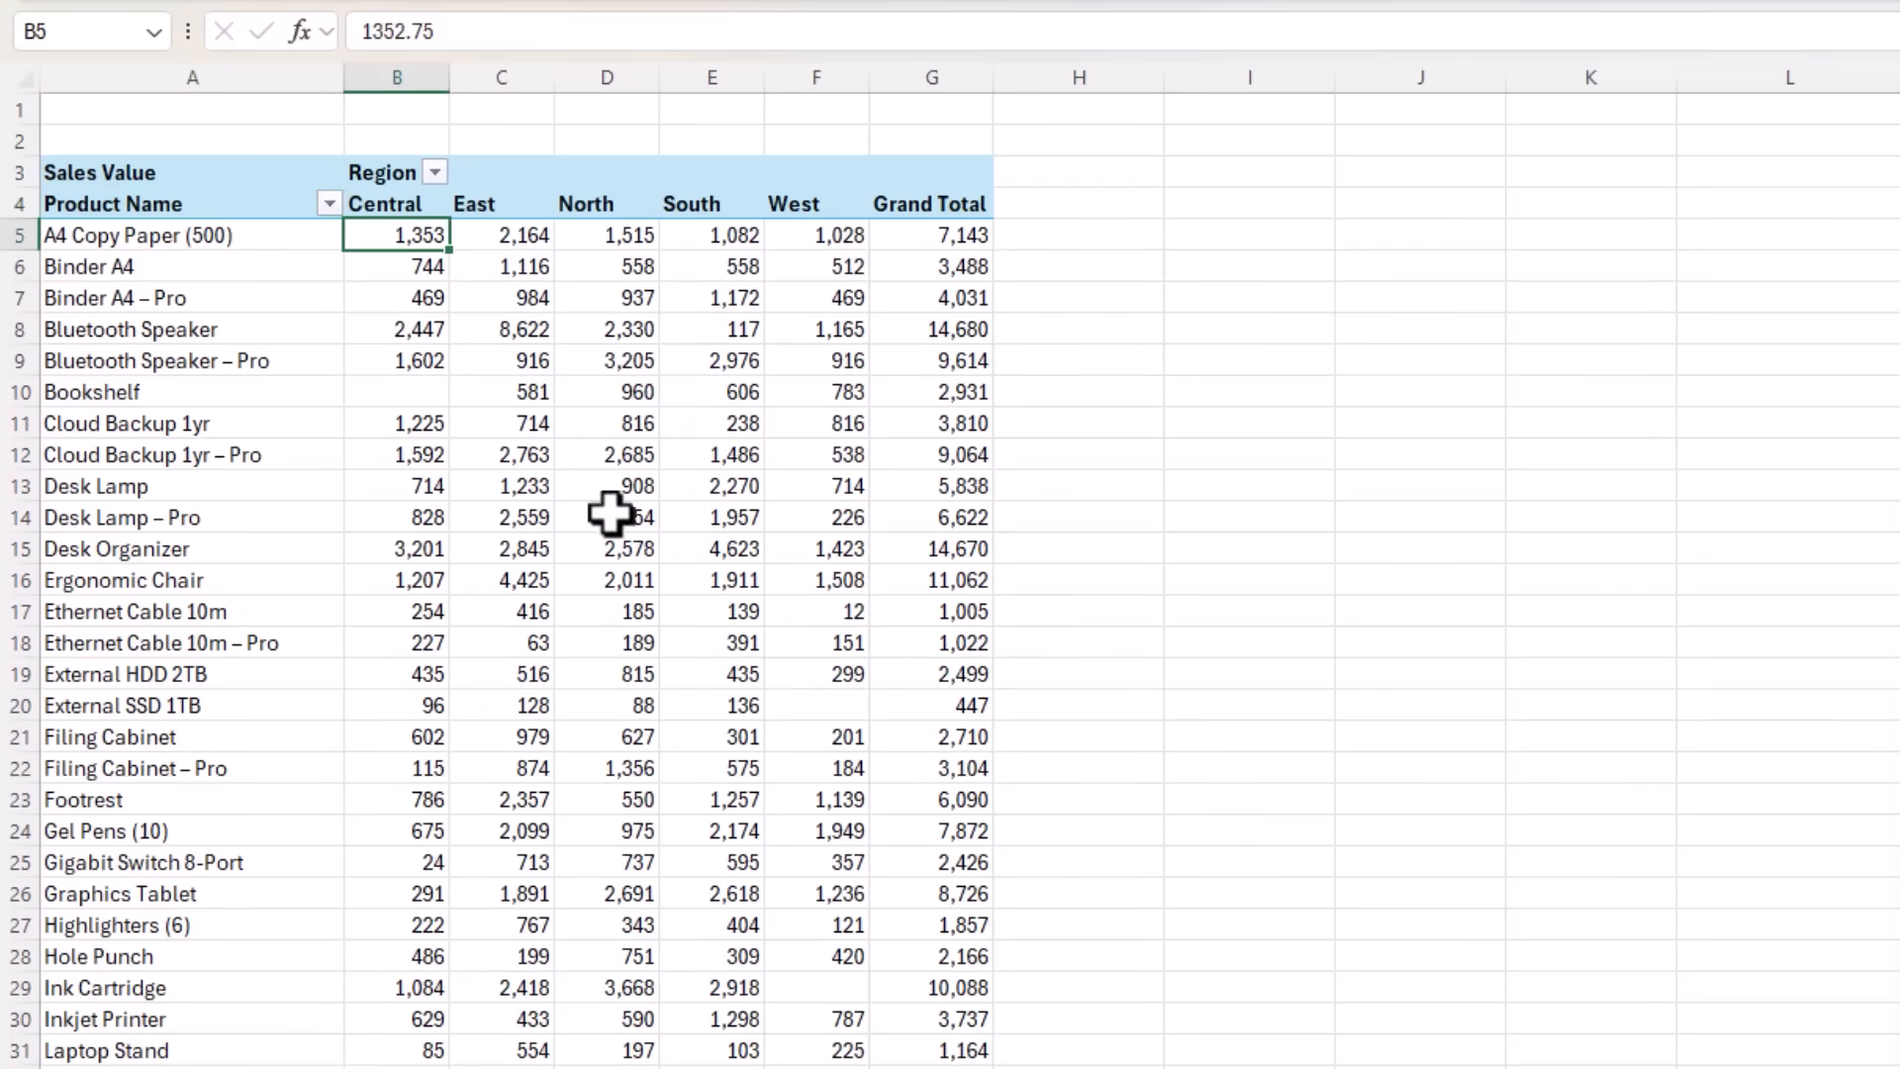
scroll(down, 3)
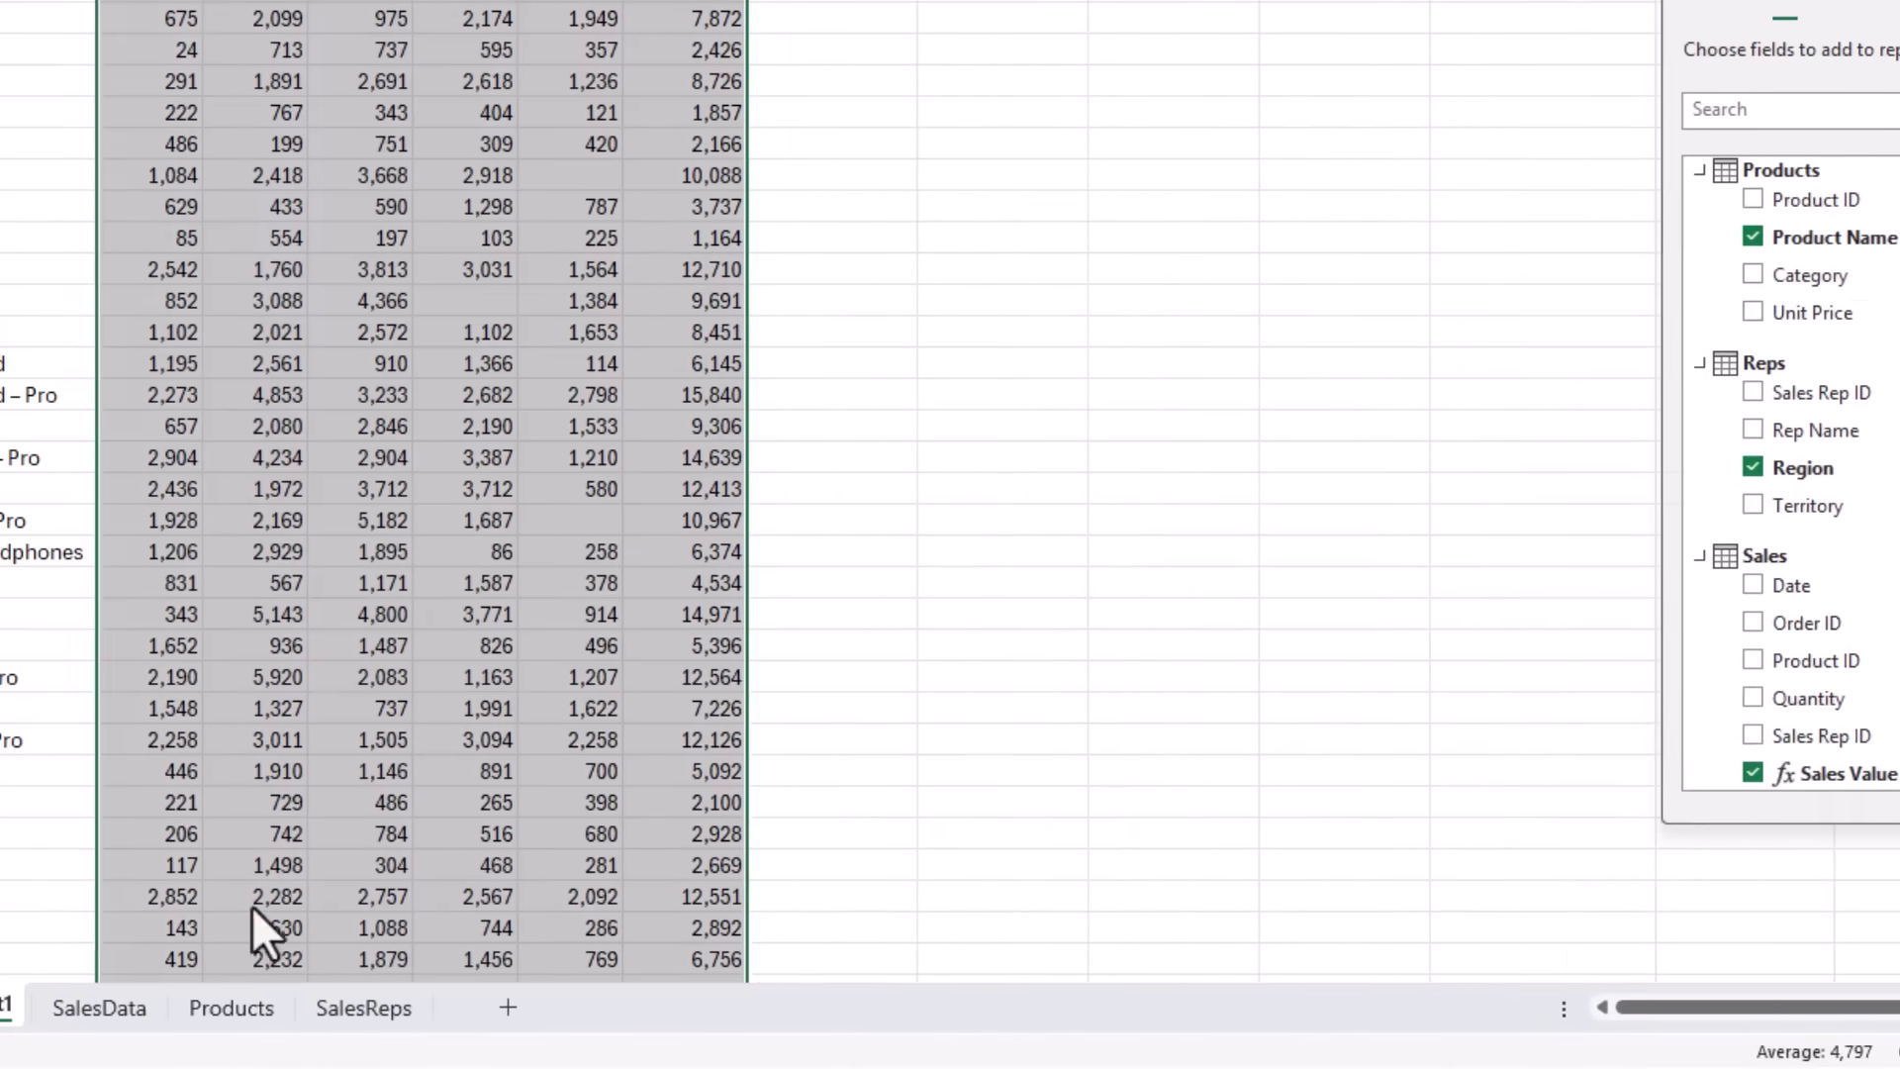
Show the SalesData sheet with the raw sales transactions table
click(99, 1007)
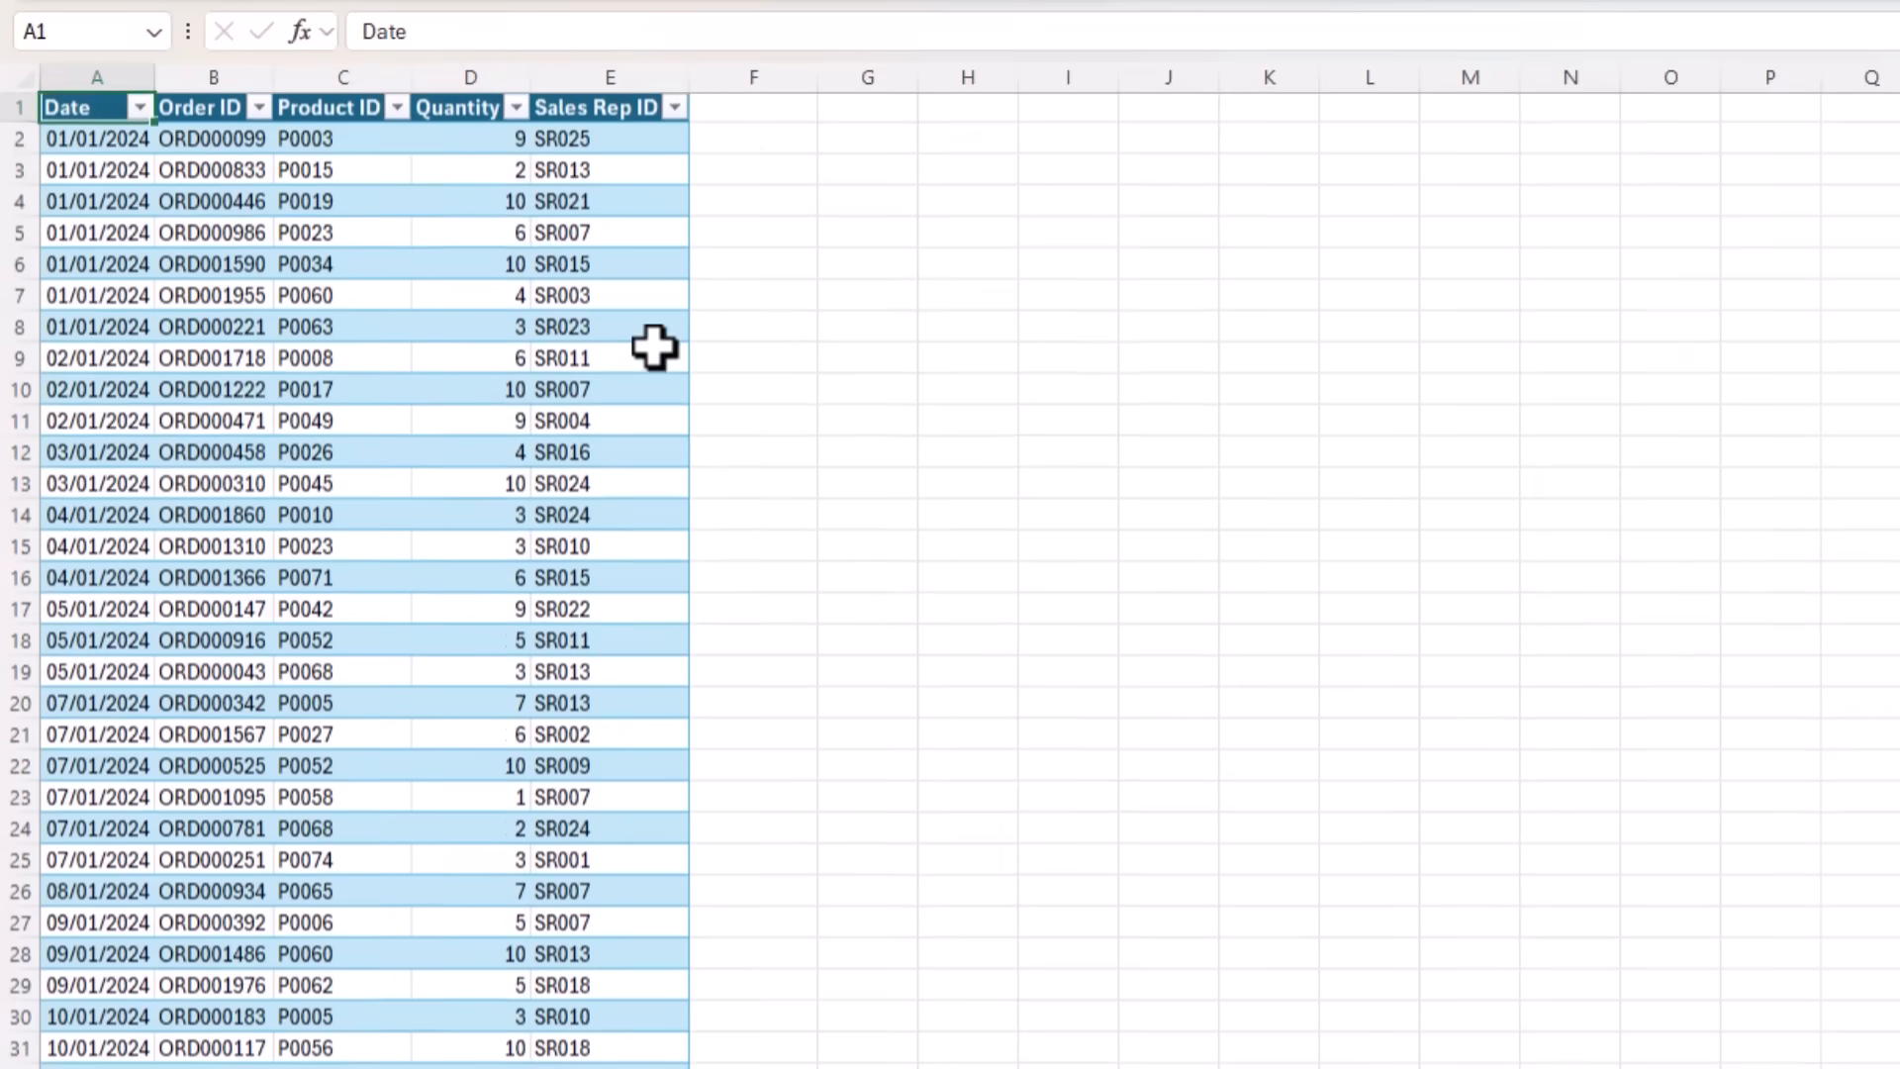
click(752, 77)
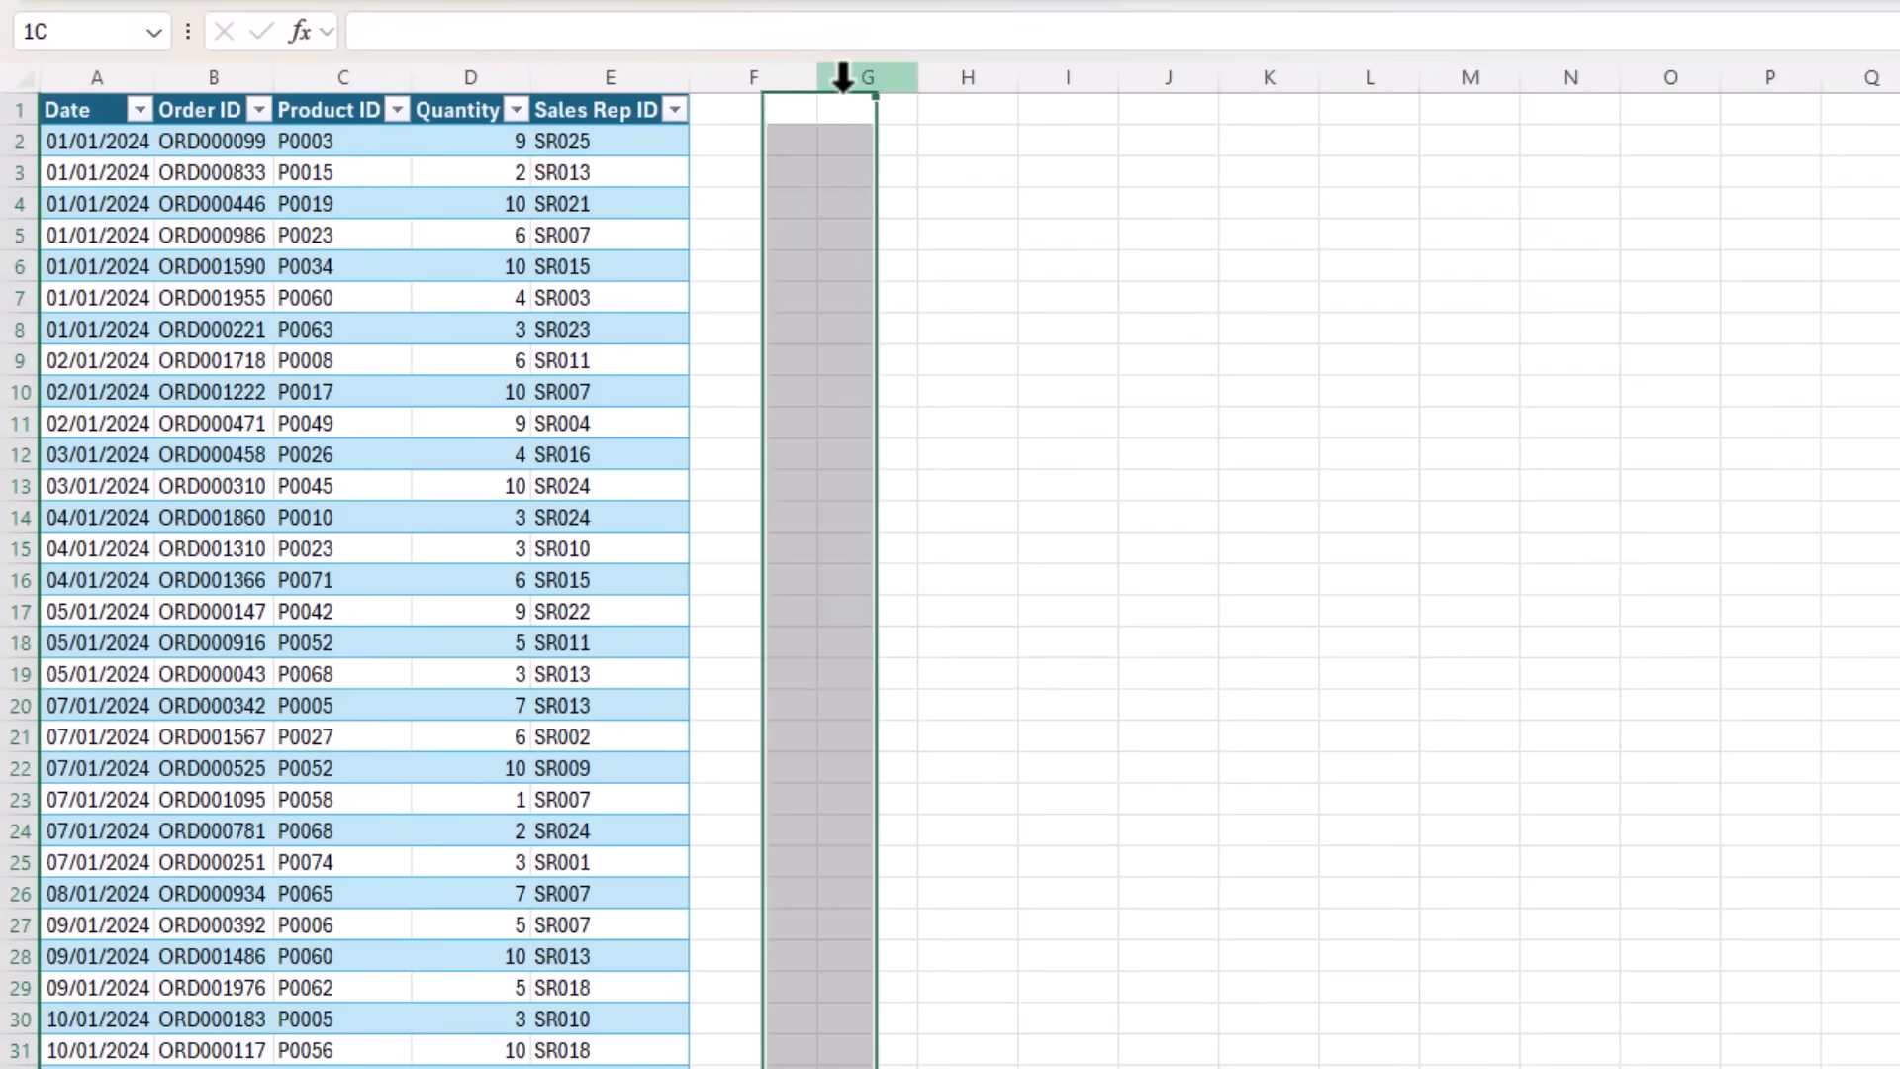
click(867, 107)
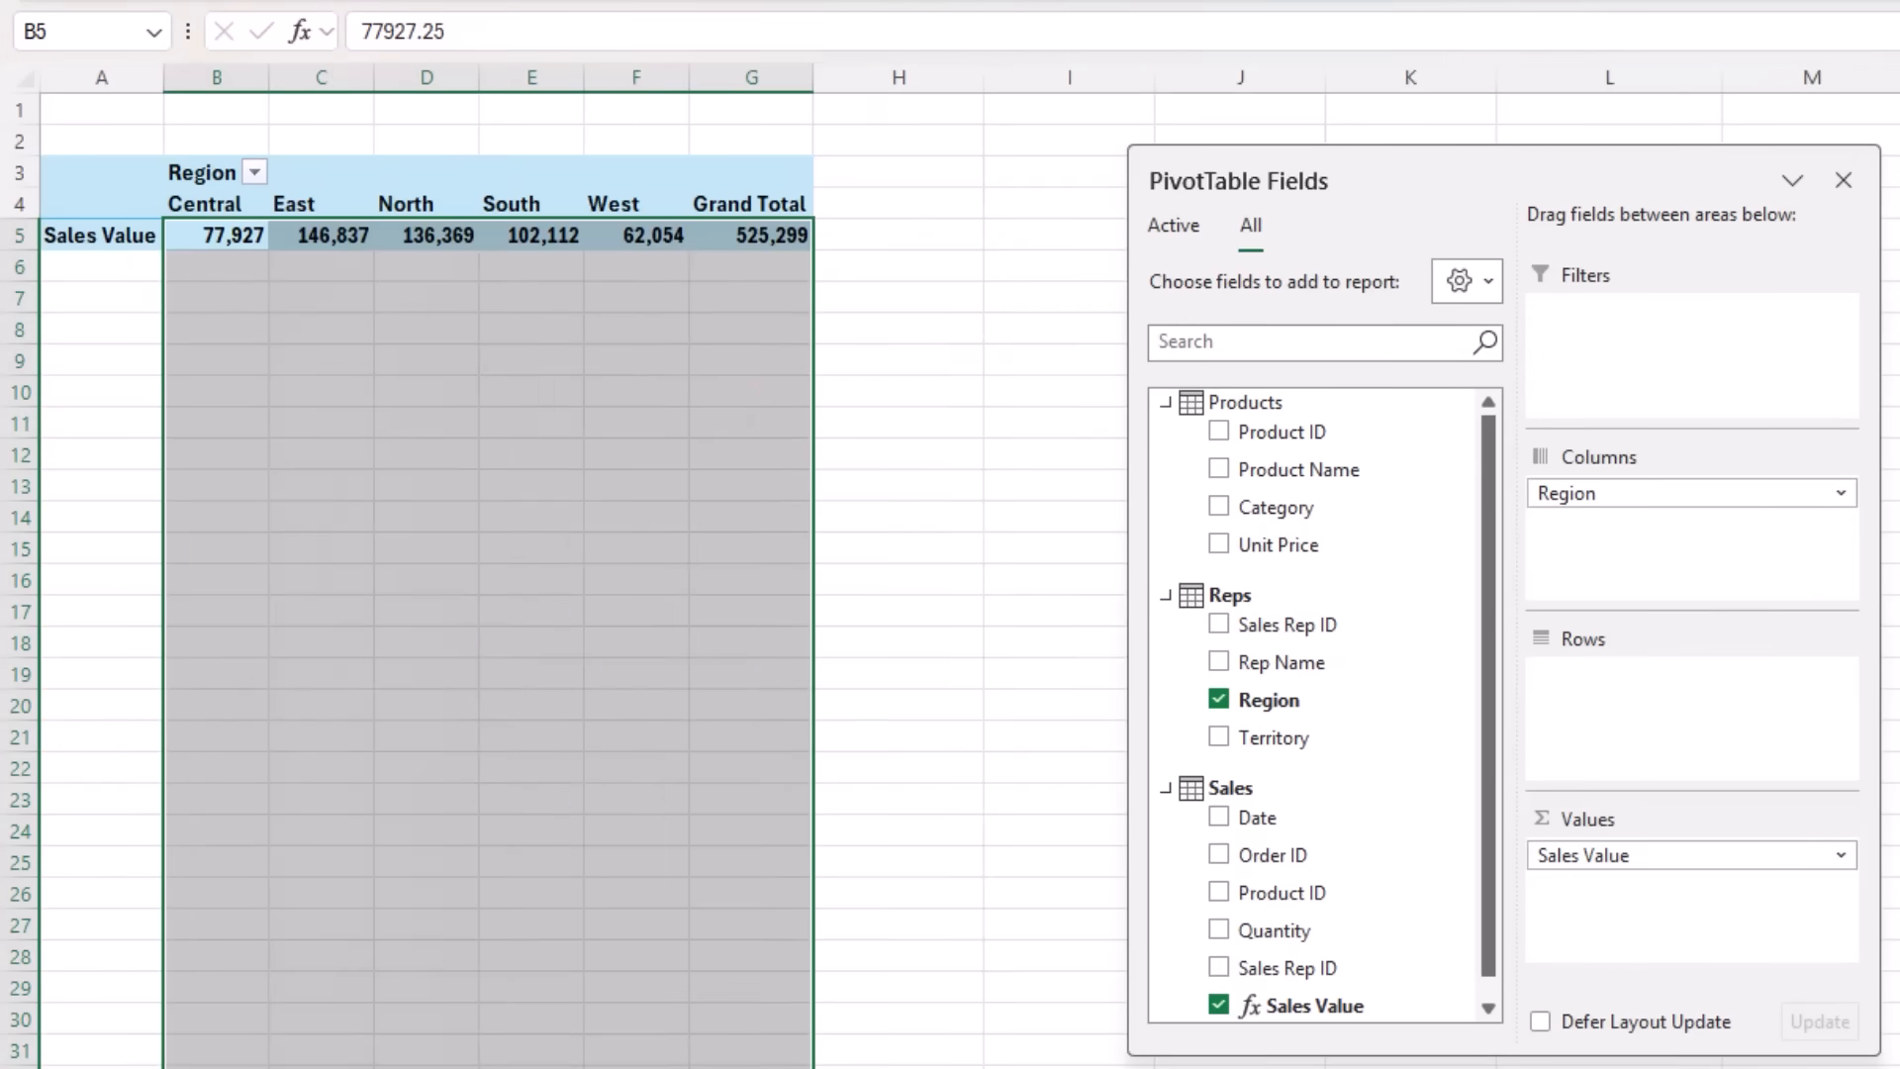
Move Region from Columns to Rows so the five regions list downward with one Sales Value column
drag(1684, 493, 1684, 672)
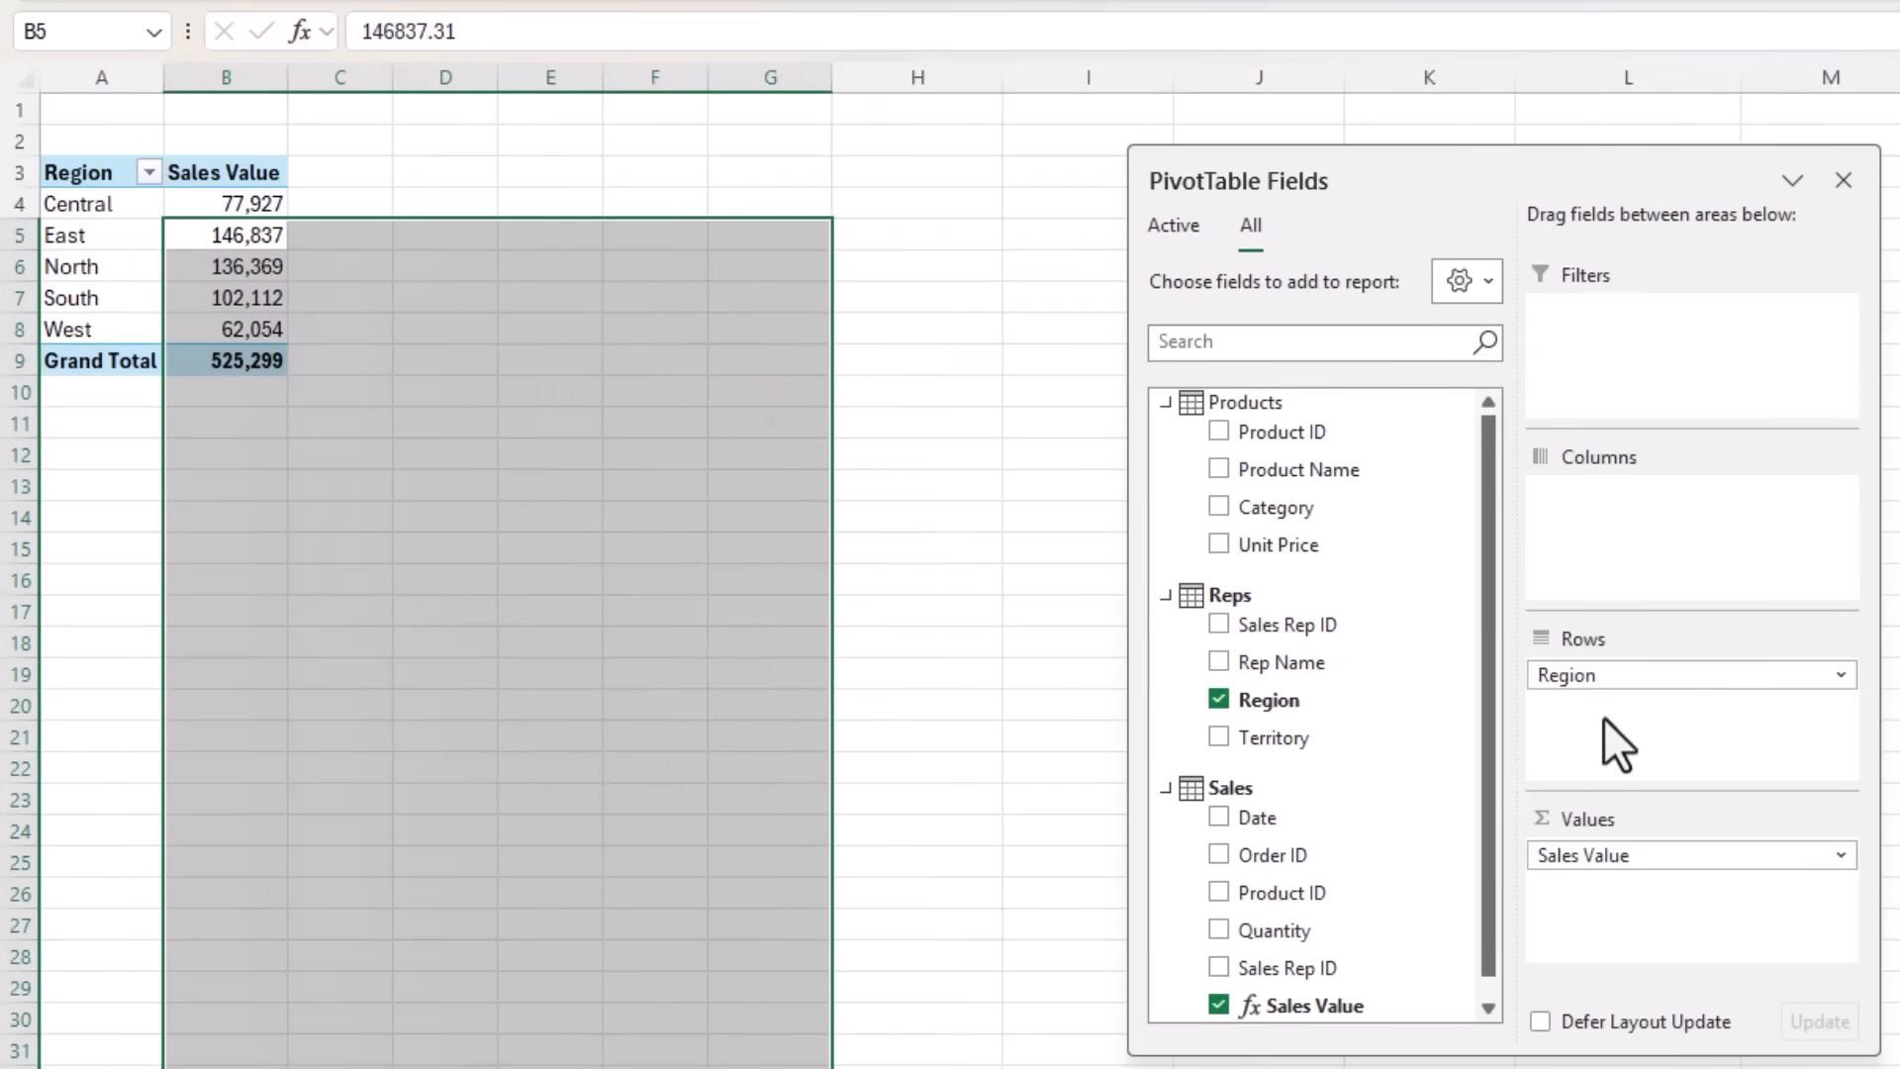